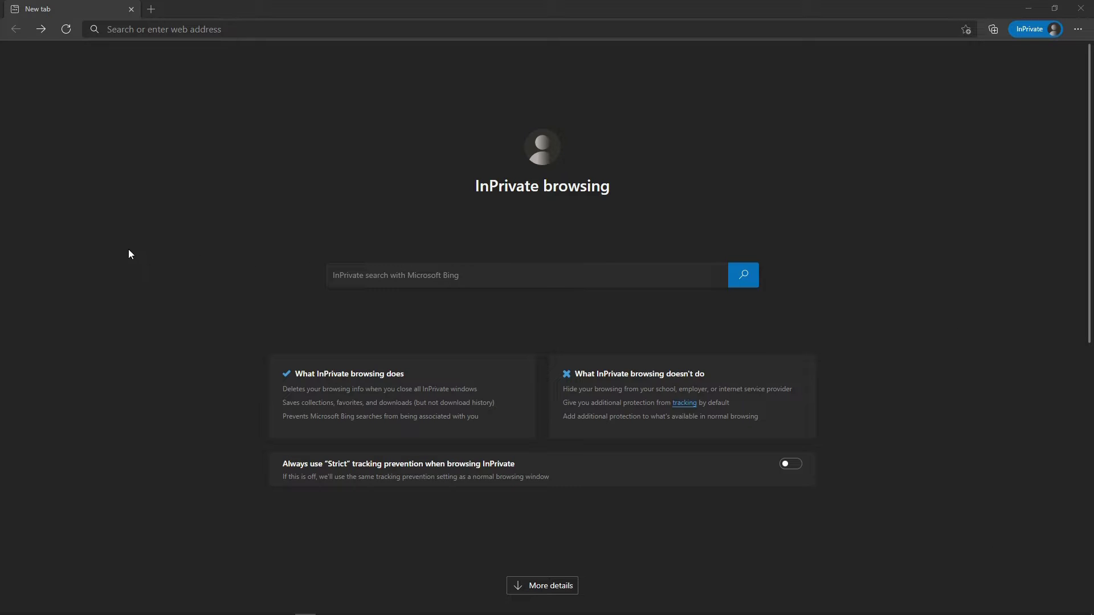
pyautogui.moveTo(247, 140)
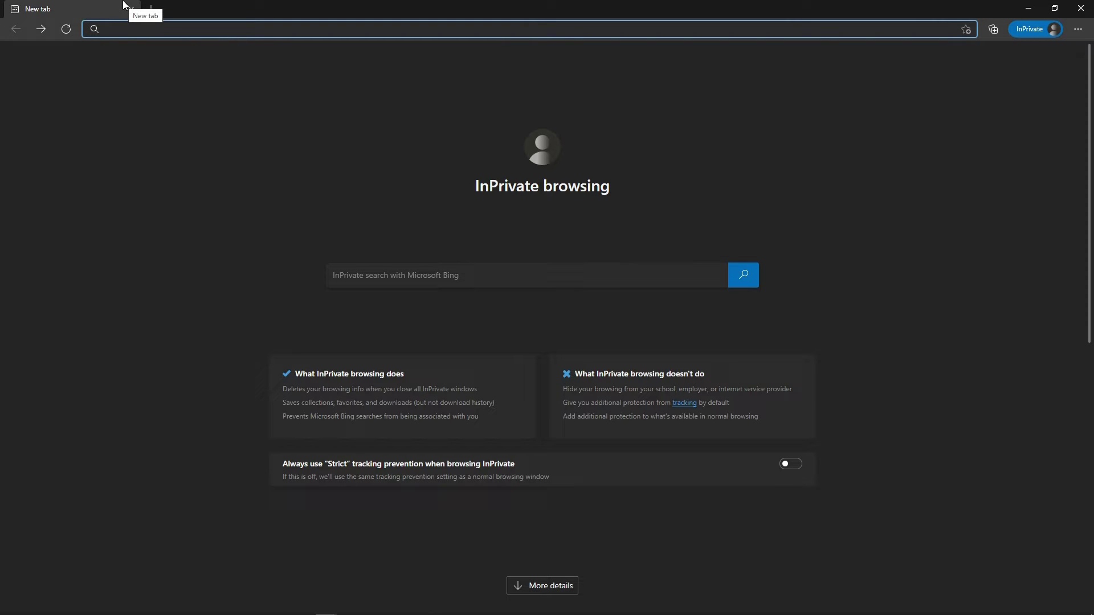
# Search Bing for 'powerapps' from the InPrivate tab's address bar
pyautogui.write('powerp')
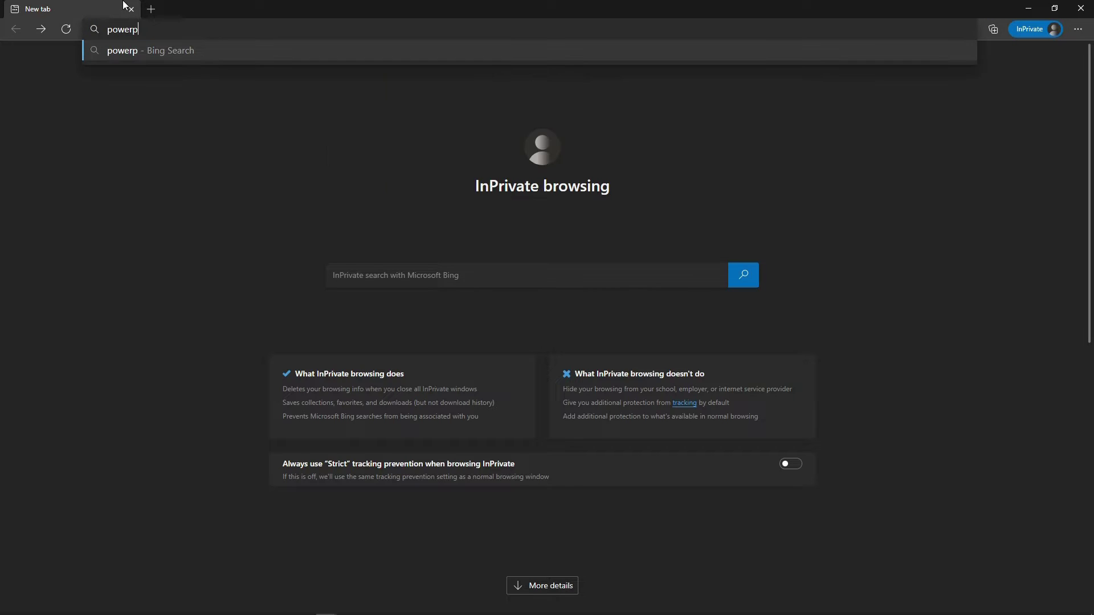
pyautogui.press('Return')
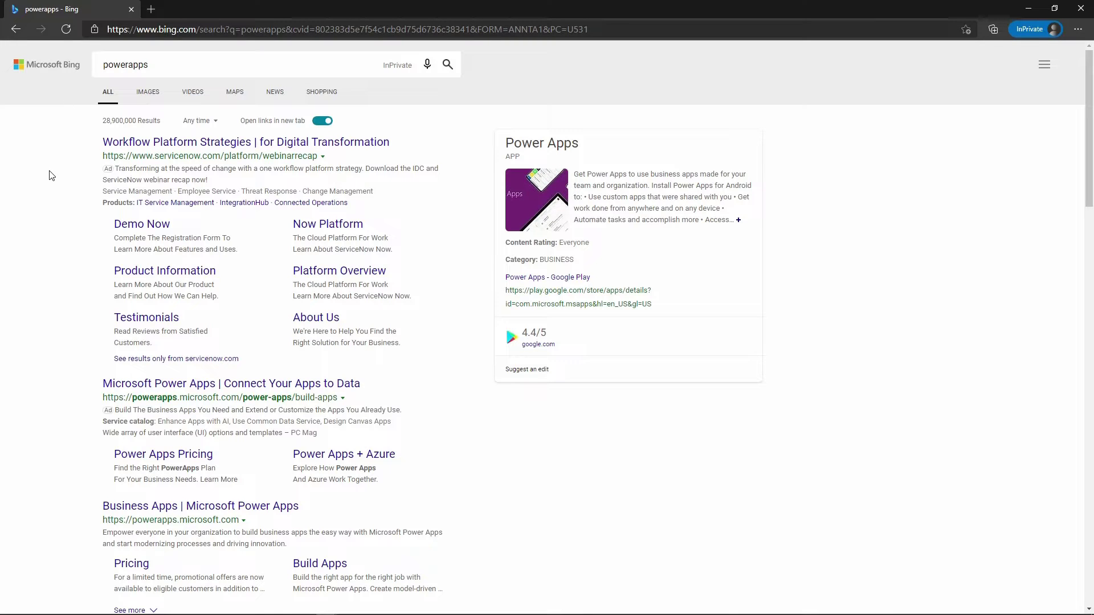
pyautogui.moveTo(460, 183)
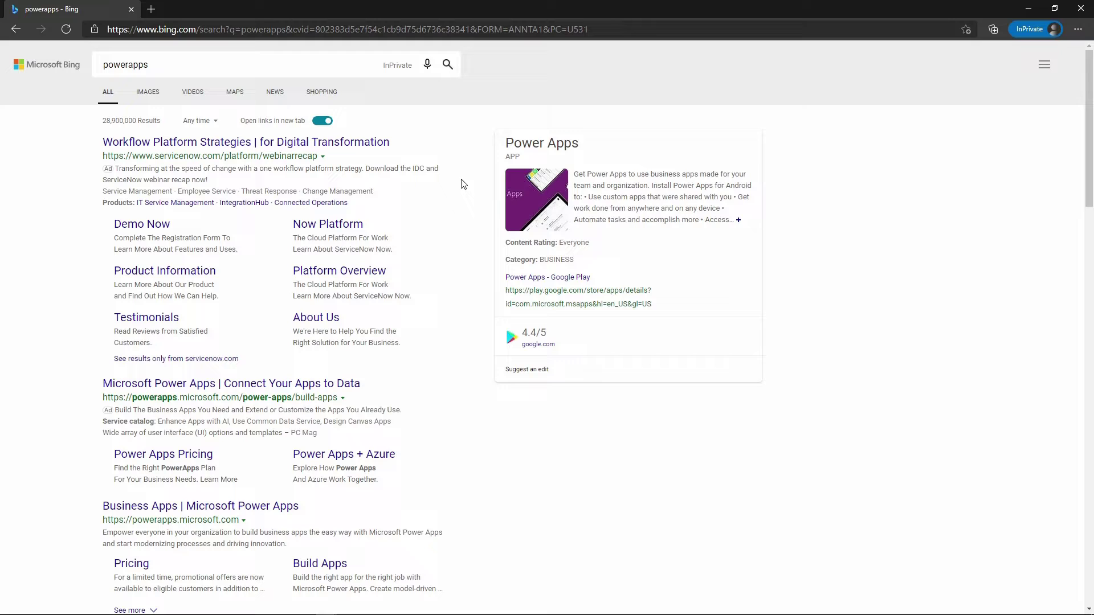
pyautogui.moveTo(17, 354)
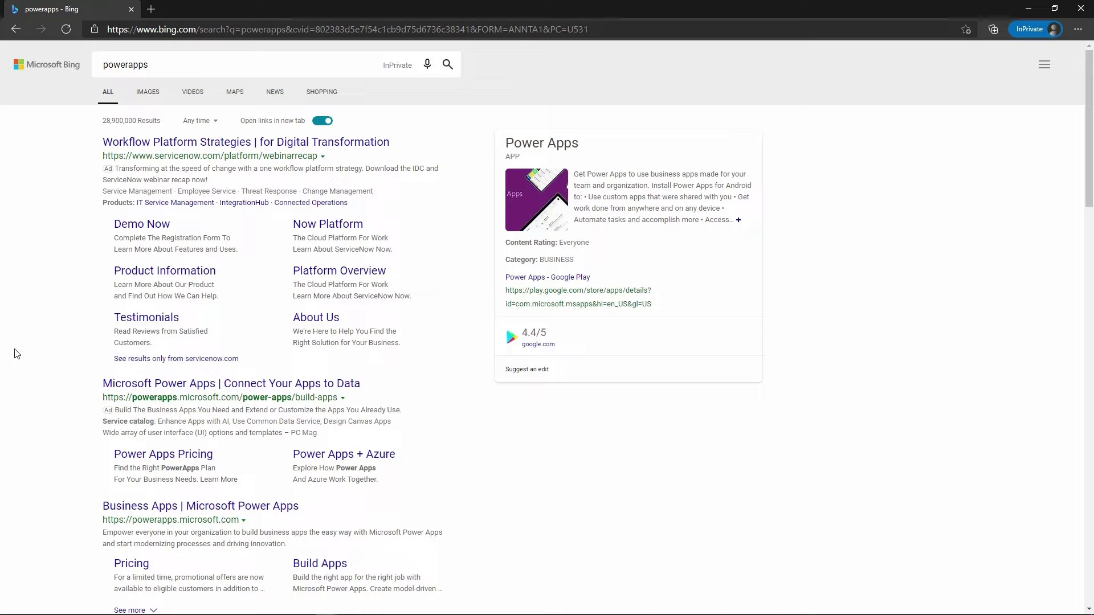
pyautogui.moveTo(57, 373)
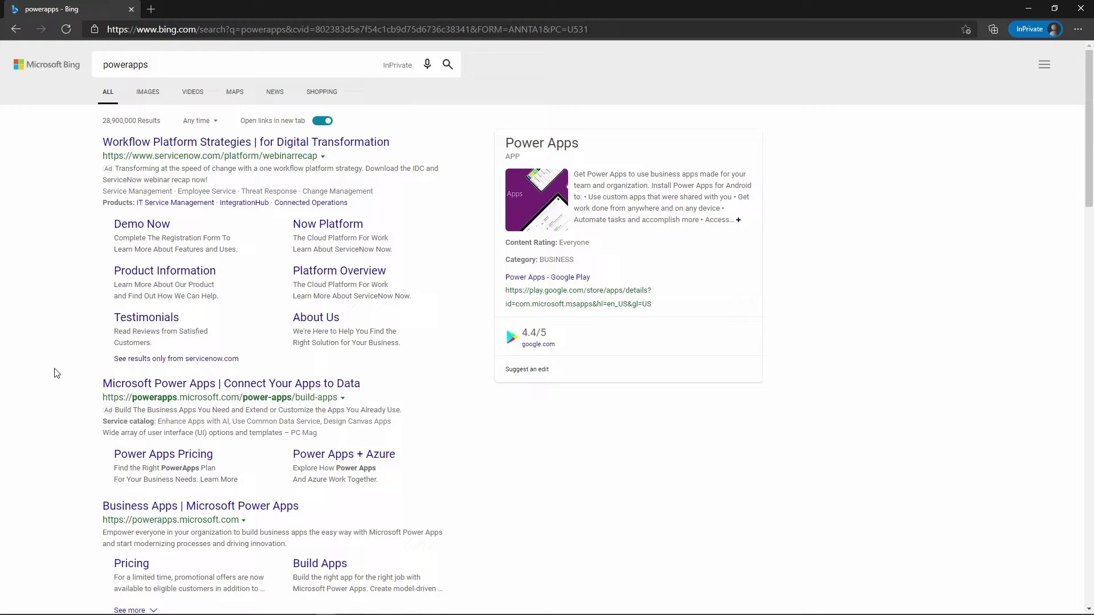
pyautogui.scroll(-3)
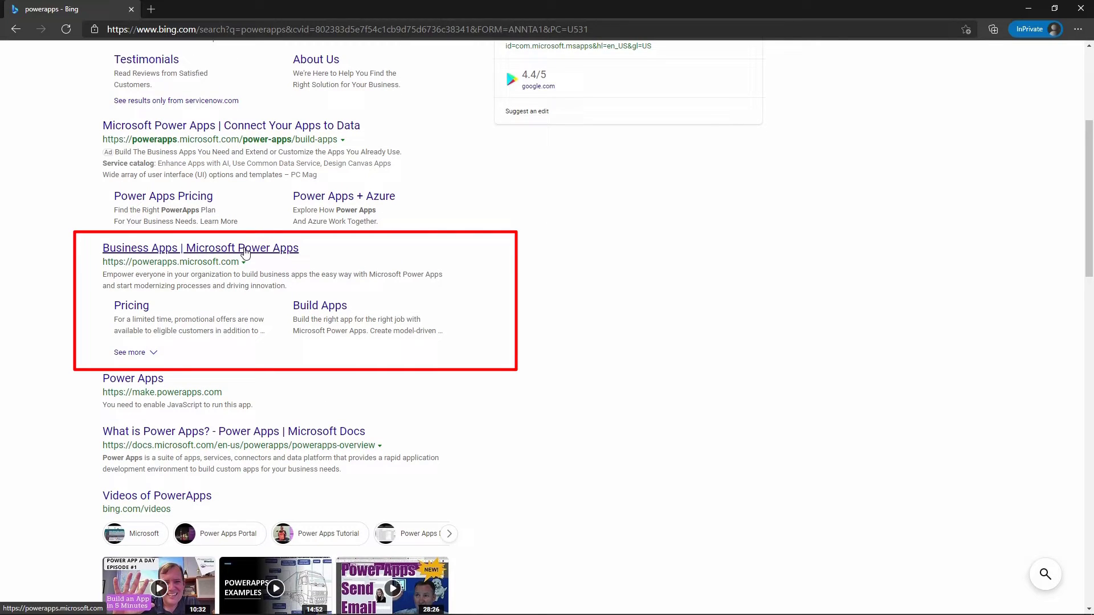
pyautogui.moveTo(145, 266)
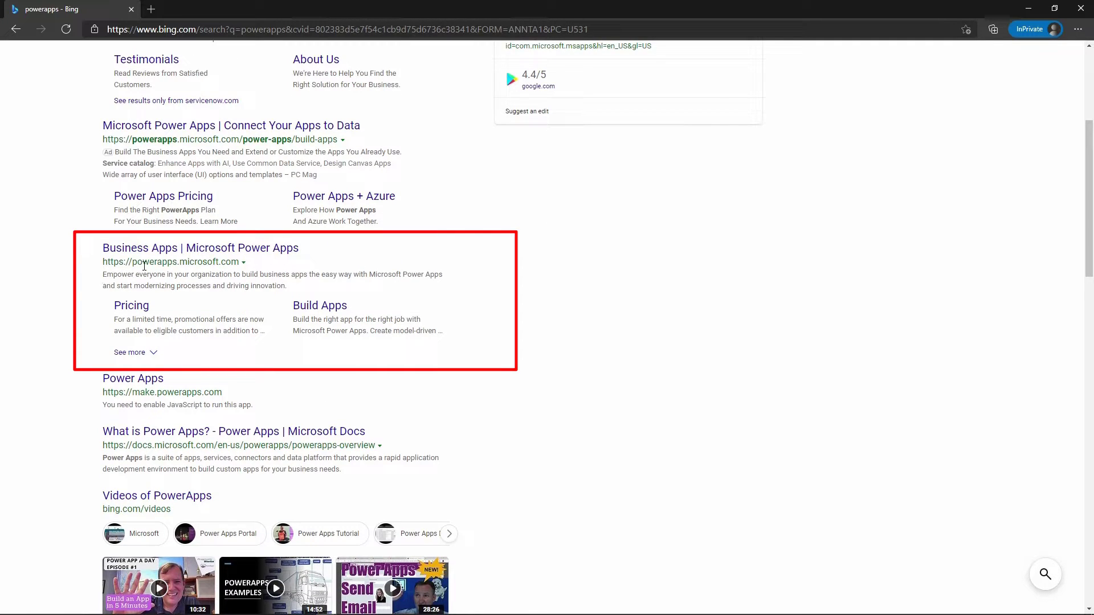
pyautogui.moveTo(262, 271)
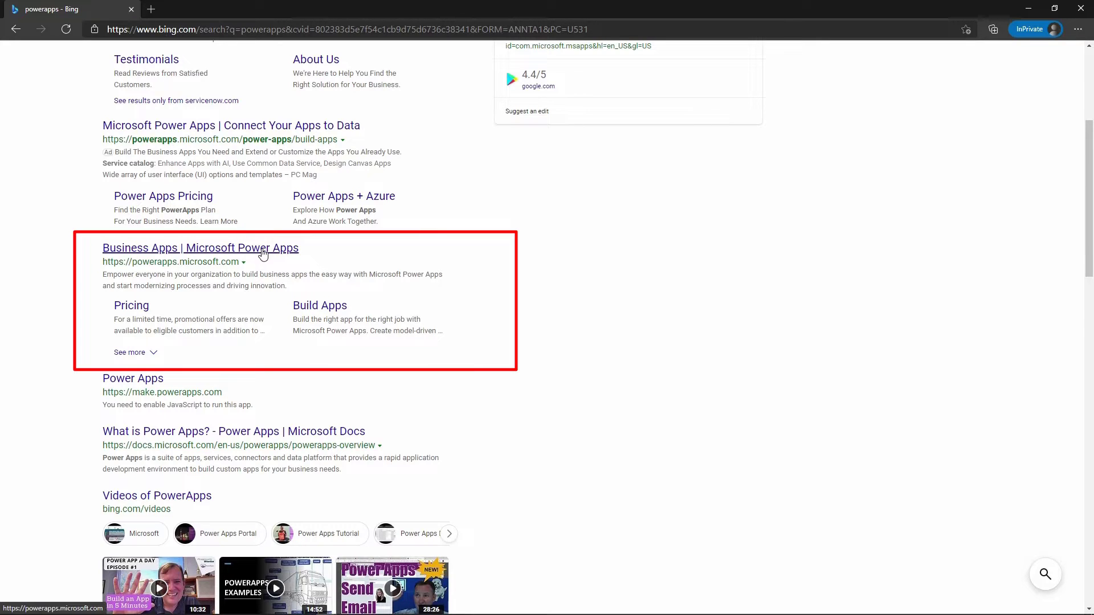
# Open the Business Apps | Microsoft Power Apps result at powerapps.microsoft.com
pyautogui.click(201, 247)
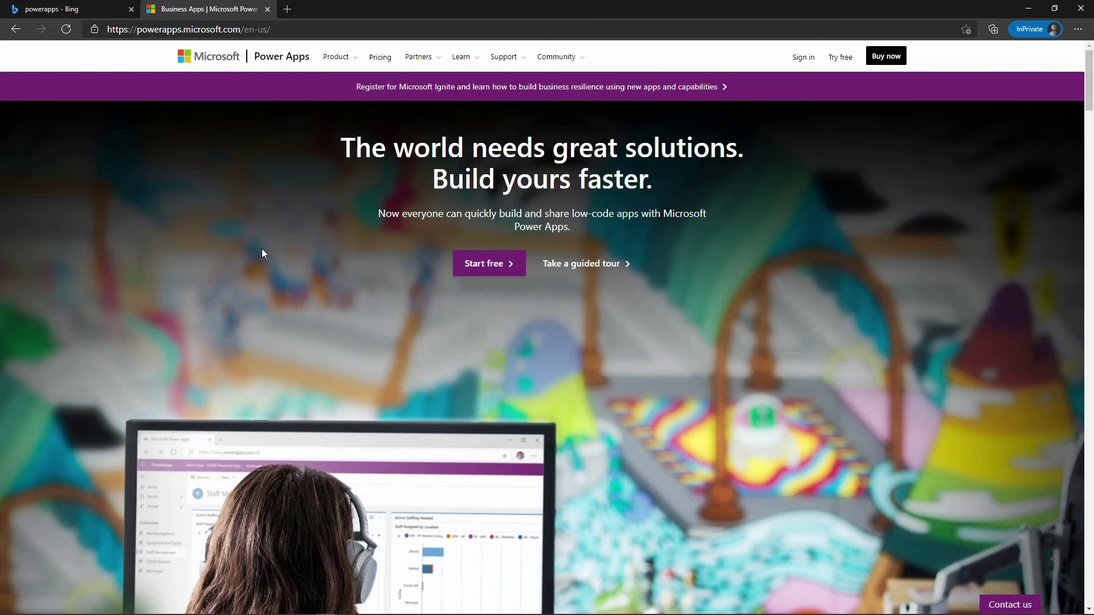
pyautogui.moveTo(104, 284)
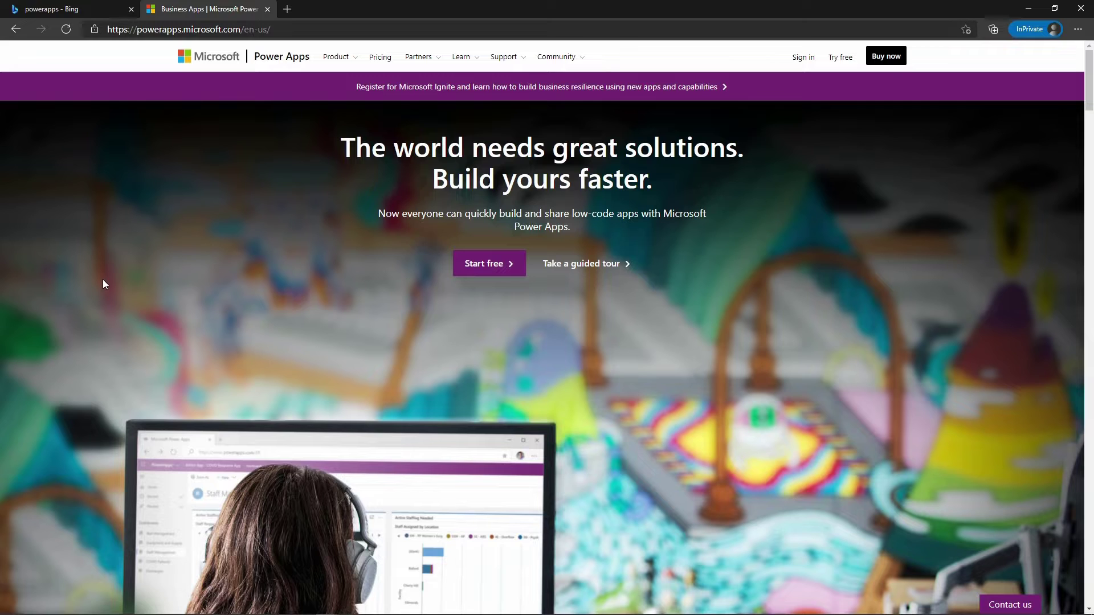
pyautogui.moveTo(192, 66)
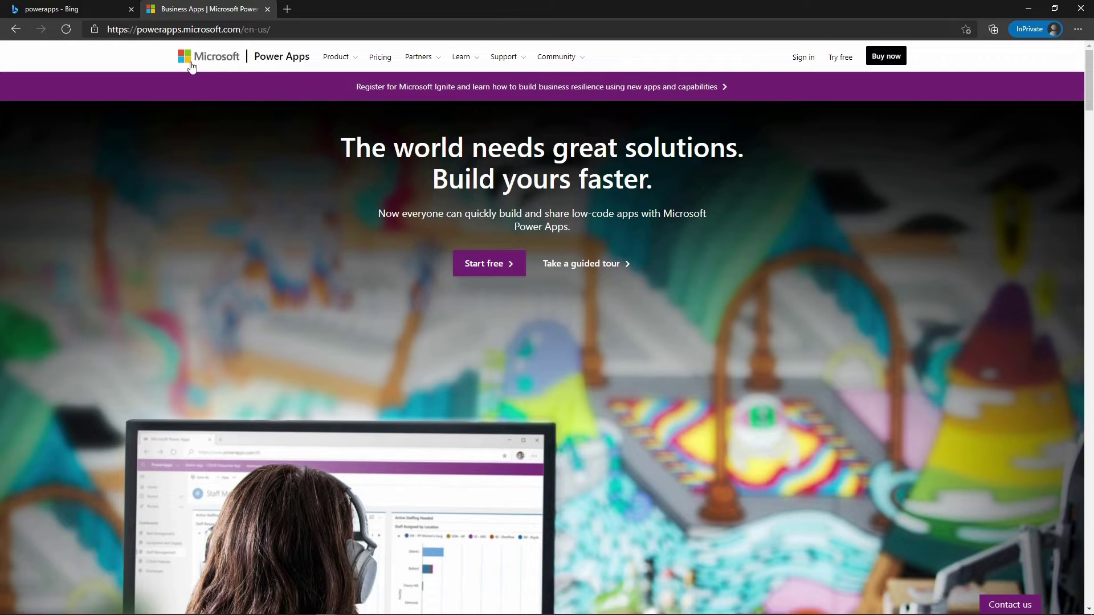
pyautogui.moveTo(255, 234)
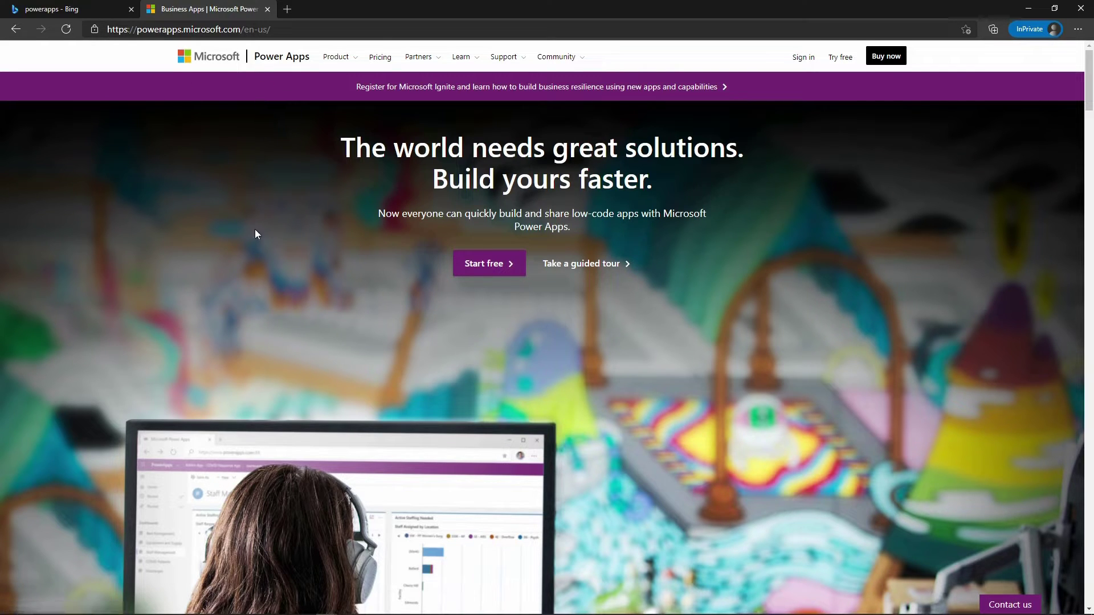
pyautogui.moveTo(277, 230)
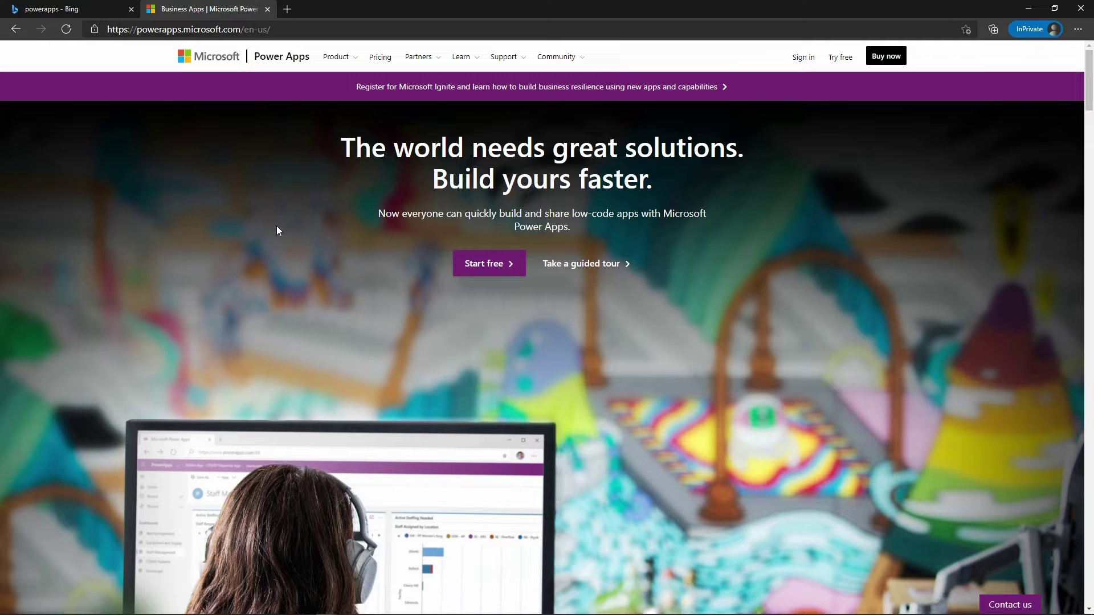
pyautogui.moveTo(214, 263)
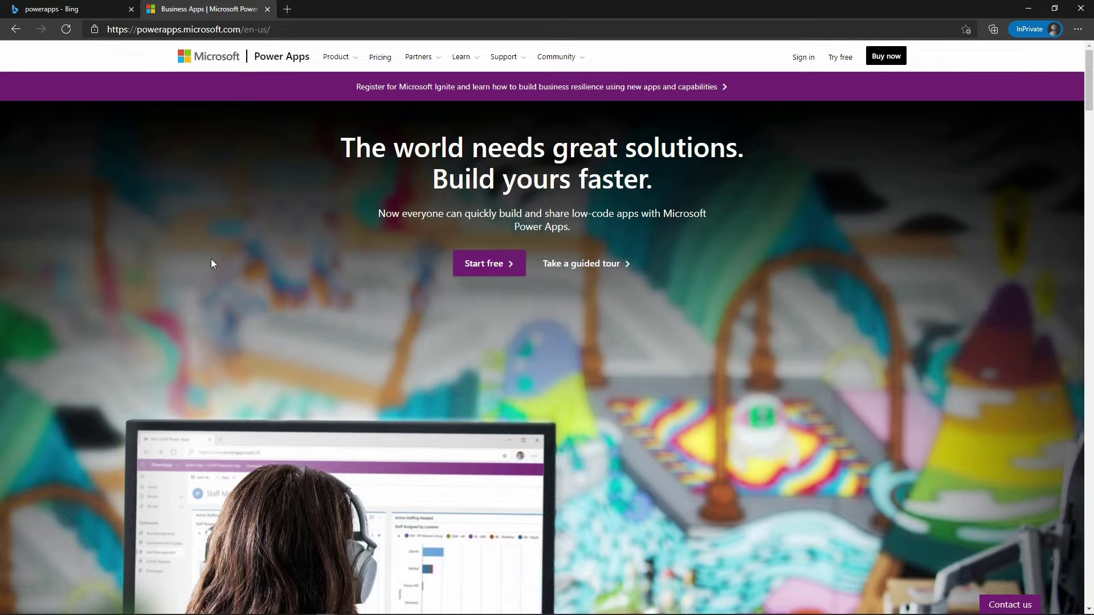
pyautogui.moveTo(373, 303)
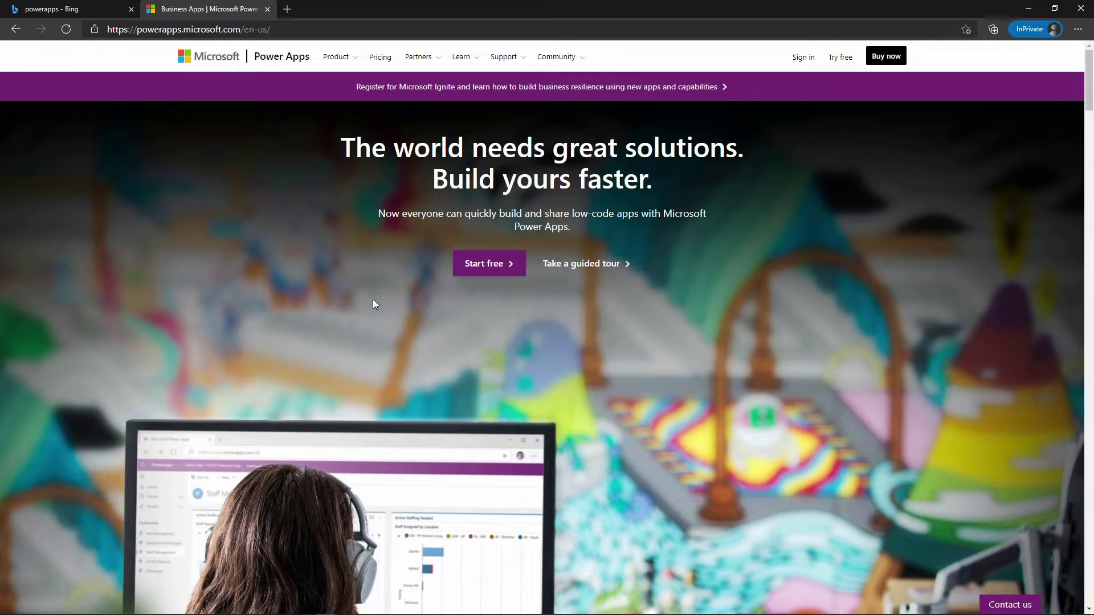
pyautogui.moveTo(483, 264)
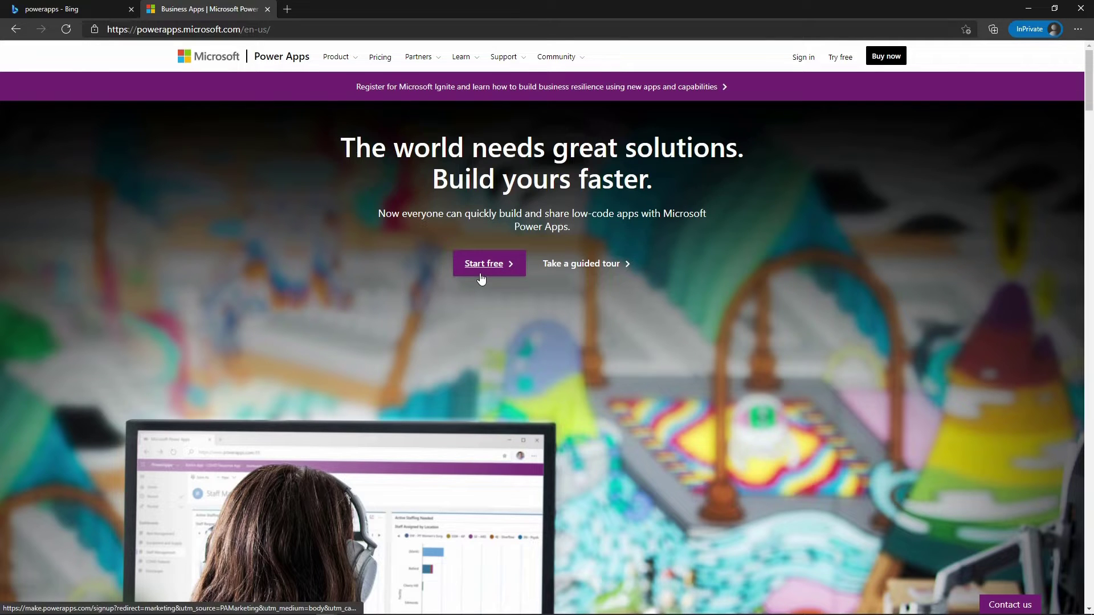
pyautogui.moveTo(580, 263)
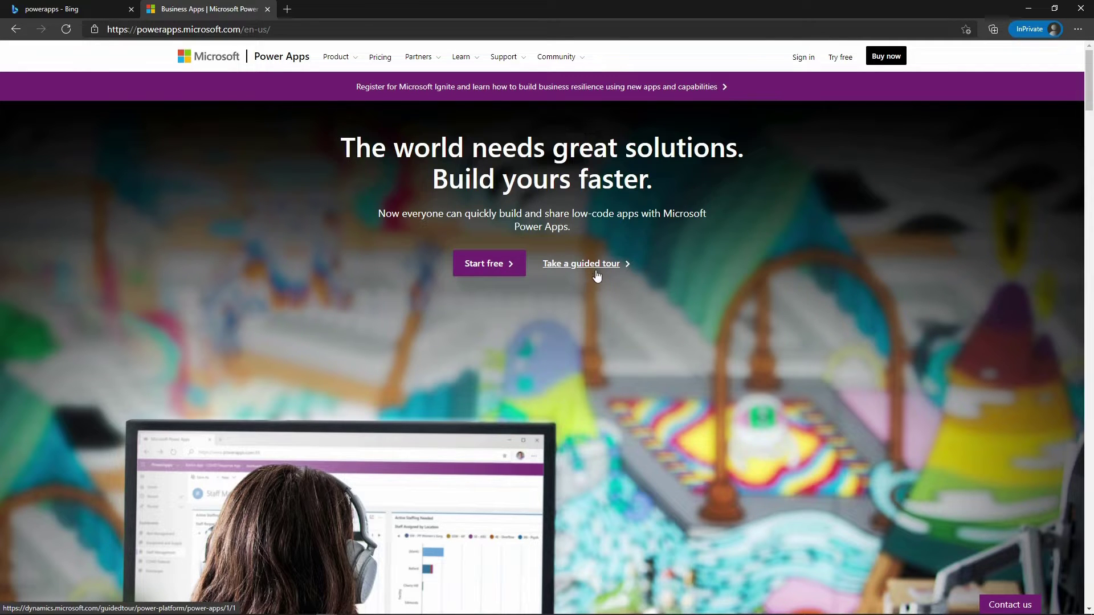
pyautogui.scroll(-3)
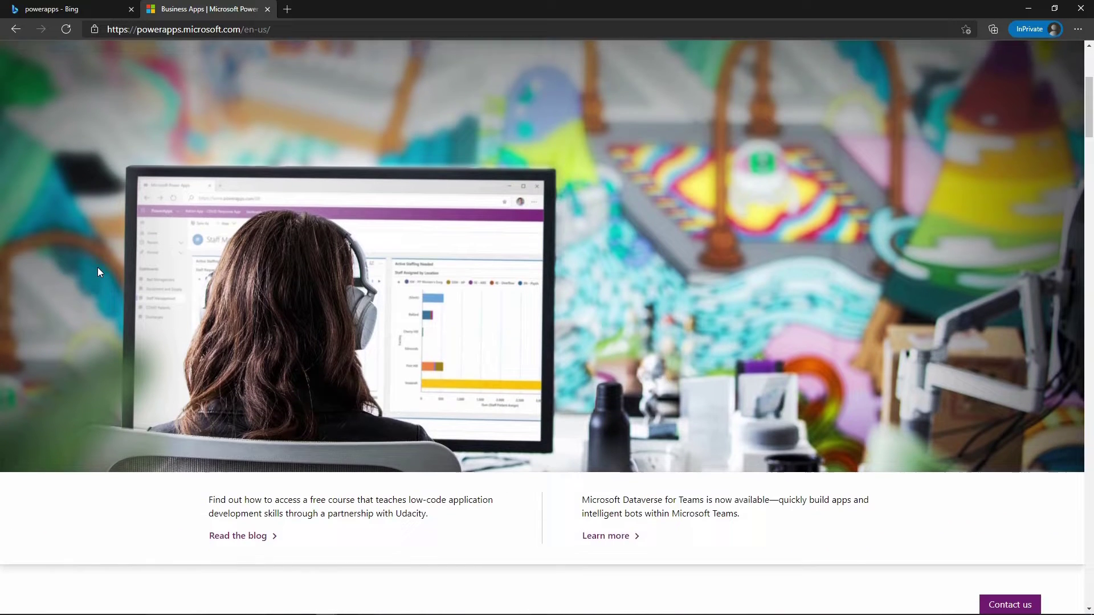
pyautogui.scroll(-3)
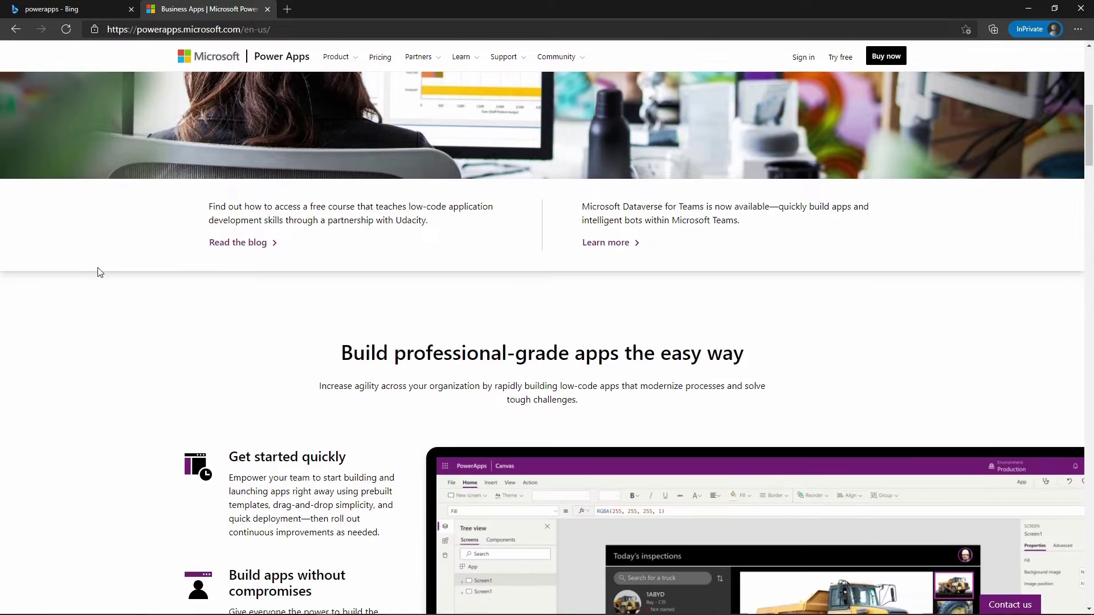
pyautogui.scroll(-3)
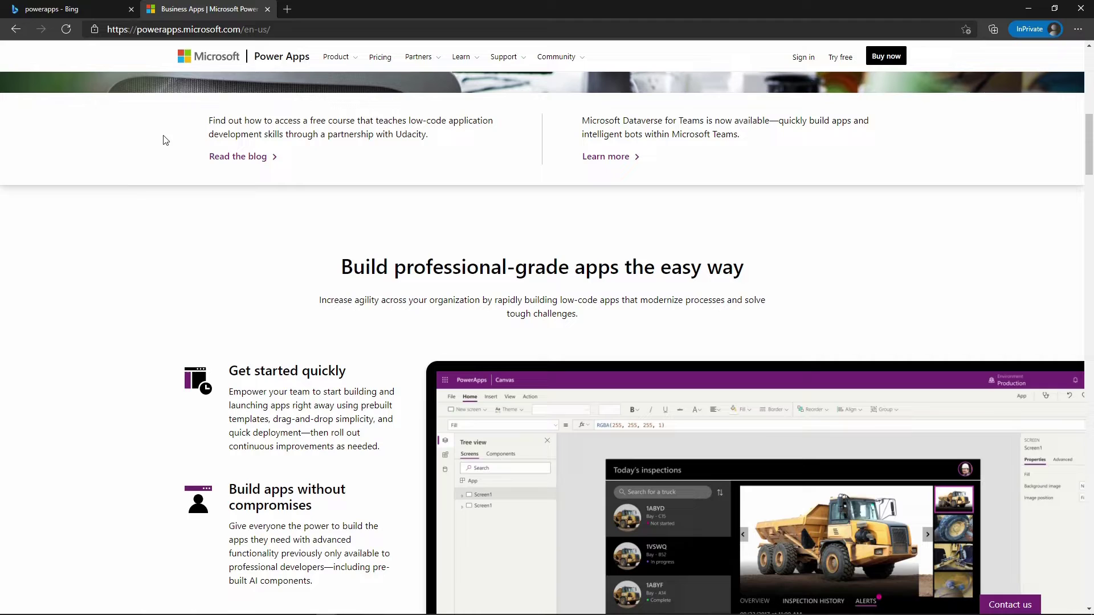
pyautogui.moveTo(186, 228)
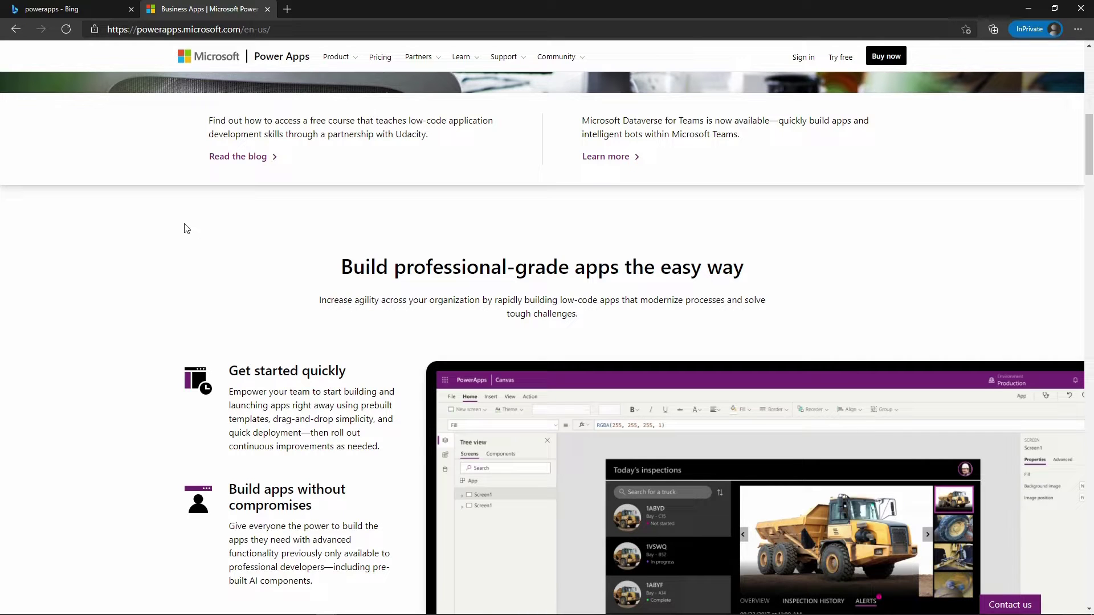
pyautogui.moveTo(626, 195)
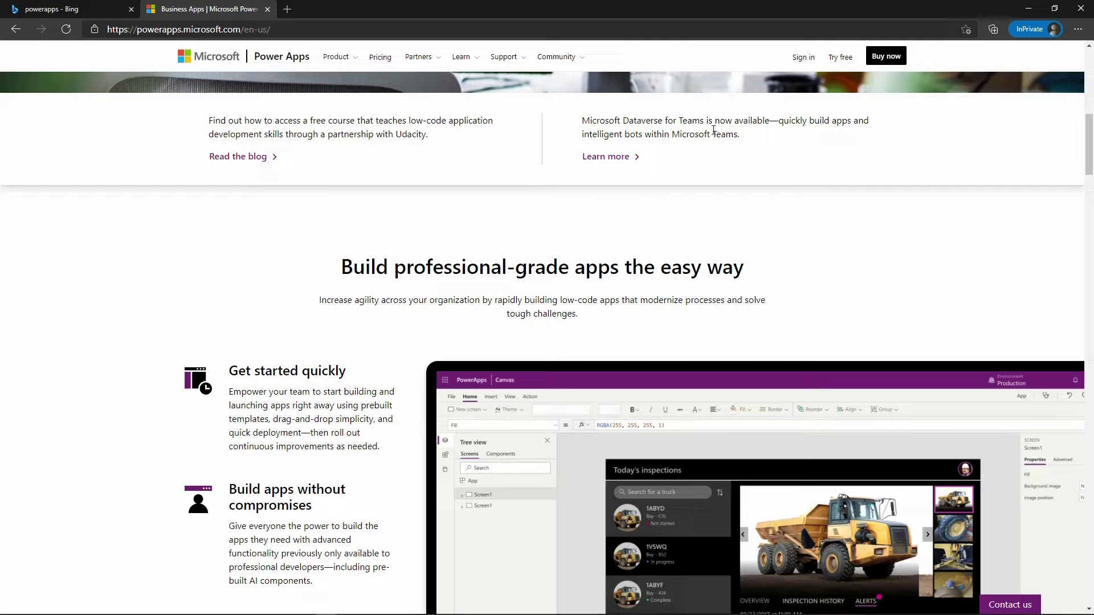
pyautogui.moveTo(83, 244)
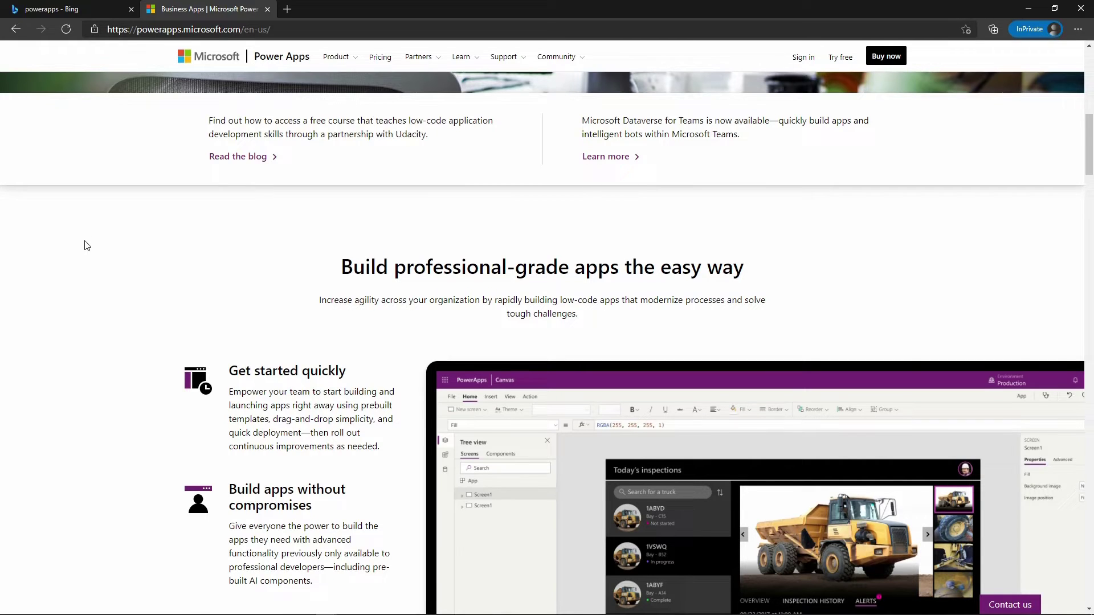
pyautogui.scroll(-3)
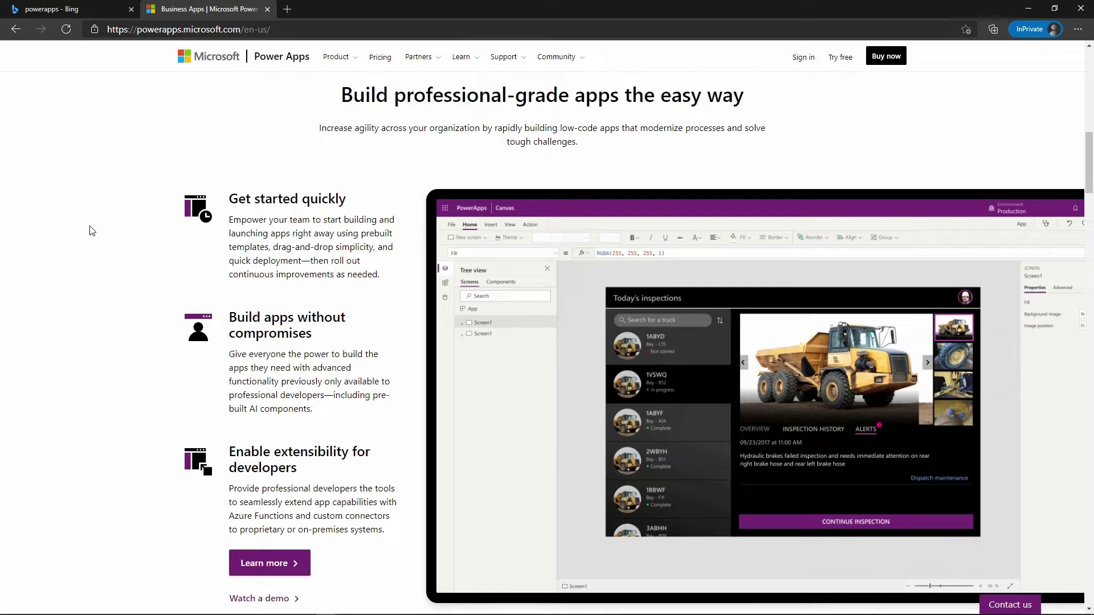
pyautogui.moveTo(100, 355)
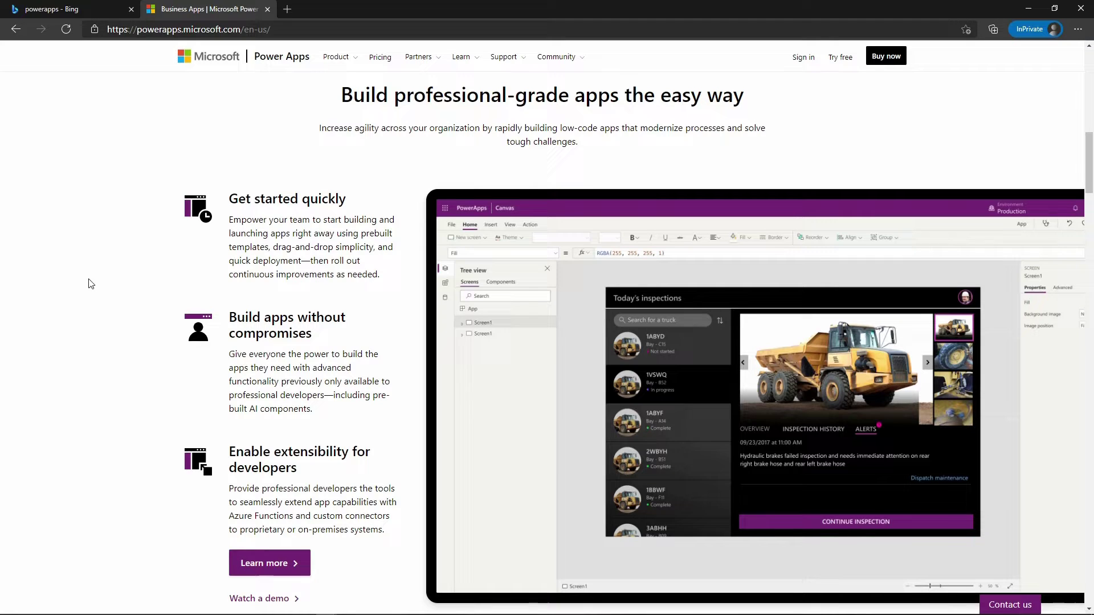
# Scroll past the leader recognition and statistics to the 'Give everyone the tools' testimonials
pyautogui.scroll(-3)
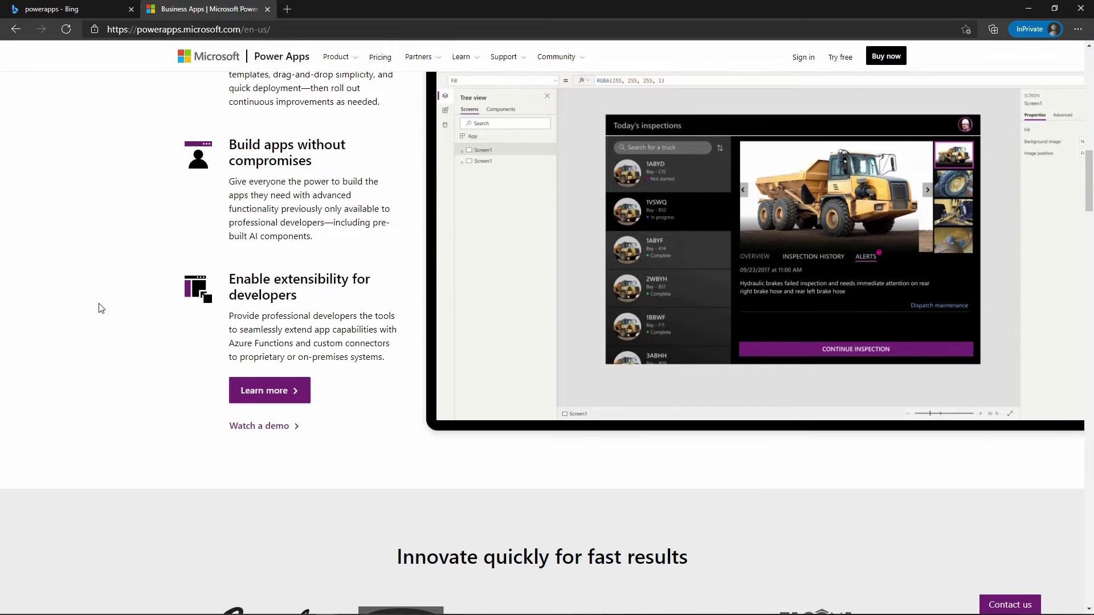
pyautogui.scroll(-3)
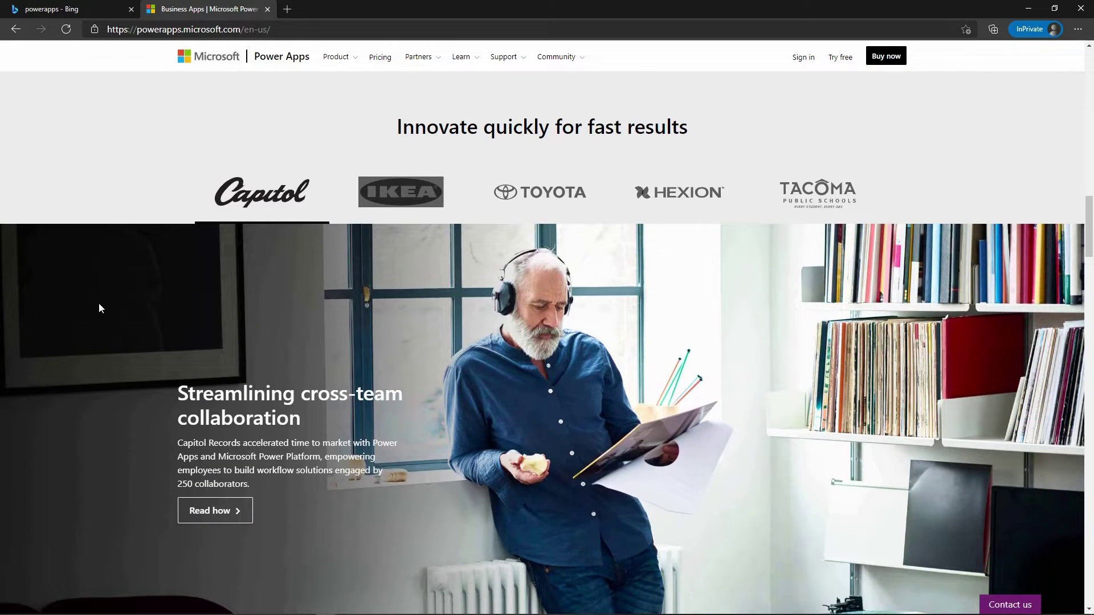
pyautogui.moveTo(446, 299)
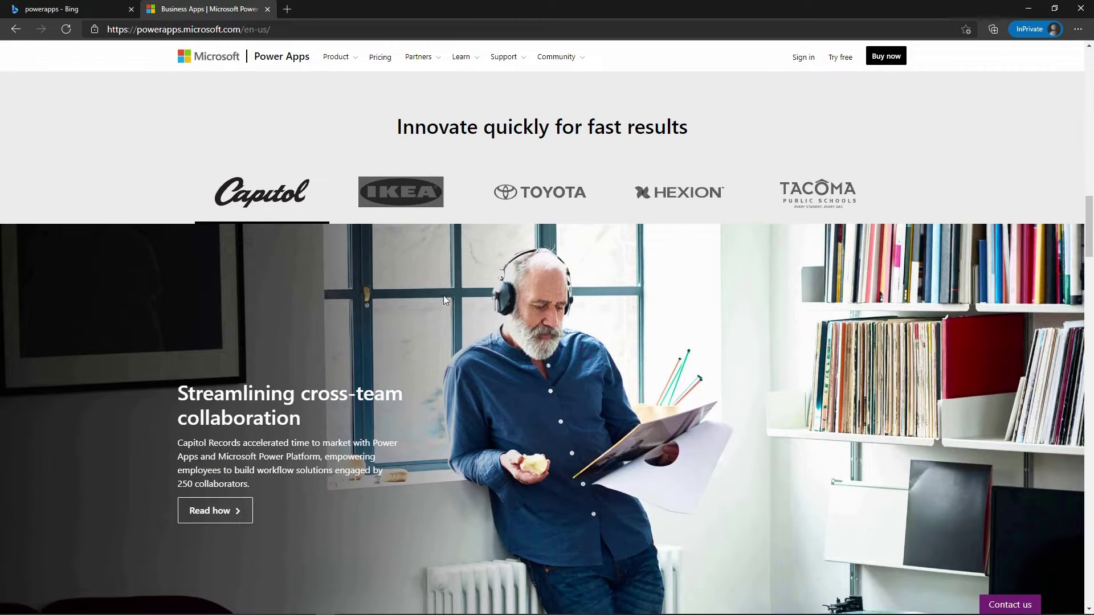
pyautogui.moveTo(924, 206)
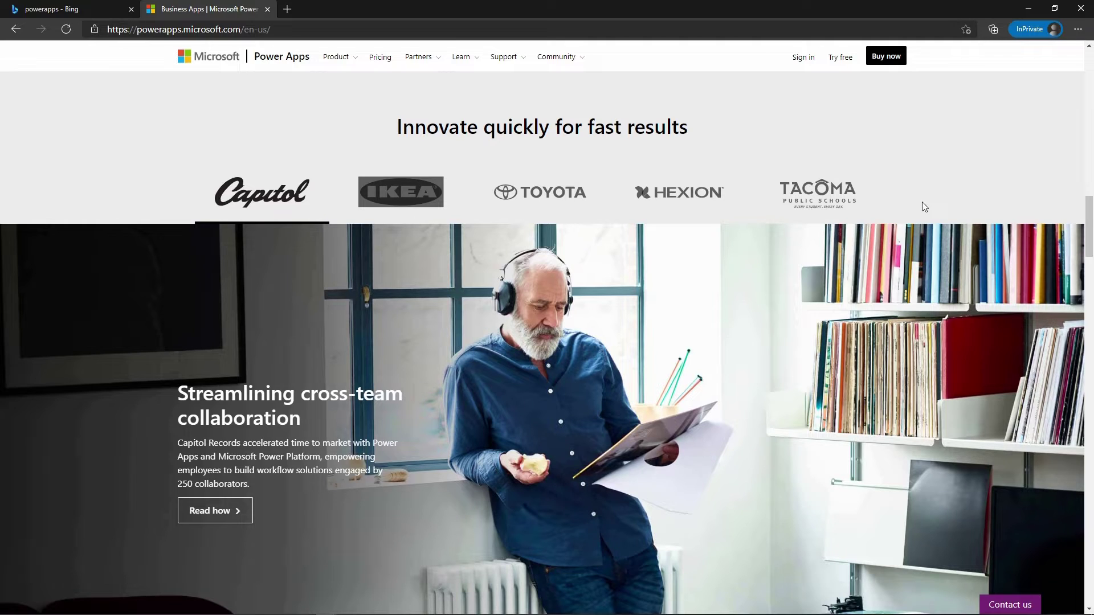
pyautogui.moveTo(812, 267)
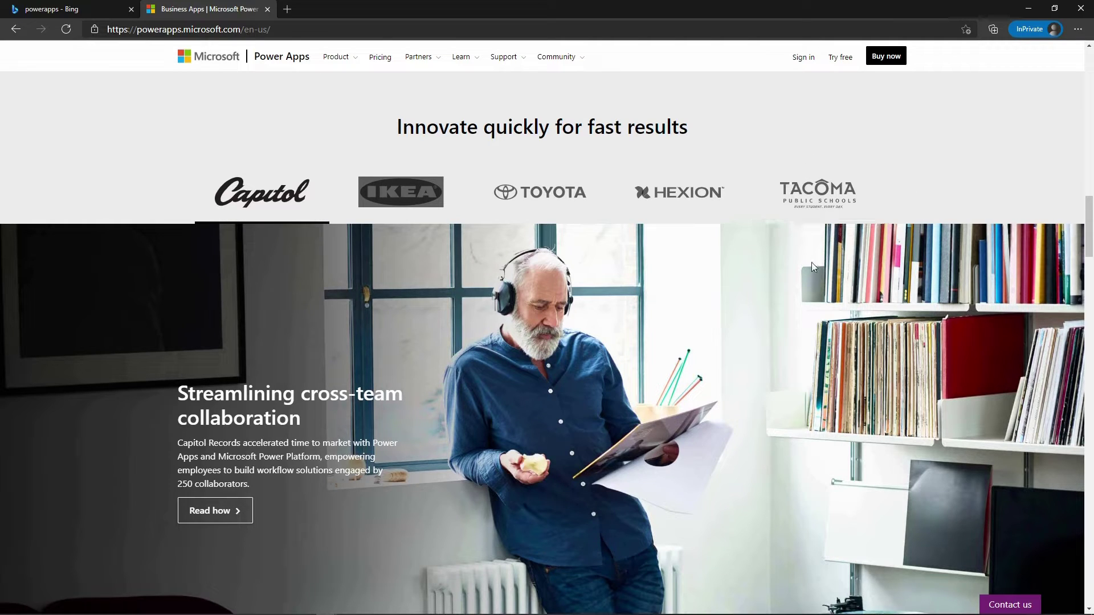
pyautogui.moveTo(808, 268)
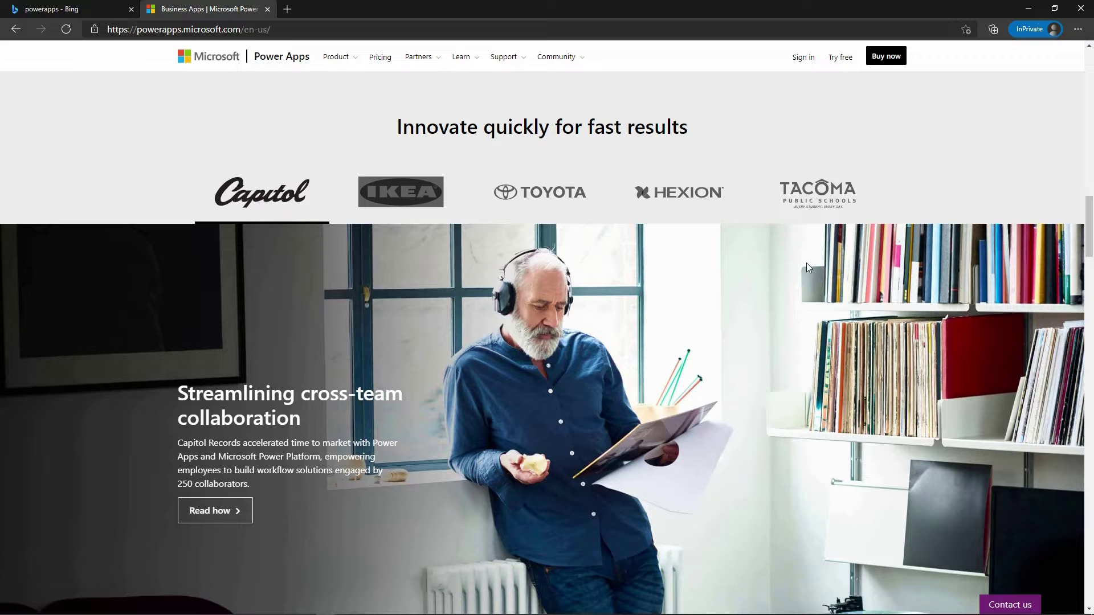
pyautogui.moveTo(350, 319)
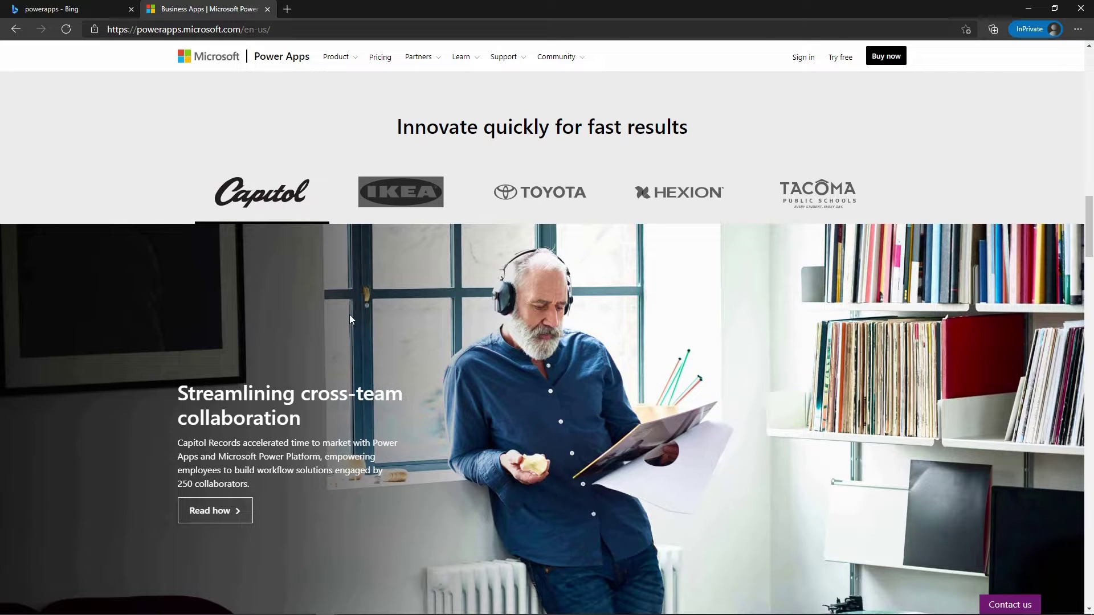
pyautogui.scroll(-3)
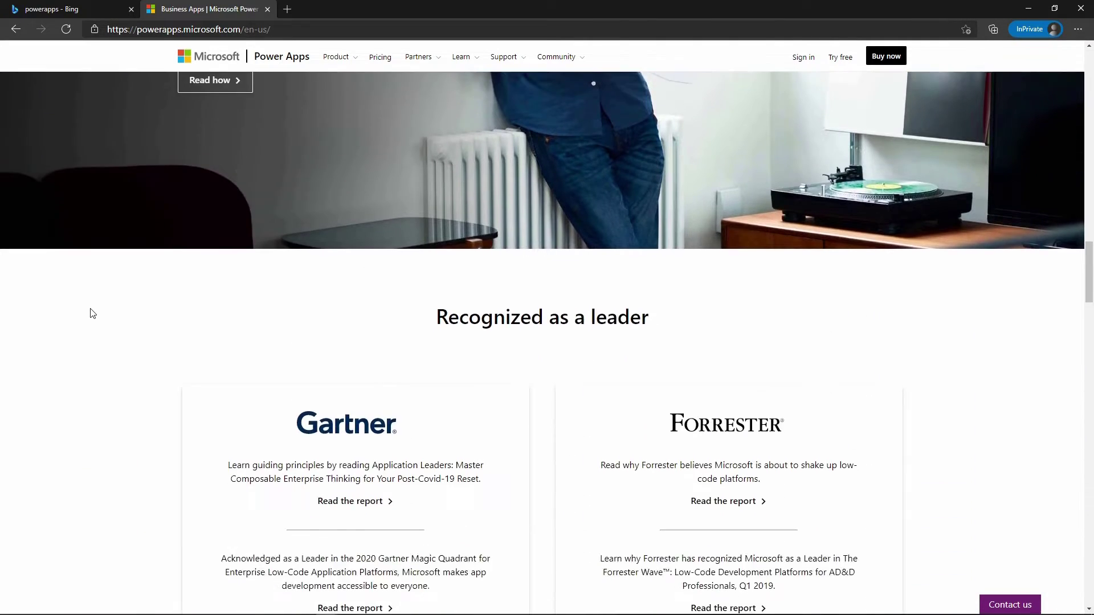
pyautogui.scroll(-3)
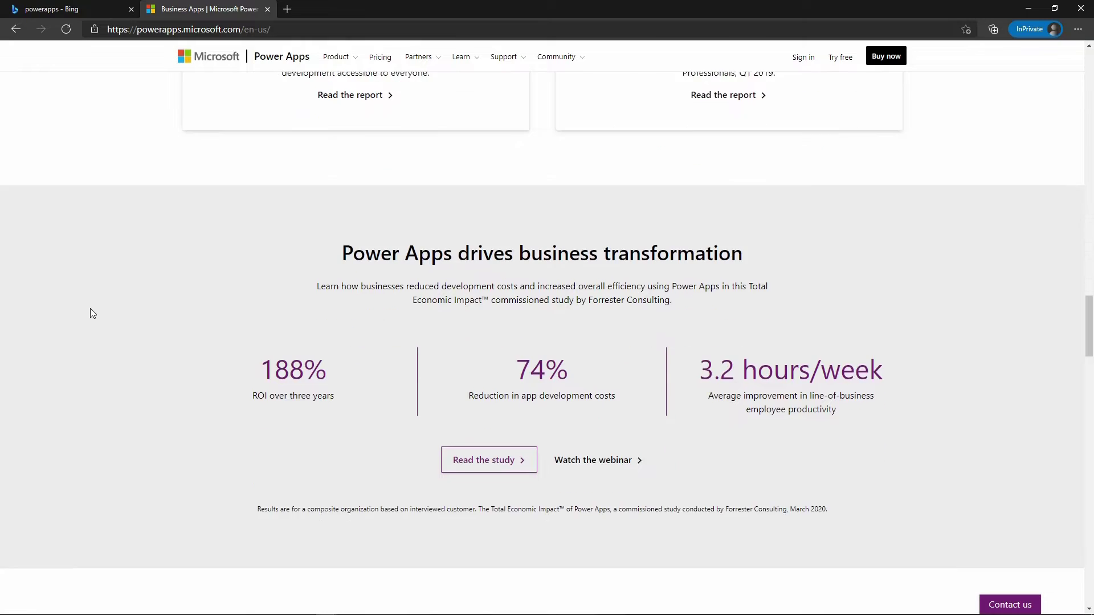
pyautogui.scroll(-3)
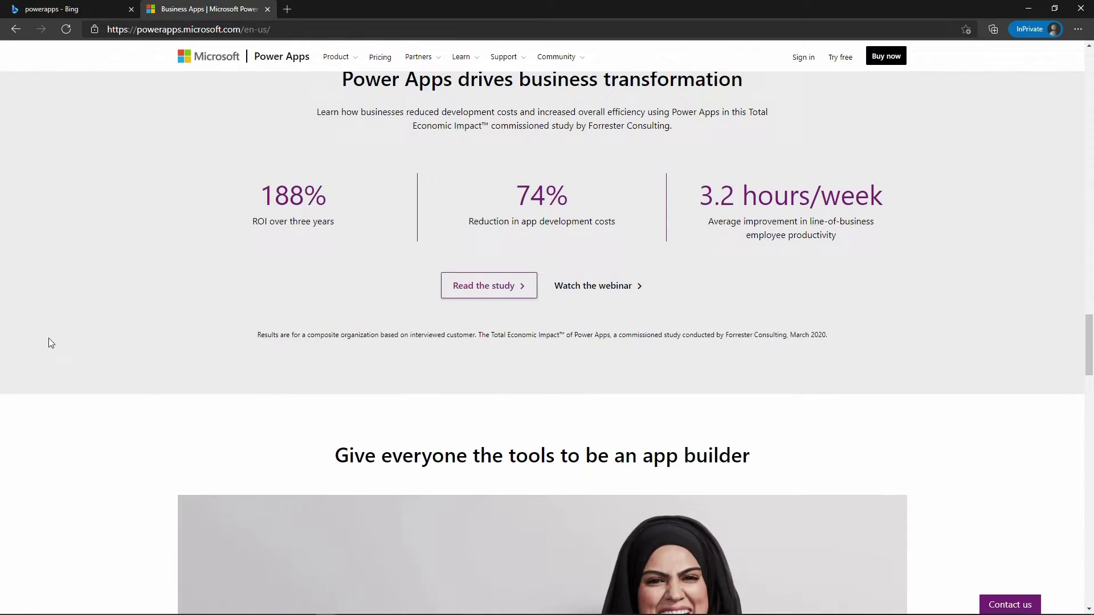
pyautogui.moveTo(905, 254)
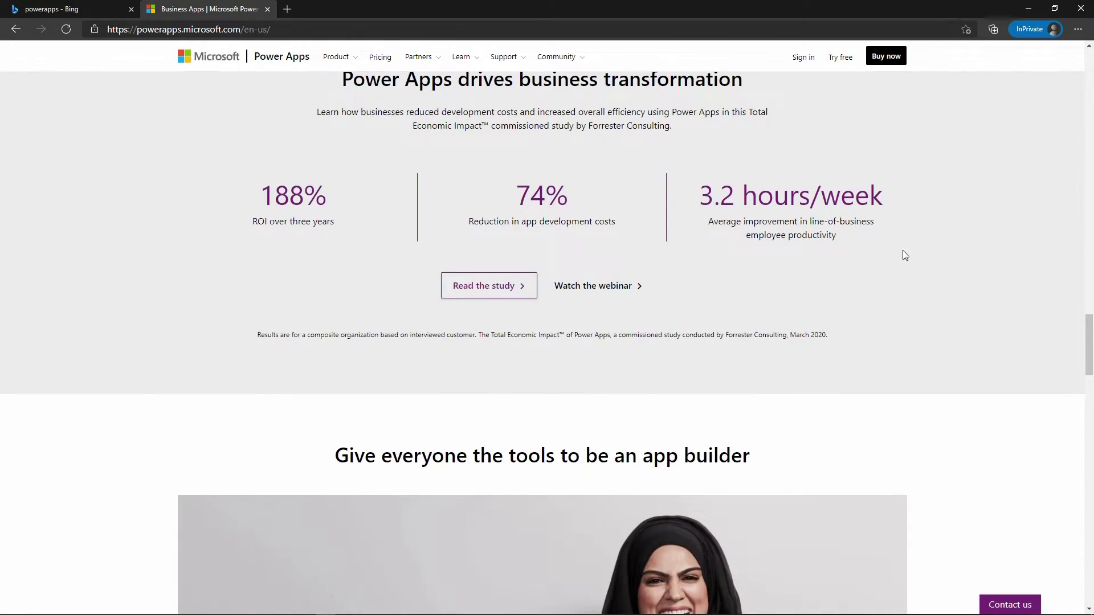
pyautogui.scroll(-3)
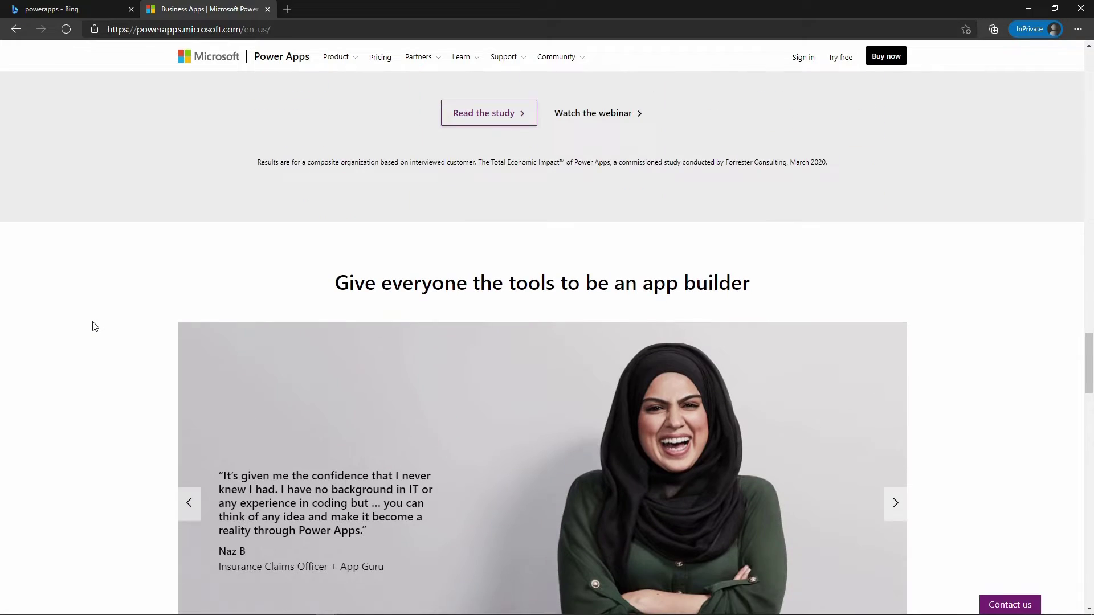
pyautogui.scroll(-3)
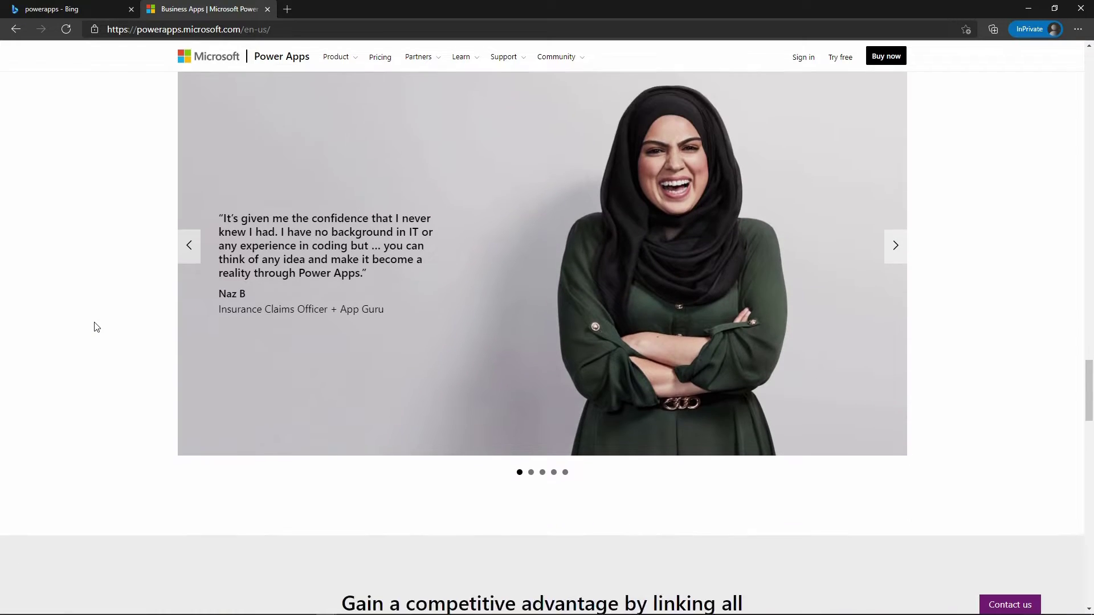
# Advance the connector carousel three times to the Google Drive, Slack and YouTube set
pyautogui.scroll(-3)
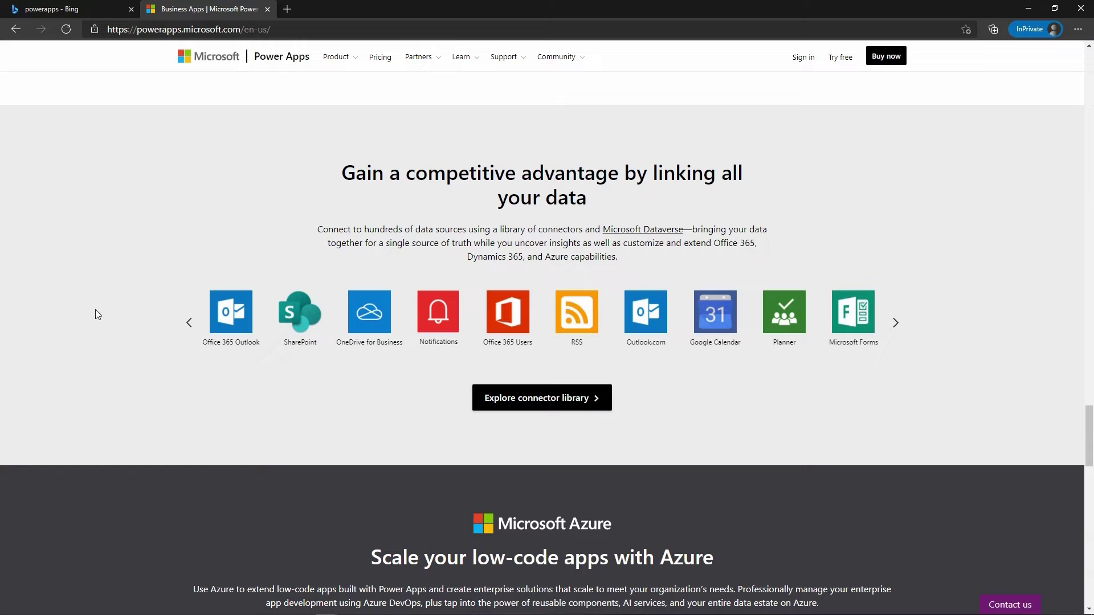
pyautogui.moveTo(289, 238)
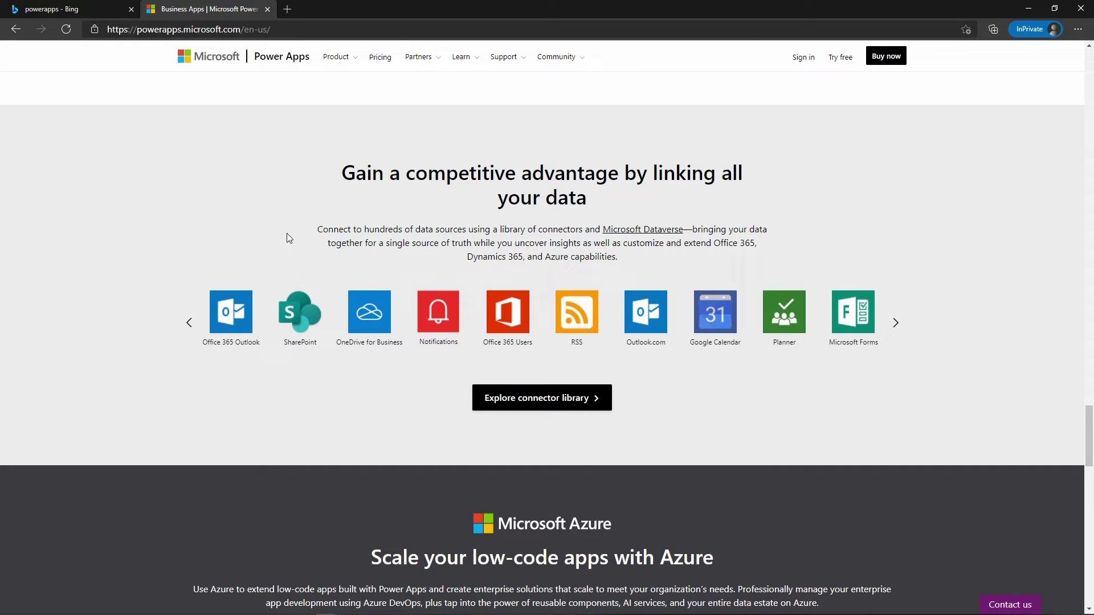
pyautogui.moveTo(578, 247)
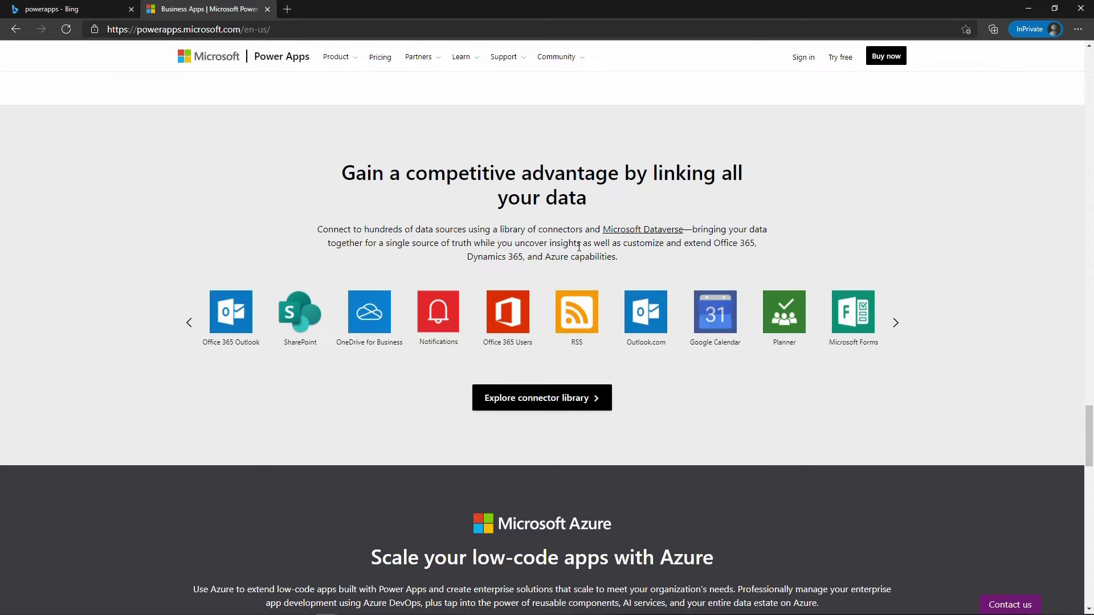
pyautogui.moveTo(117, 290)
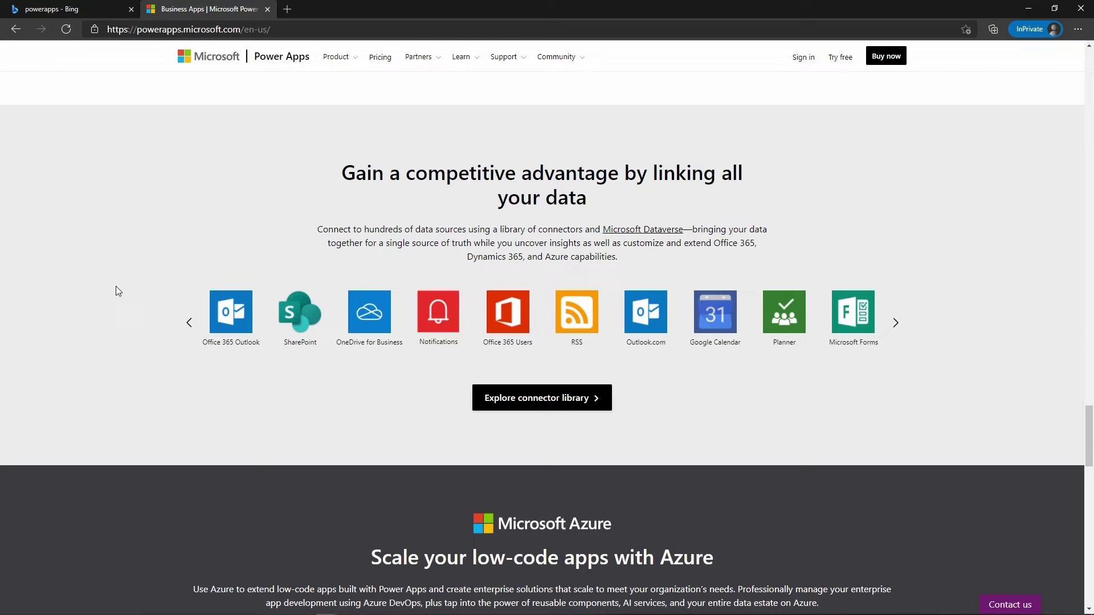
pyautogui.moveTo(239, 378)
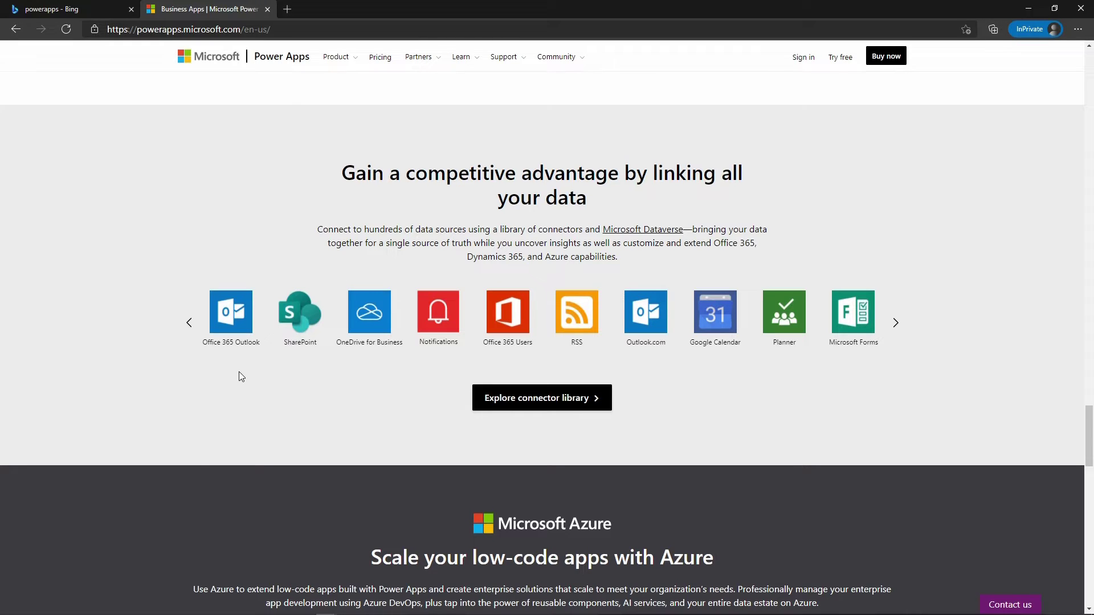
pyautogui.moveTo(247, 377)
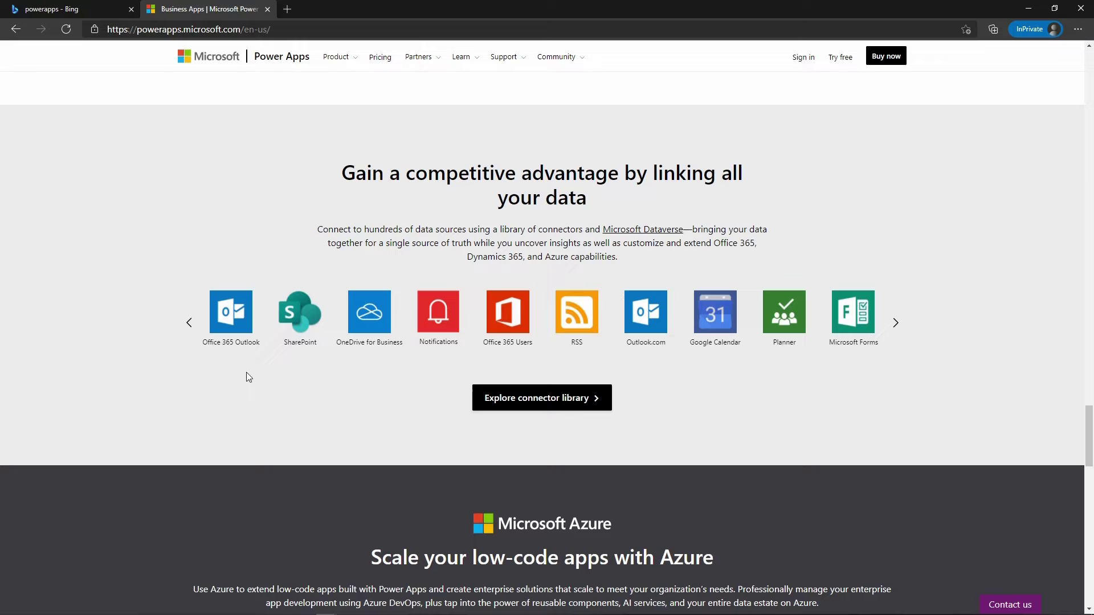
pyautogui.moveTo(755, 339)
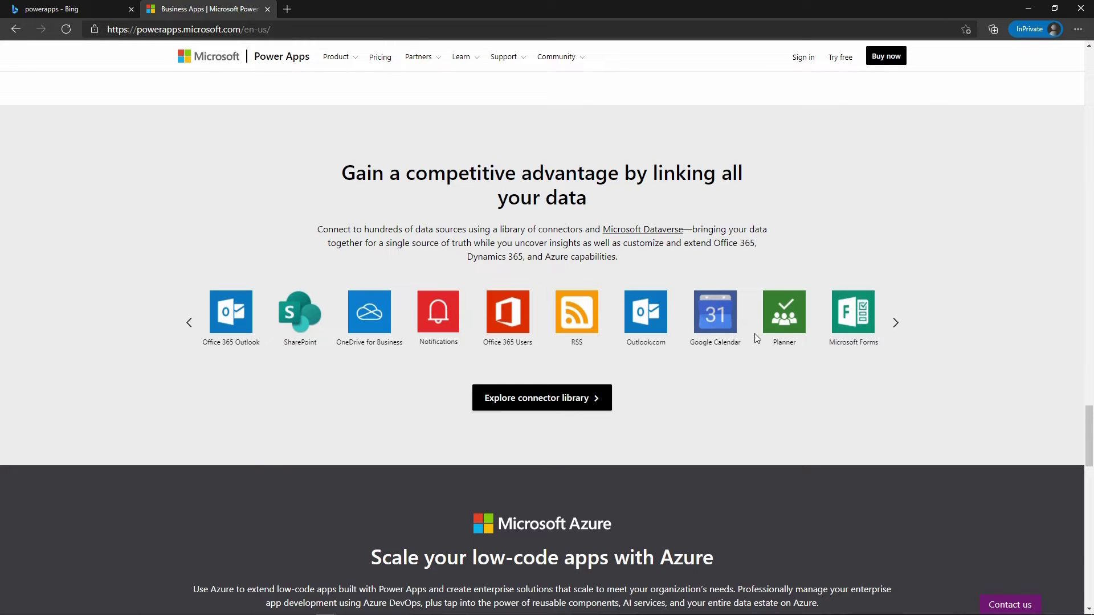
pyautogui.moveTo(790, 364)
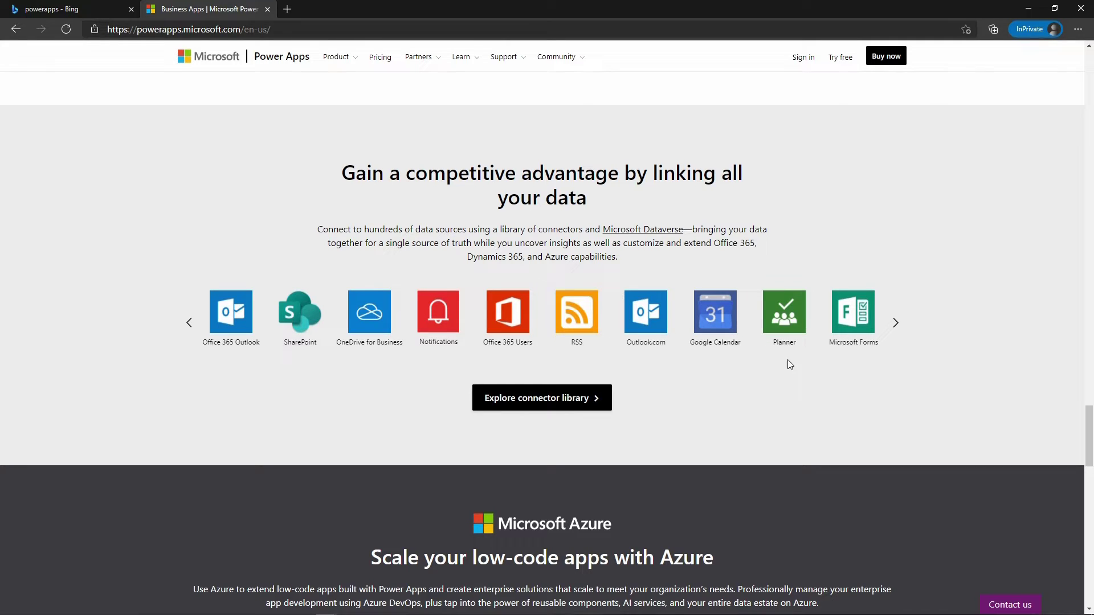
pyautogui.moveTo(799, 387)
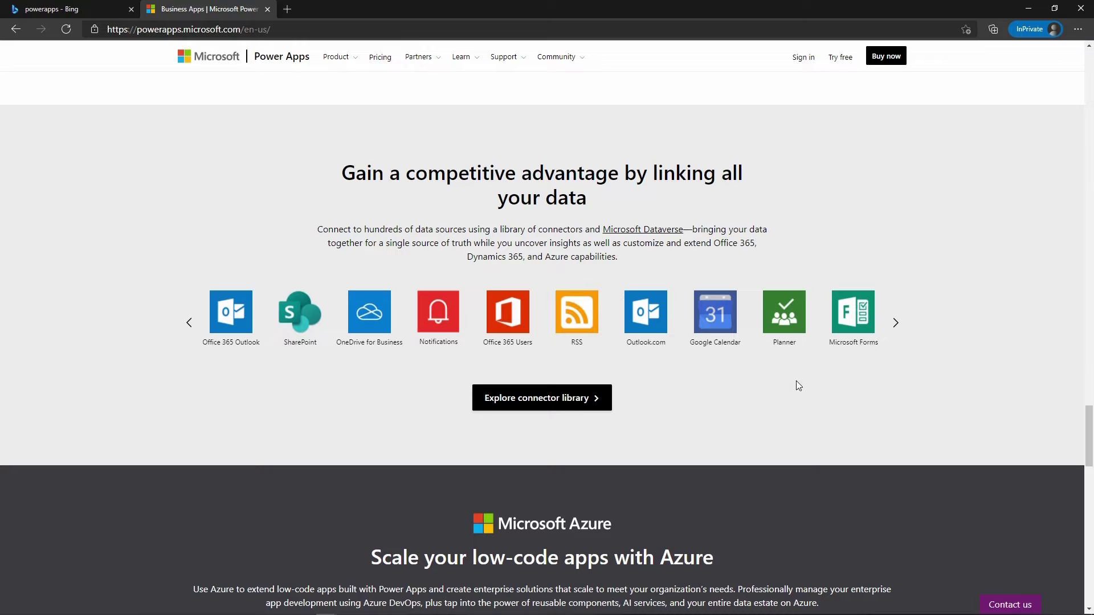
pyautogui.moveTo(755, 333)
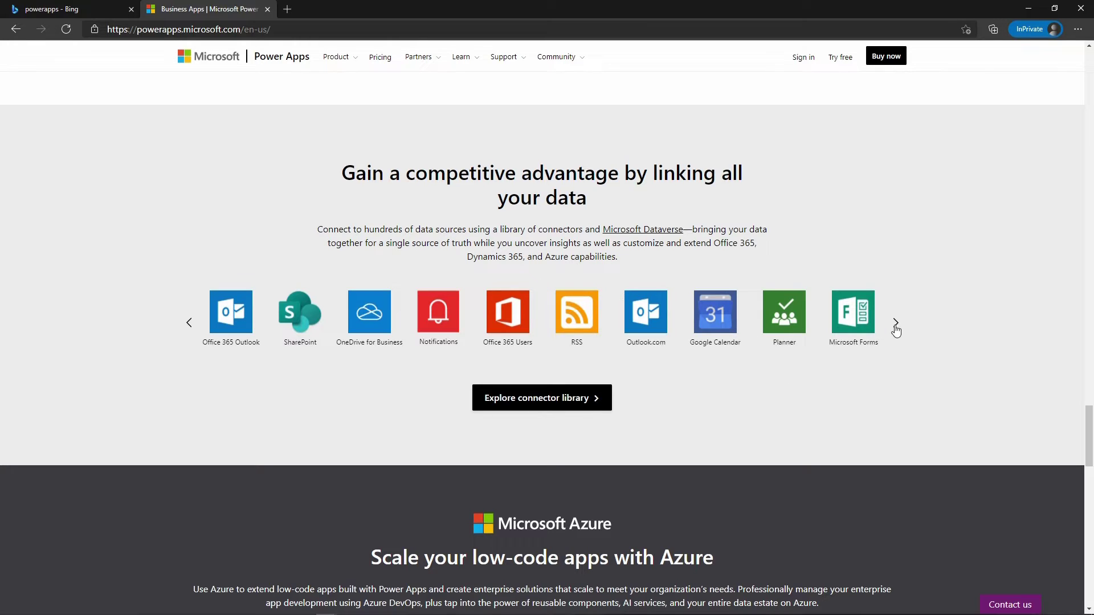
pyautogui.moveTo(896, 329)
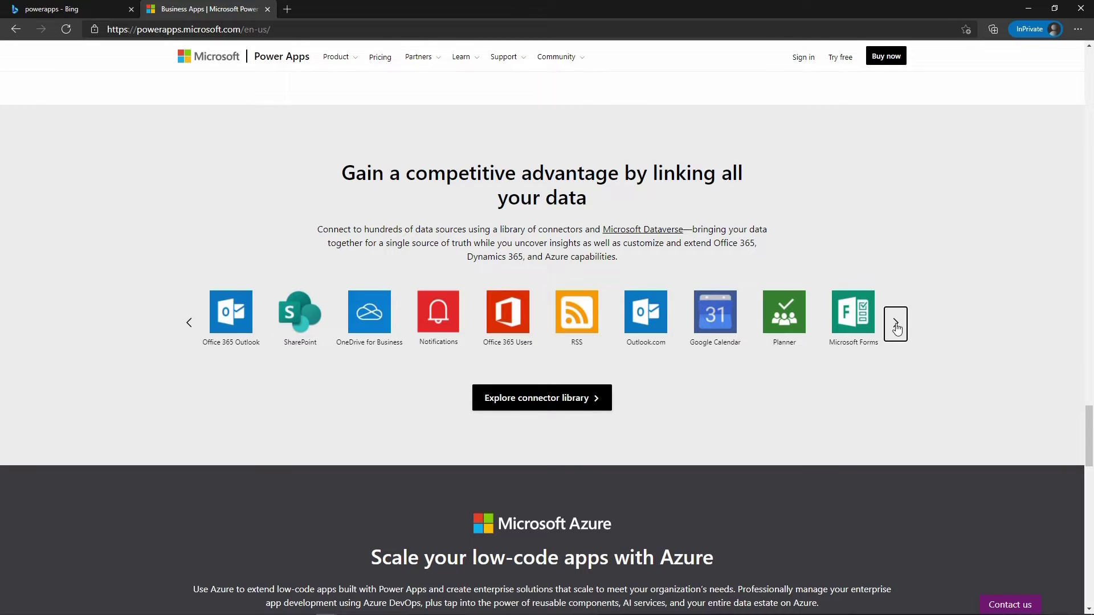
pyautogui.click(896, 322)
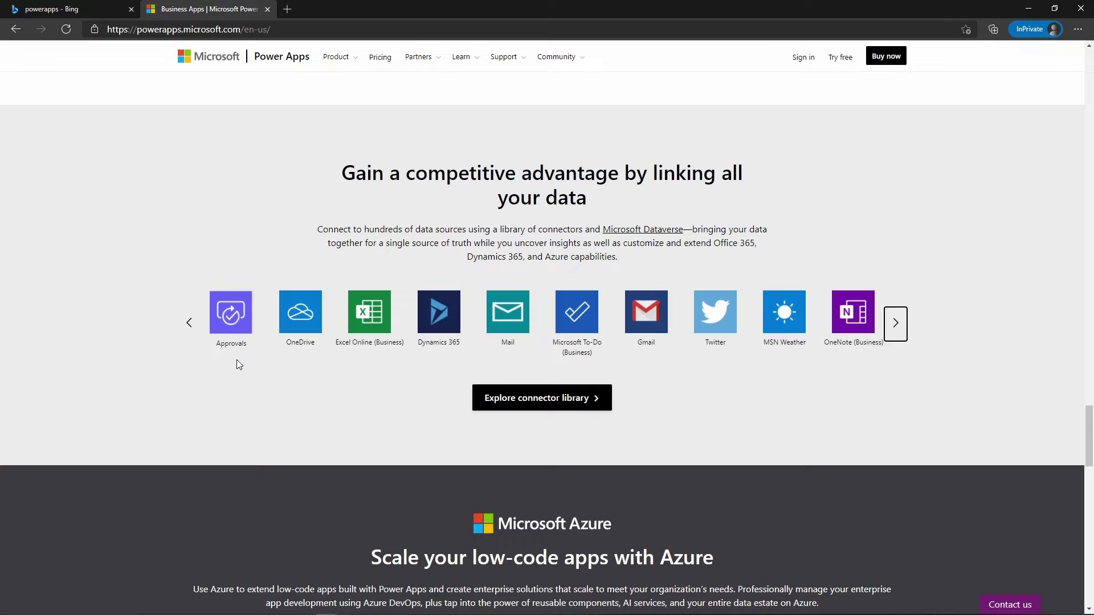
pyautogui.moveTo(356, 356)
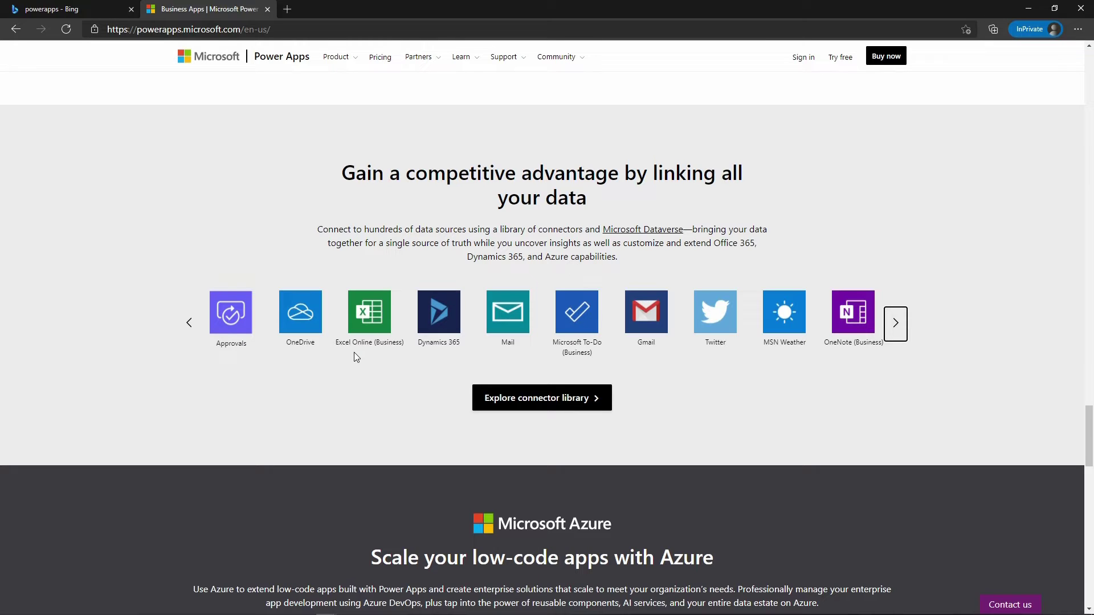
pyautogui.moveTo(652, 343)
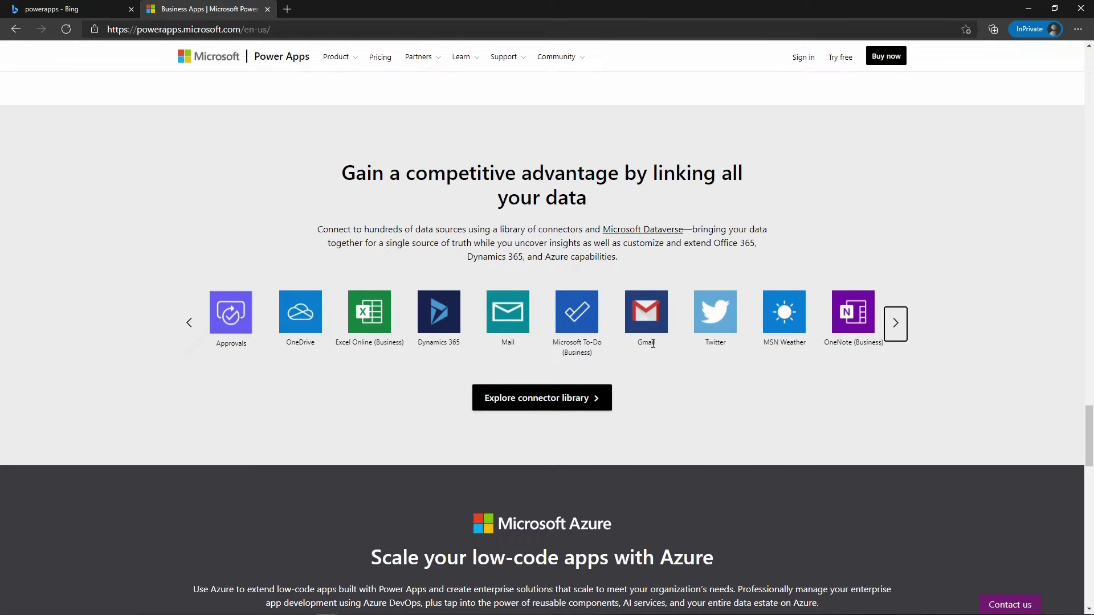
pyautogui.moveTo(830, 379)
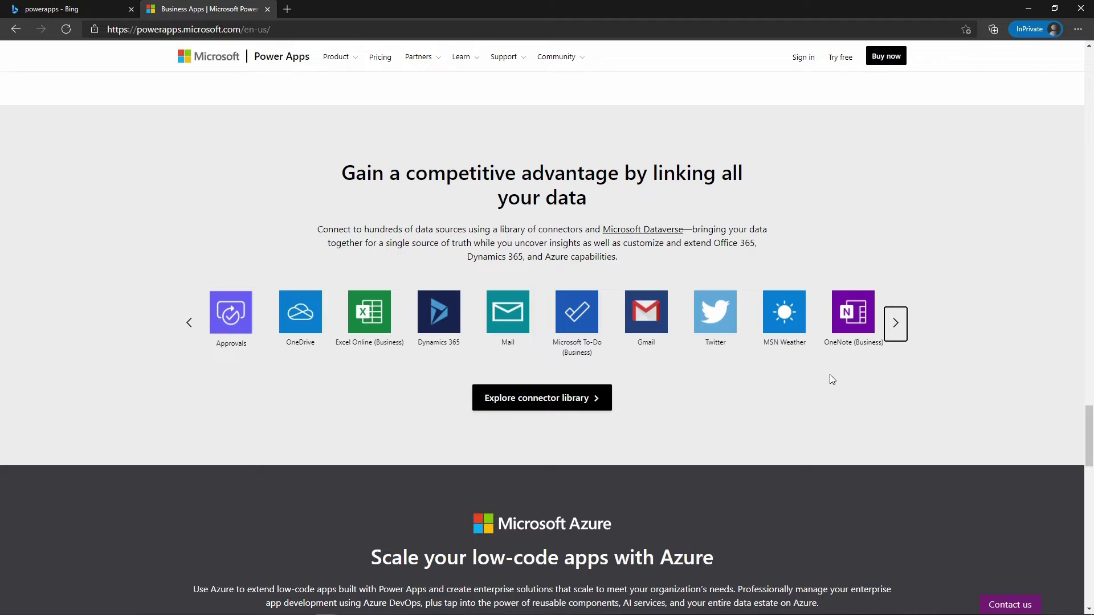
pyautogui.moveTo(896, 322)
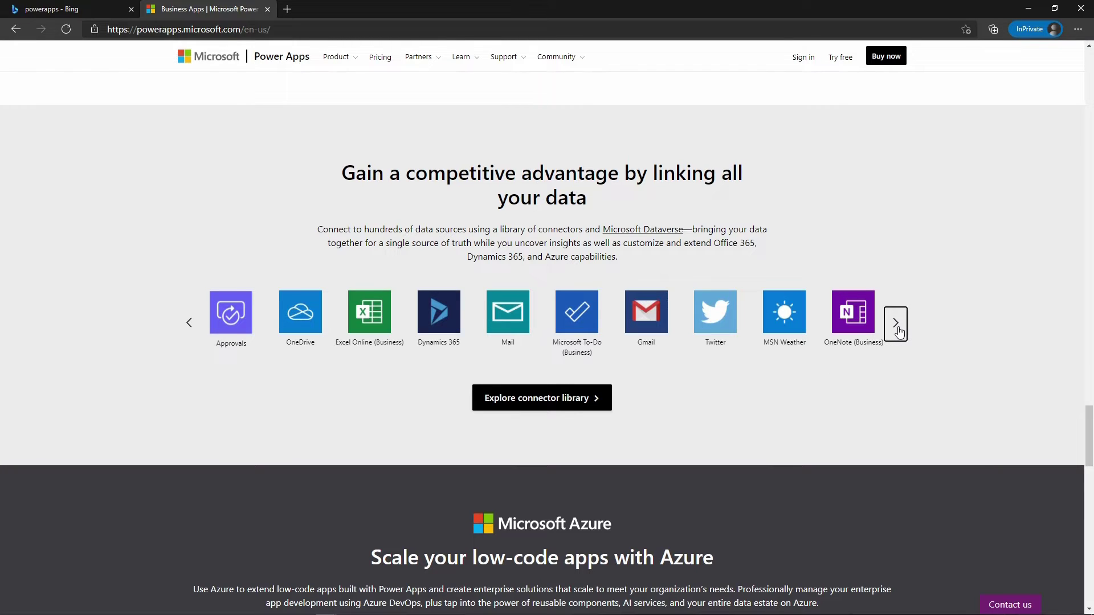
pyautogui.click(896, 322)
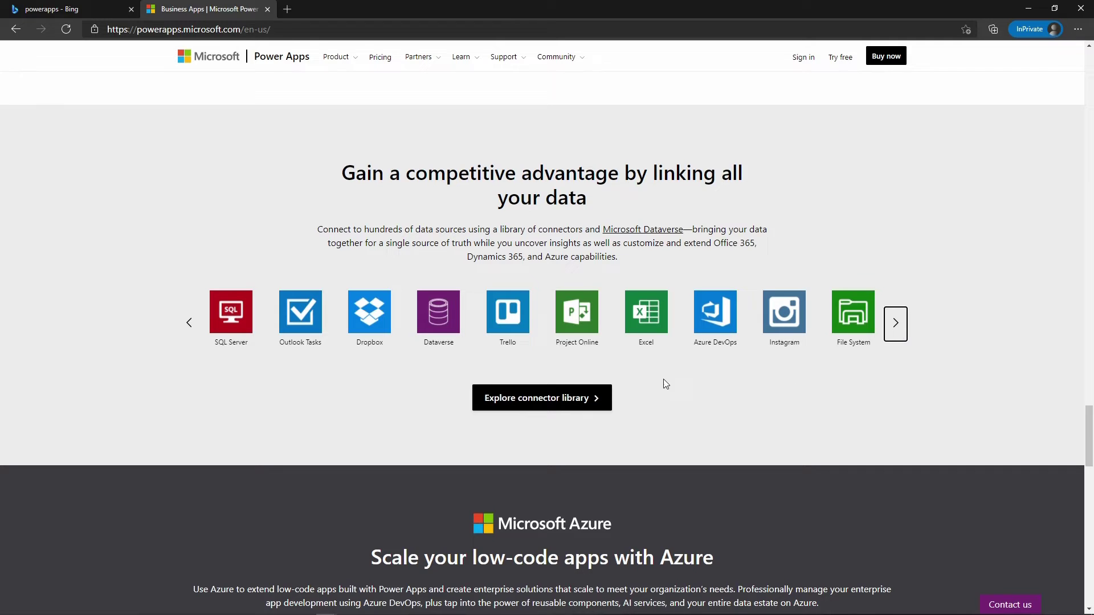
pyautogui.moveTo(576, 363)
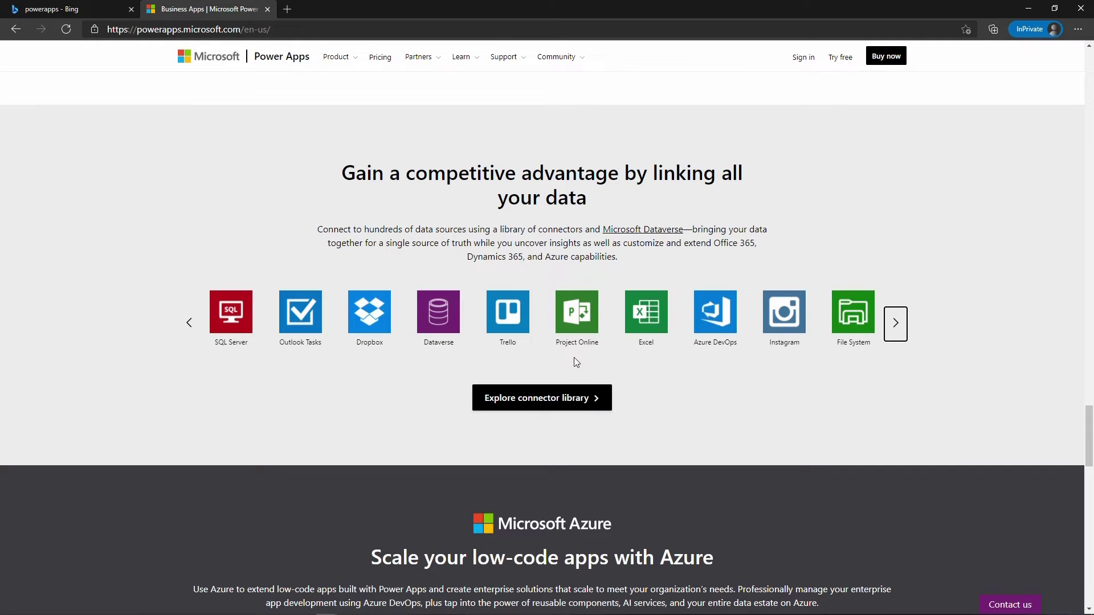
pyautogui.moveTo(566, 366)
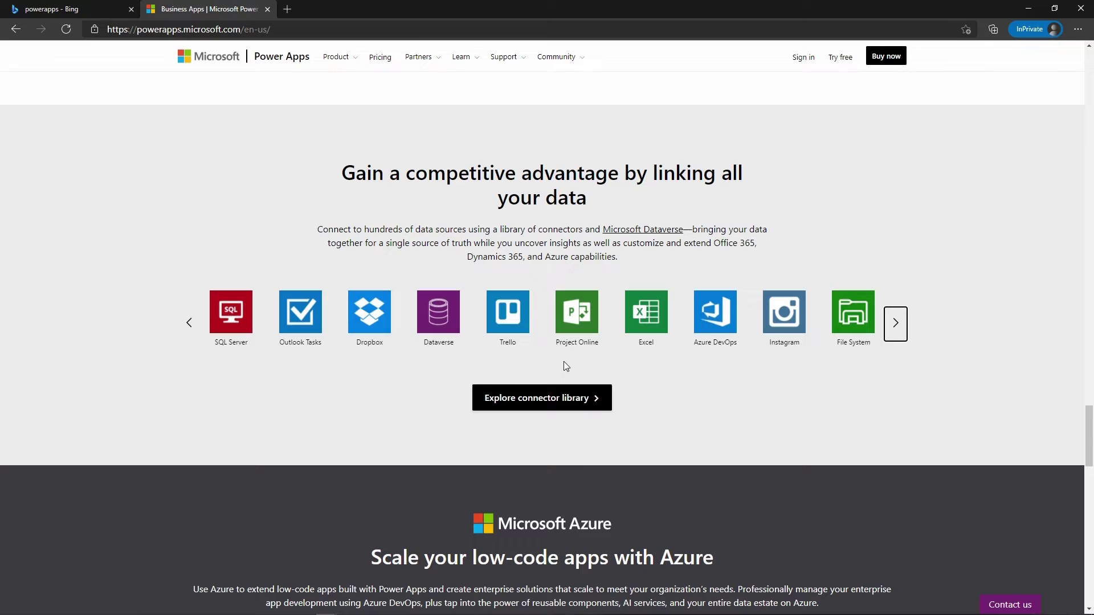
pyautogui.moveTo(577, 363)
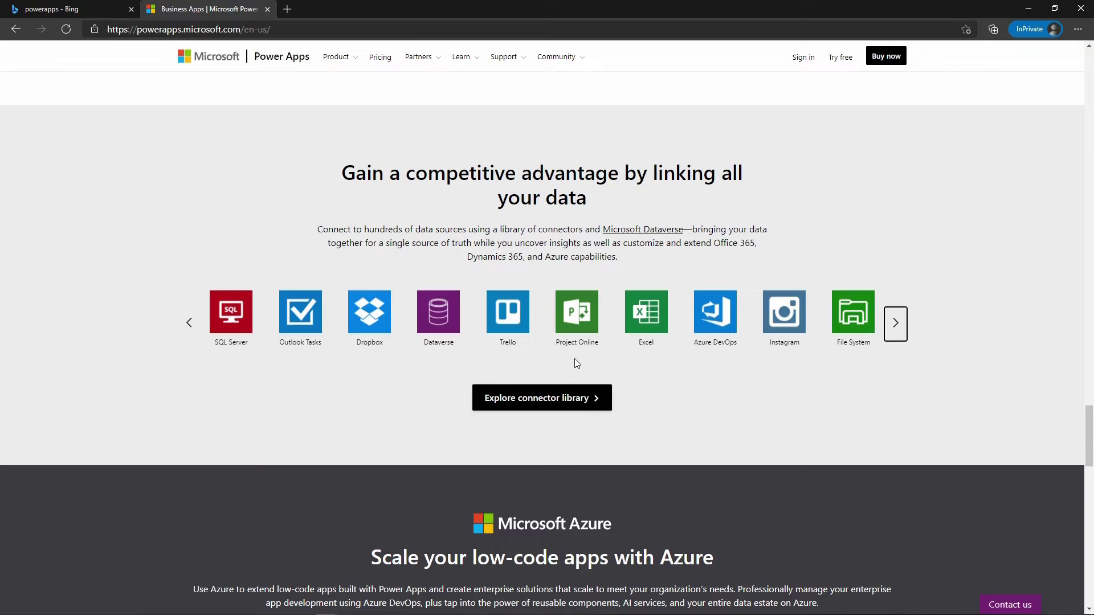
pyautogui.moveTo(588, 358)
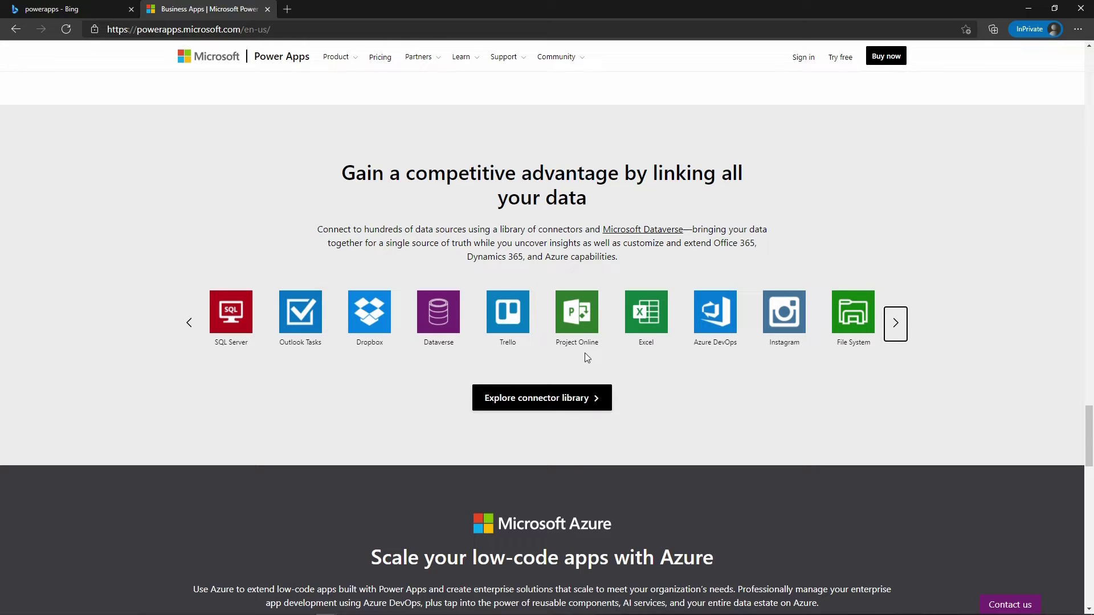
pyautogui.moveTo(562, 365)
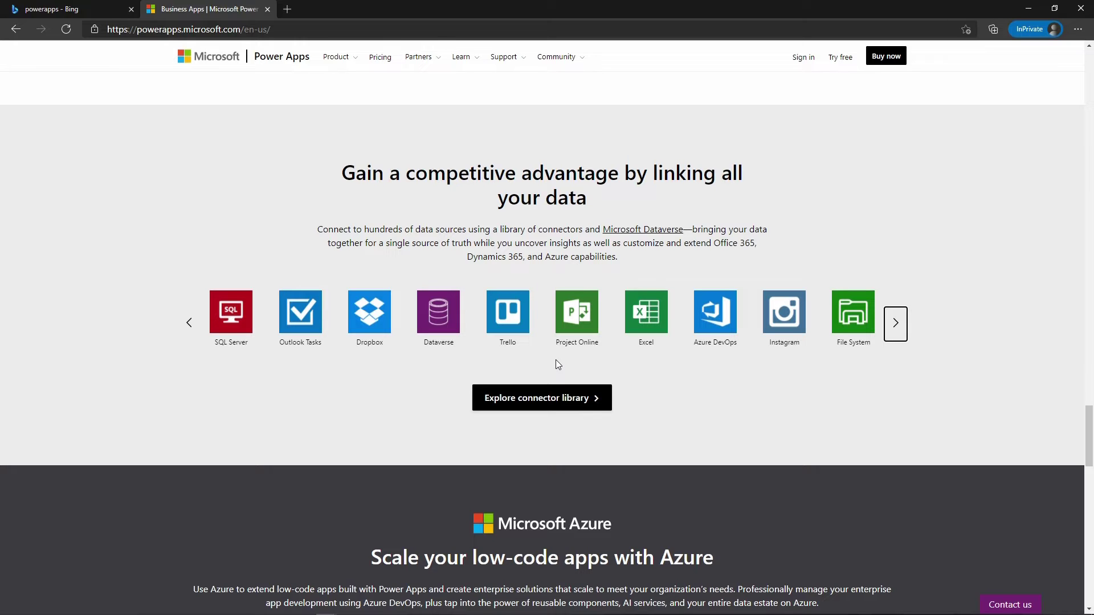
pyautogui.moveTo(845, 377)
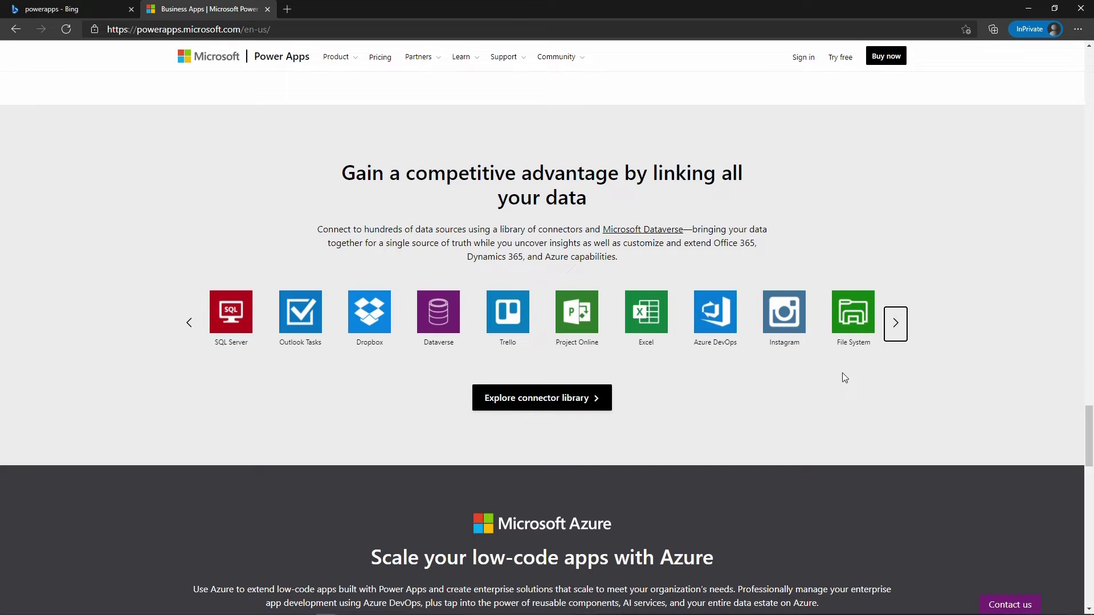
pyautogui.click(896, 322)
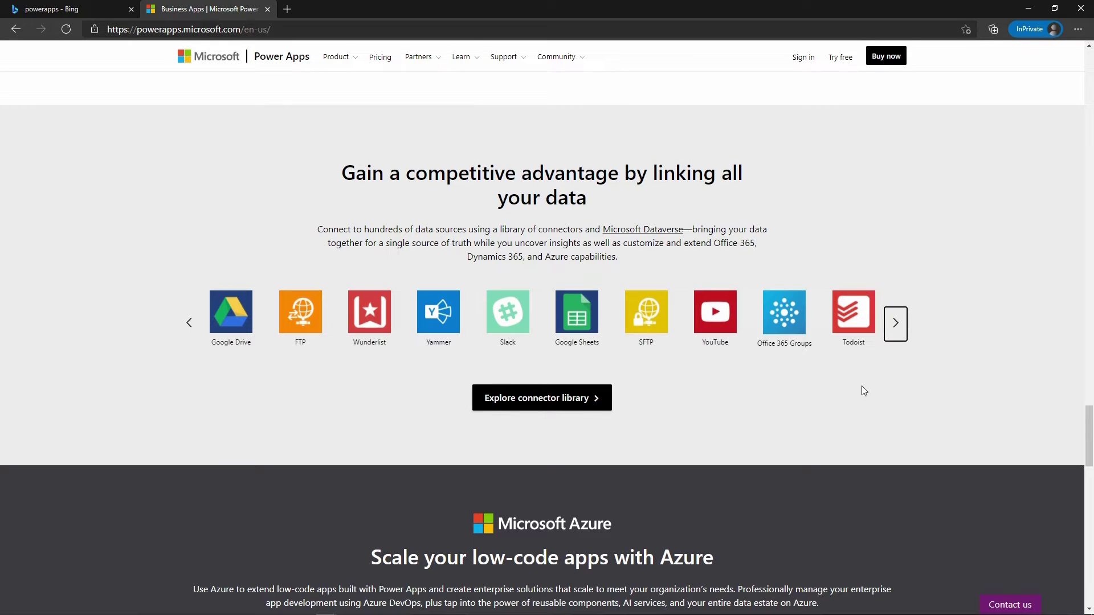
pyautogui.moveTo(685, 387)
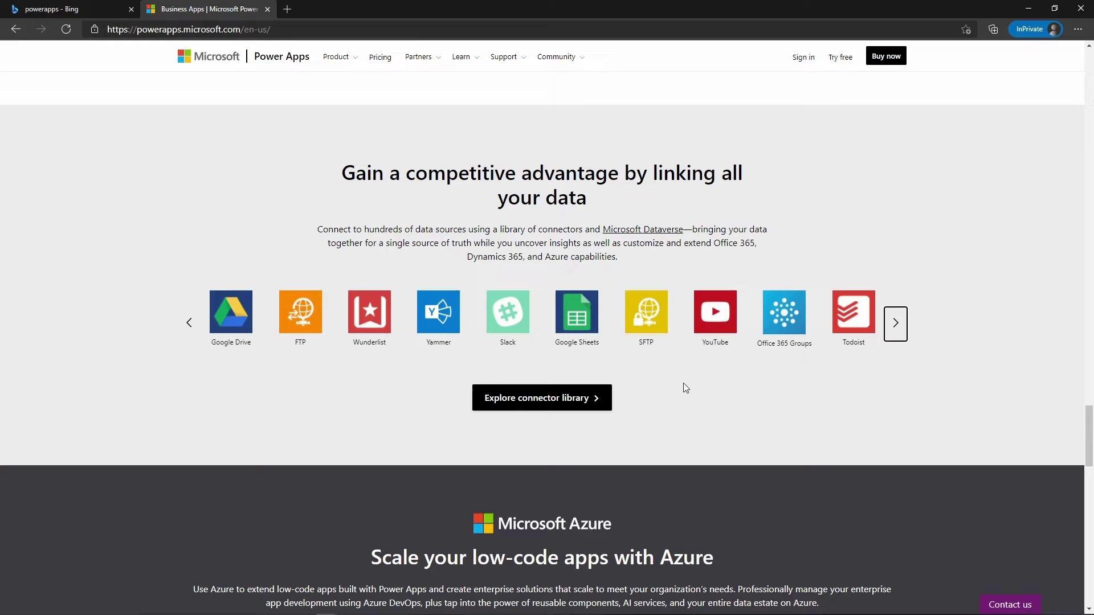
pyautogui.moveTo(704, 368)
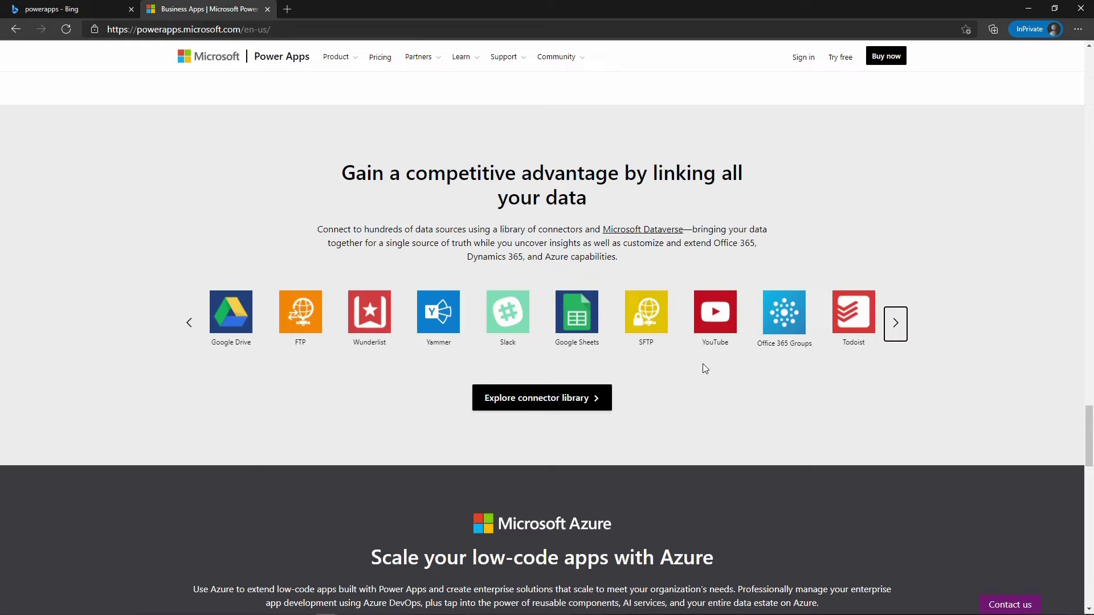
pyautogui.moveTo(486, 435)
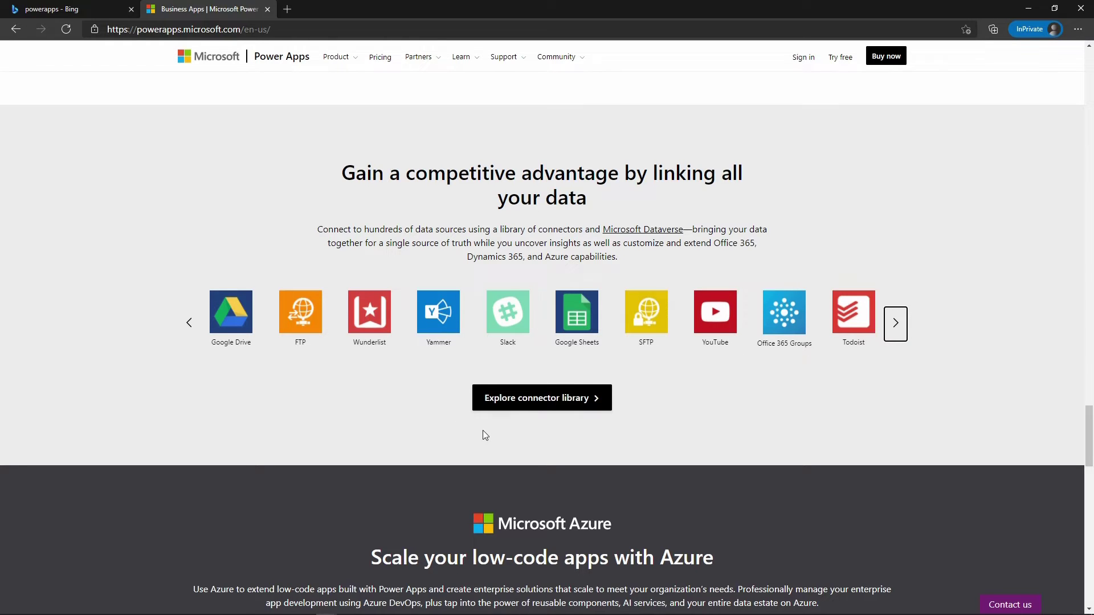
pyautogui.moveTo(490, 430)
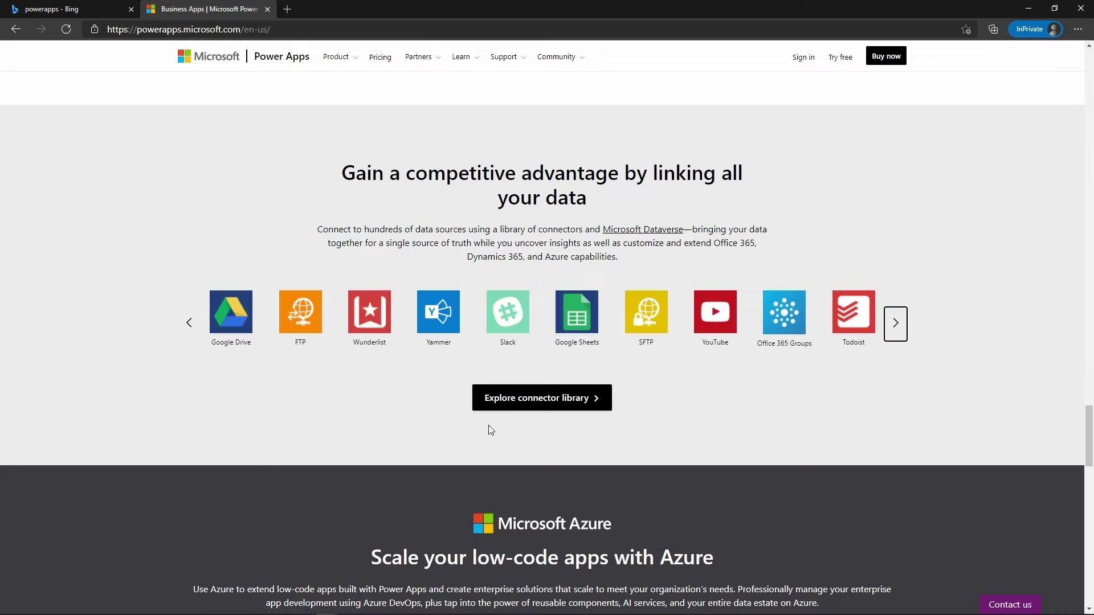
pyautogui.moveTo(506, 414)
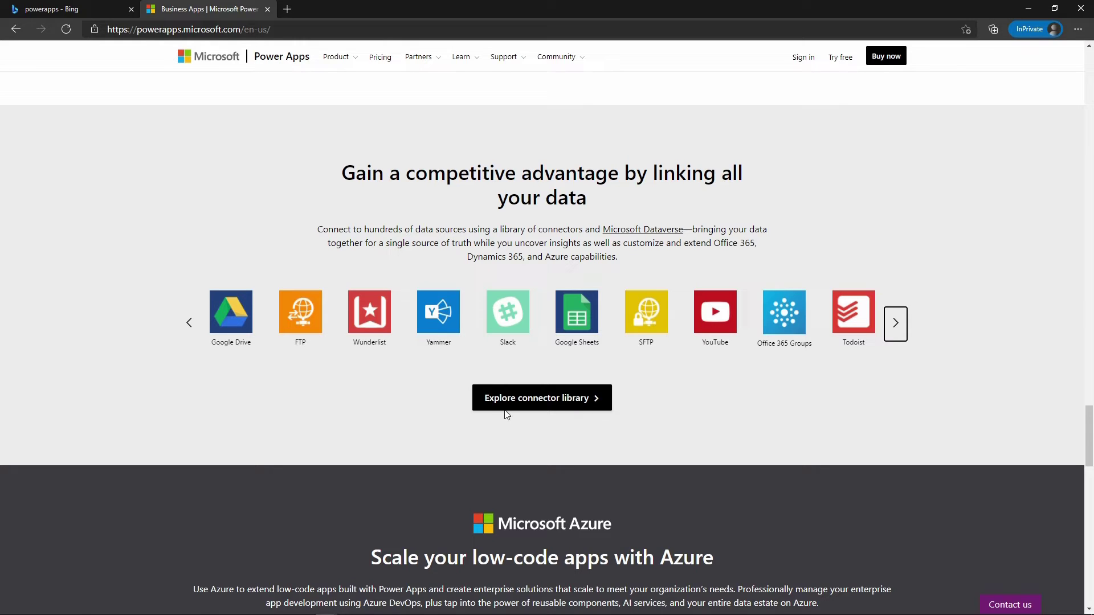
pyautogui.moveTo(443, 427)
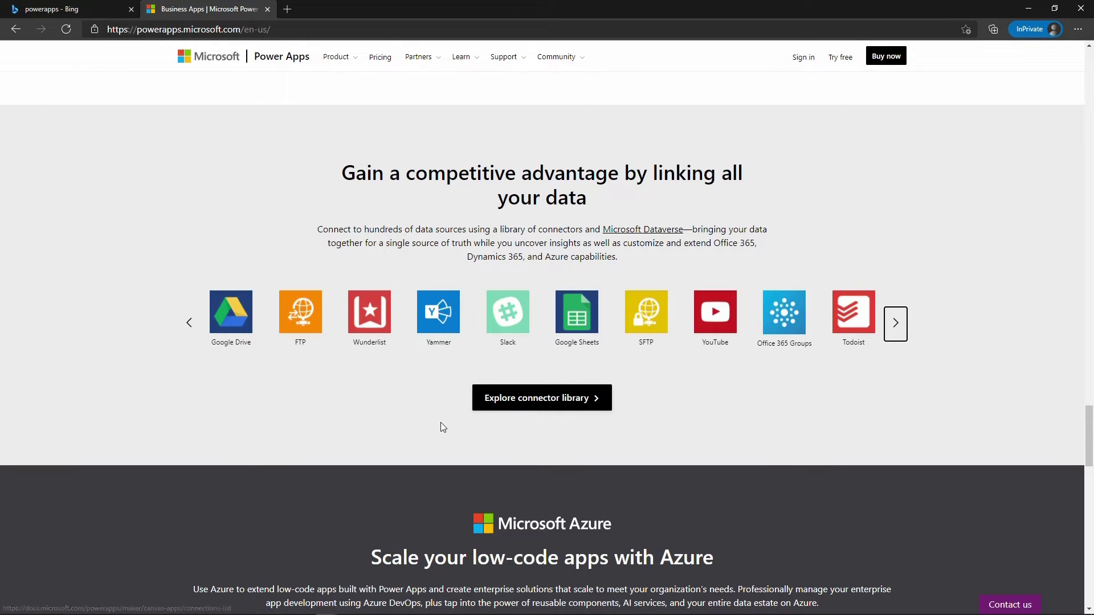
pyautogui.moveTo(530, 419)
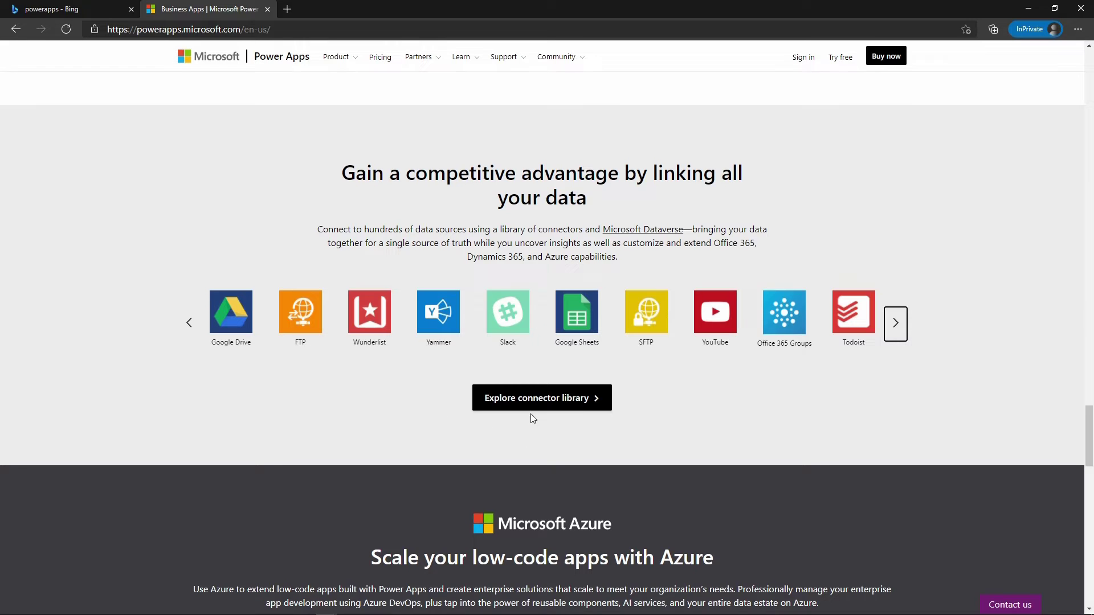
# Open 'Explore connector library' in a new tab and skim the canvas-app connectors overview article
pyautogui.rightClick(542, 398)
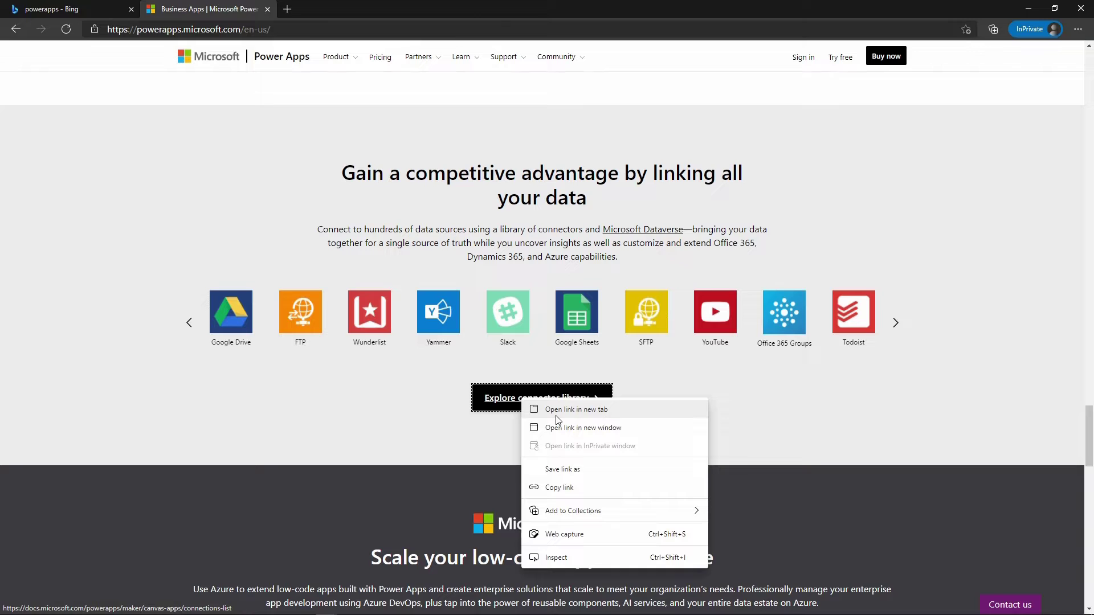
pyautogui.click(576, 409)
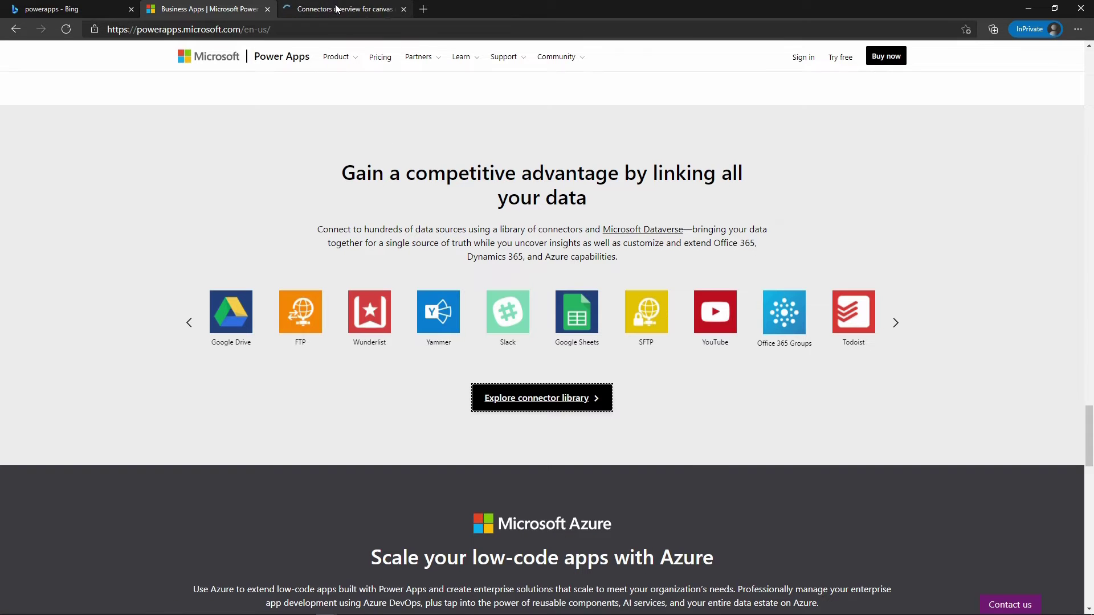
pyautogui.click(342, 9)
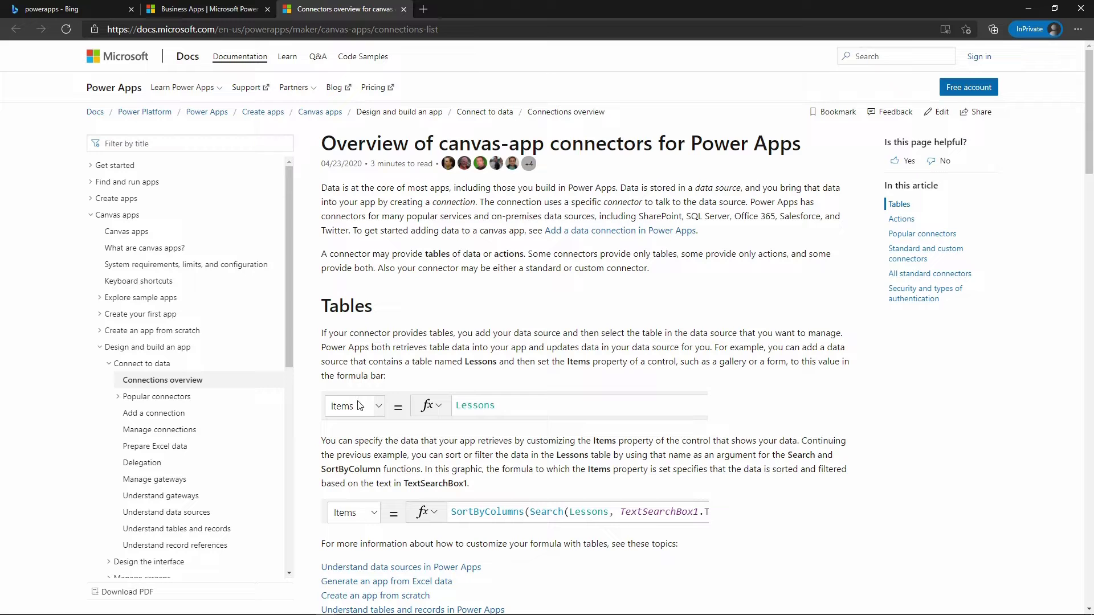
pyautogui.scroll(-3)
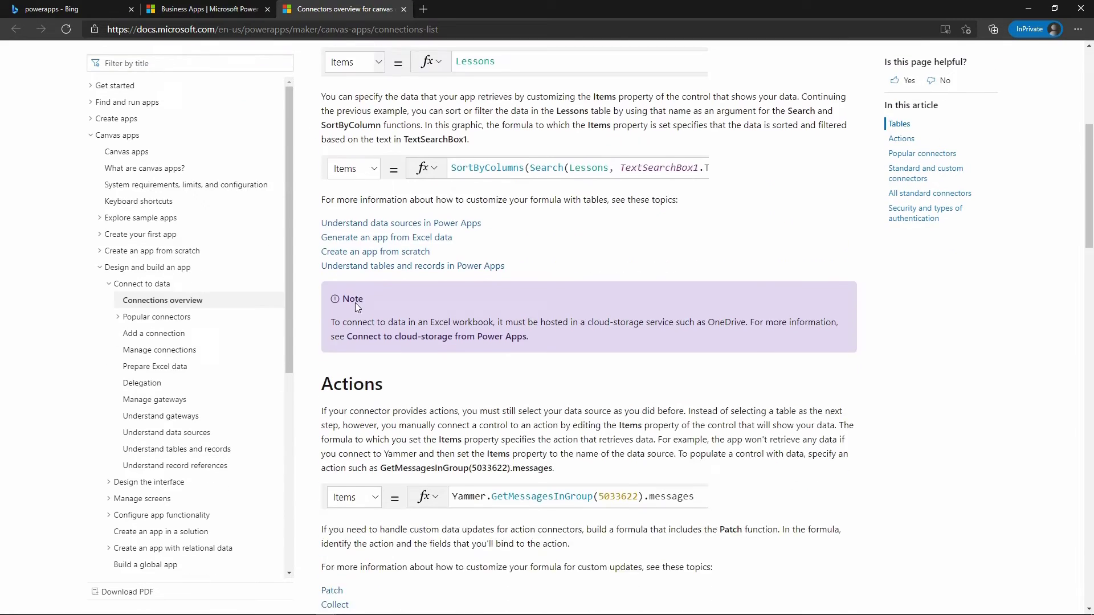
pyautogui.scroll(-3)
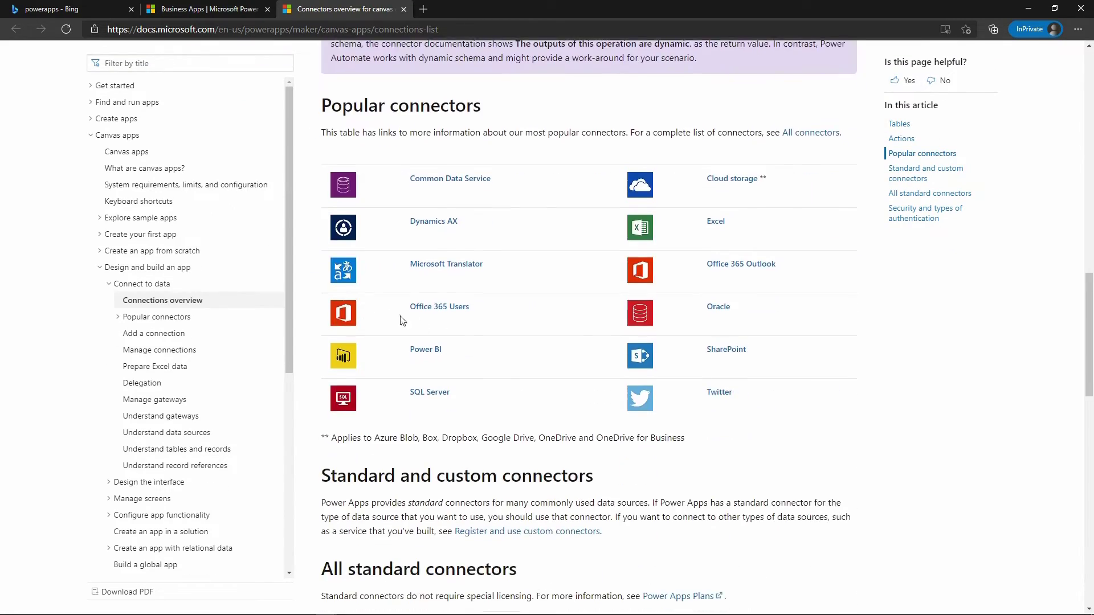
pyautogui.moveTo(520, 463)
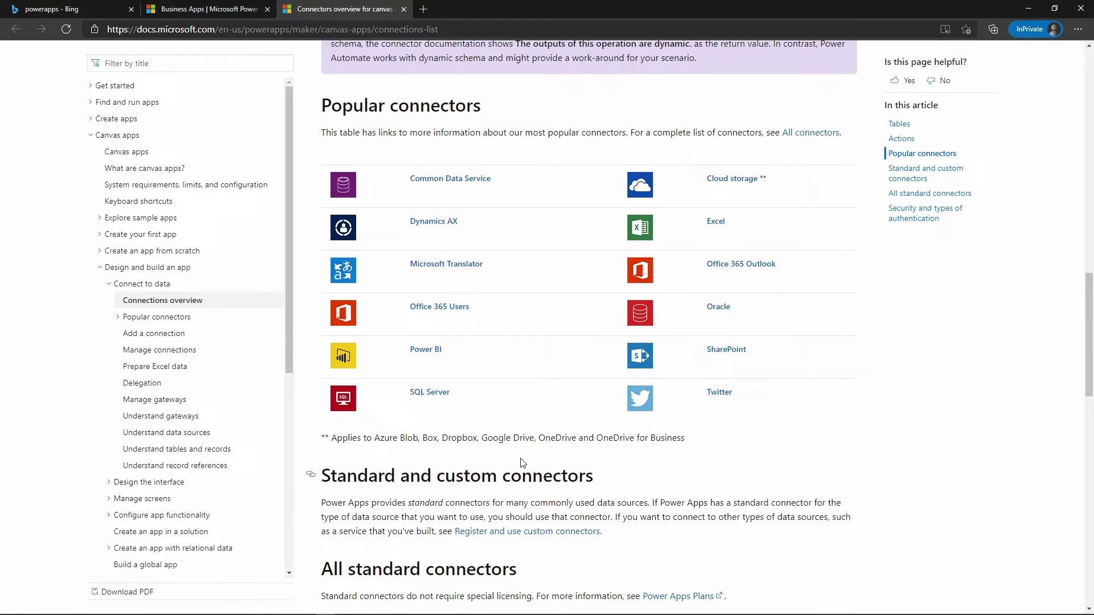
pyautogui.scroll(3)
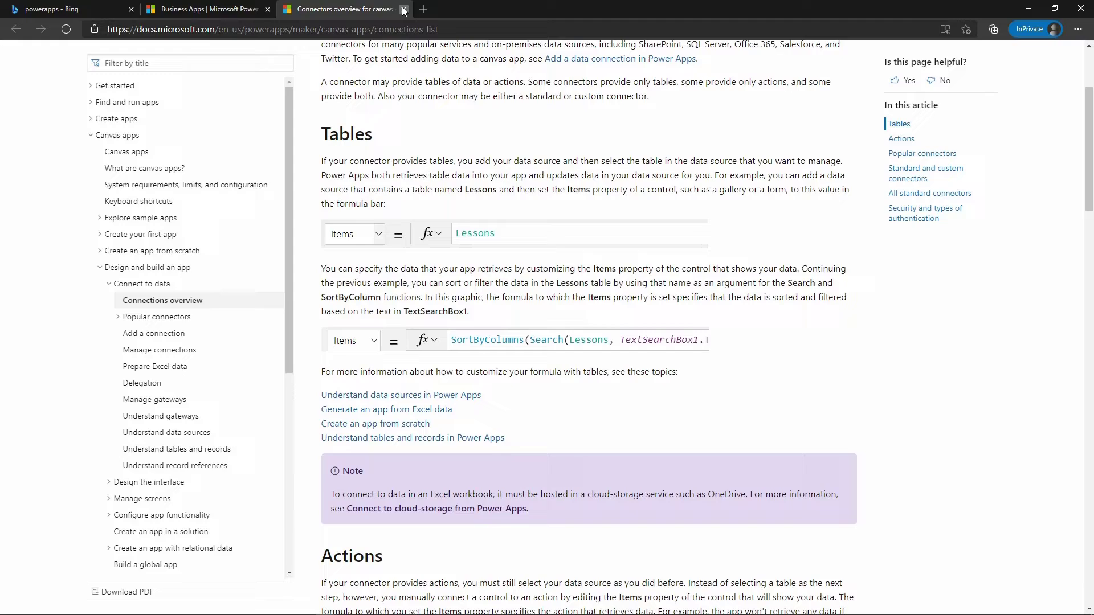
# Close the Docs tab and scroll the home page to 'Powerful alone. Better together.'
pyautogui.click(403, 9)
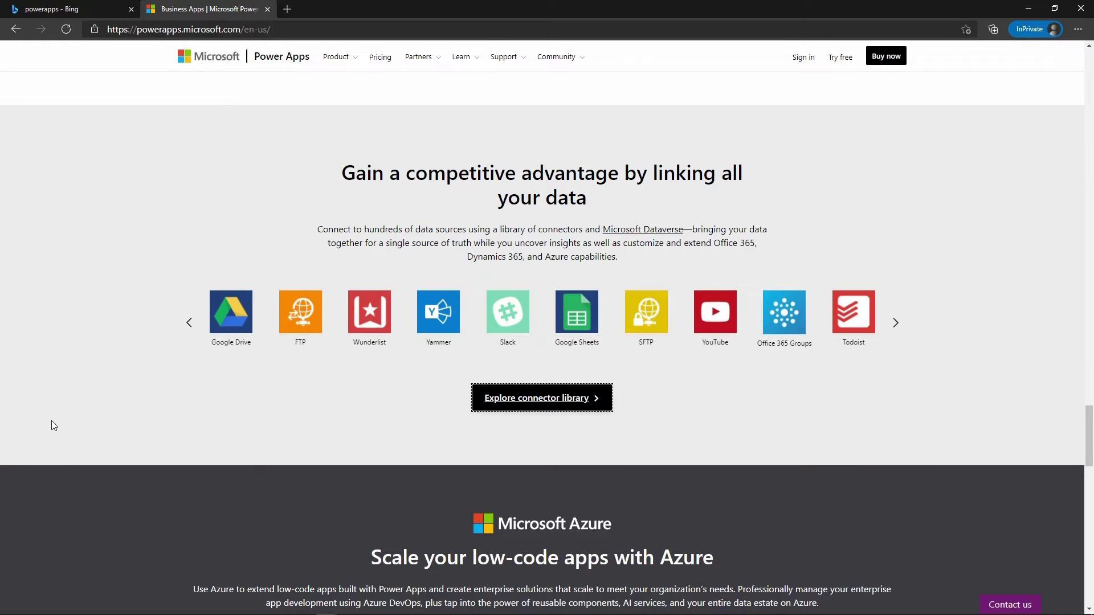
pyautogui.scroll(-3)
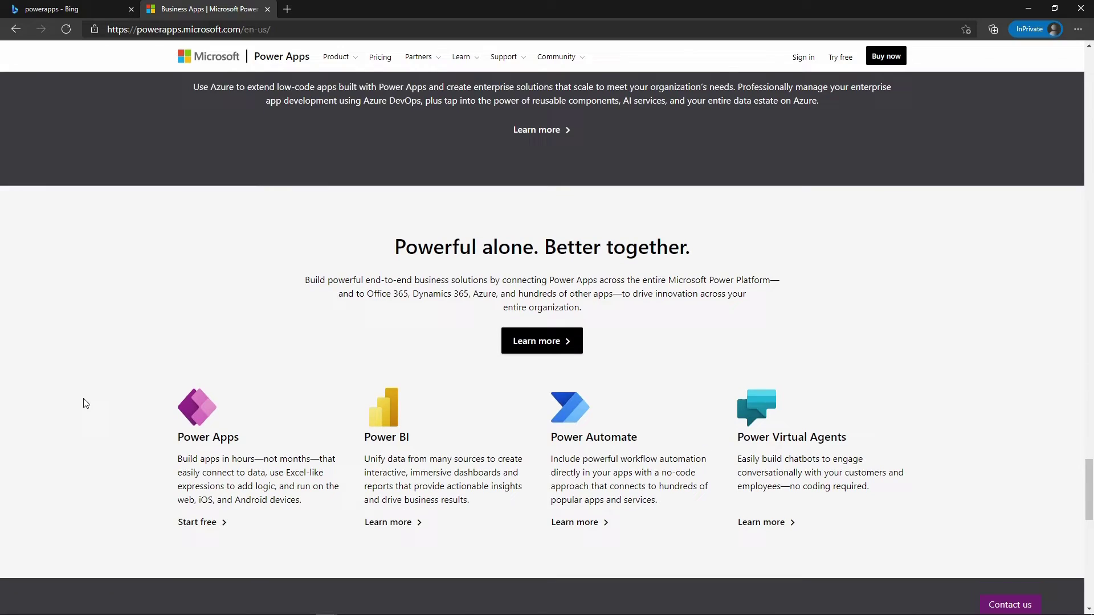
pyautogui.scroll(-3)
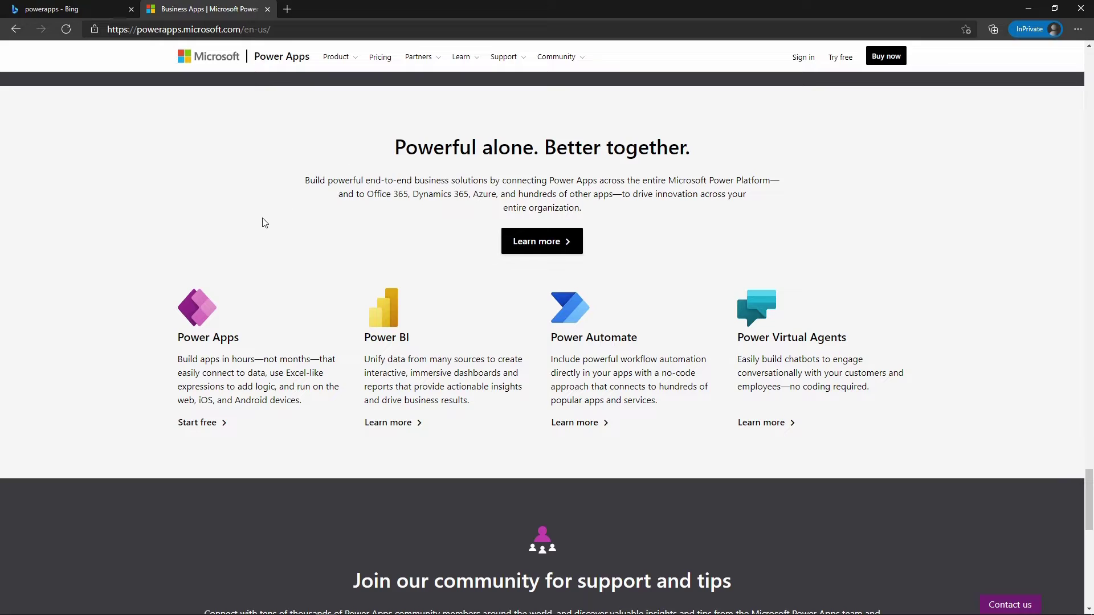
pyautogui.moveTo(471, 145)
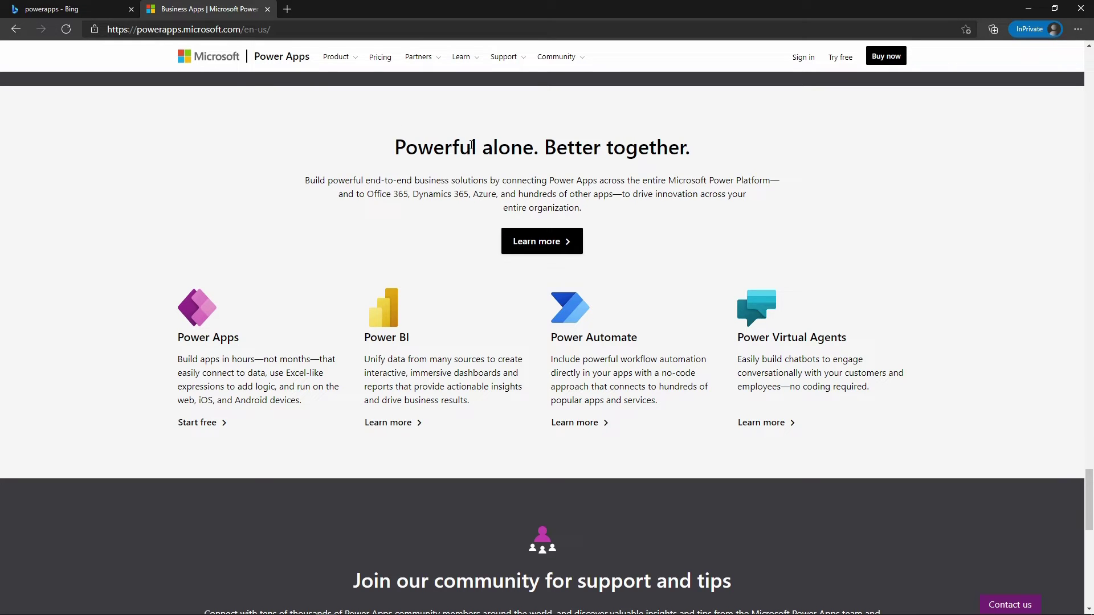
pyautogui.moveTo(487, 469)
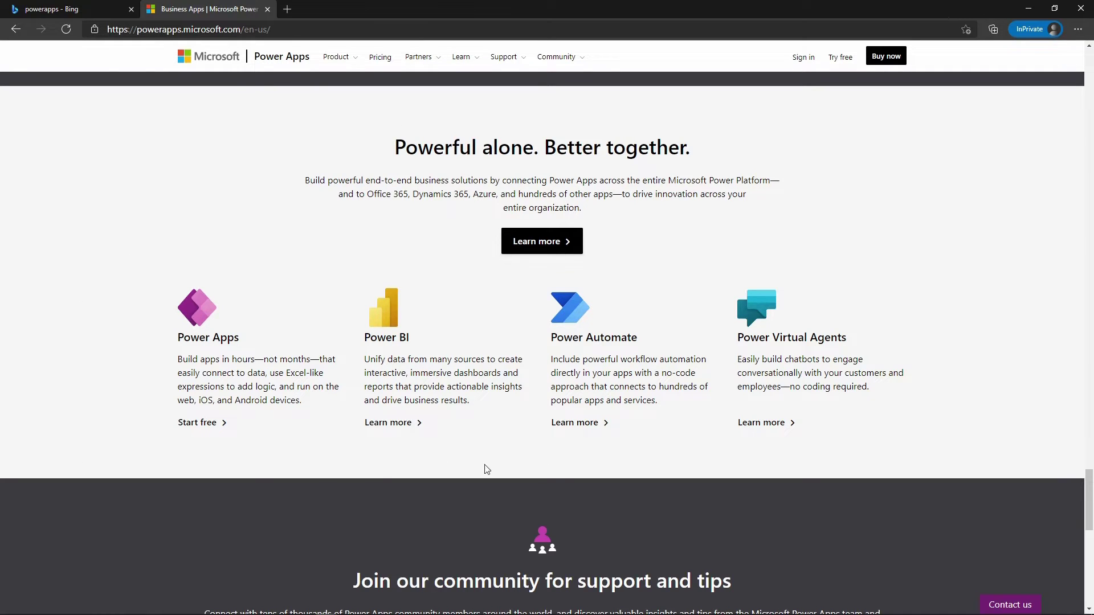
pyautogui.moveTo(565, 471)
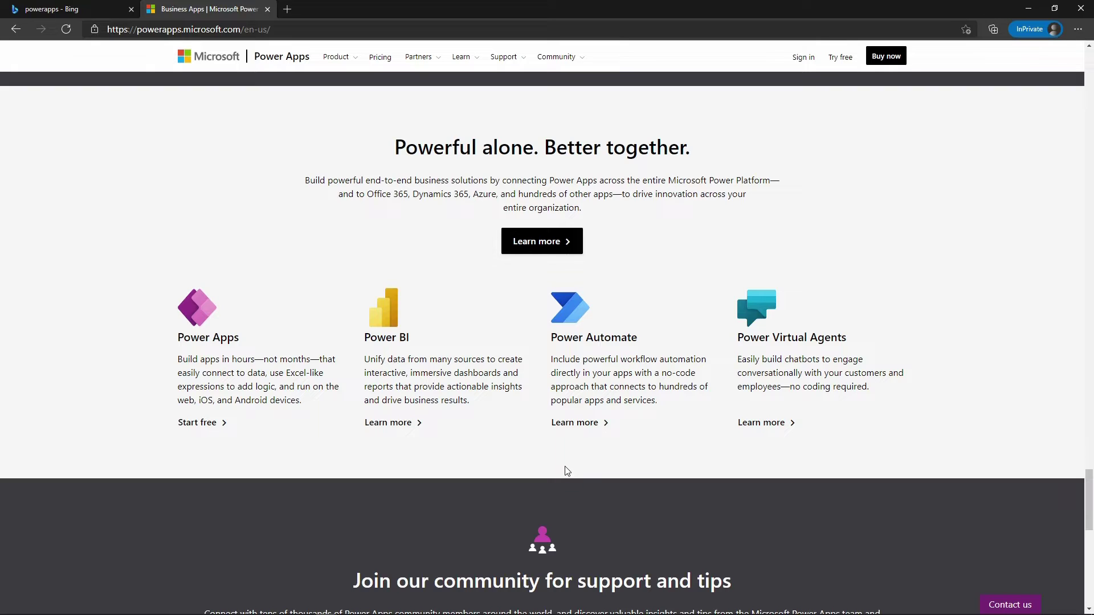
pyautogui.moveTo(561, 372)
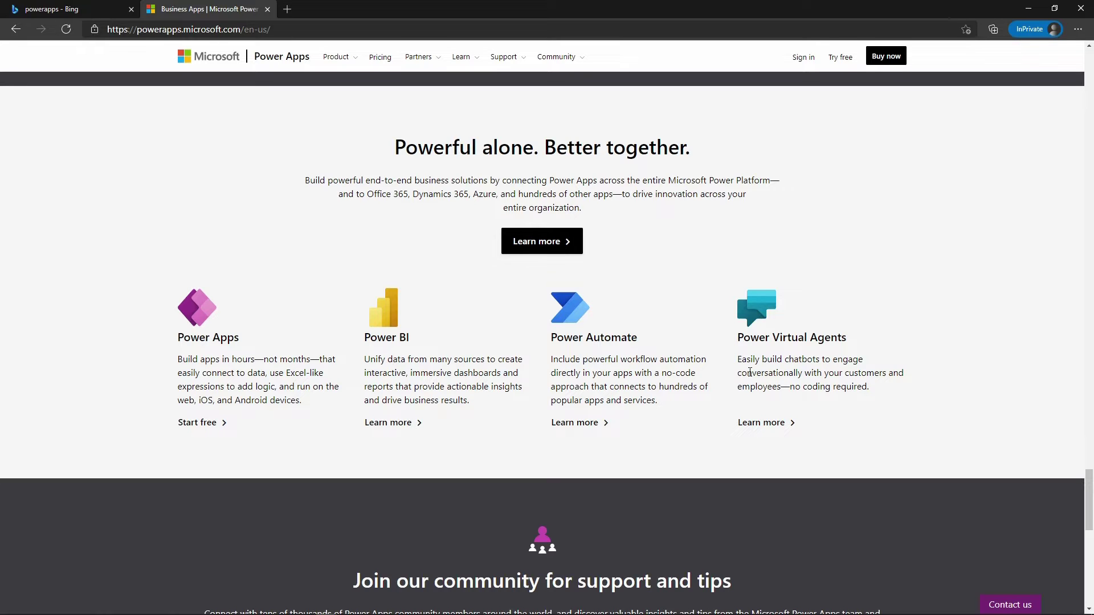
pyautogui.moveTo(626, 489)
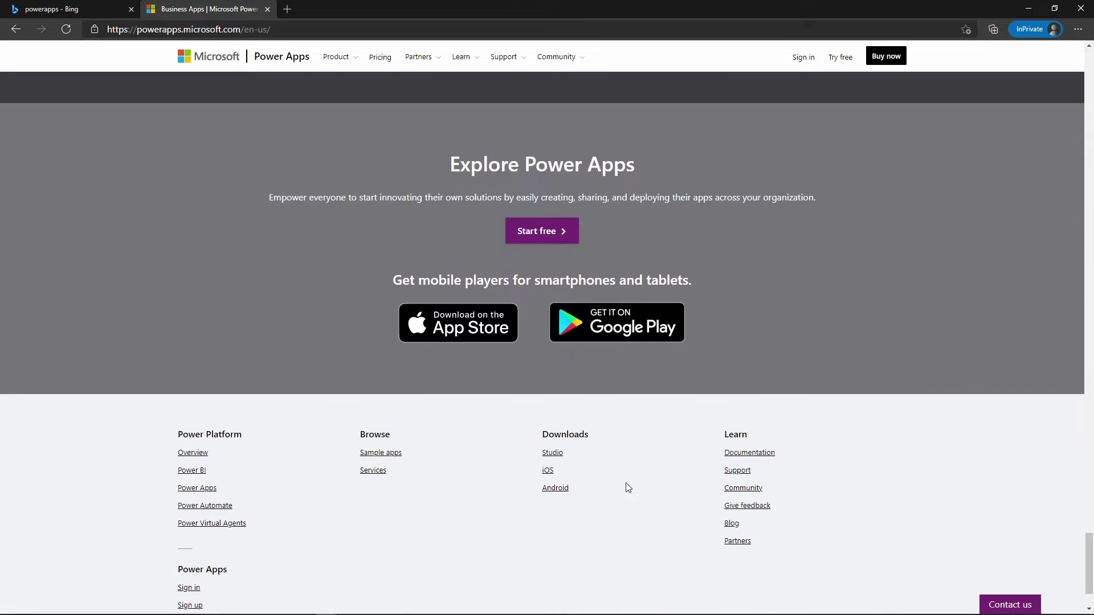
pyautogui.moveTo(462, 543)
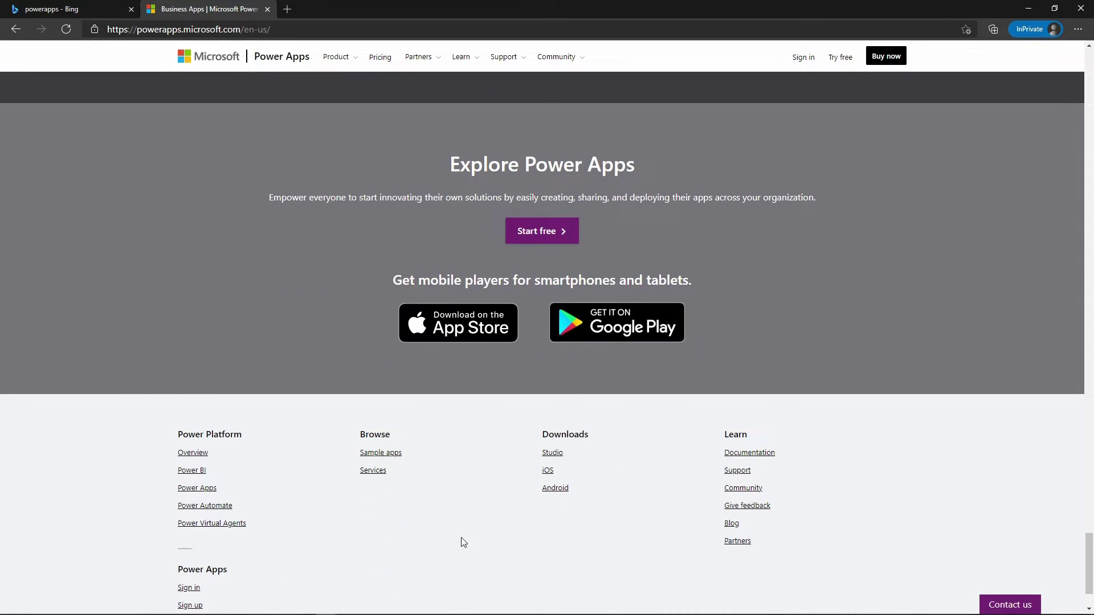
pyautogui.moveTo(364, 515)
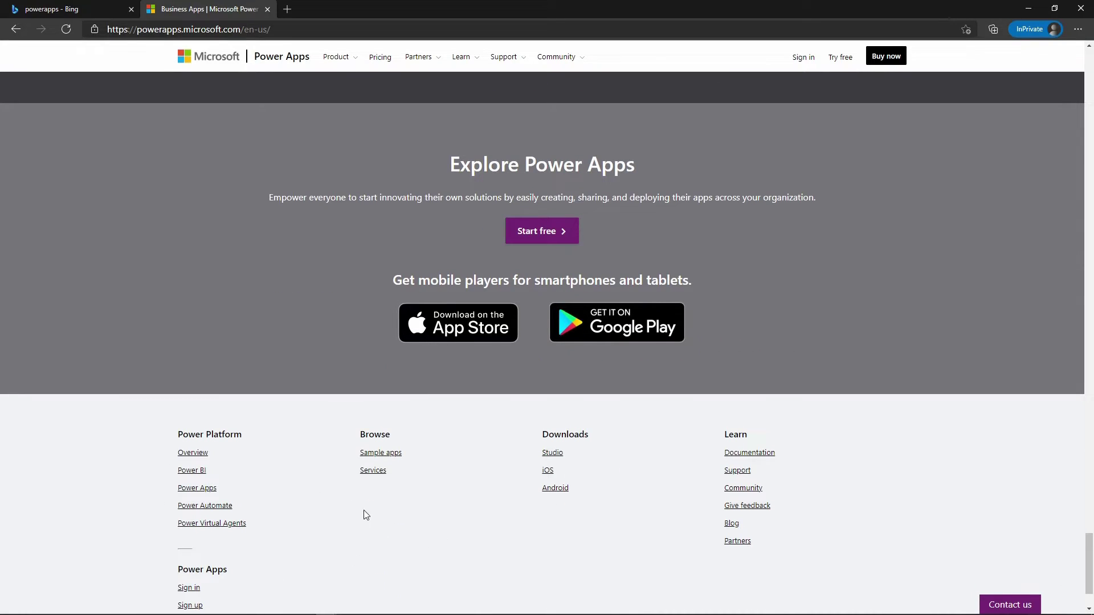
pyautogui.moveTo(540, 231)
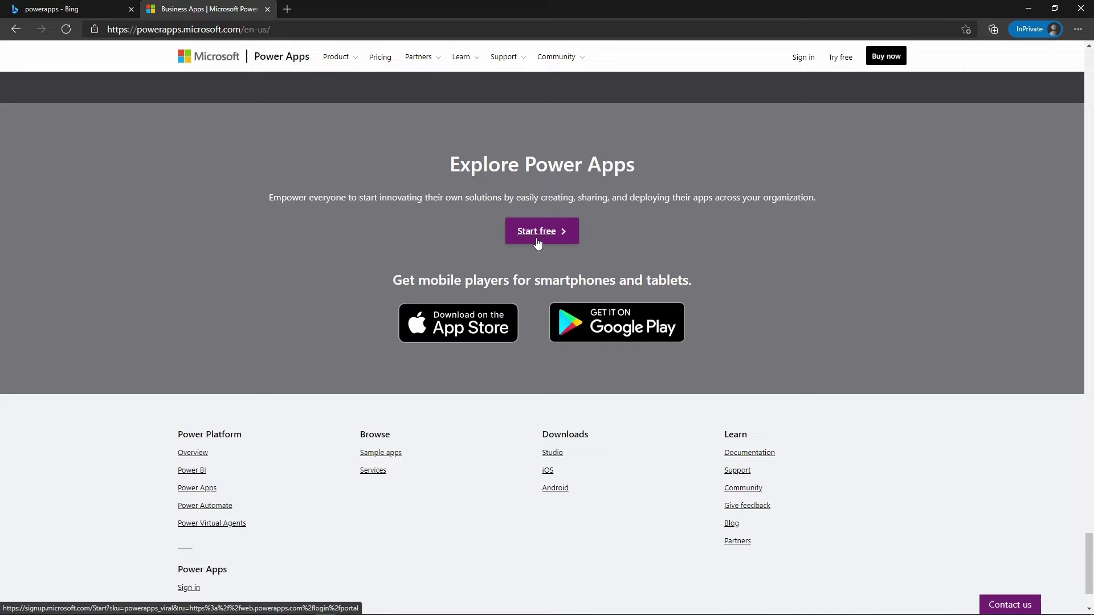
pyautogui.moveTo(840, 57)
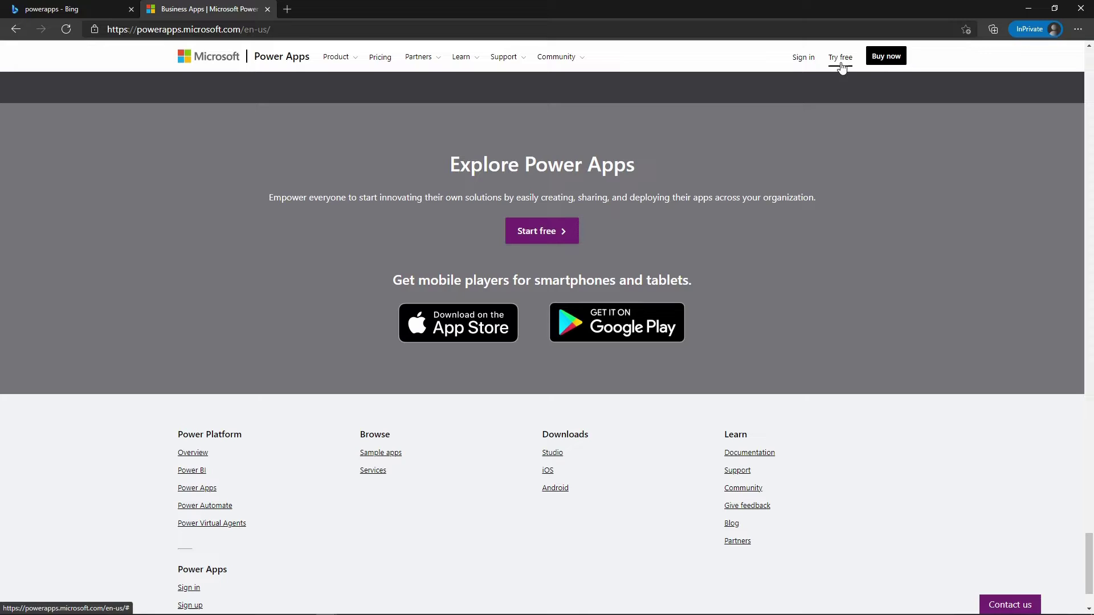
pyautogui.moveTo(839, 79)
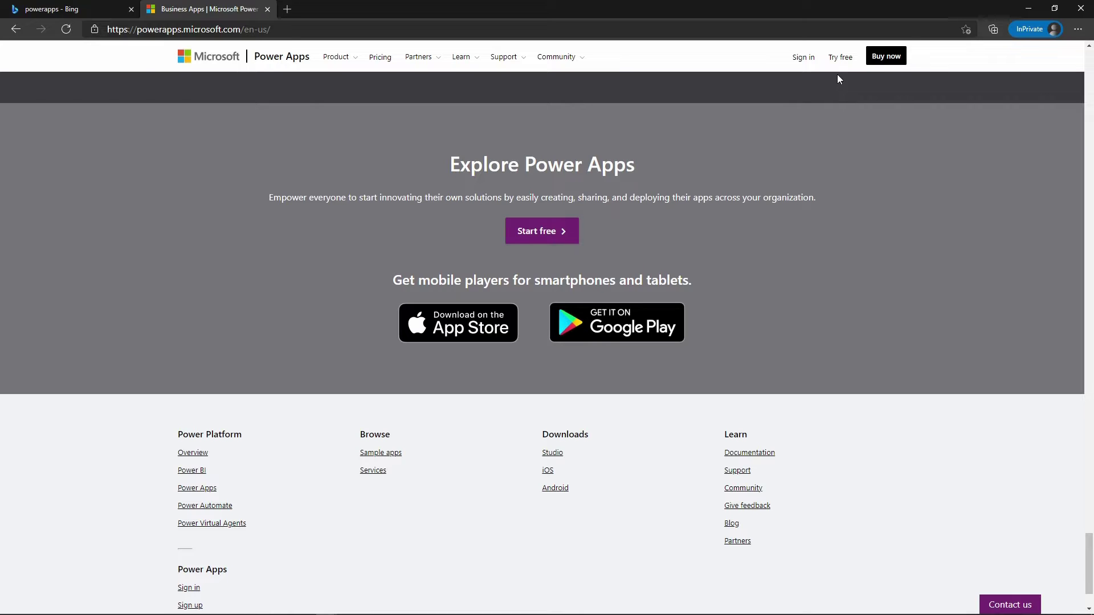
pyautogui.moveTo(886, 56)
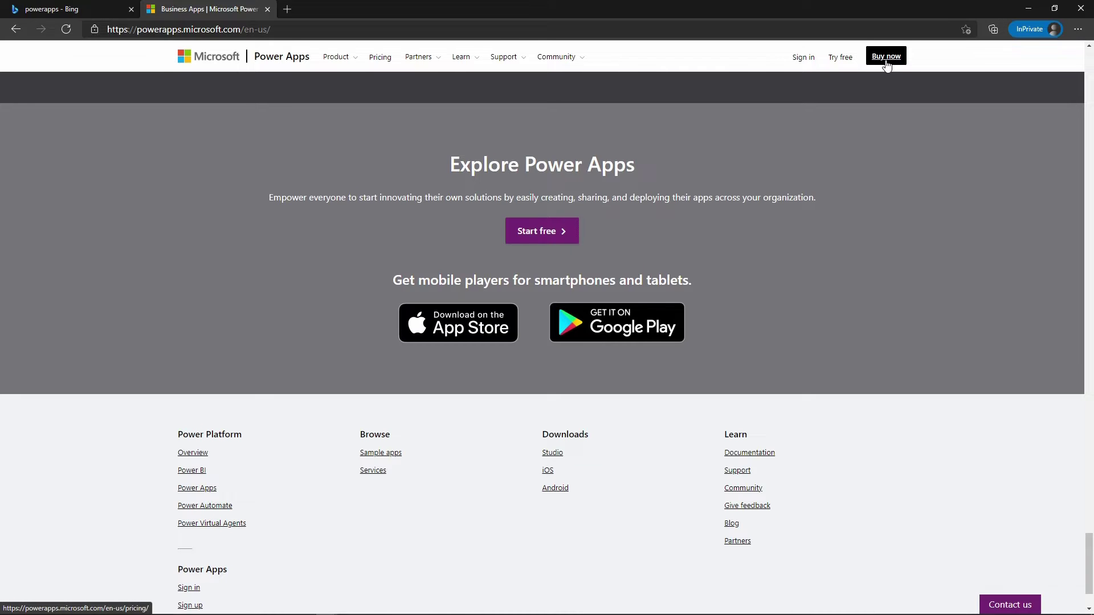
# Go to the Power Apps pricing page via the 'Buy now' navigation link
pyautogui.click(886, 55)
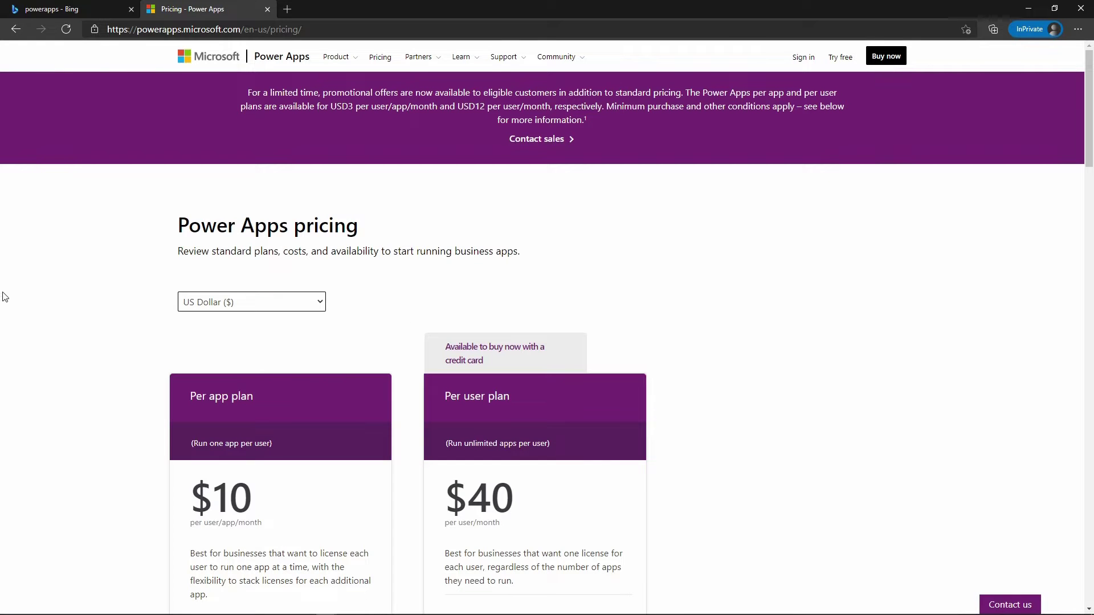
pyautogui.moveTo(95, 306)
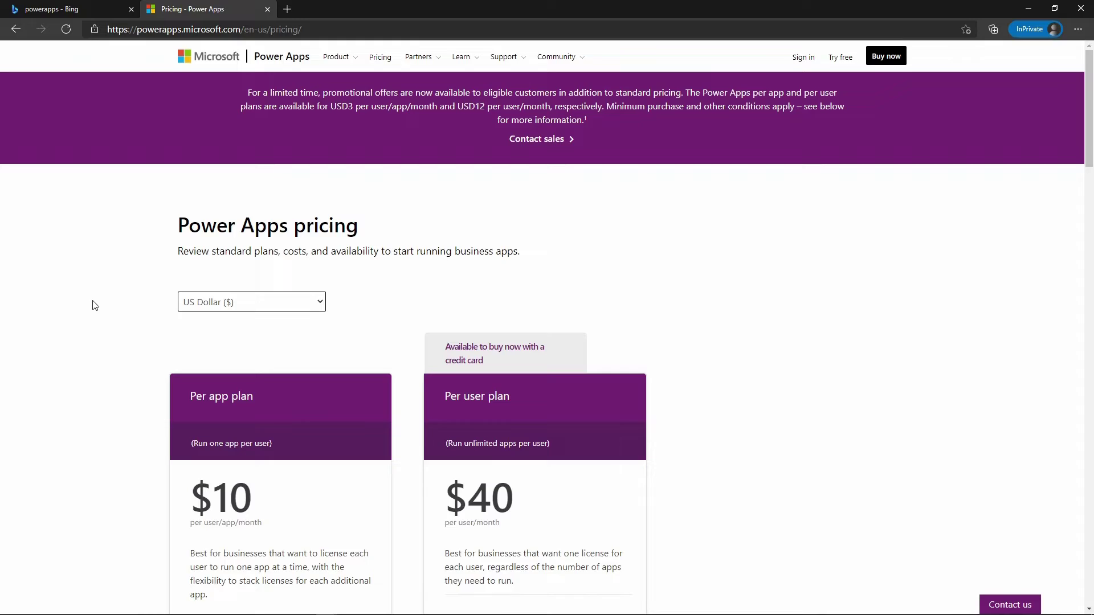
pyautogui.scroll(-3)
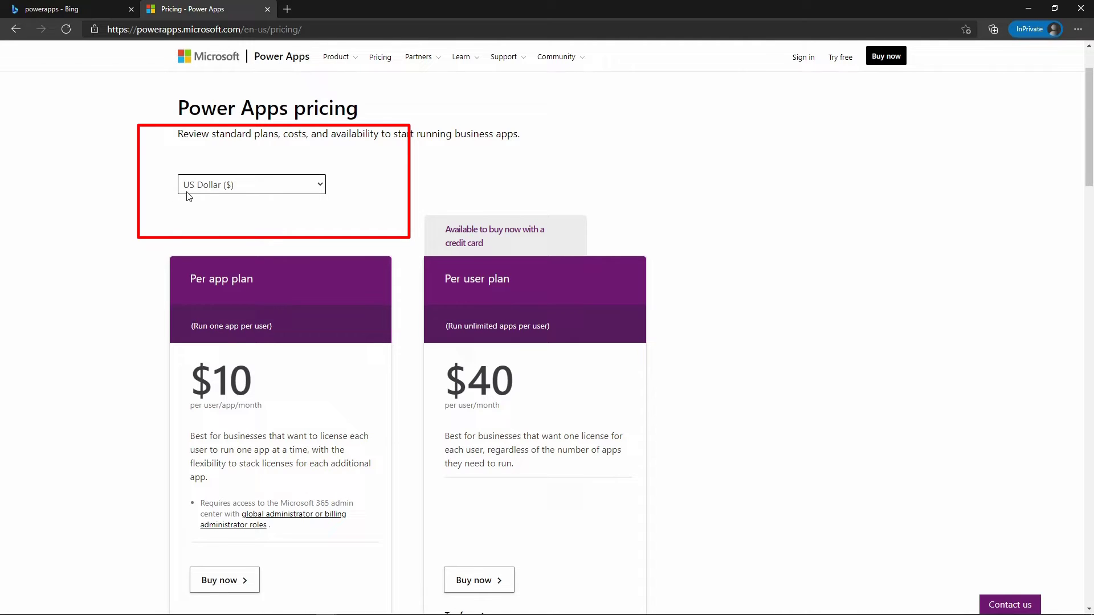
pyautogui.moveTo(322, 190)
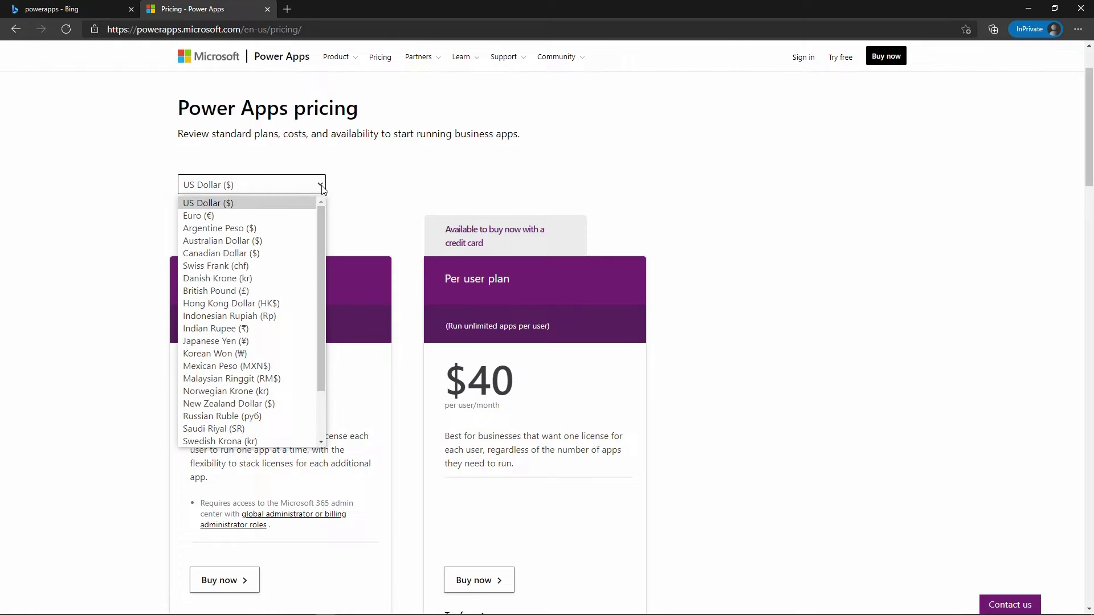
pyautogui.moveTo(256, 215)
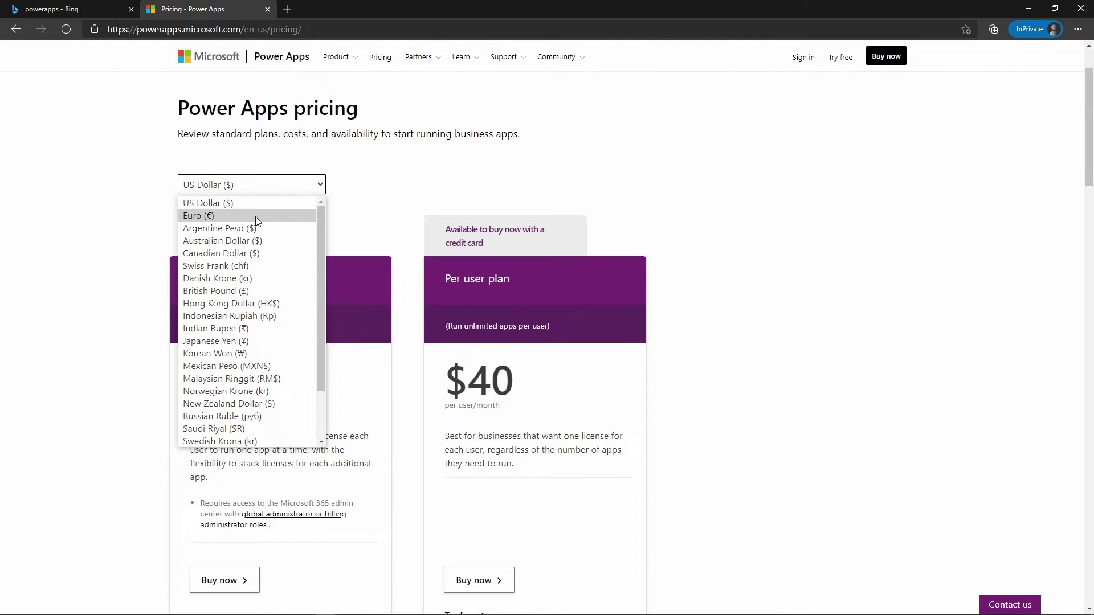
pyautogui.click(199, 215)
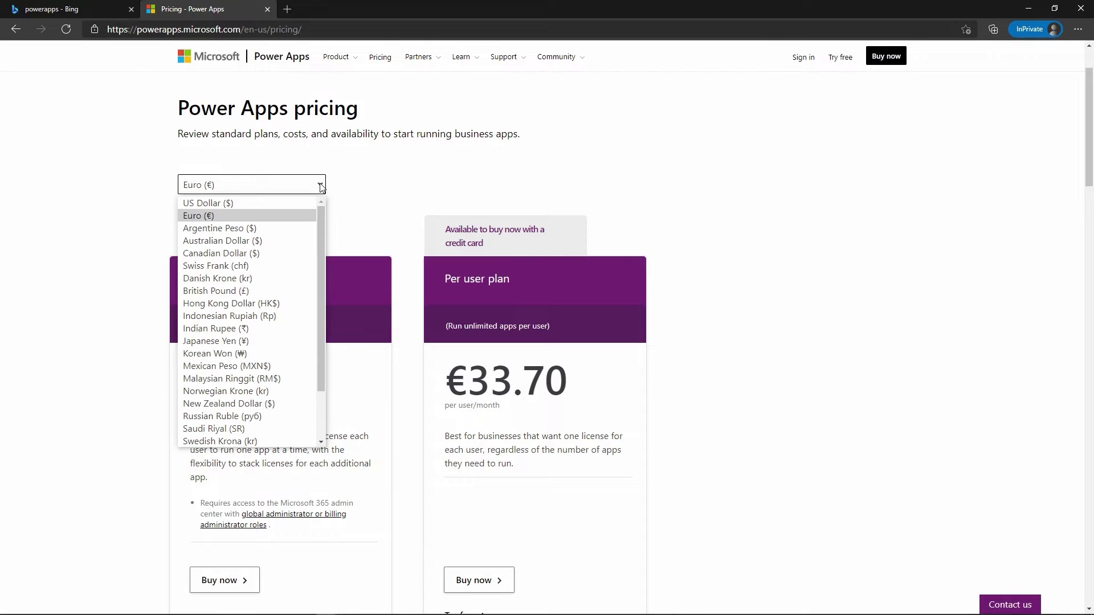
pyautogui.moveTo(215, 341)
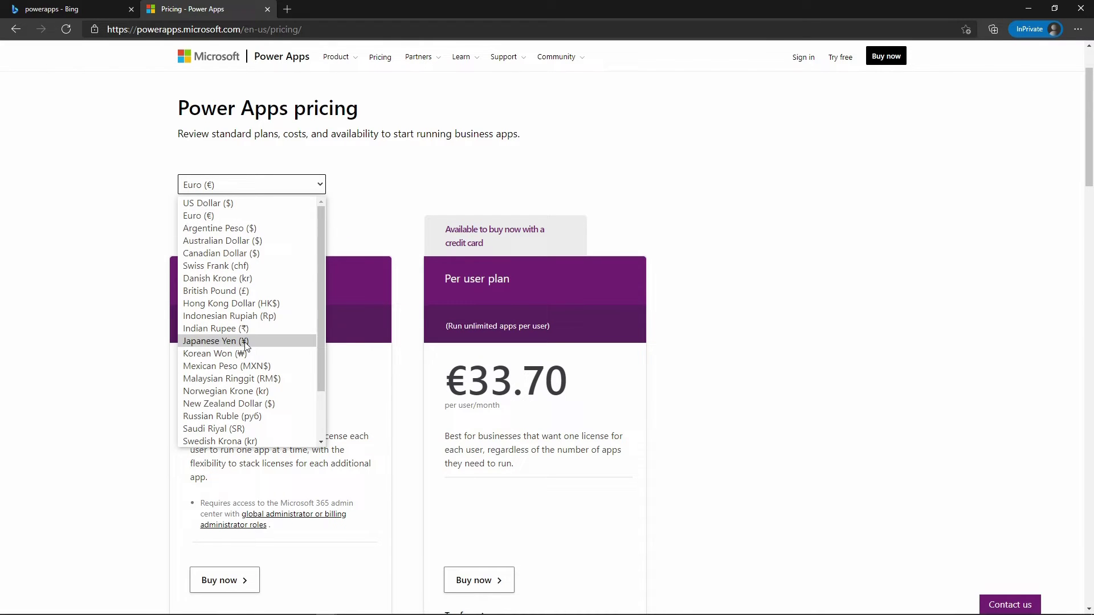
pyautogui.moveTo(247, 366)
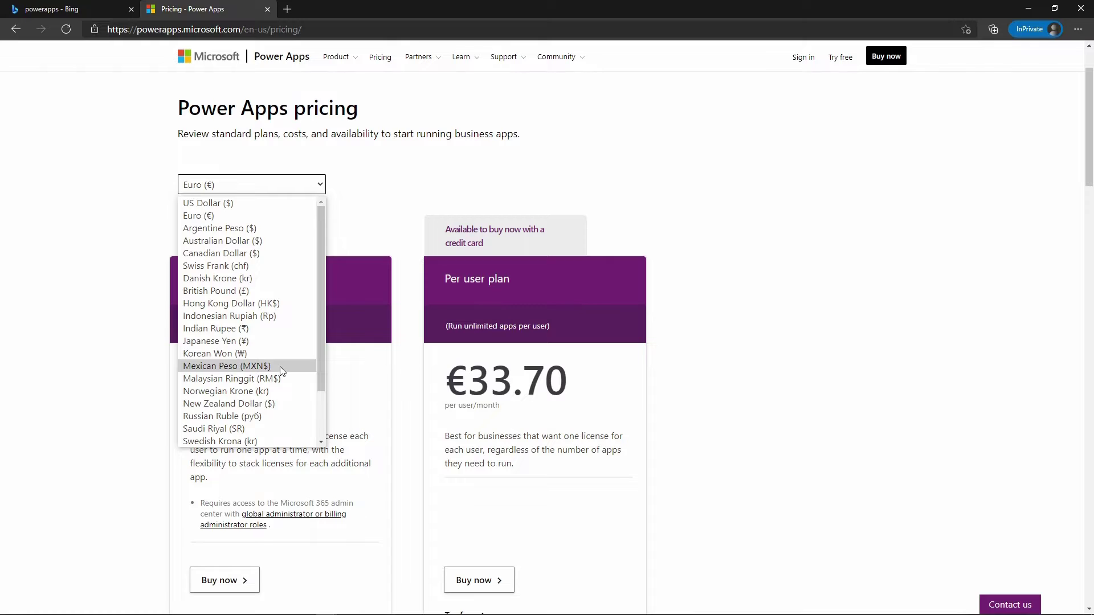
pyautogui.click(225, 366)
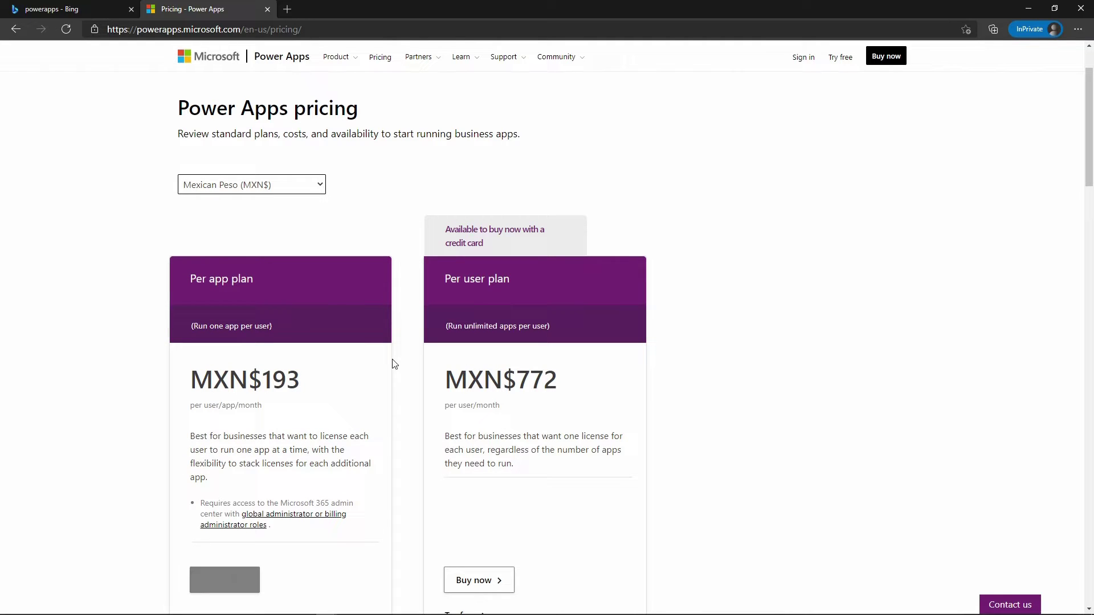
pyautogui.scroll(-3)
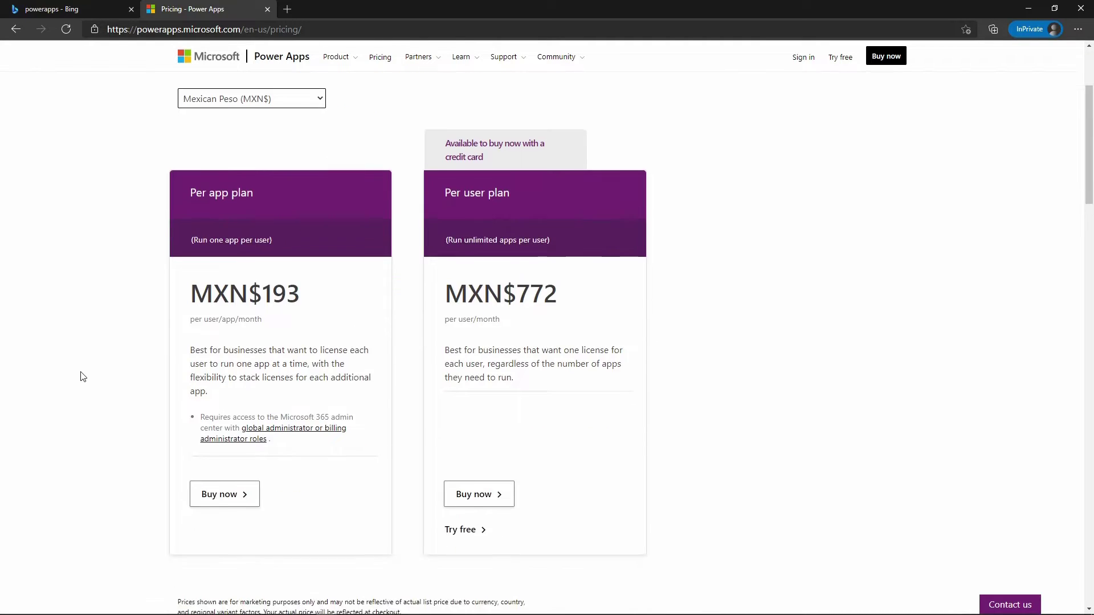
pyautogui.scroll(3)
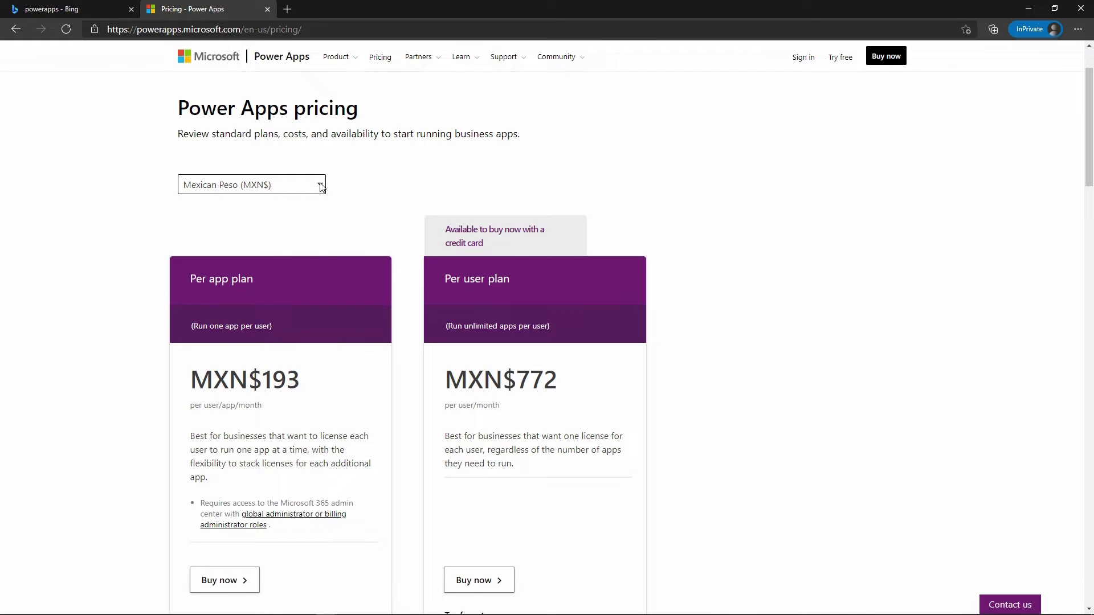
pyautogui.click(250, 184)
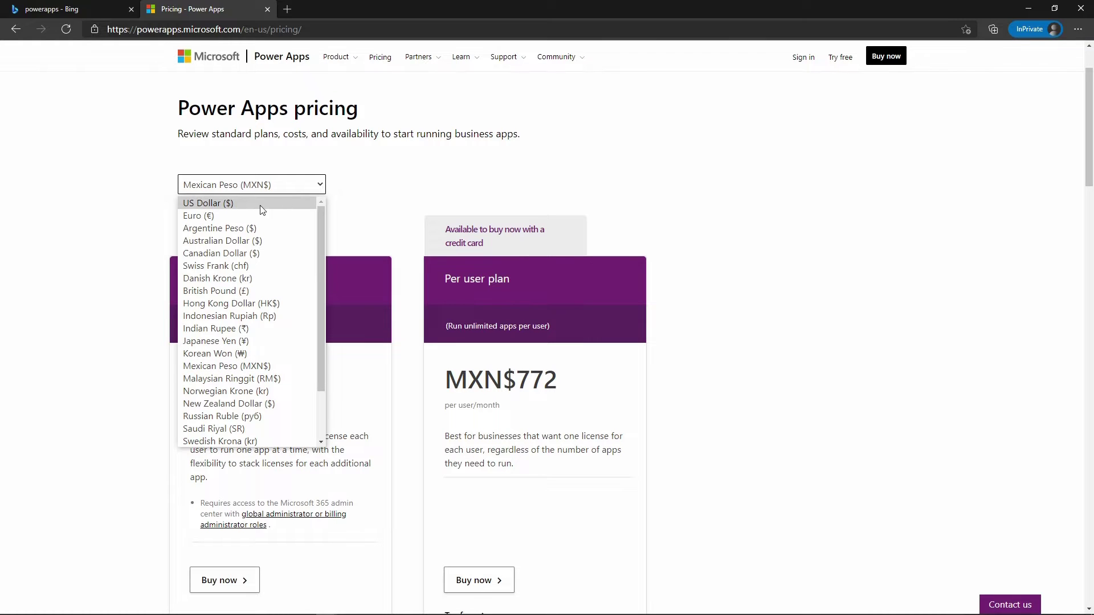
pyautogui.click(208, 203)
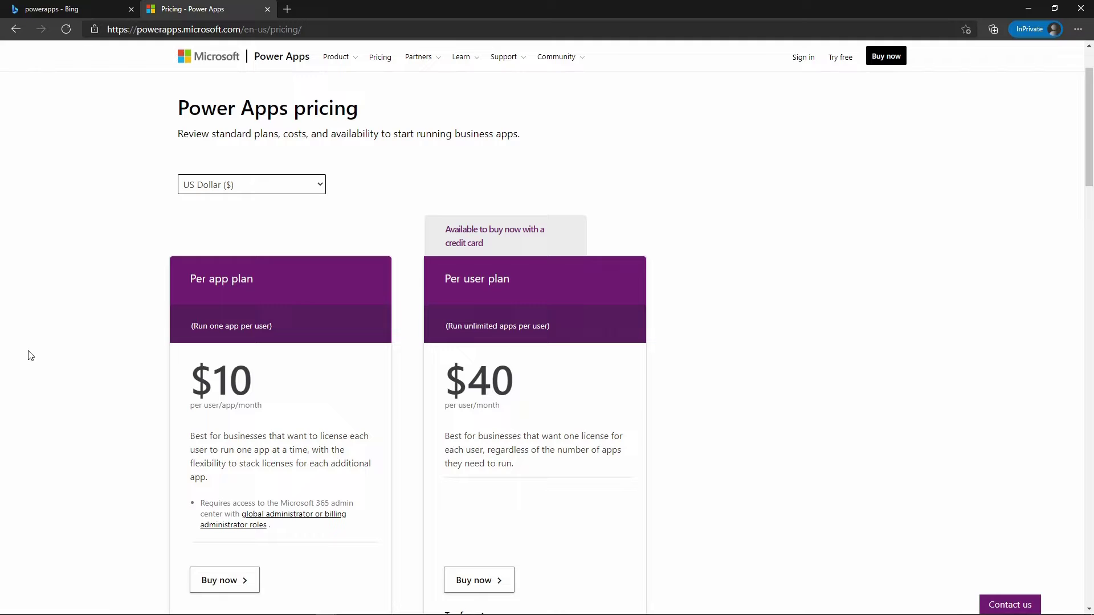
pyautogui.scroll(-3)
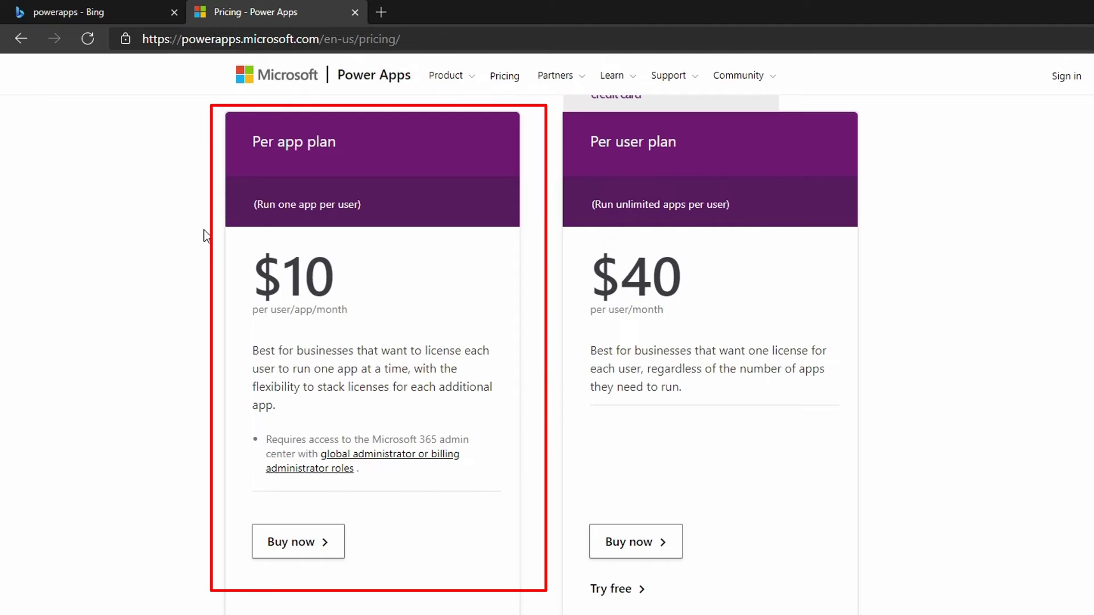
pyautogui.moveTo(161, 391)
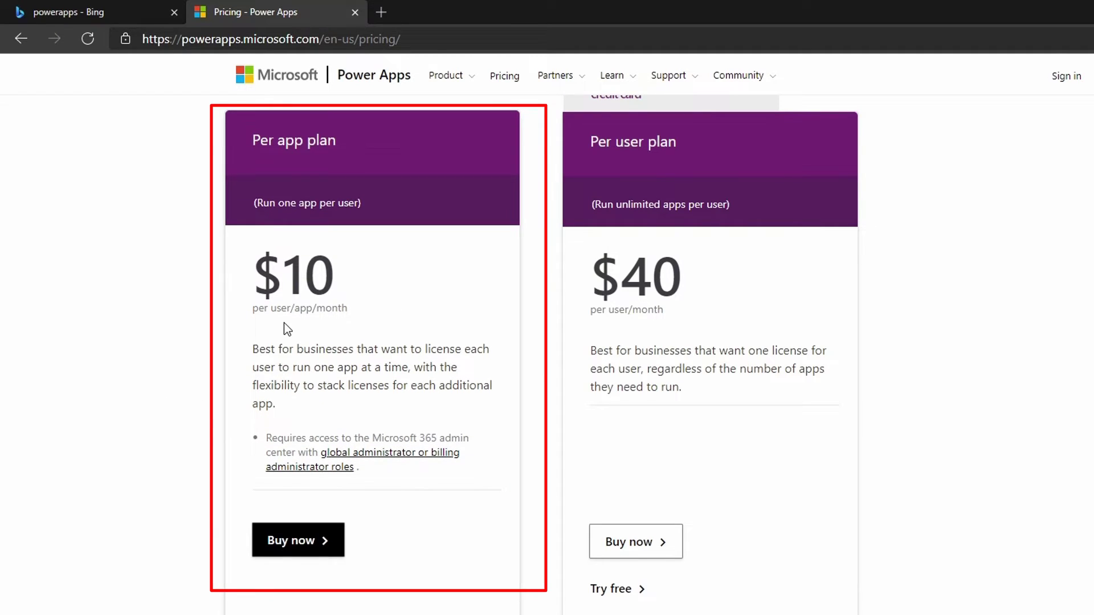
pyautogui.moveTo(351, 327)
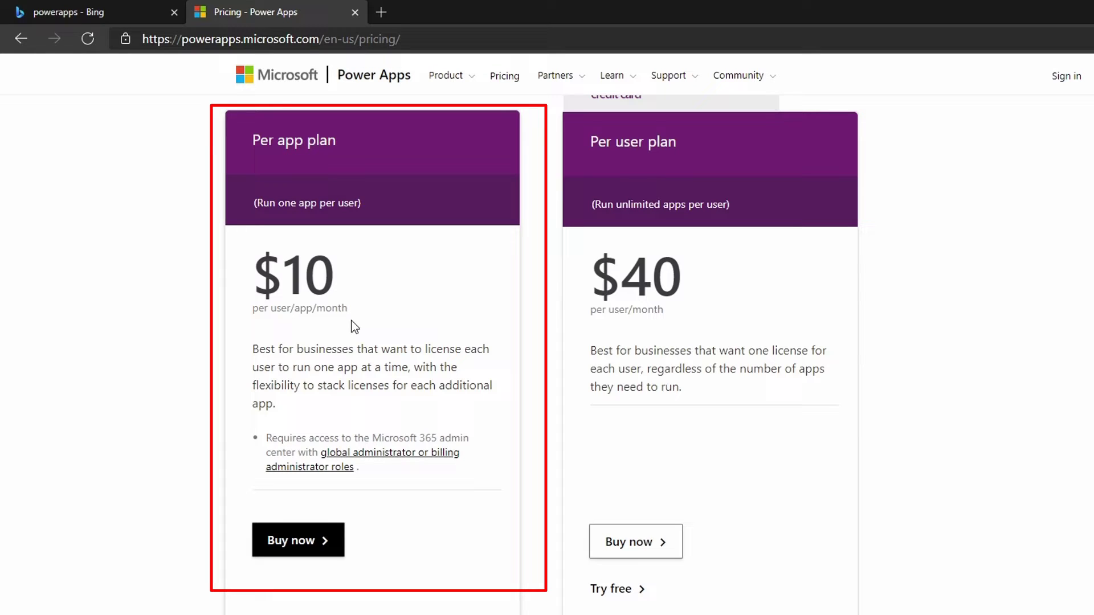
pyautogui.moveTo(121, 409)
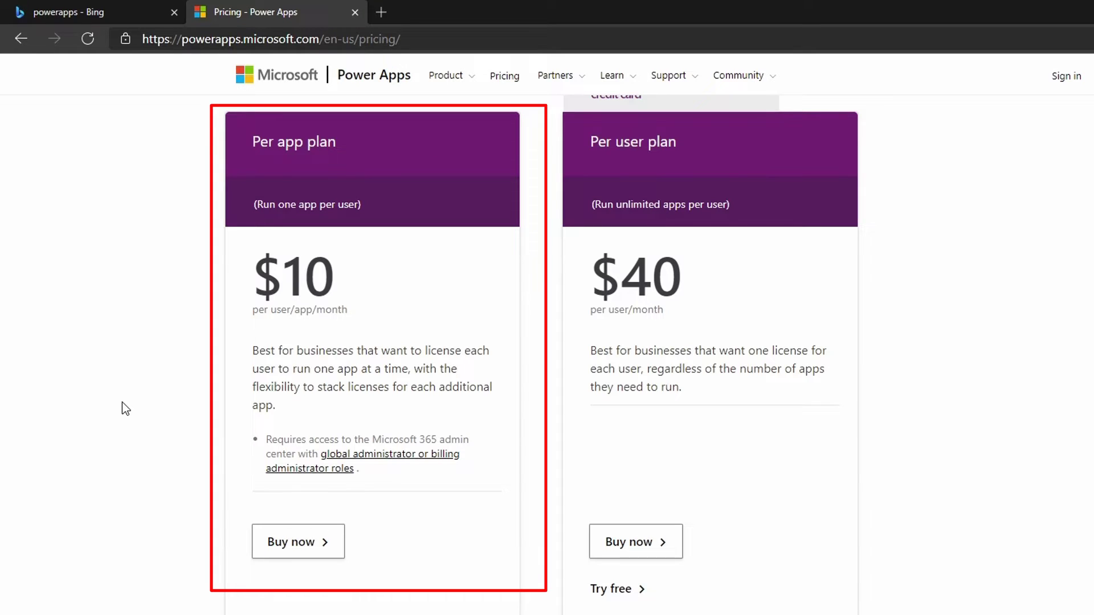
pyautogui.moveTo(180, 452)
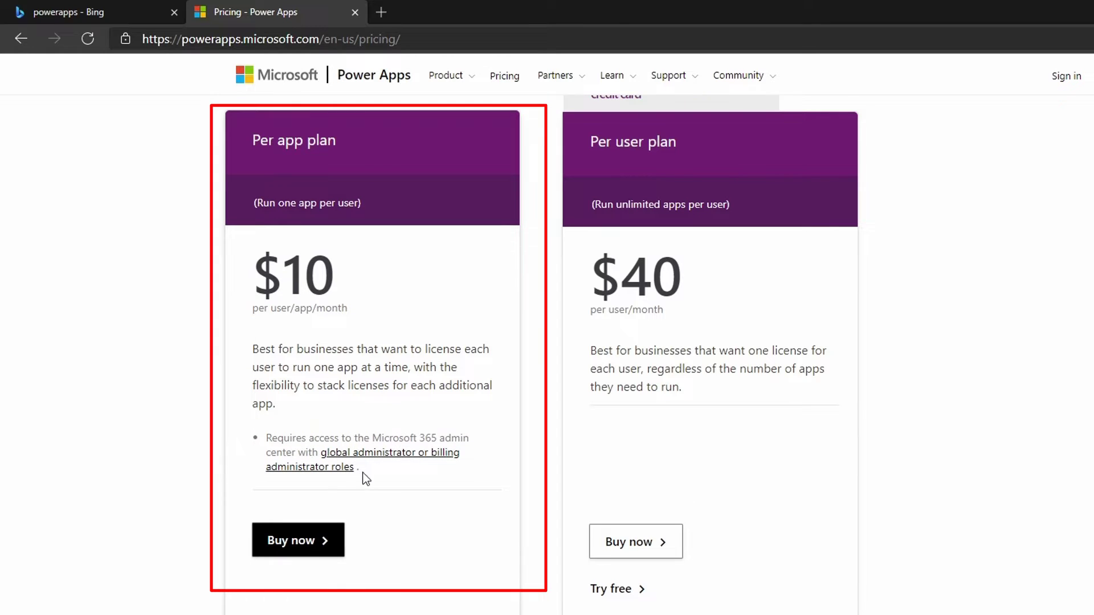
pyautogui.moveTo(346, 487)
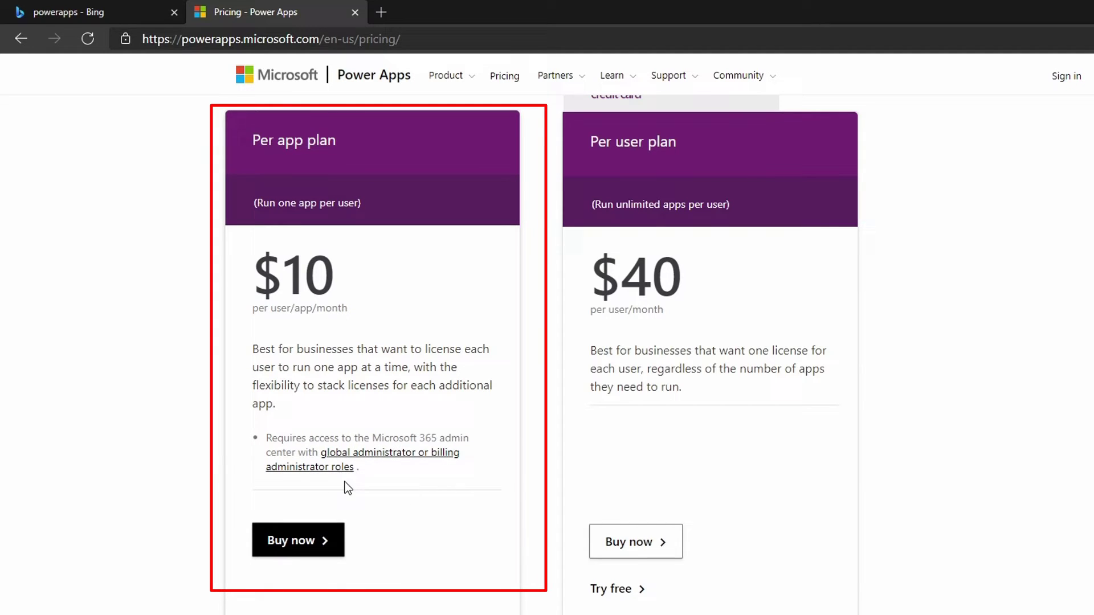
pyautogui.moveTo(463, 363)
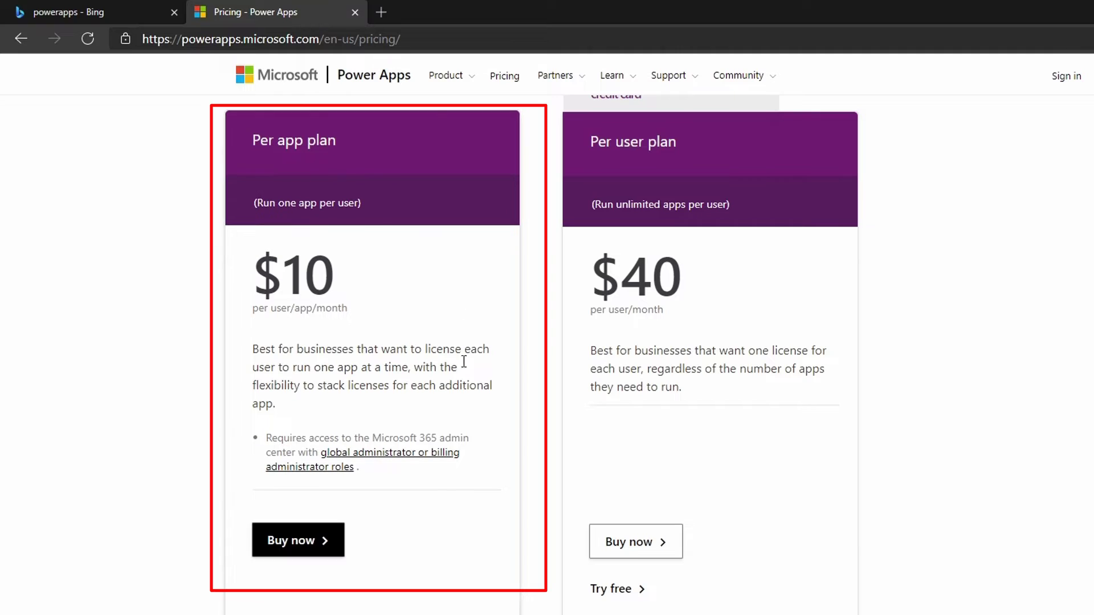
pyautogui.moveTo(174, 481)
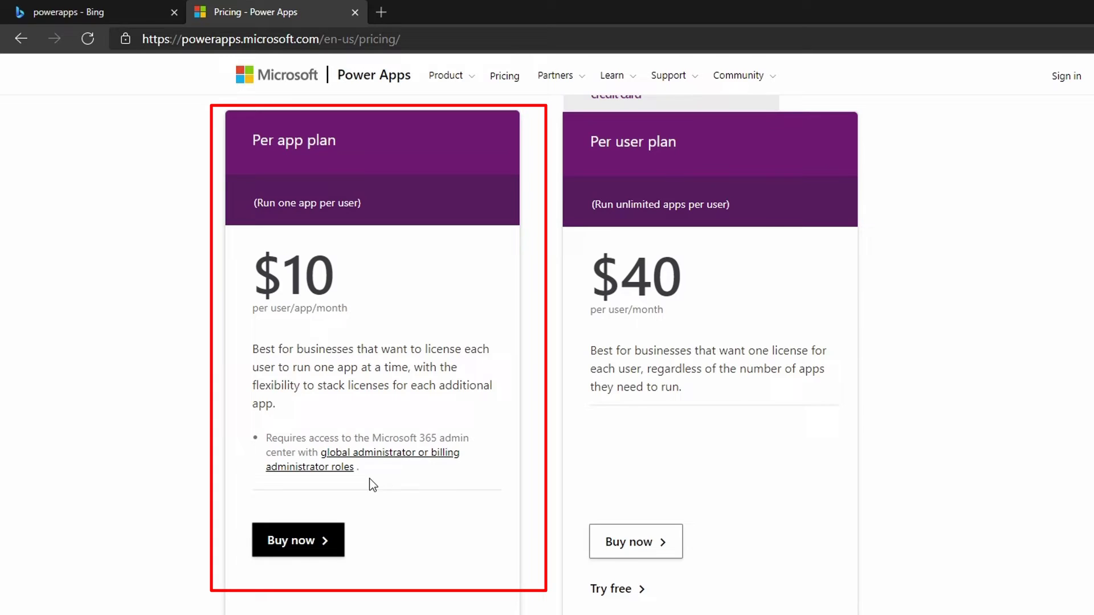
pyautogui.moveTo(139, 480)
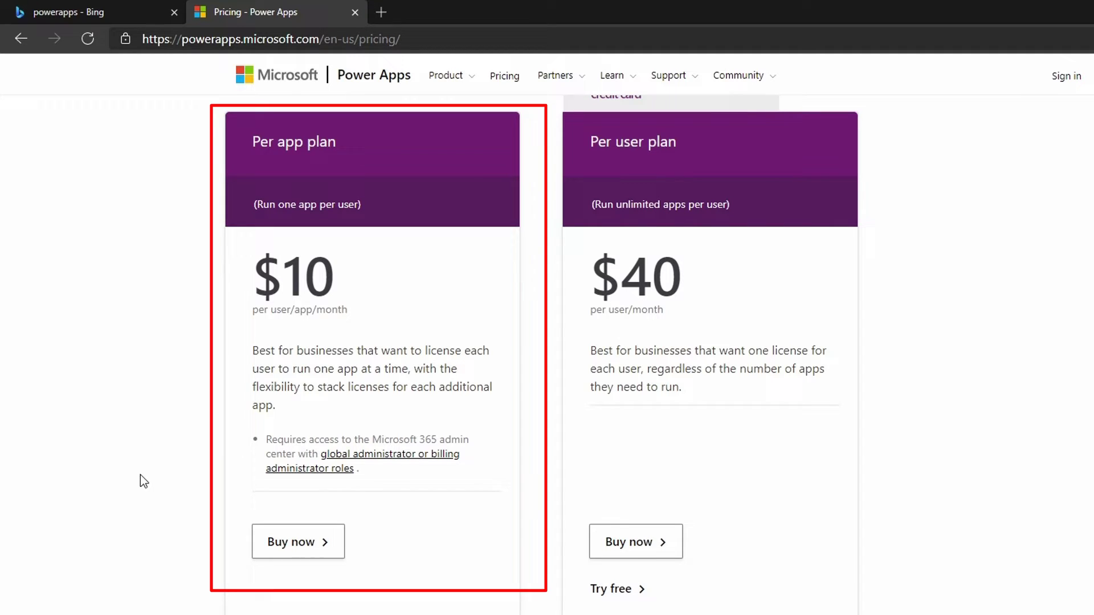
pyautogui.scroll(3)
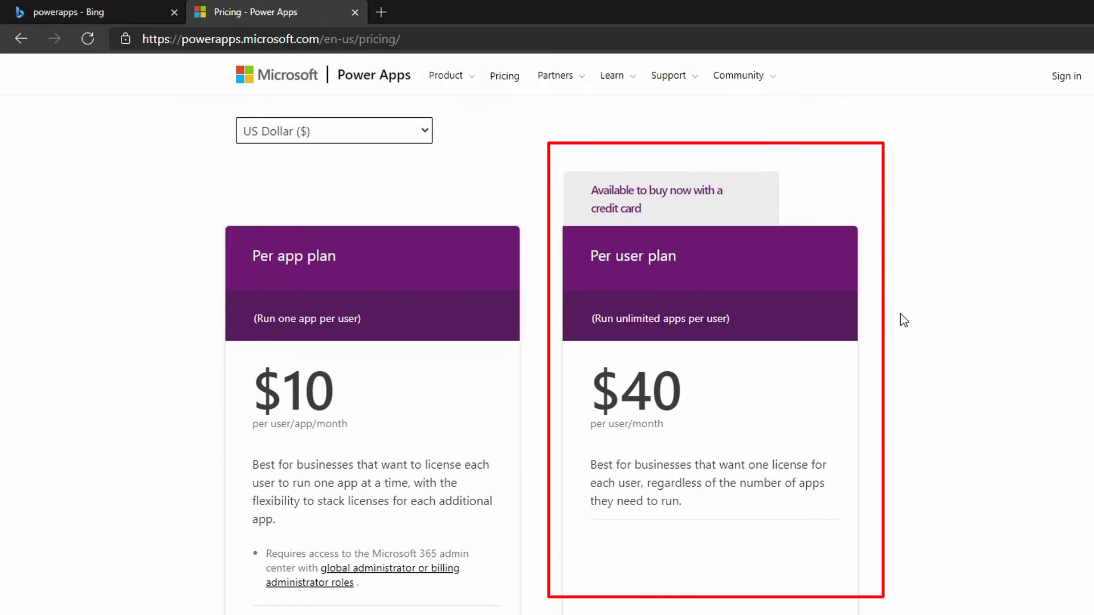
pyautogui.moveTo(687, 287)
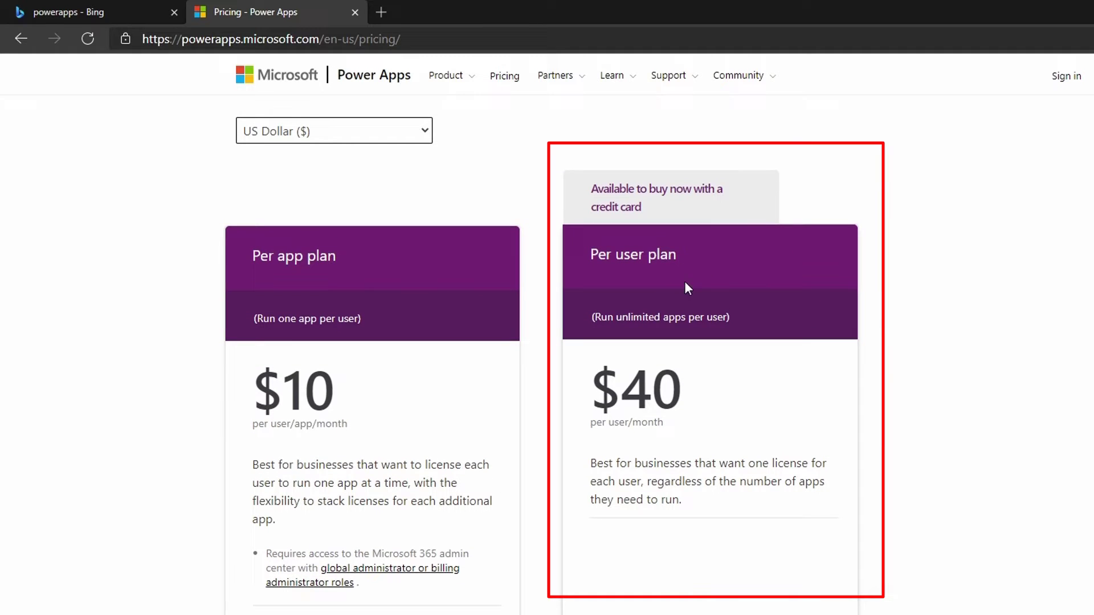
pyautogui.moveTo(712, 365)
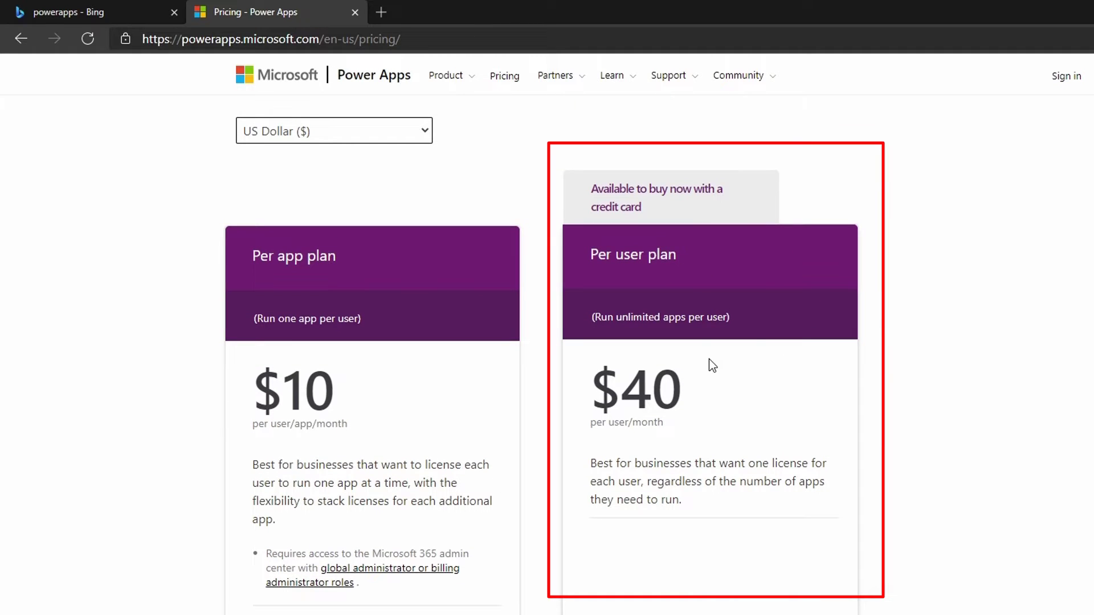
pyautogui.moveTo(544, 425)
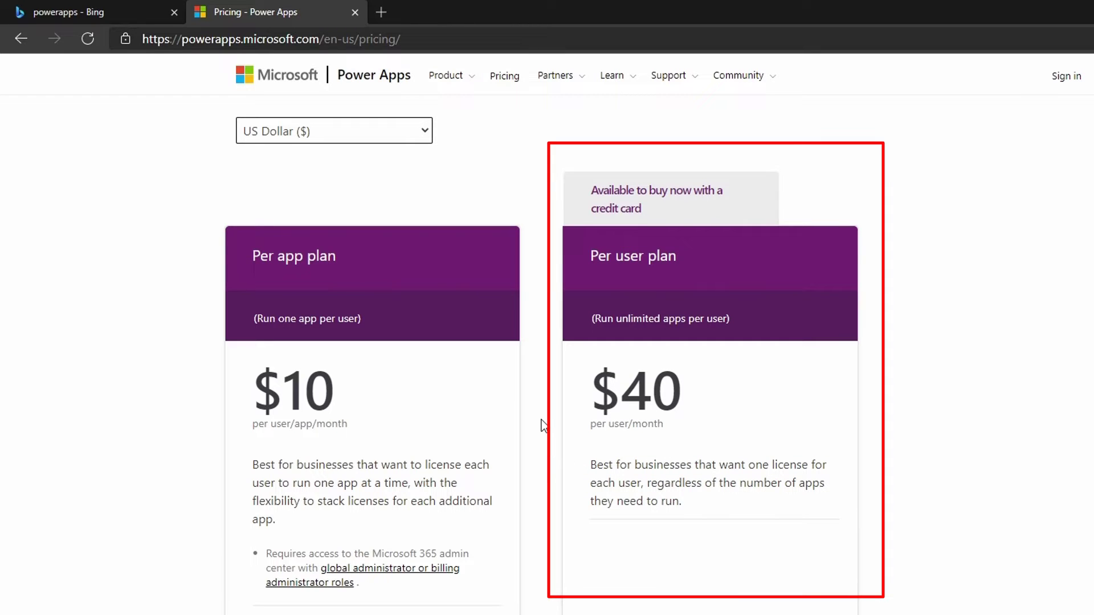
pyautogui.moveTo(617, 445)
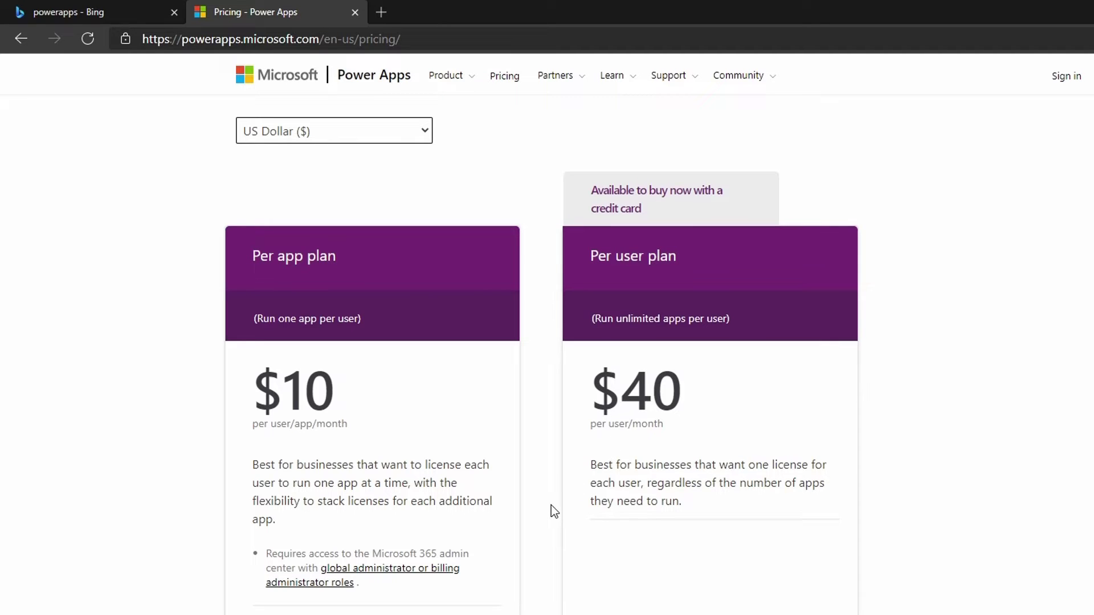
pyautogui.moveTo(546, 491)
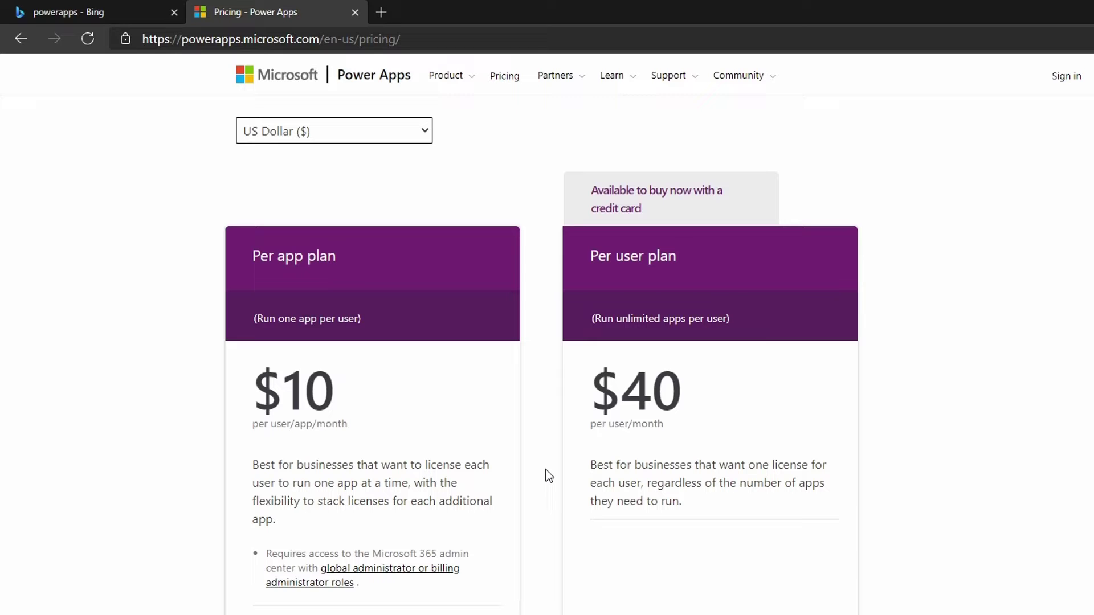
pyautogui.scroll(-3)
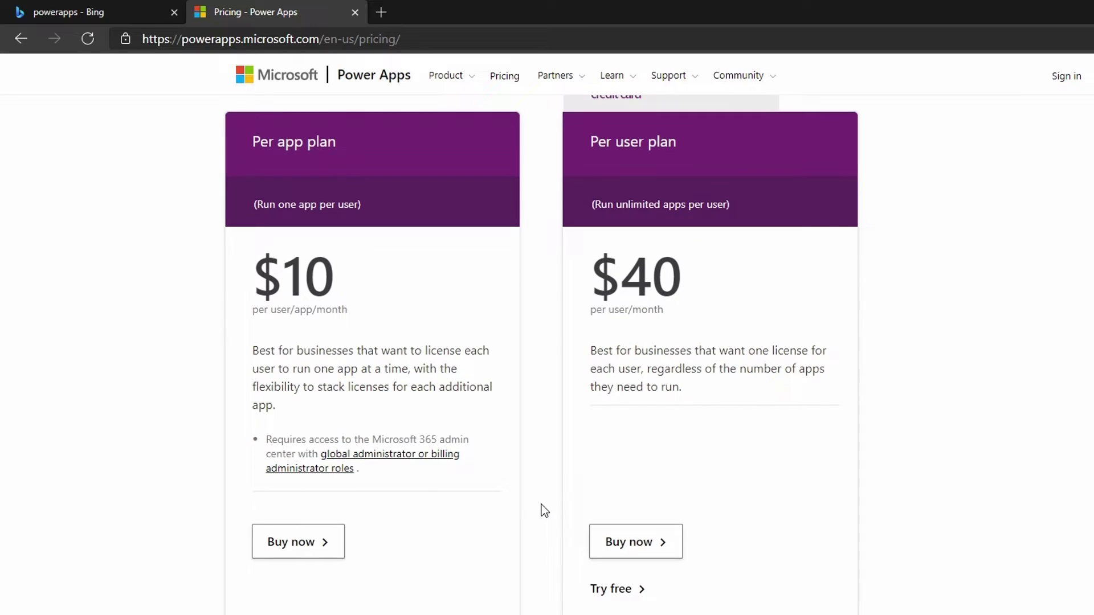
pyautogui.scroll(-3)
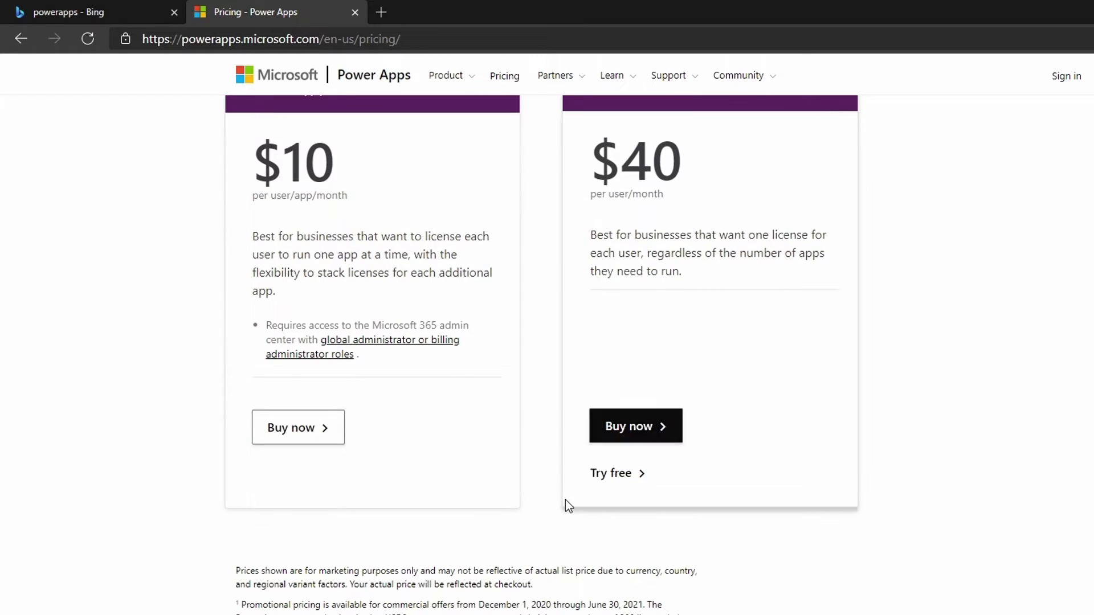
pyautogui.moveTo(614, 477)
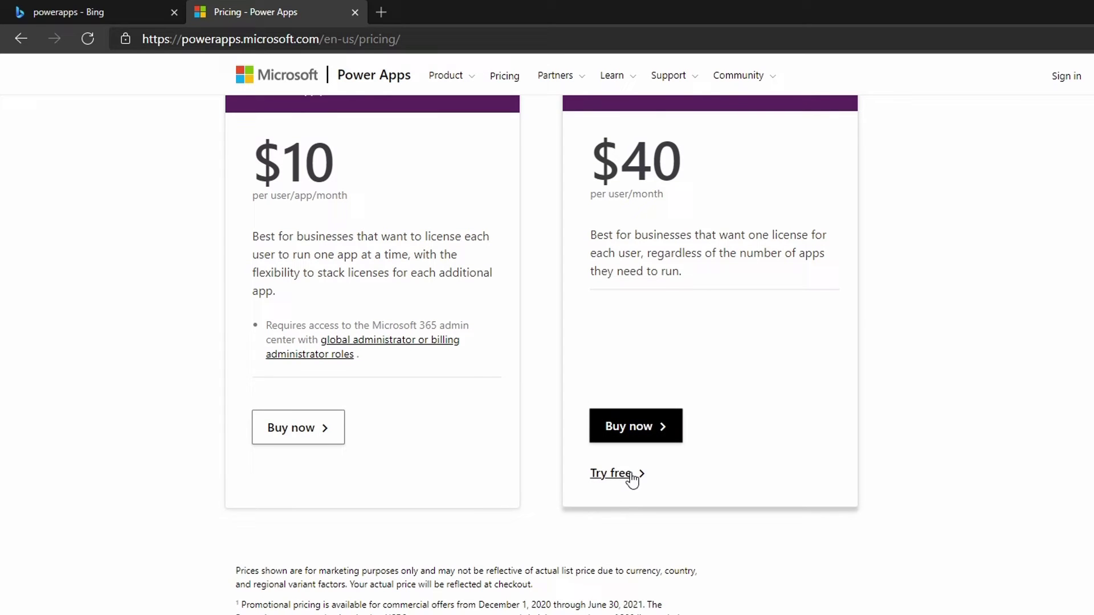
pyautogui.moveTo(676, 292)
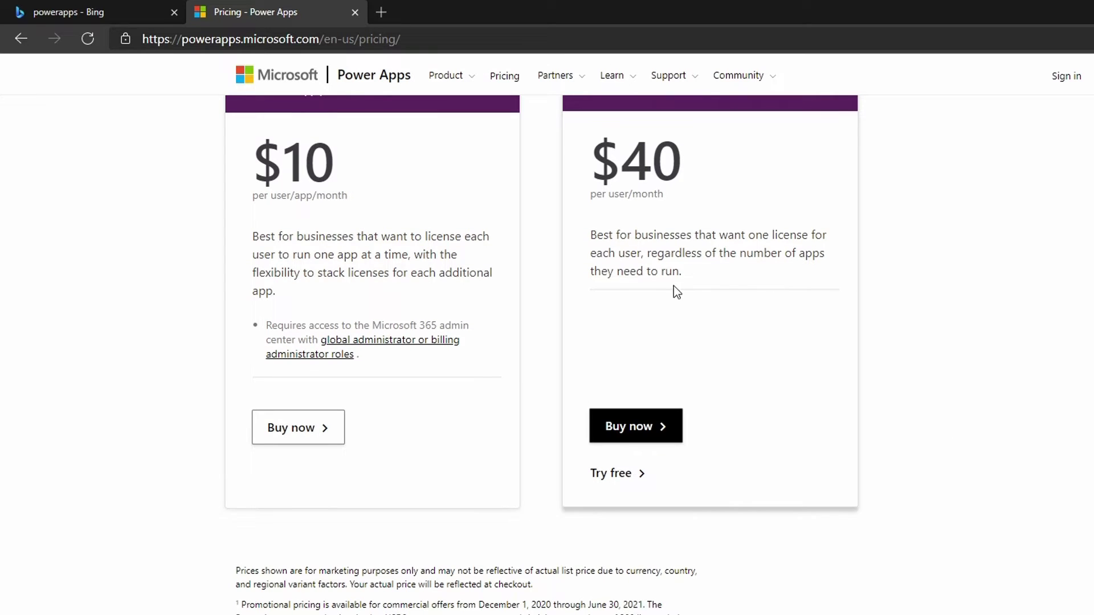
pyautogui.moveTo(767, 508)
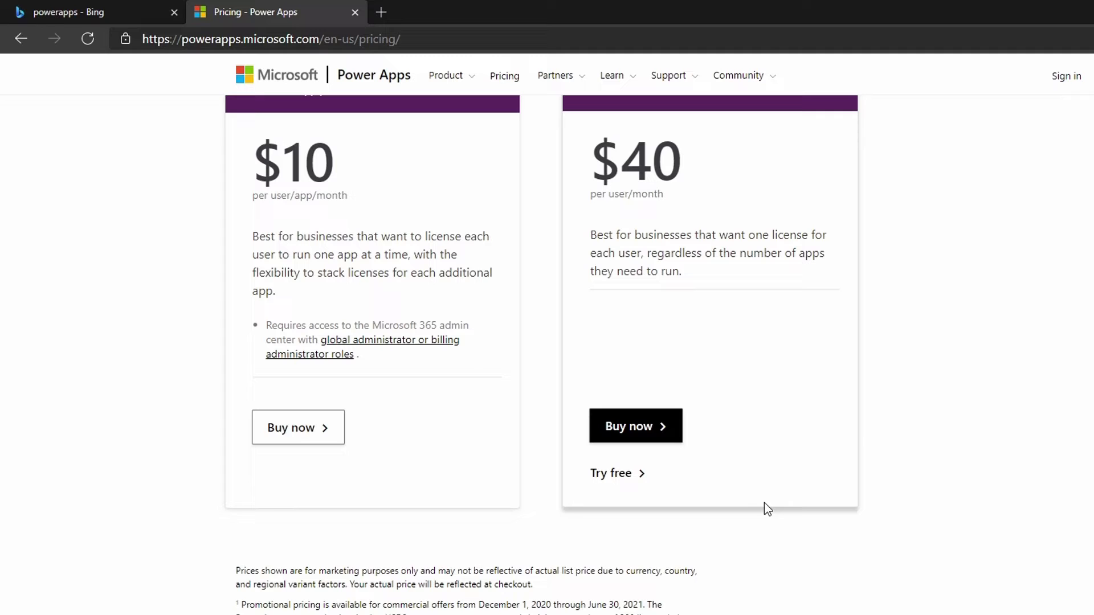
pyautogui.scroll(3)
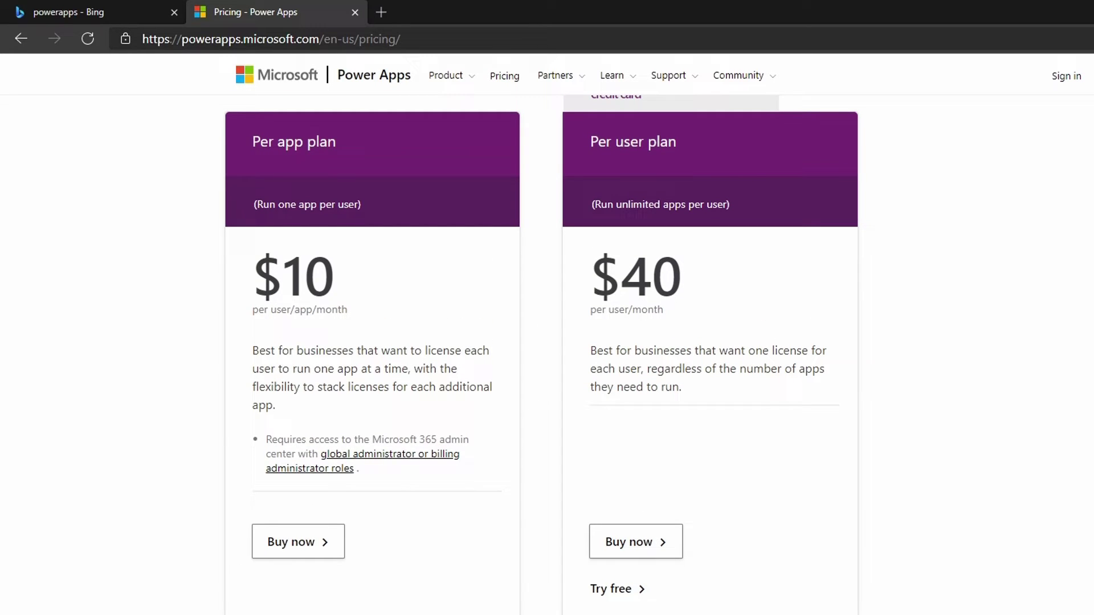
pyautogui.moveTo(168, 483)
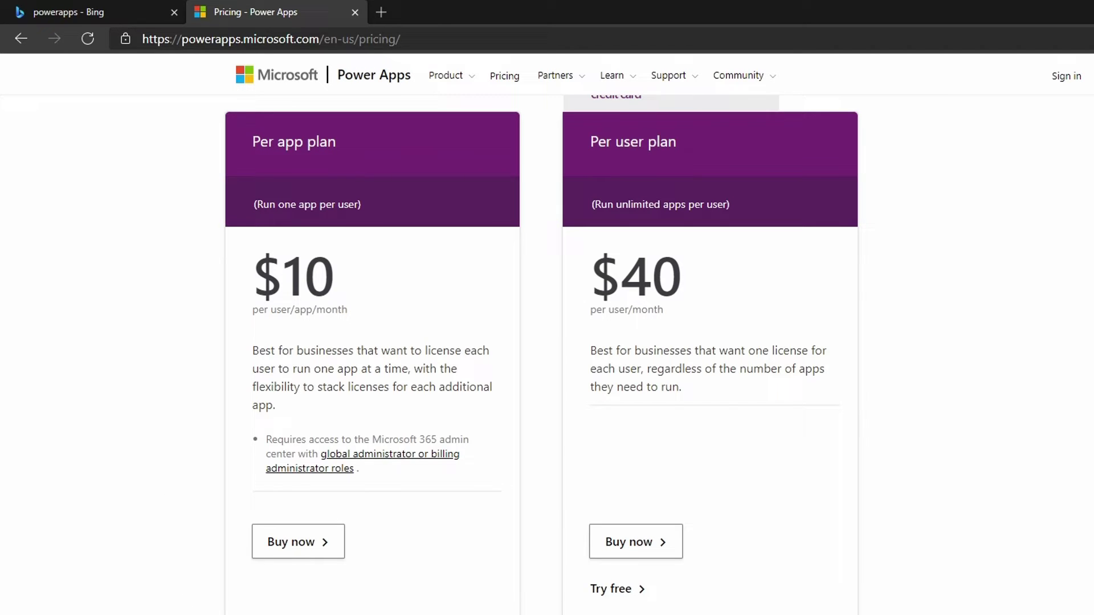
pyautogui.scroll(-3)
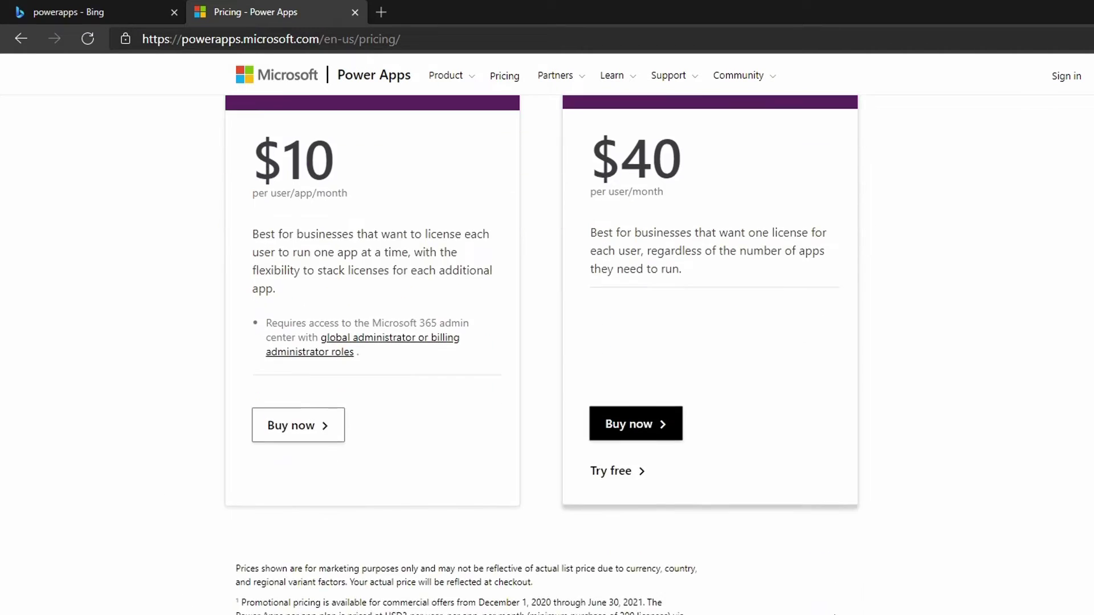
pyautogui.scroll(-3)
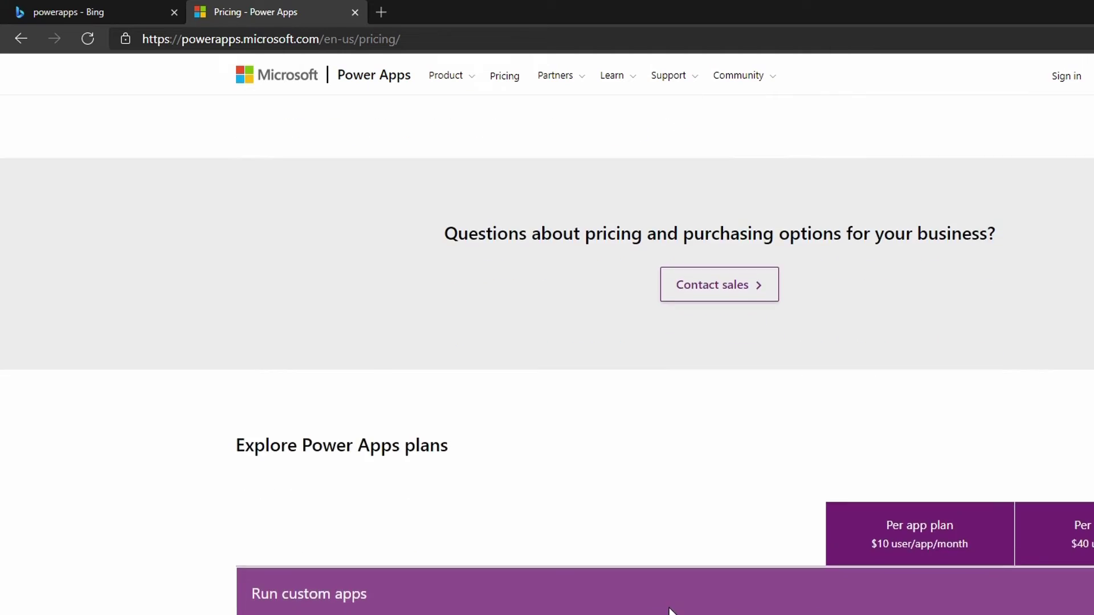
pyautogui.scroll(-3)
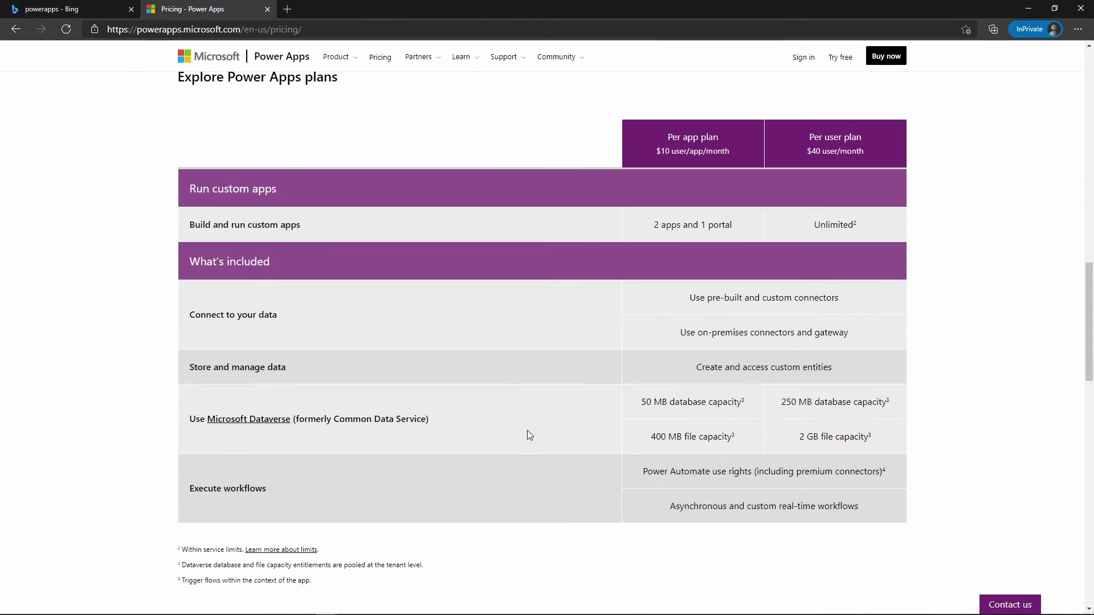
pyautogui.moveTo(544, 458)
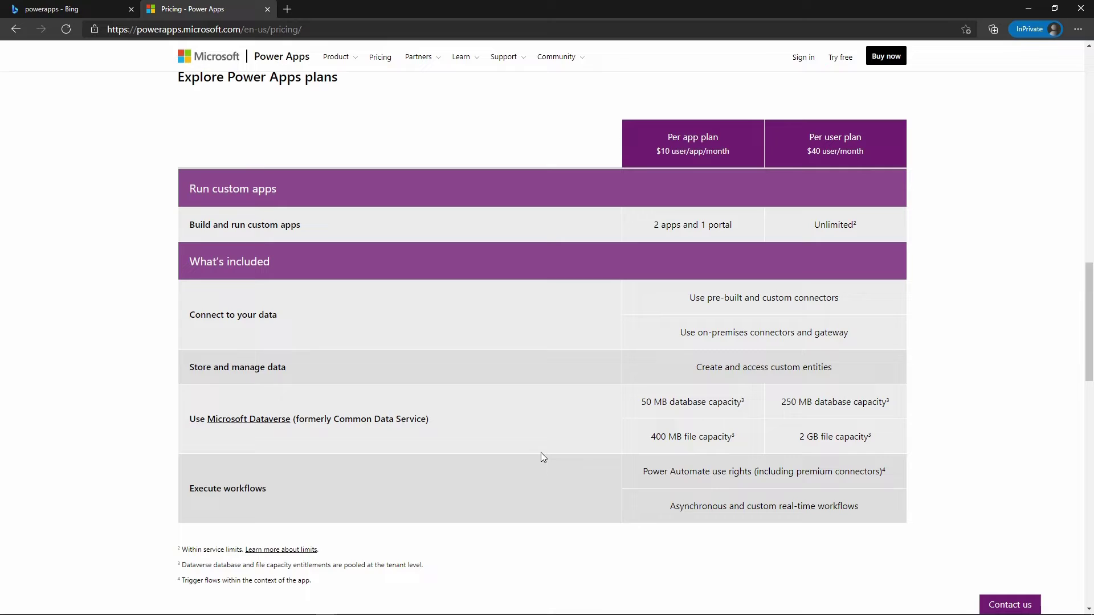
pyautogui.moveTo(669, 165)
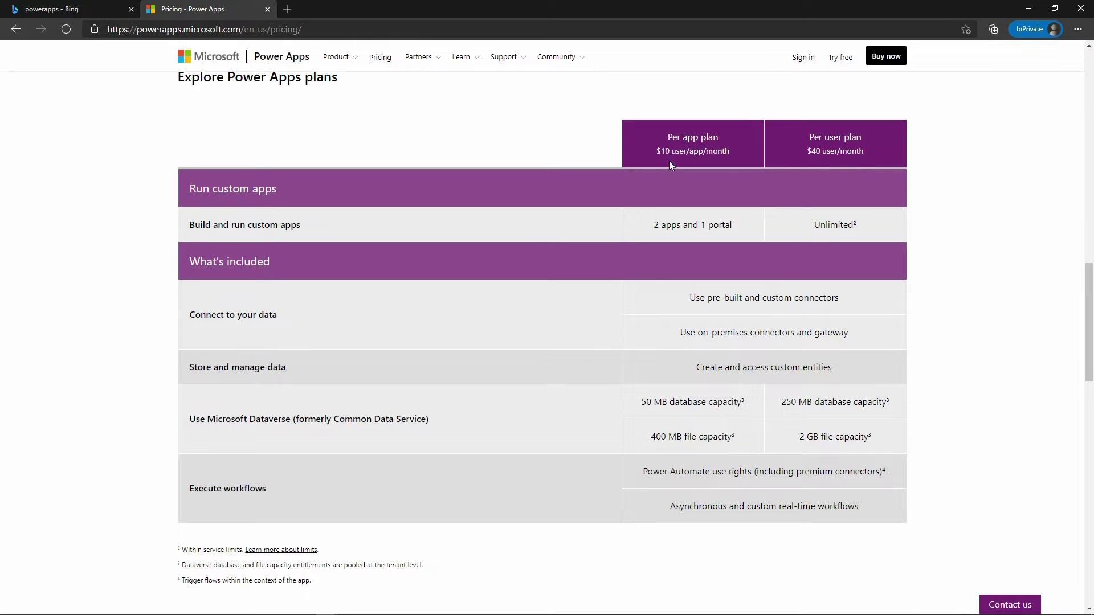
pyautogui.moveTo(637, 147)
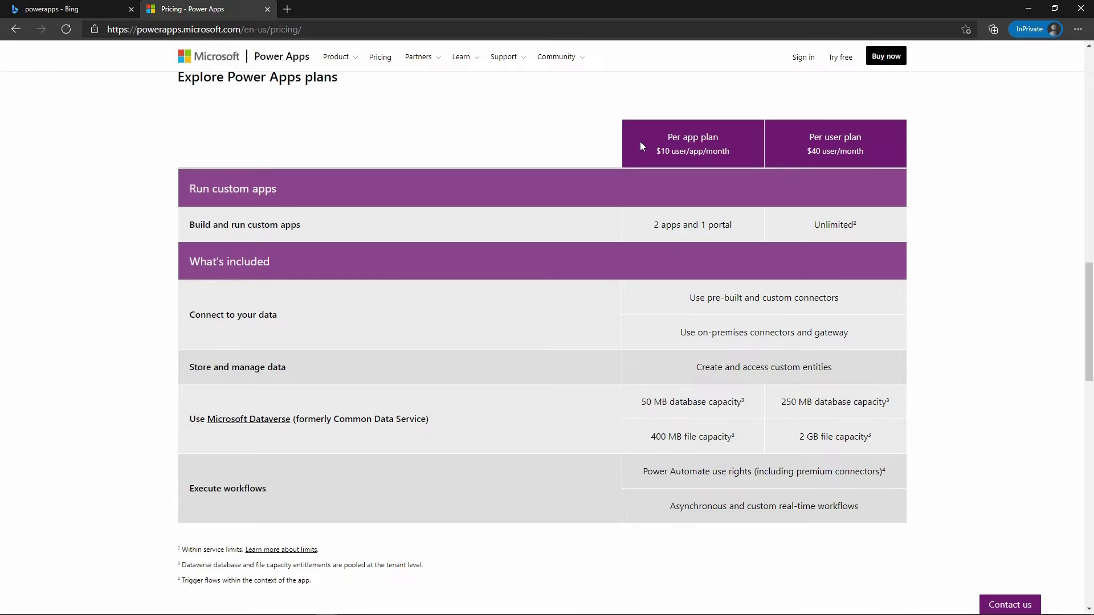
pyautogui.moveTo(877, 142)
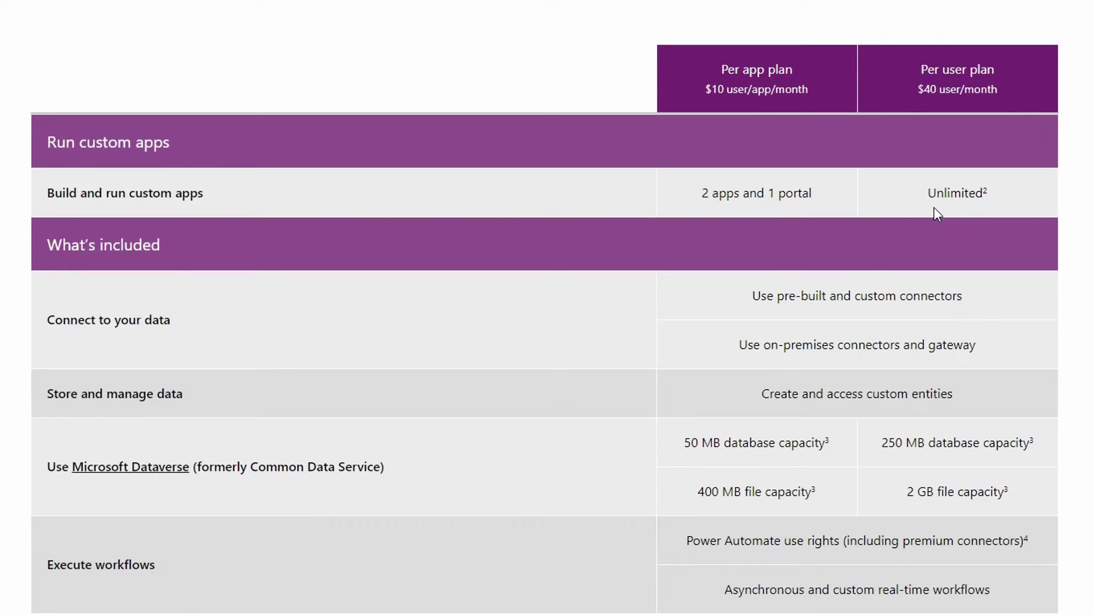
pyautogui.moveTo(525, 334)
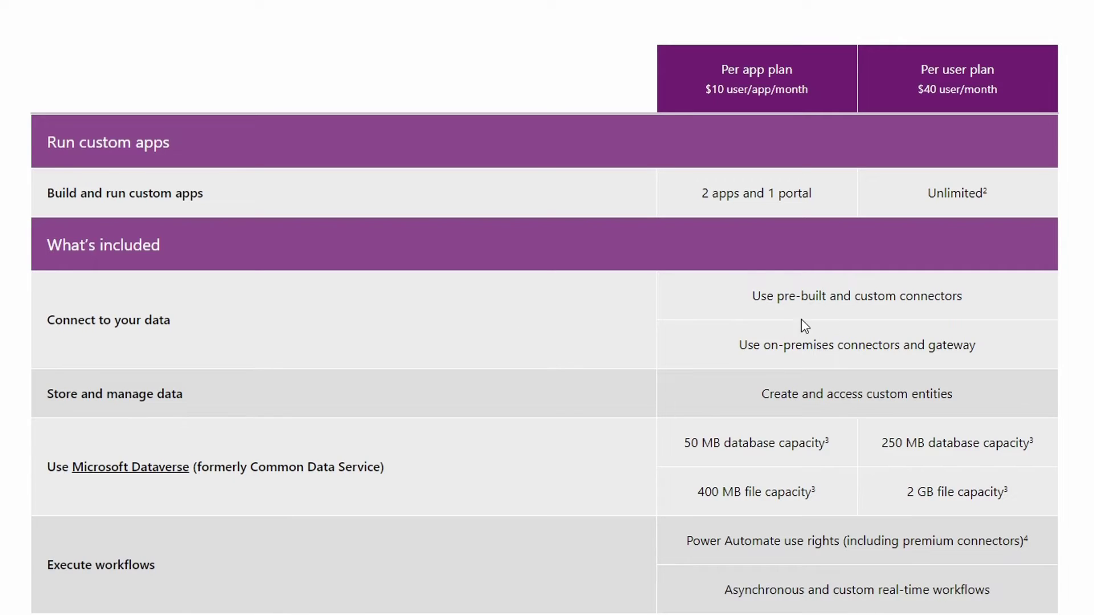
pyautogui.moveTo(809, 322)
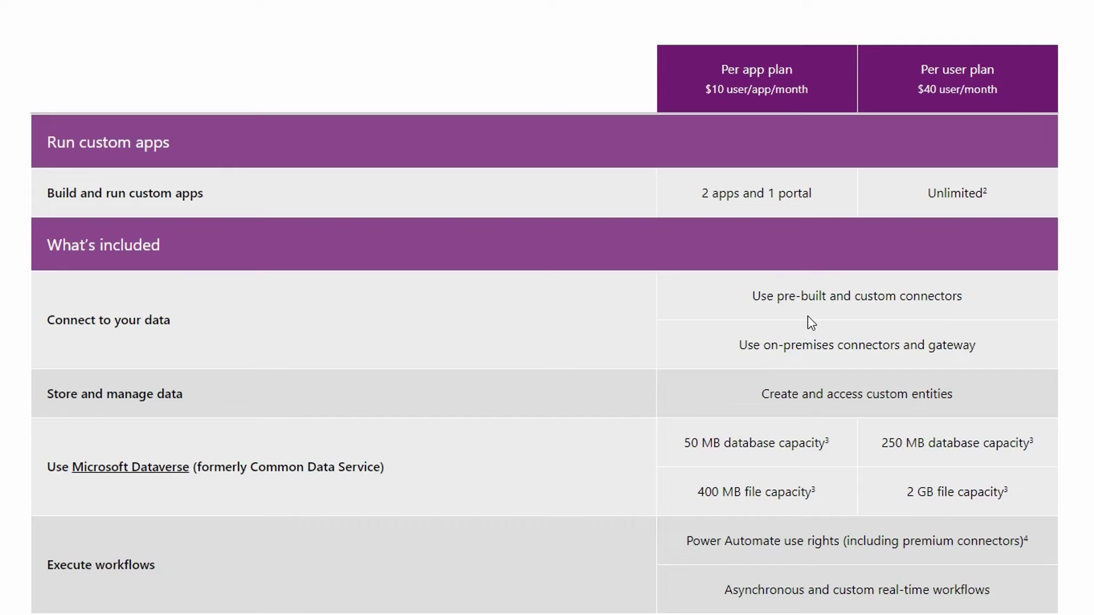
pyautogui.moveTo(828, 328)
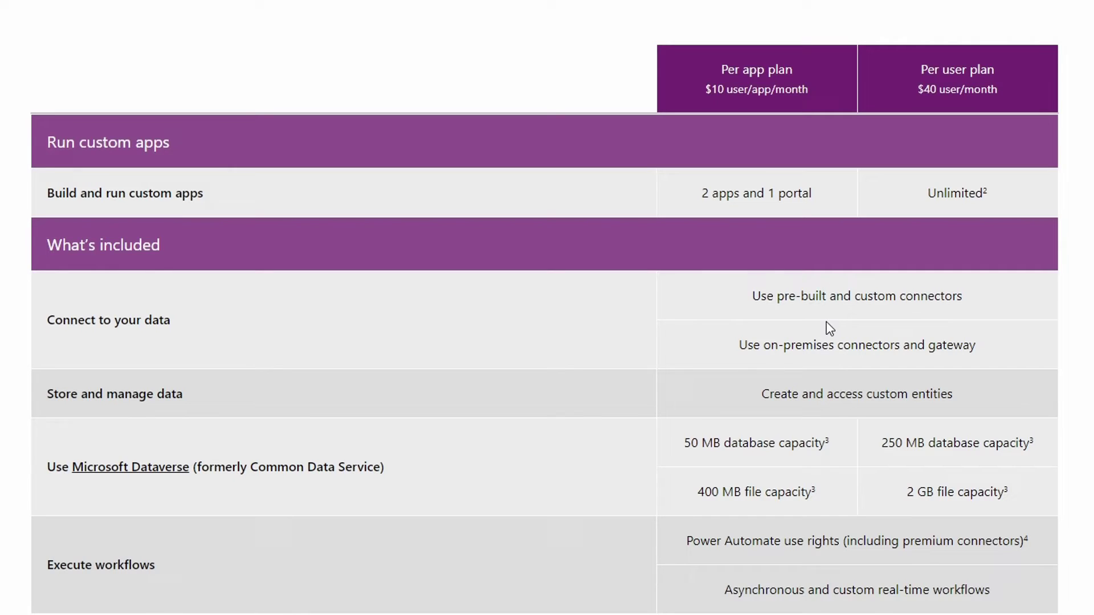
pyautogui.moveTo(845, 334)
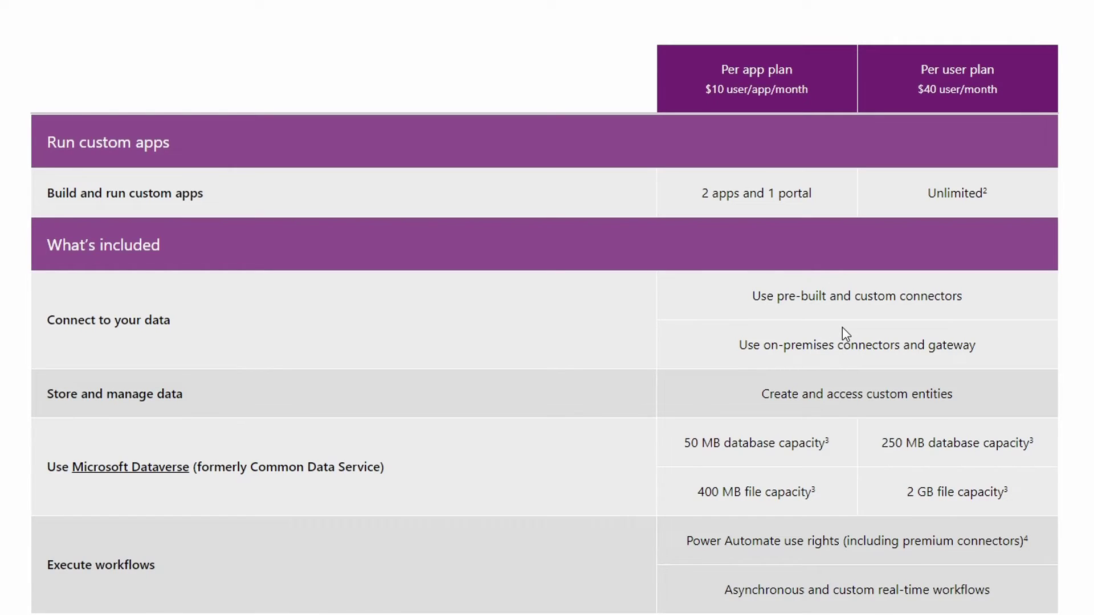
pyautogui.moveTo(838, 427)
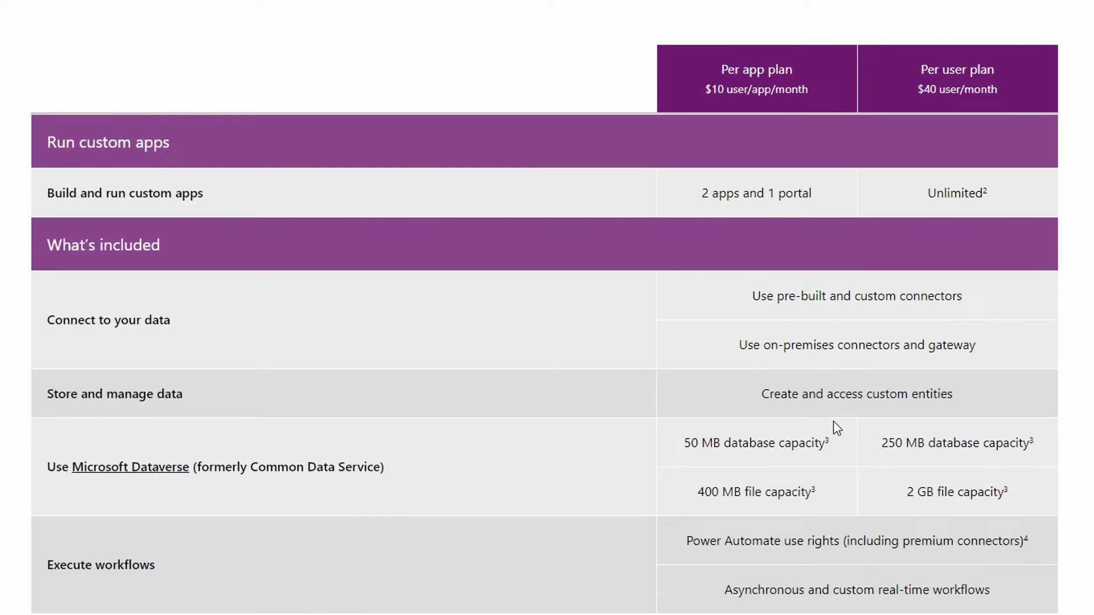
pyautogui.scroll(-3)
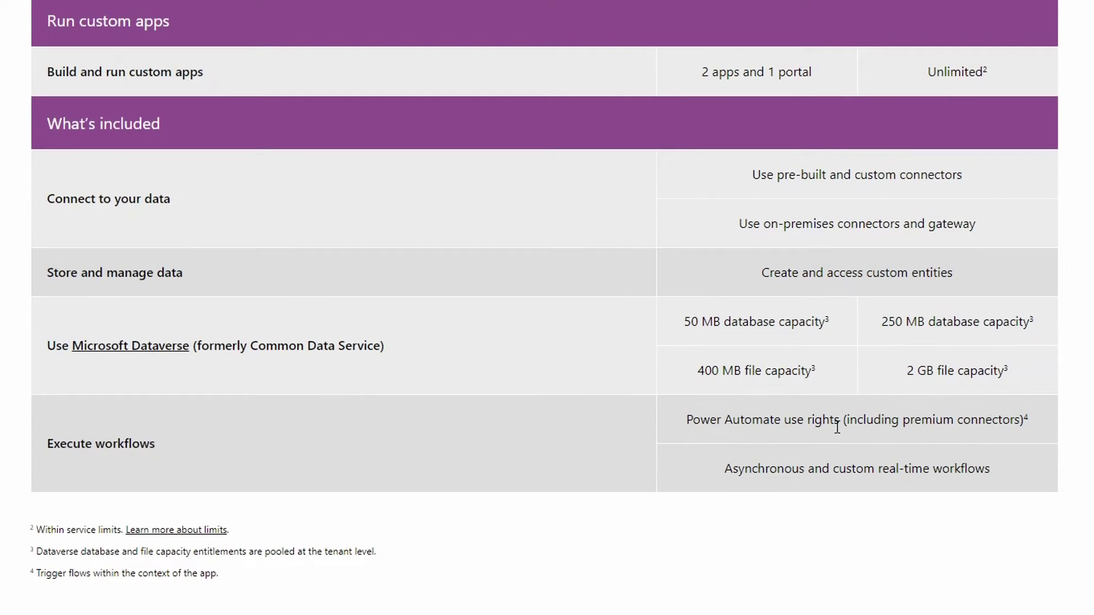
pyautogui.moveTo(743, 535)
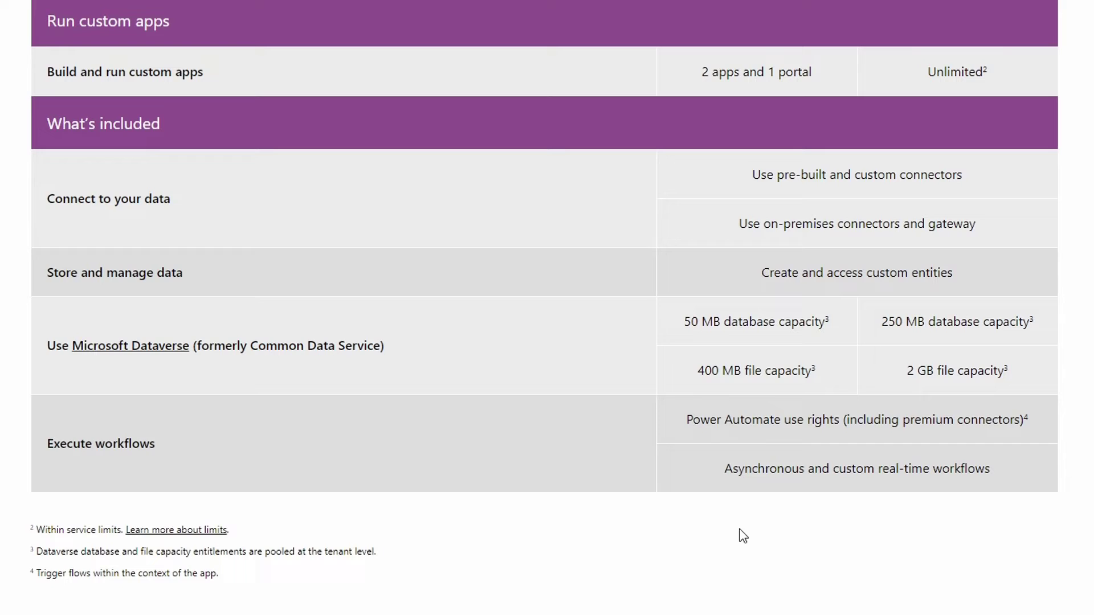
pyautogui.moveTo(142, 388)
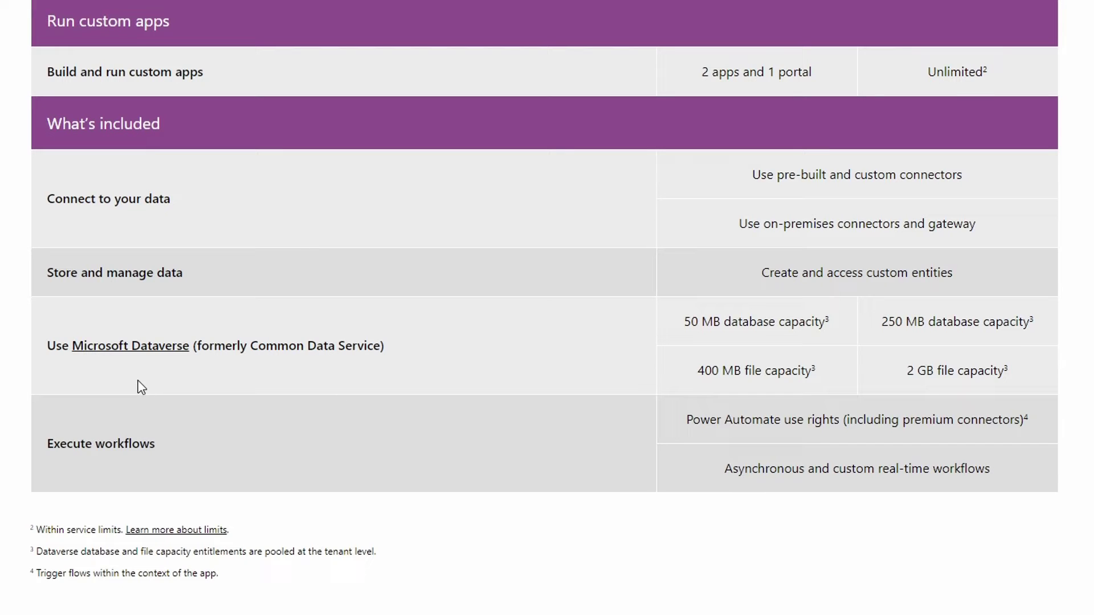
pyautogui.moveTo(227, 375)
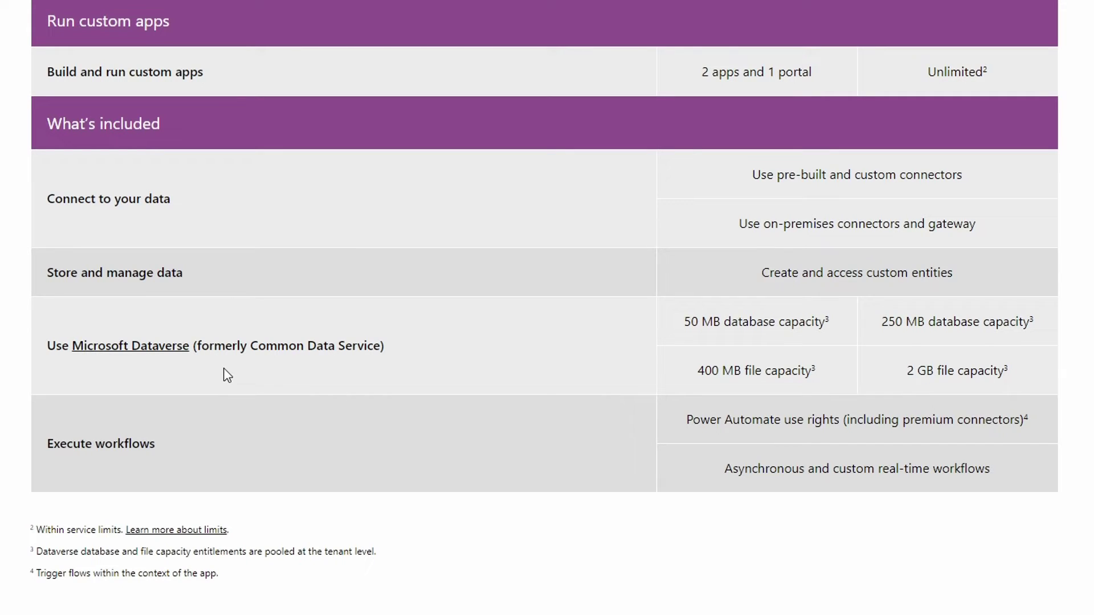
pyautogui.moveTo(361, 384)
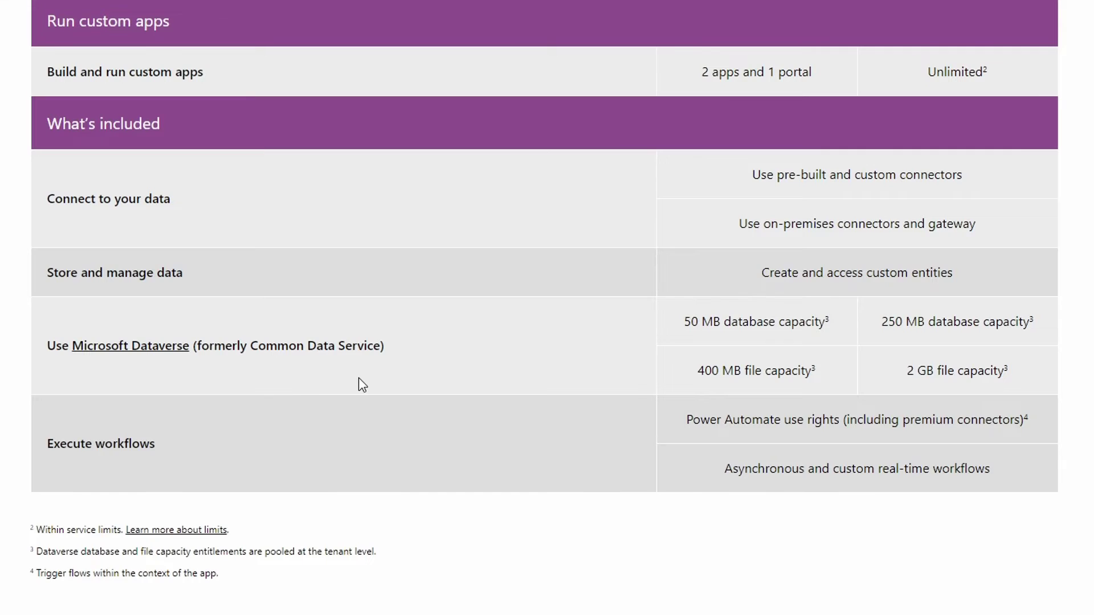
pyautogui.moveTo(695, 340)
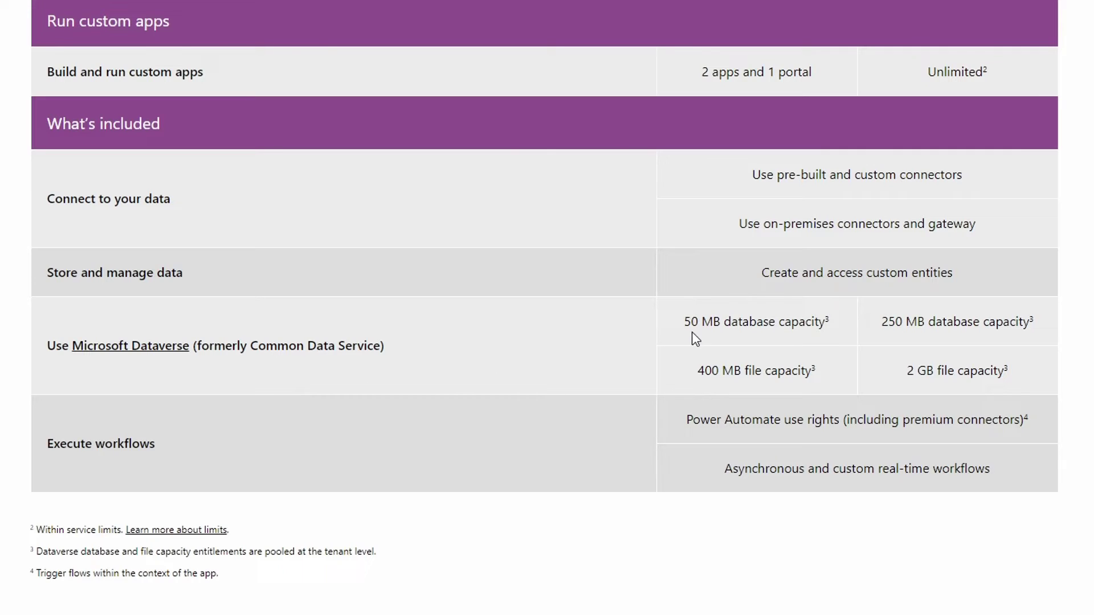
pyautogui.moveTo(509, 451)
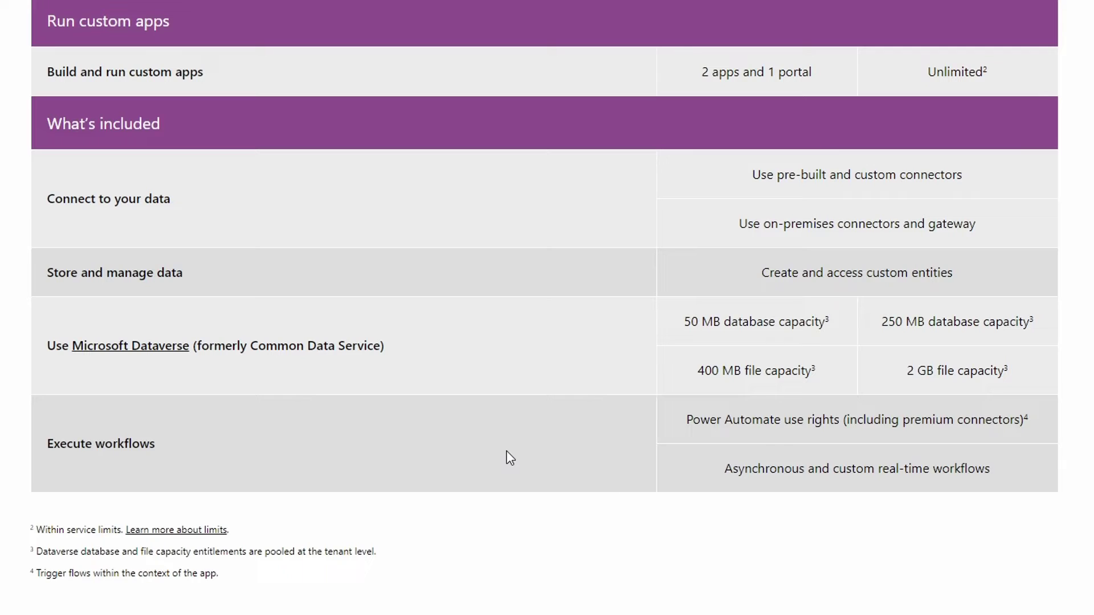
pyautogui.moveTo(504, 426)
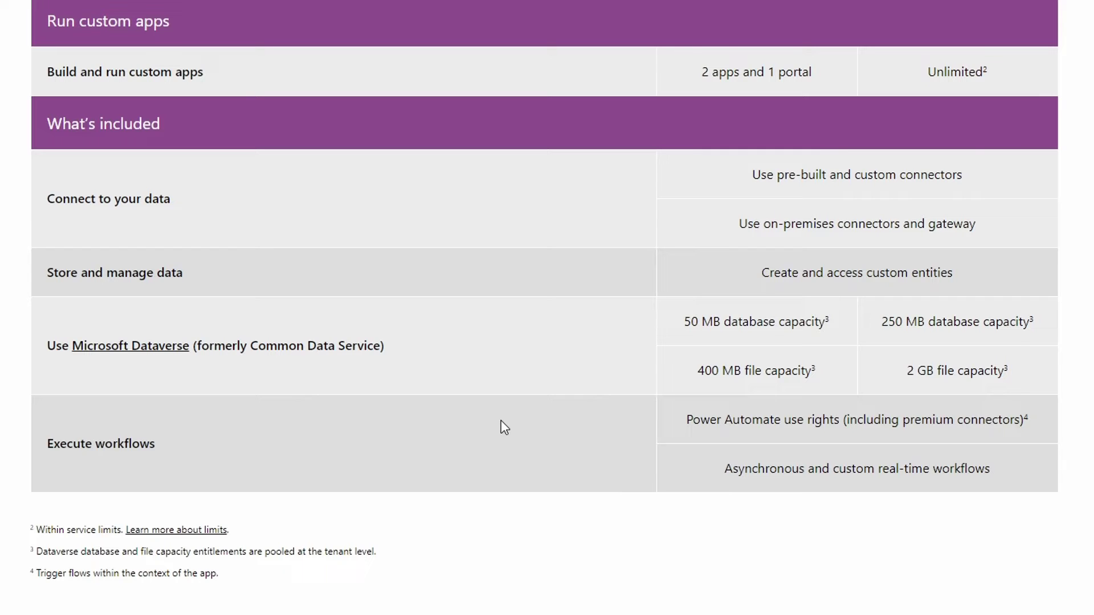
pyautogui.scroll(-3)
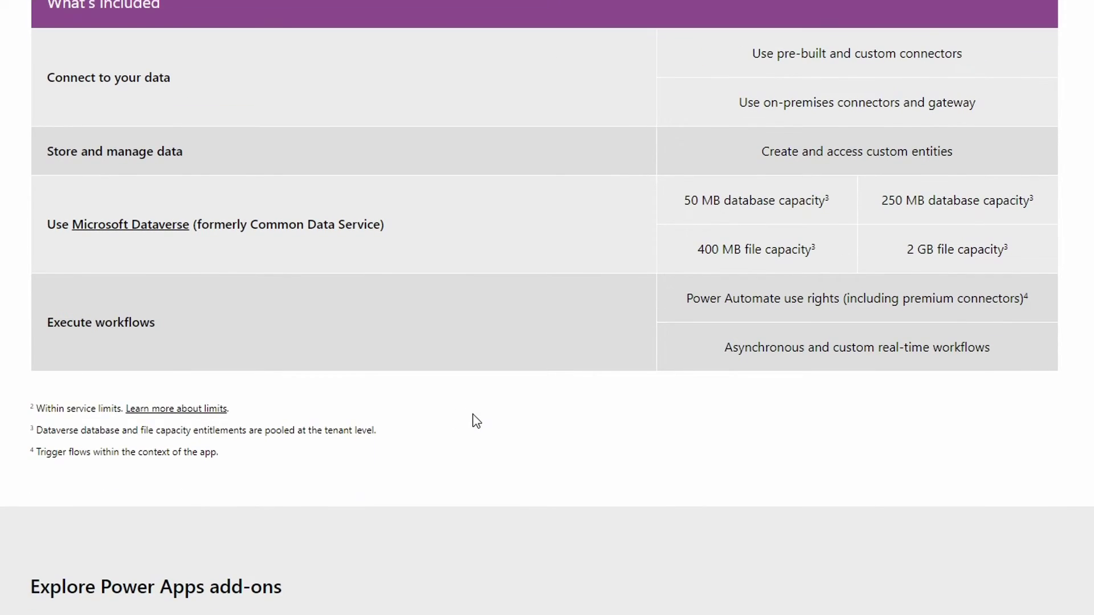
pyautogui.scroll(-3)
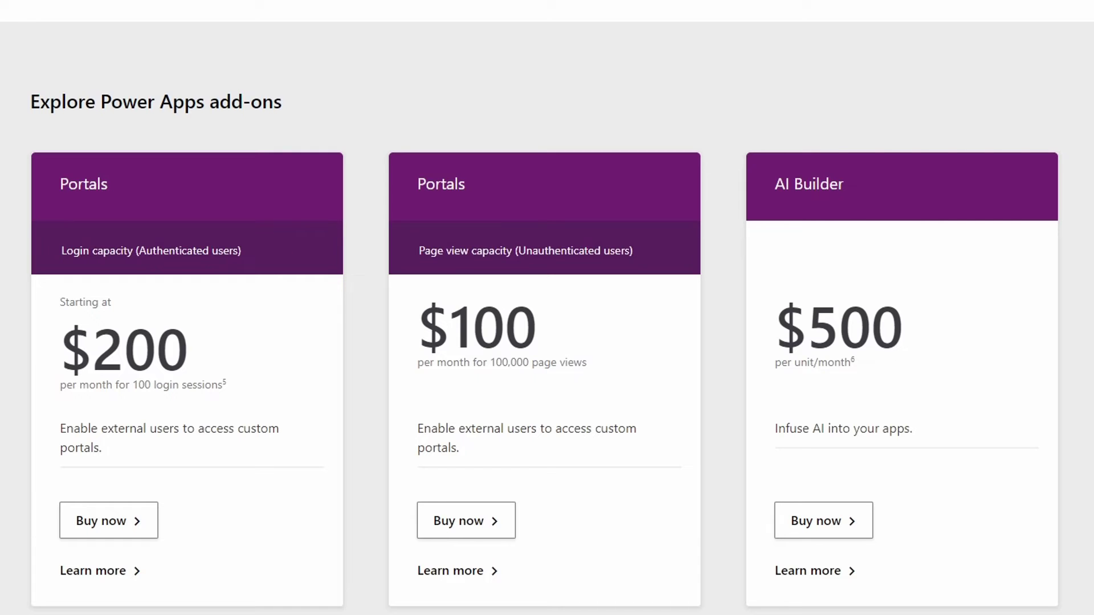
pyautogui.scroll(-3)
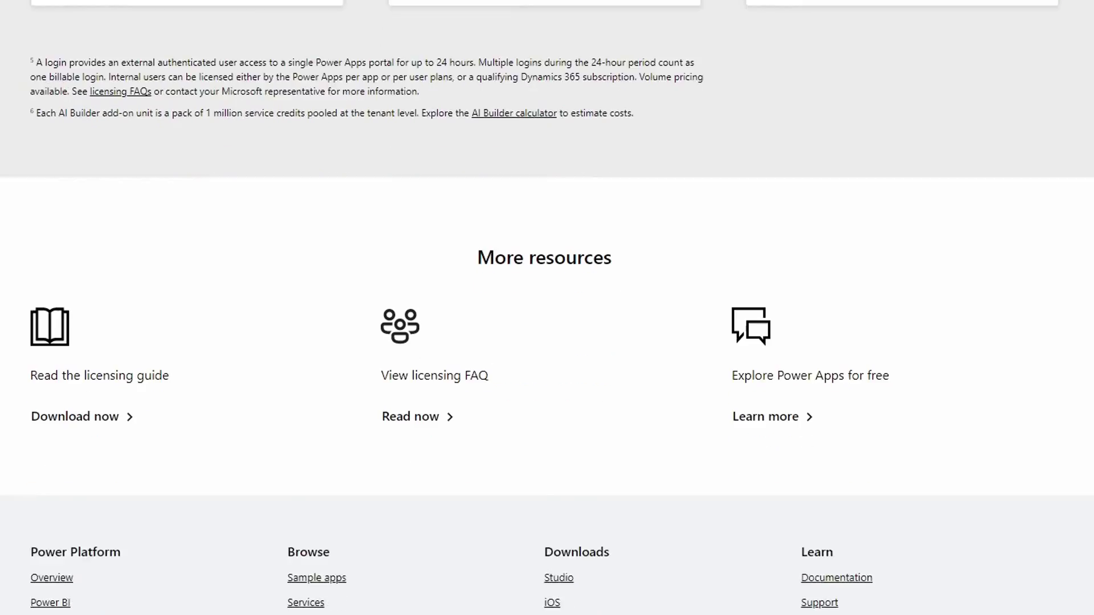
pyautogui.scroll(-3)
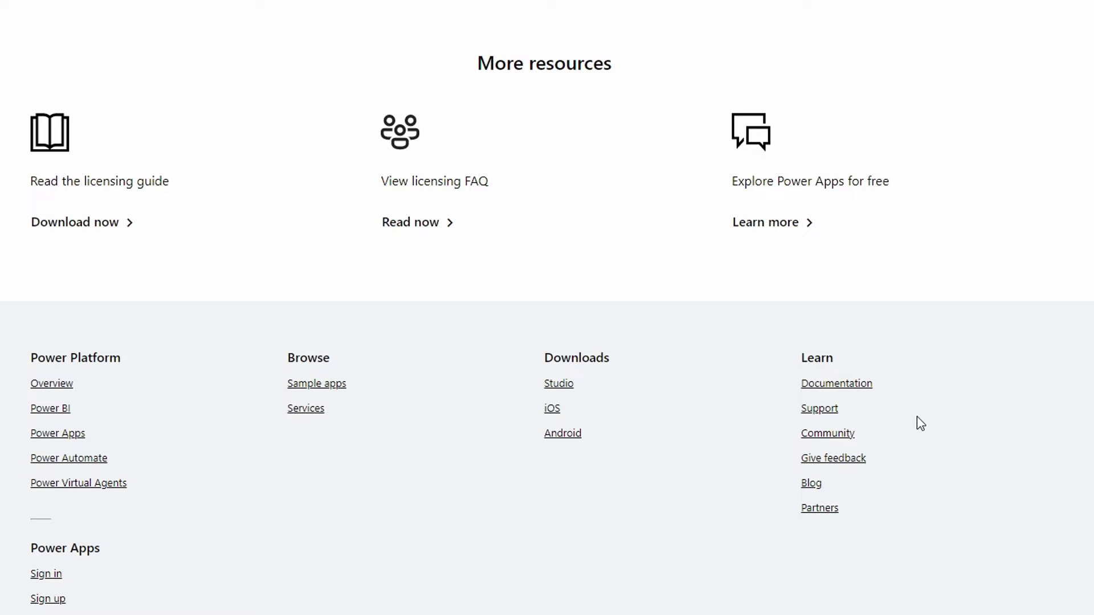
pyautogui.scroll(3)
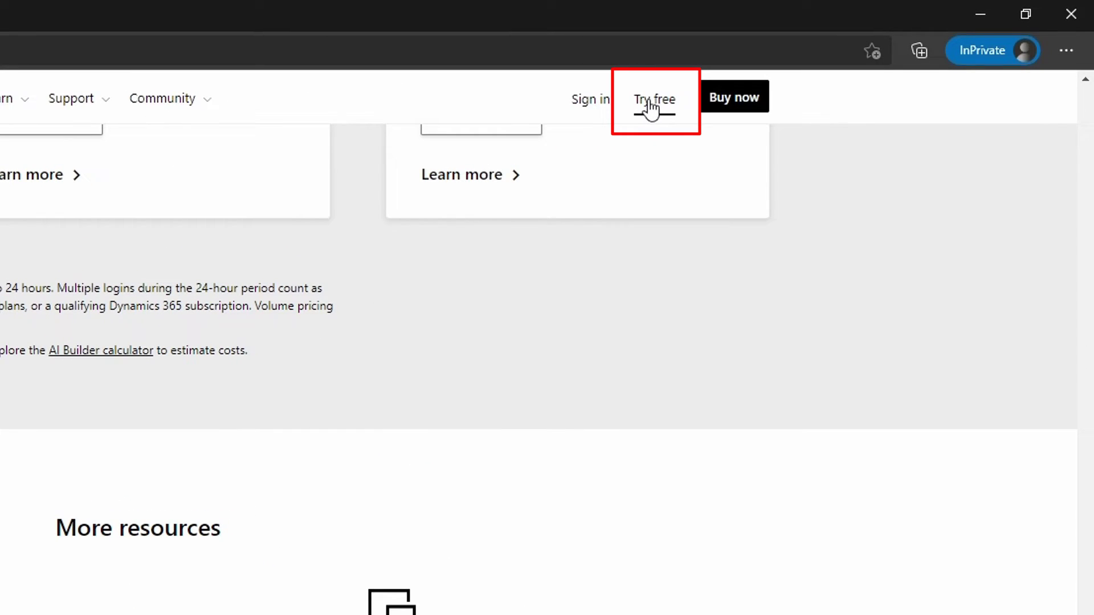
pyautogui.moveTo(657, 115)
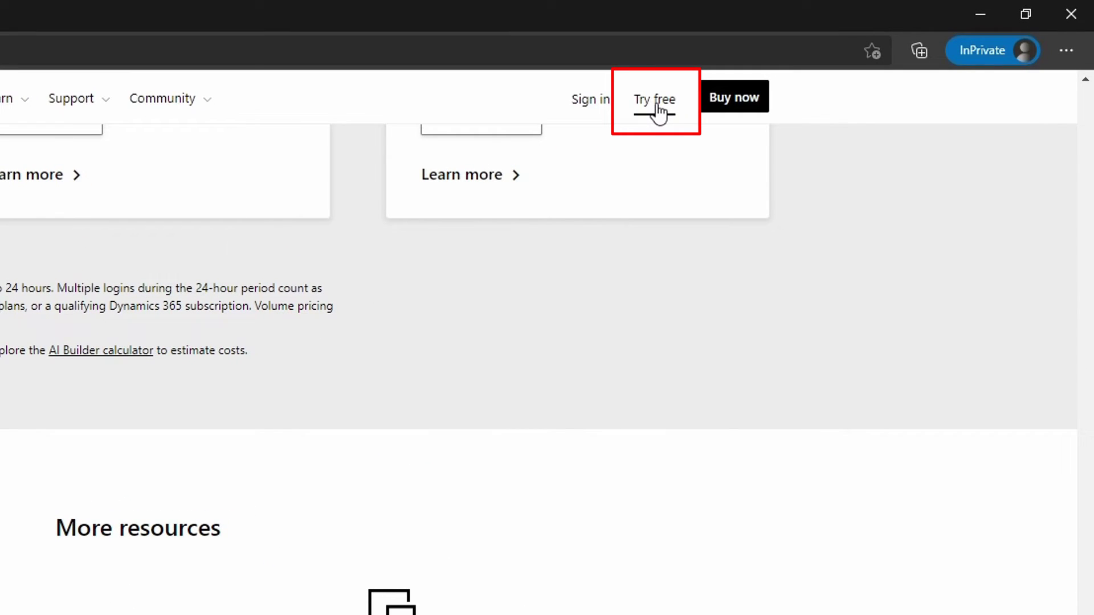
# Start the free trial via 'Try free', bringing up the 'Let's get started' dialog
pyautogui.click(655, 97)
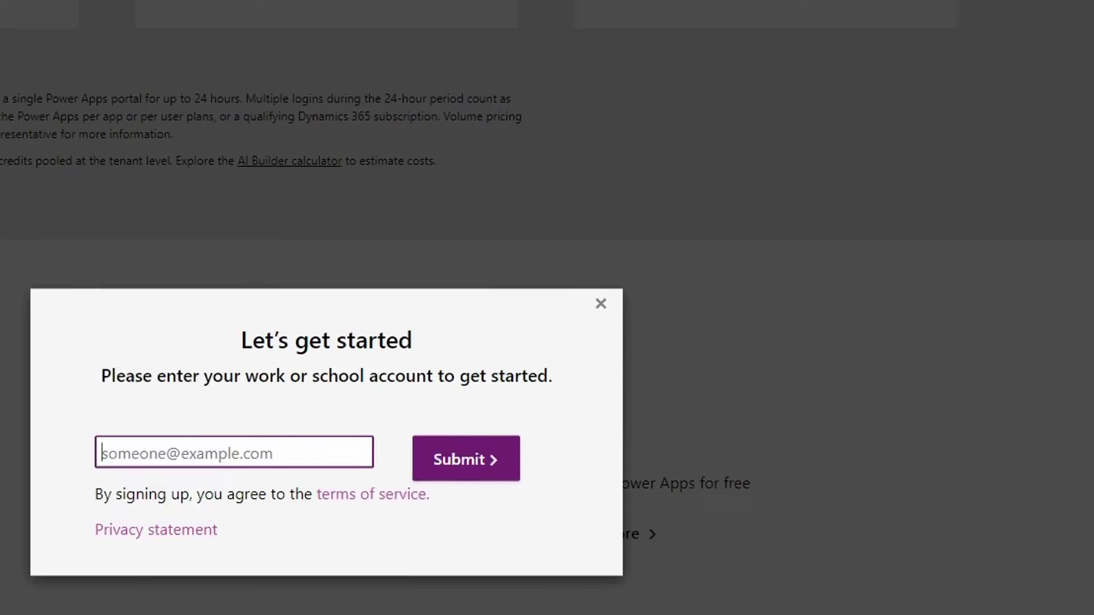
pyautogui.scroll(-3)
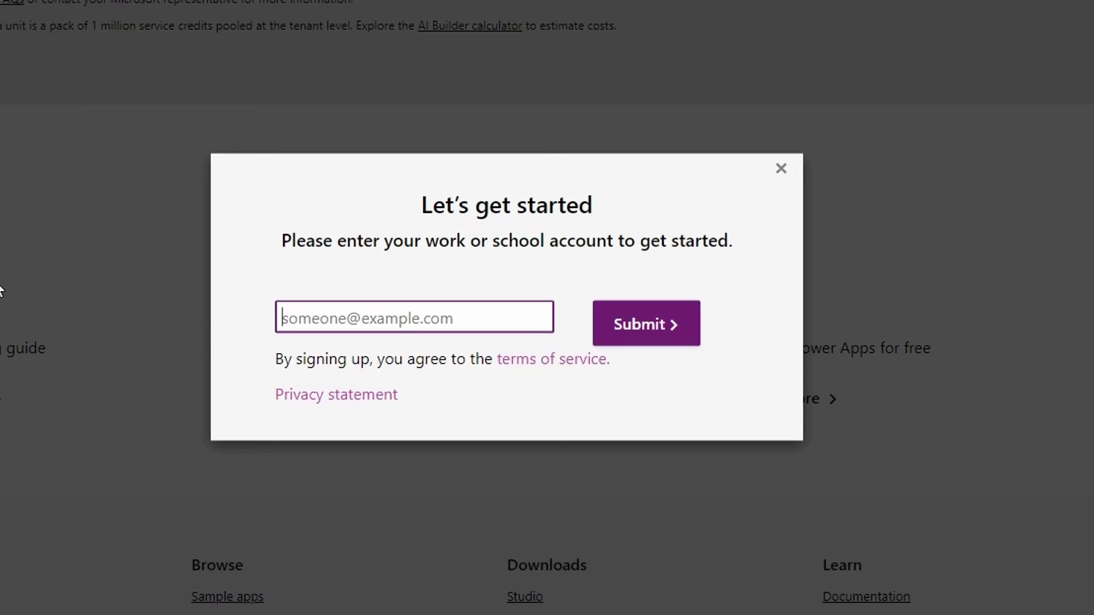
pyautogui.moveTo(372, 309)
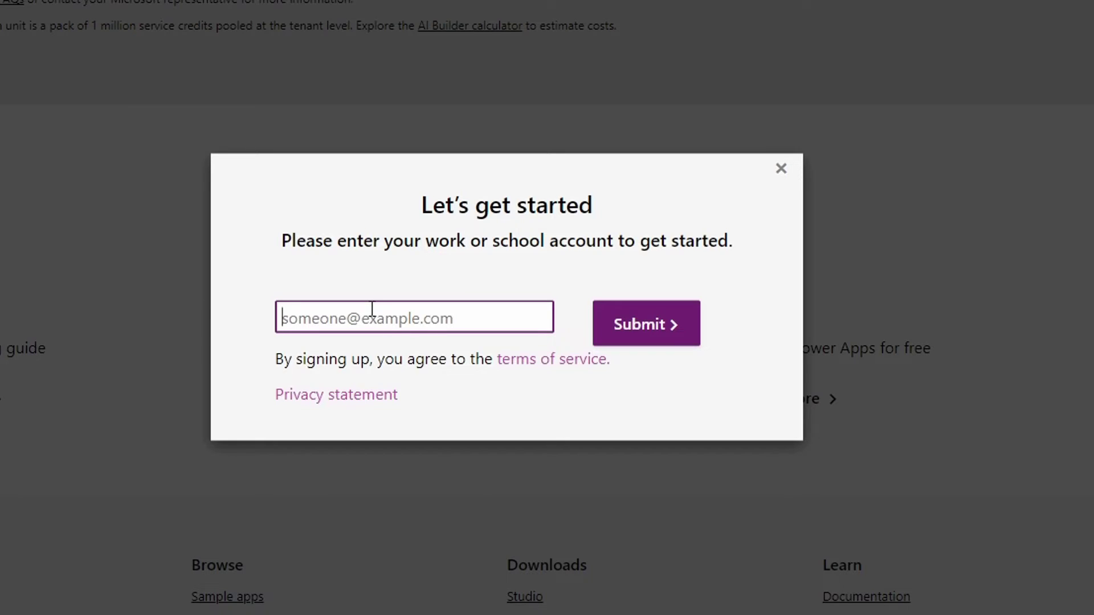
pyautogui.moveTo(292, 173)
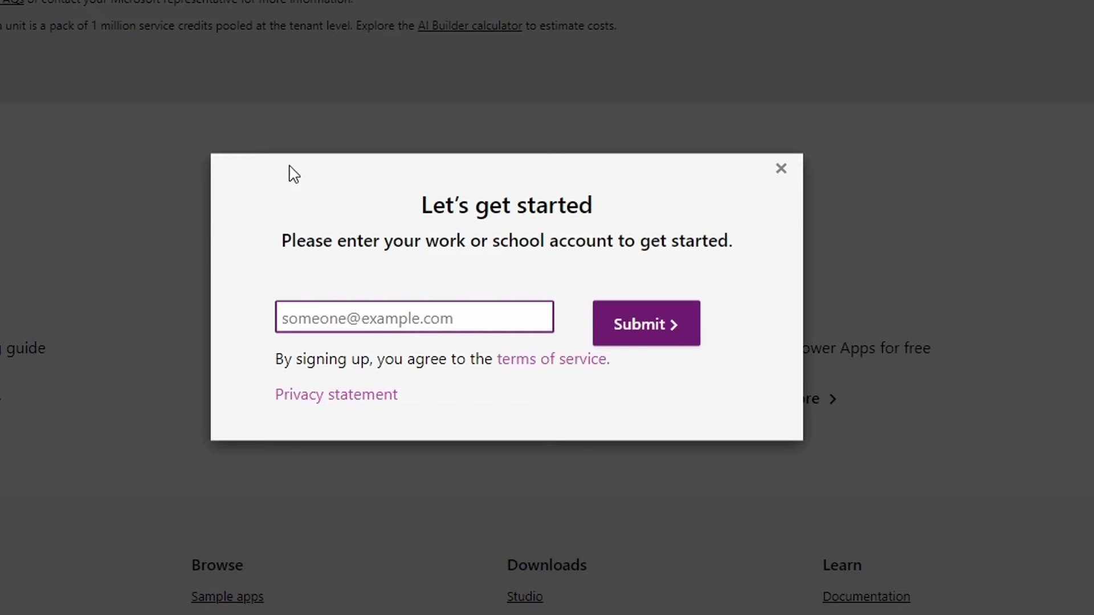
pyautogui.moveTo(308, 194)
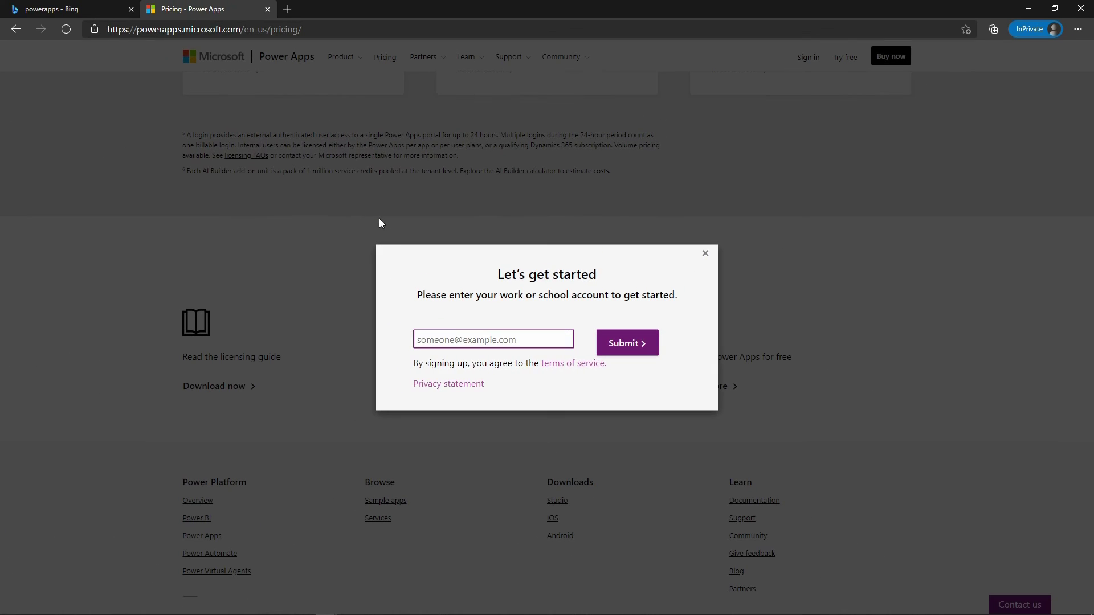
pyautogui.moveTo(287, 10)
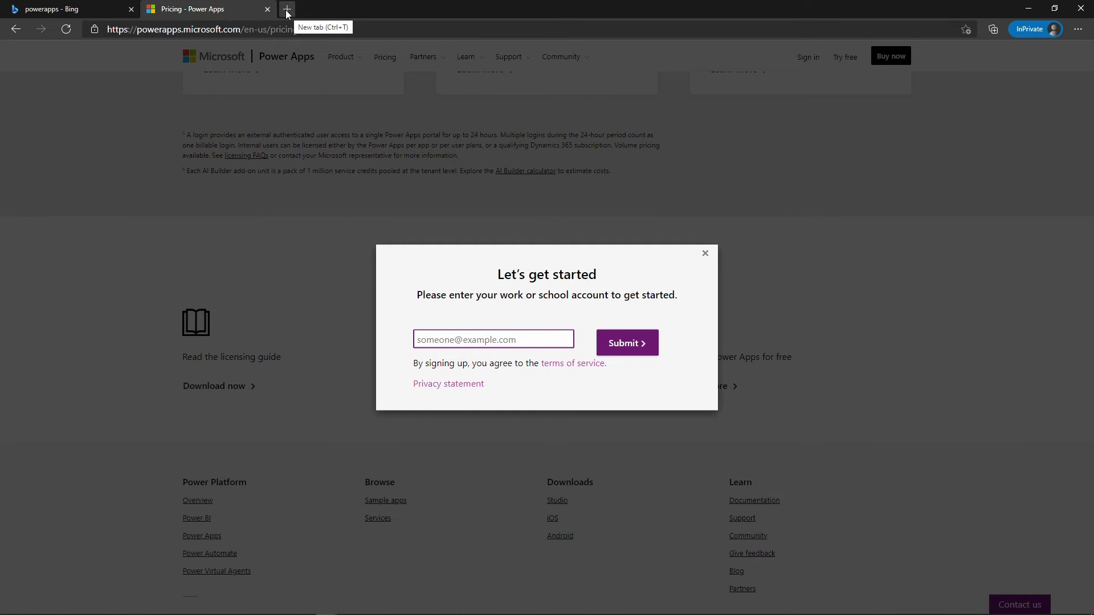
# Search Bing for 'temporary email' in a new tab and scroll to the Mail Poof result
pyautogui.click(285, 9)
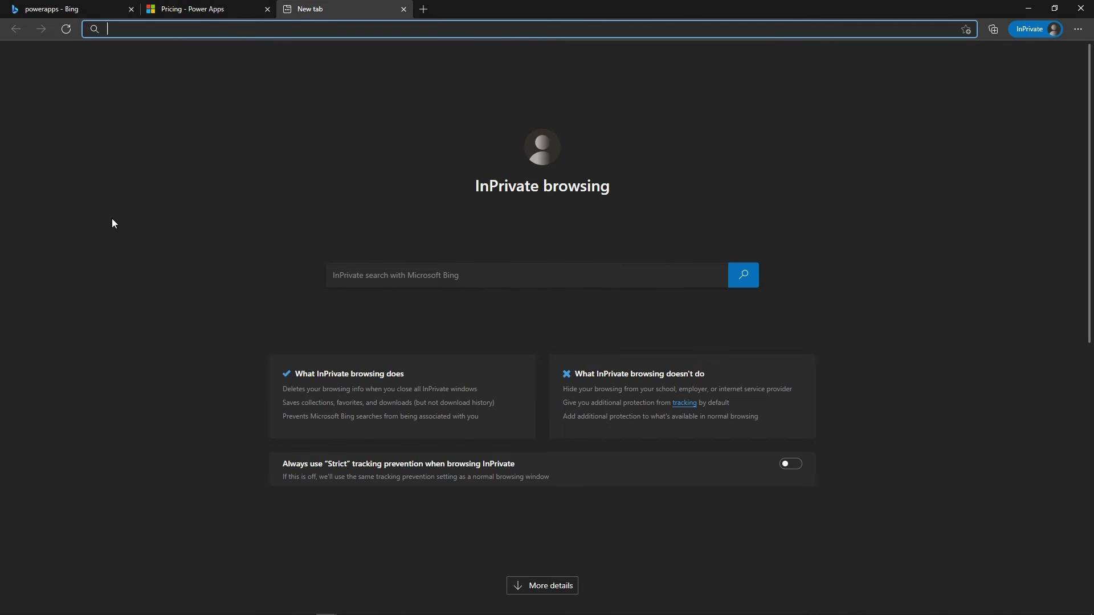
pyautogui.write('temporary email')
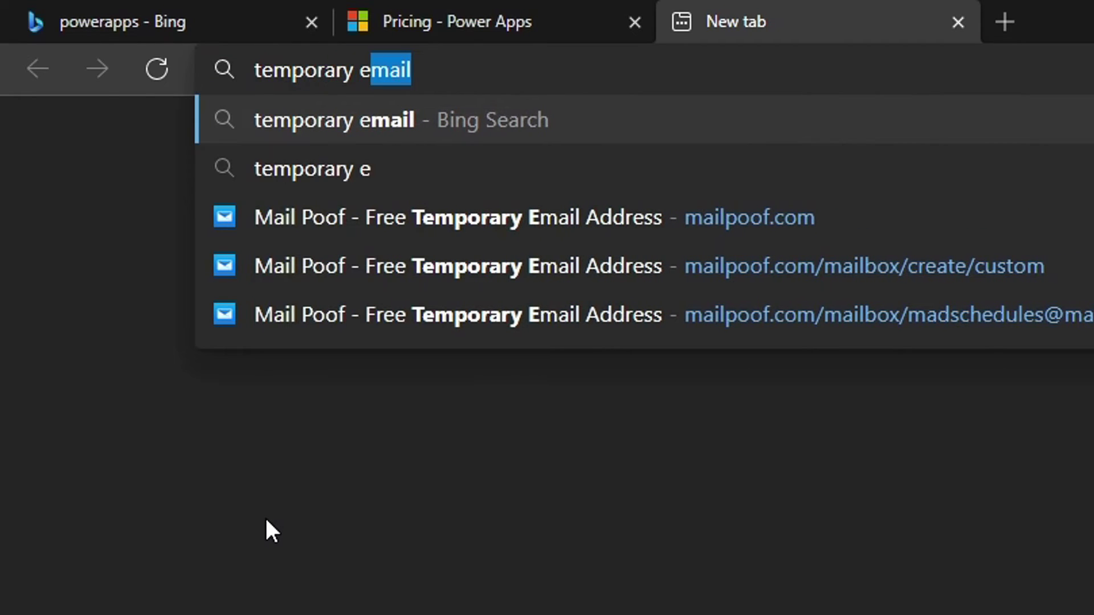
pyautogui.press('Return')
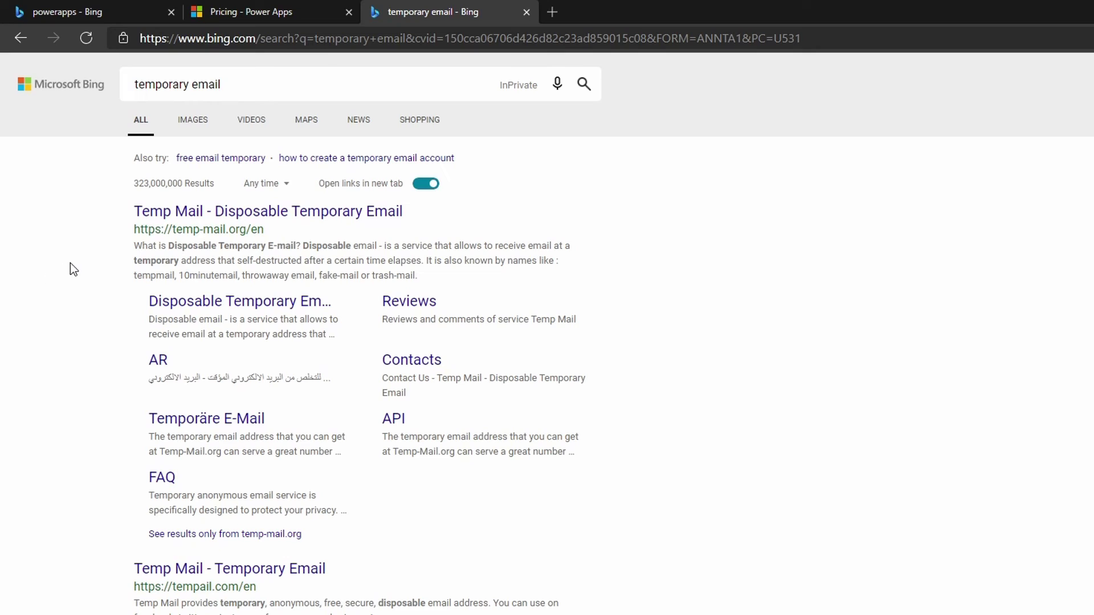
pyautogui.moveTo(82, 421)
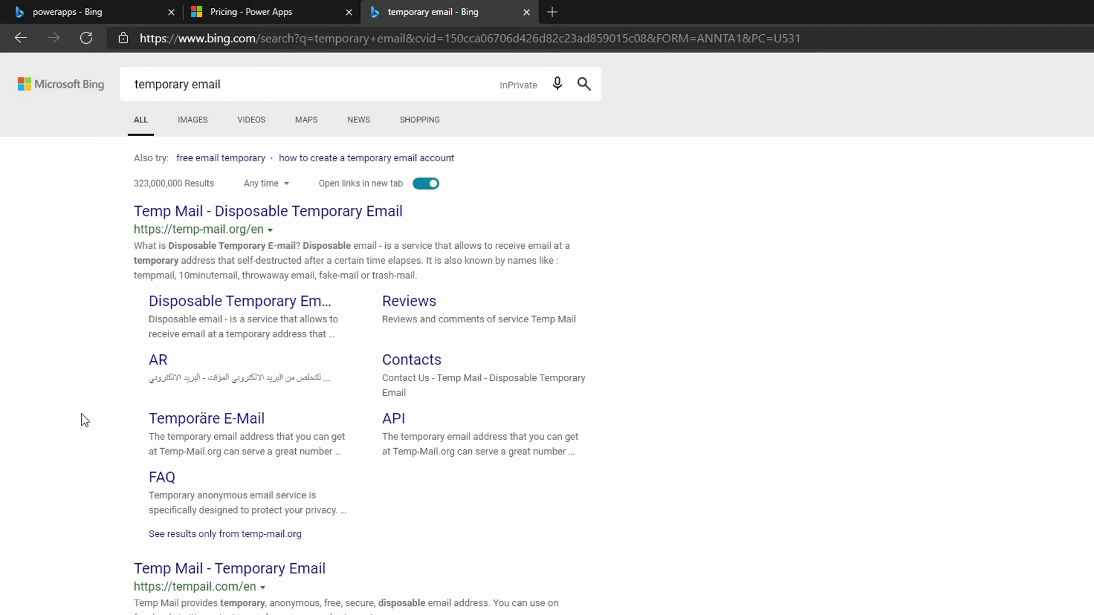
pyautogui.moveTo(73, 312)
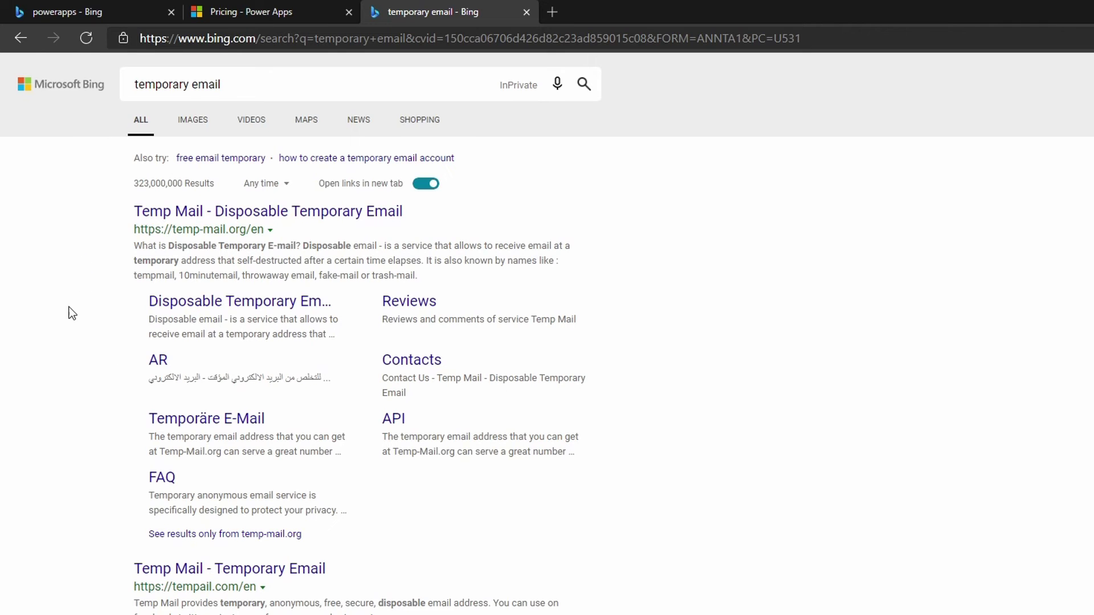
pyautogui.scroll(-3)
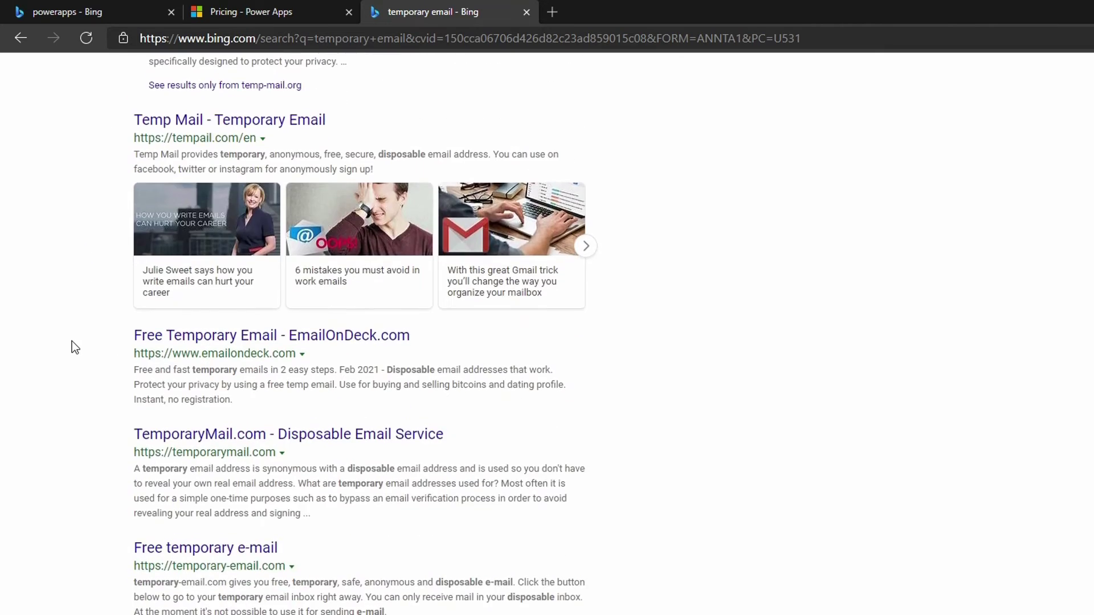
pyautogui.scroll(-3)
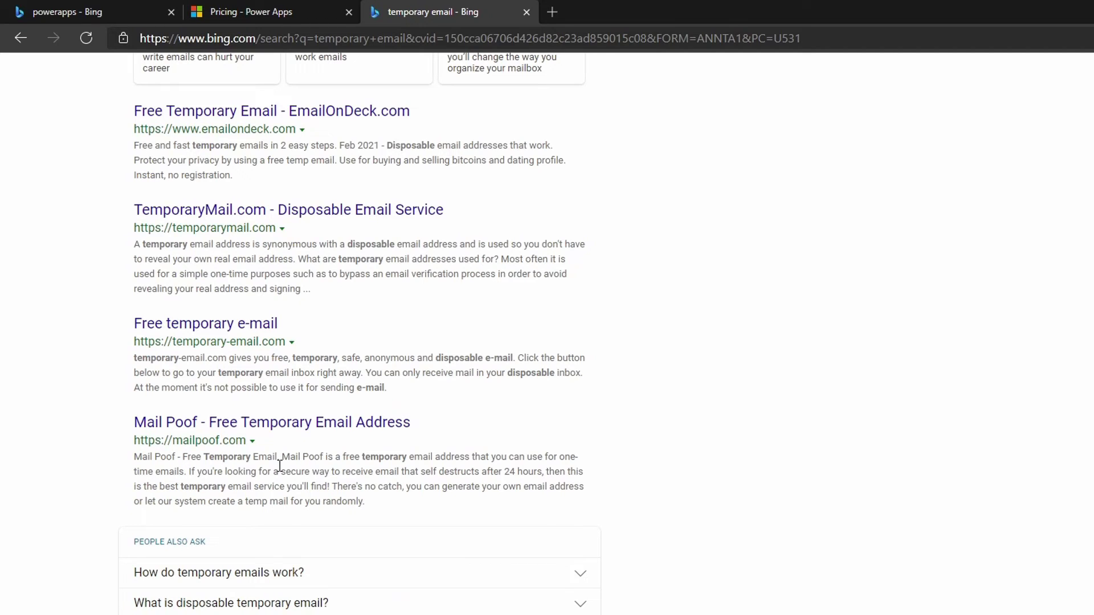
pyautogui.moveTo(195, 422)
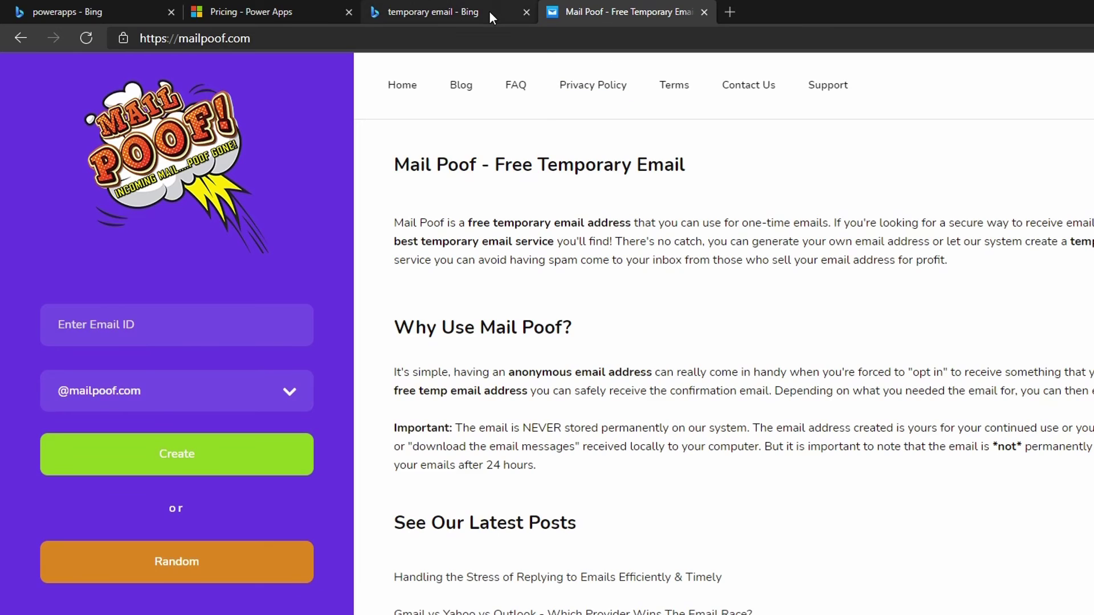
# Close the temporary email search tab and switch to the Mail Poof site
pyautogui.click(439, 11)
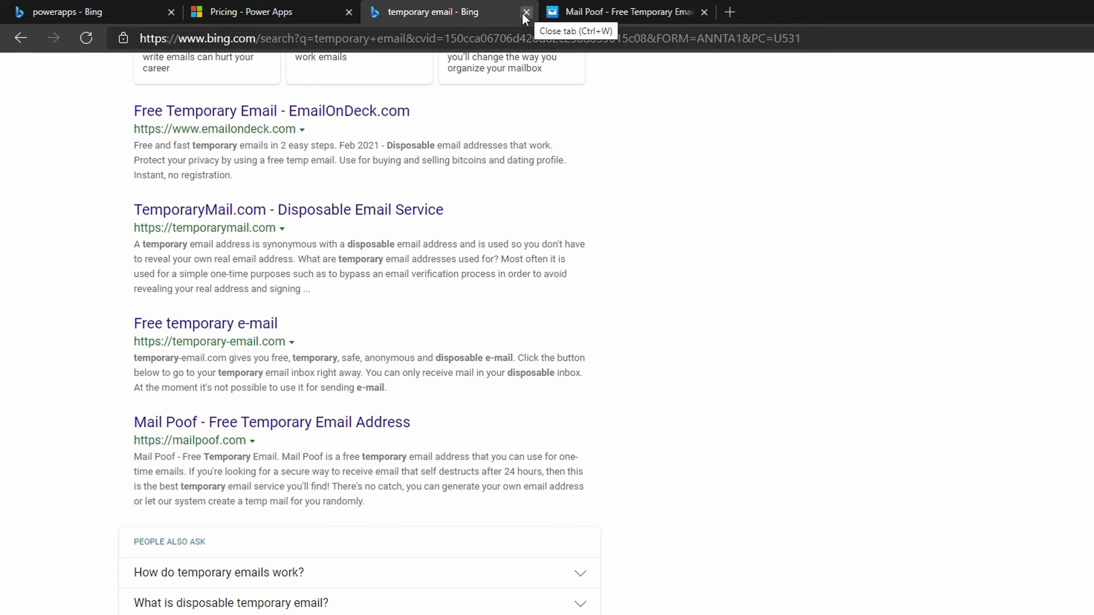
pyautogui.click(526, 12)
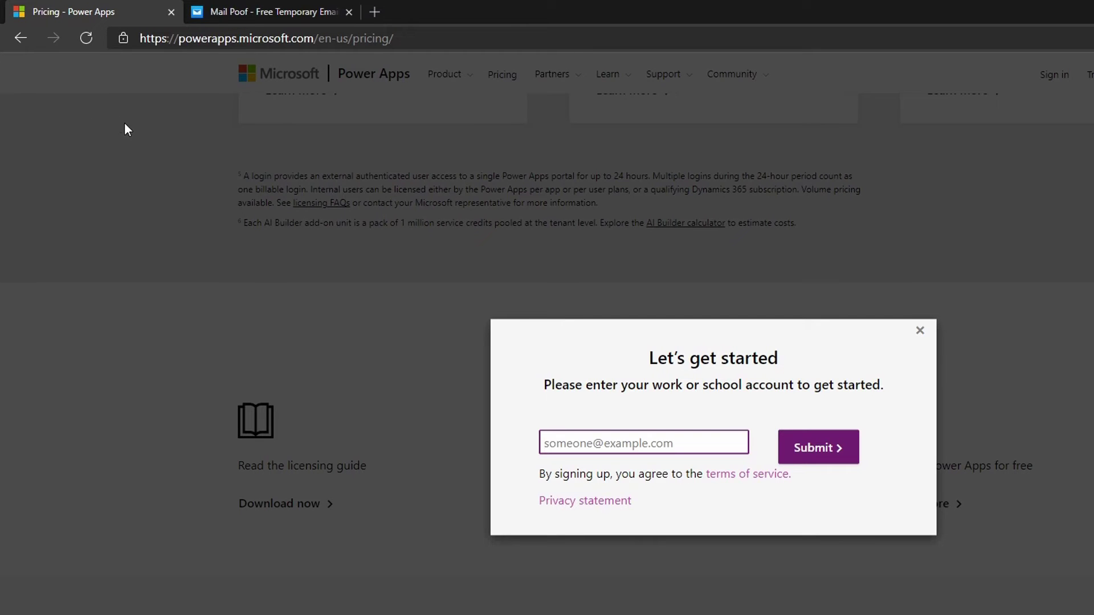
pyautogui.click(271, 11)
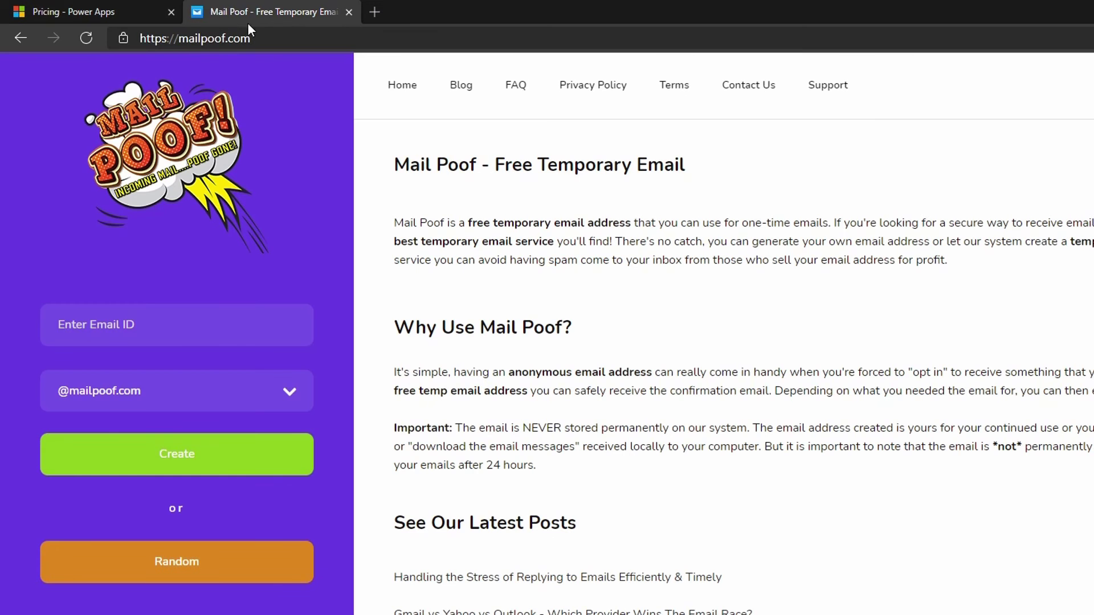
pyautogui.moveTo(232, 379)
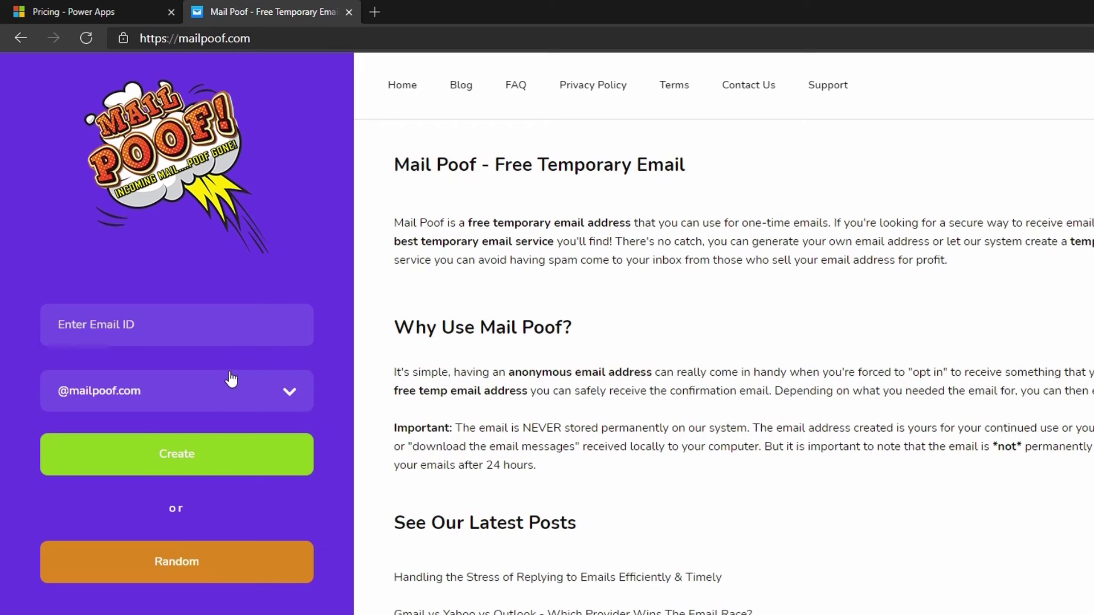
pyautogui.moveTo(204, 360)
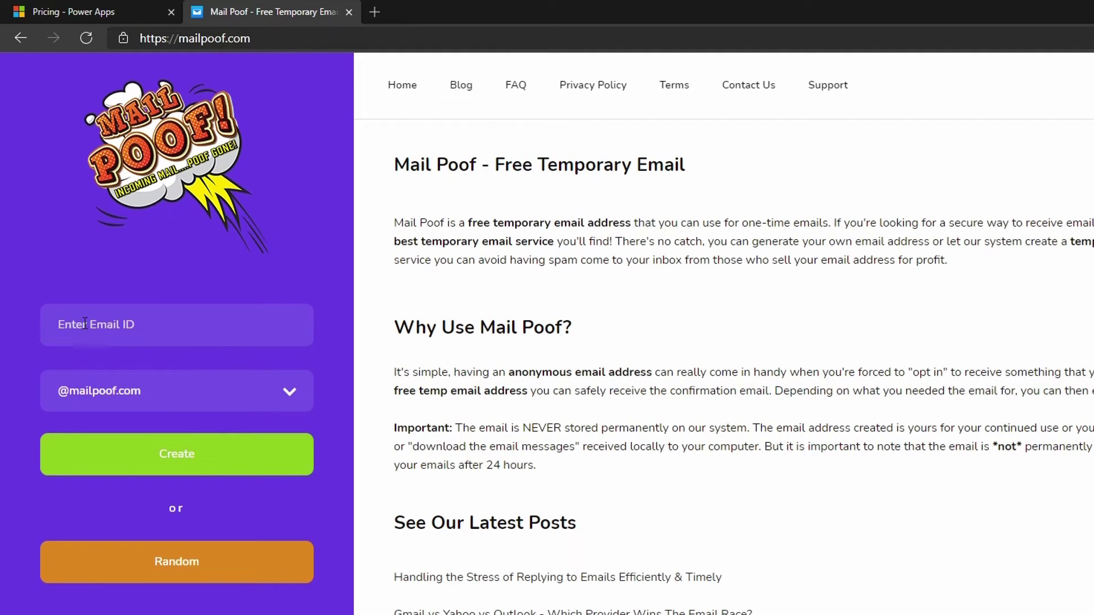
pyautogui.click(176, 325)
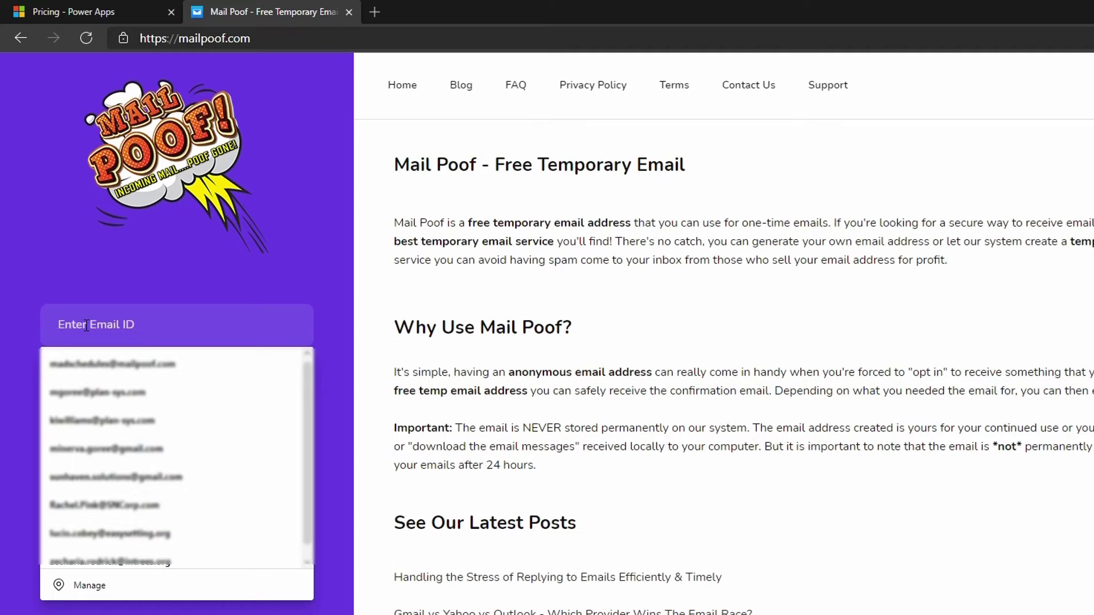
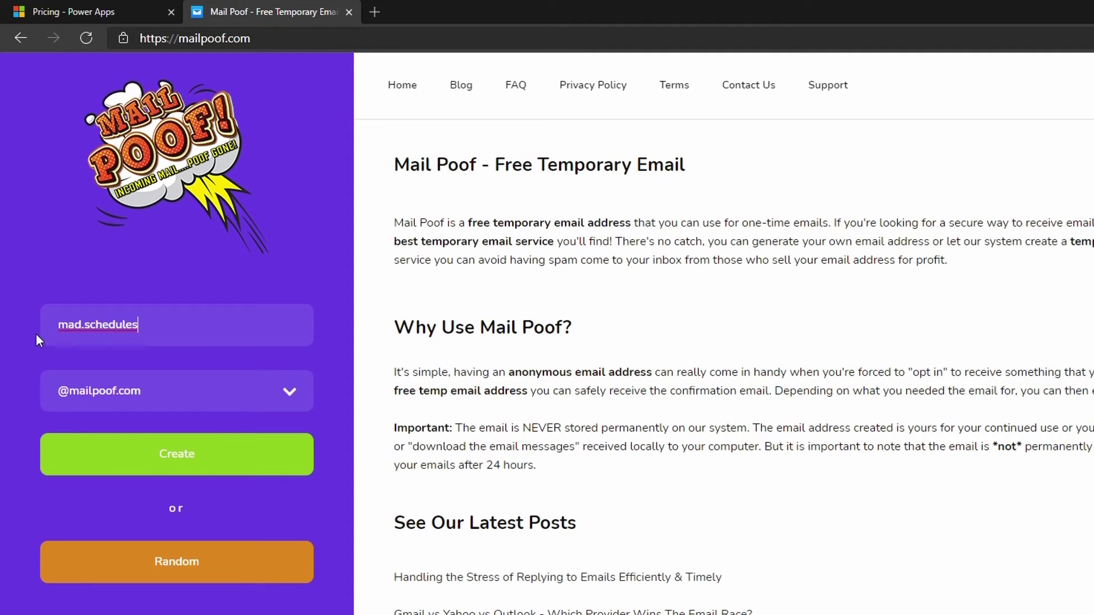
pyautogui.moveTo(229, 499)
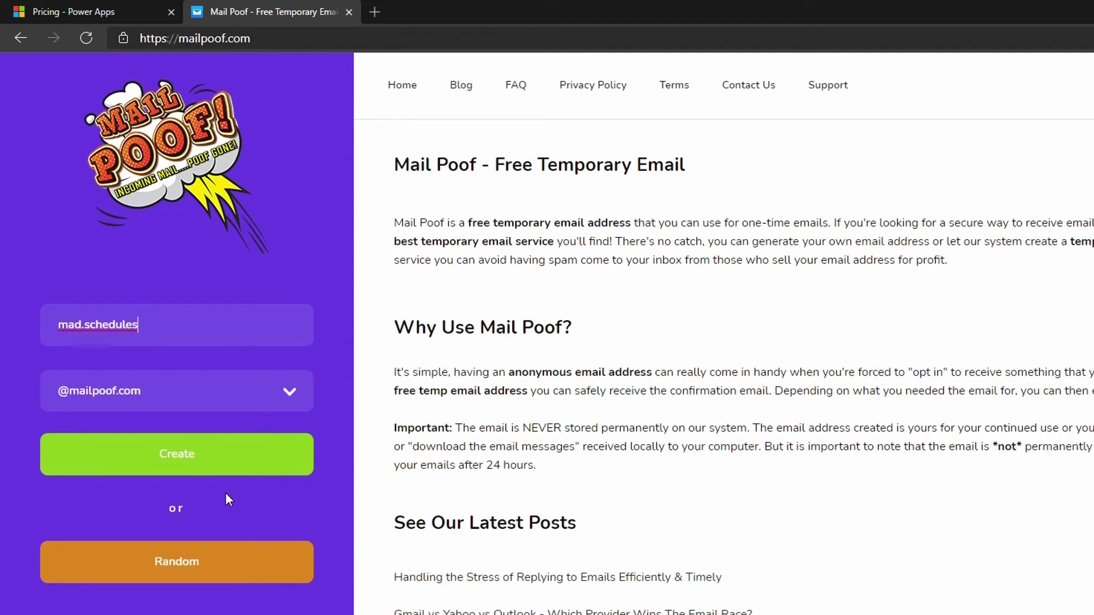
pyautogui.click(176, 454)
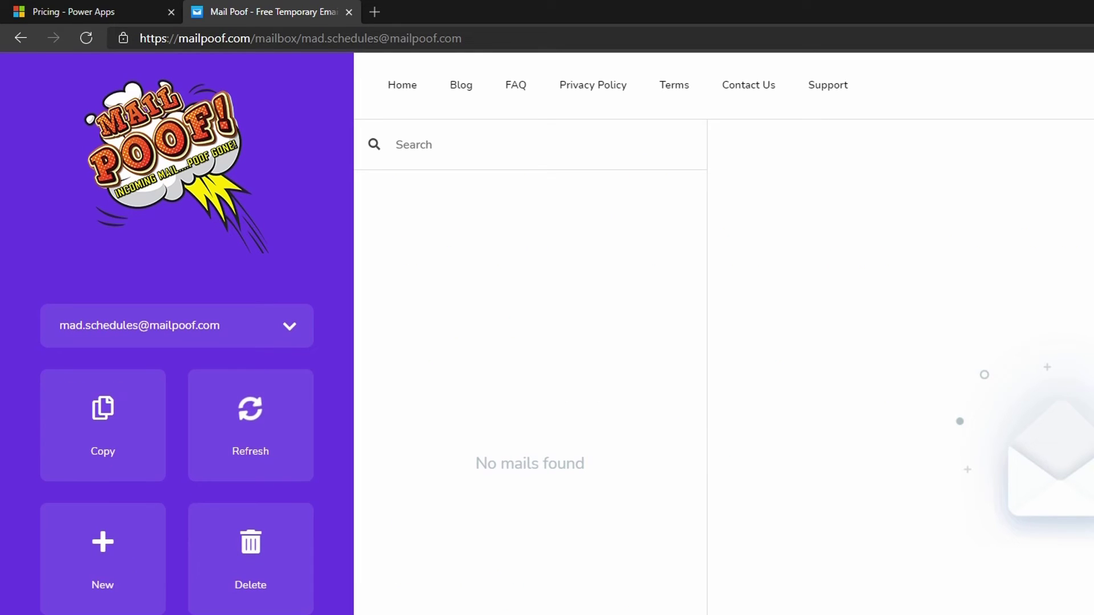
pyautogui.click(102, 533)
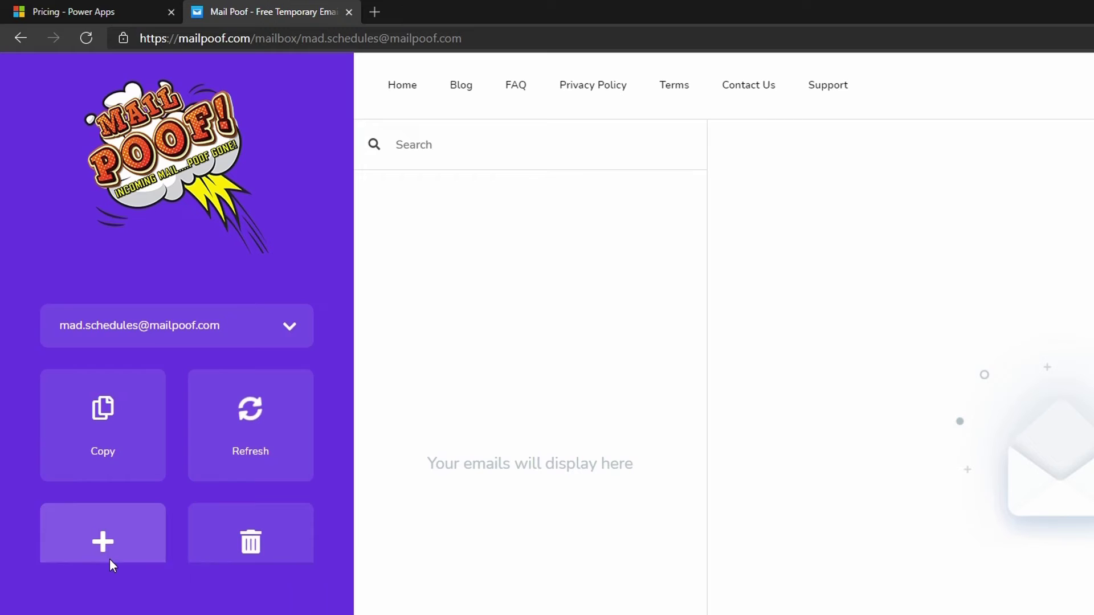
pyautogui.click(103, 542)
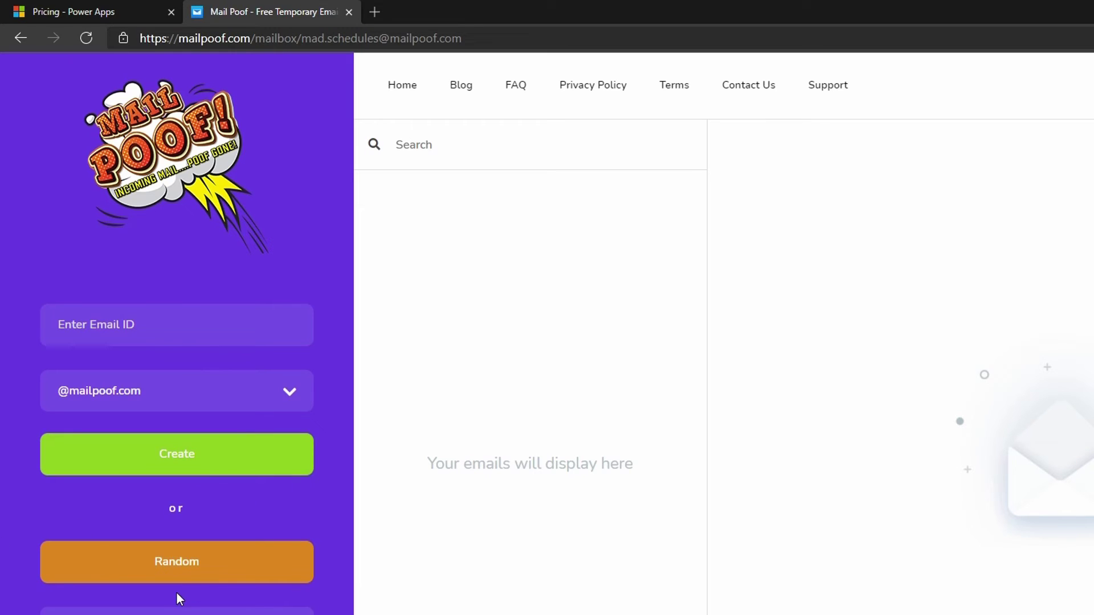
pyautogui.moveTo(177, 562)
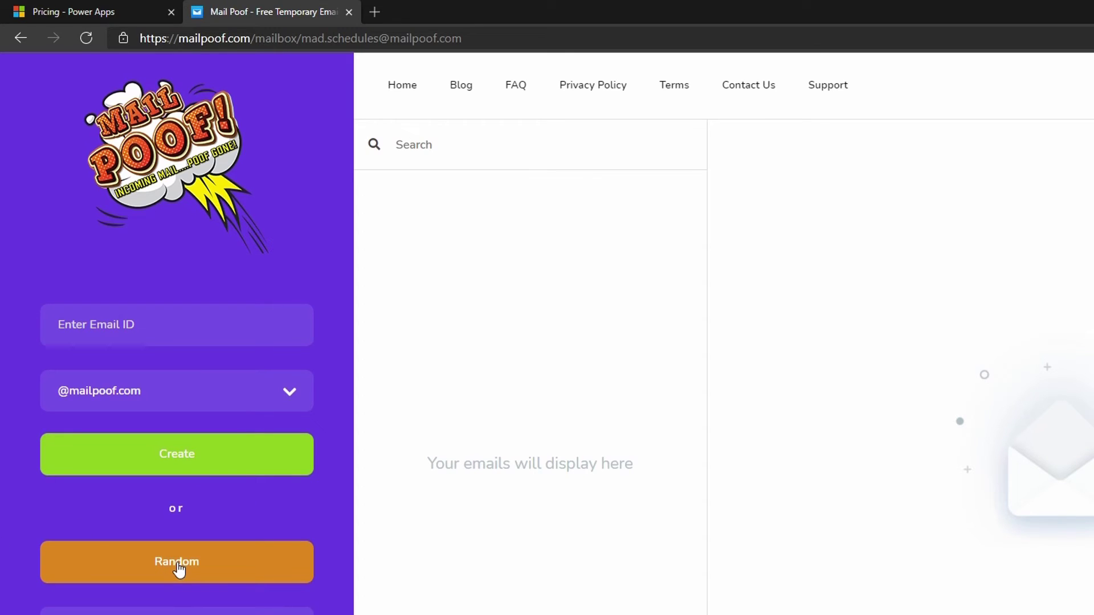
pyautogui.click(177, 562)
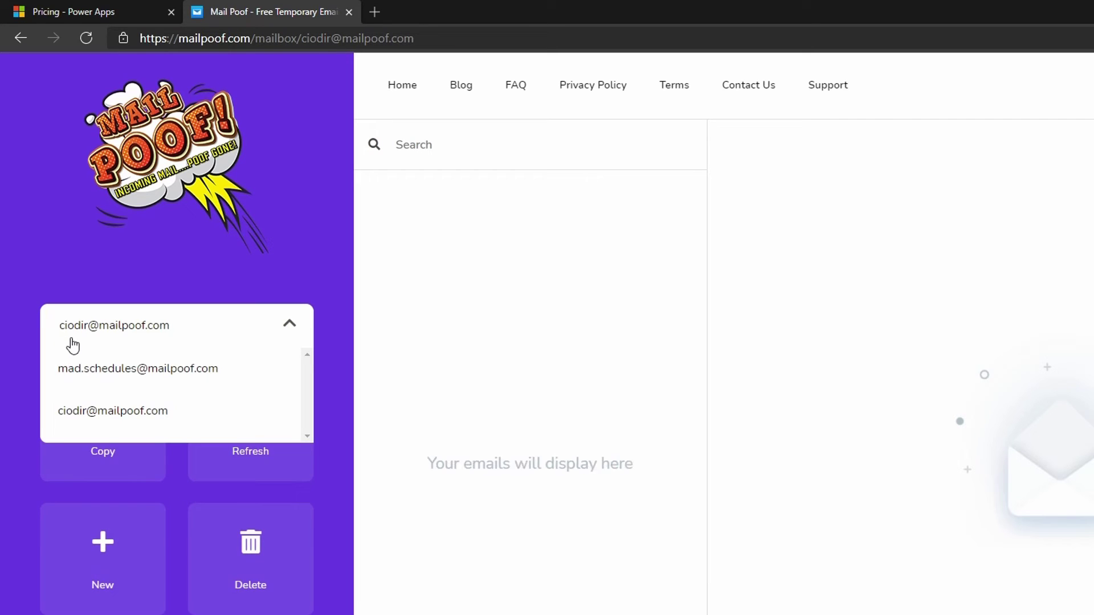
pyautogui.click(138, 368)
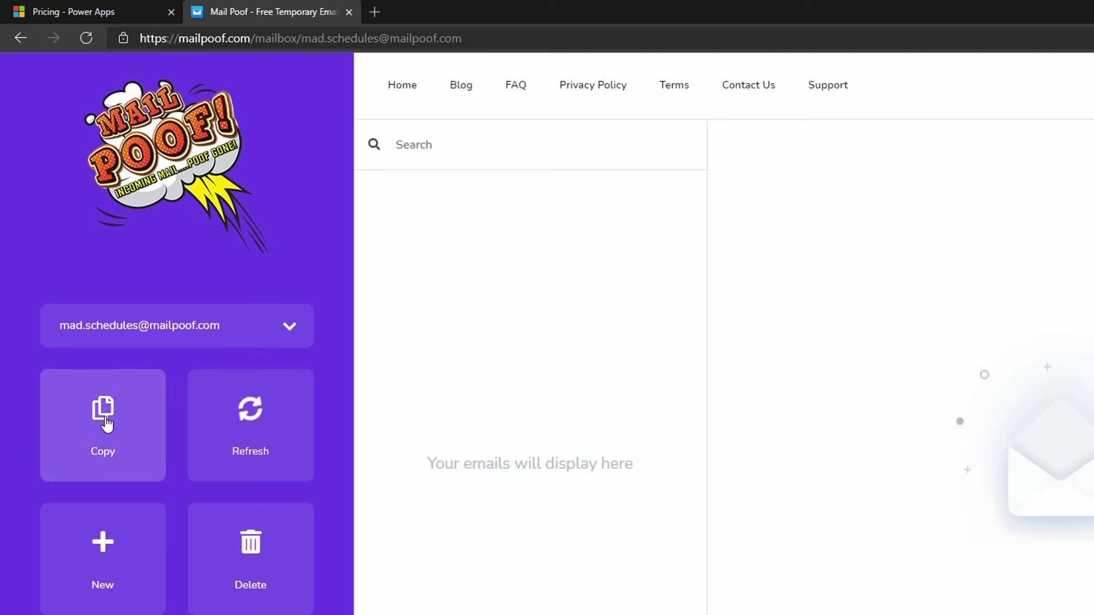
pyautogui.moveTo(450, 211)
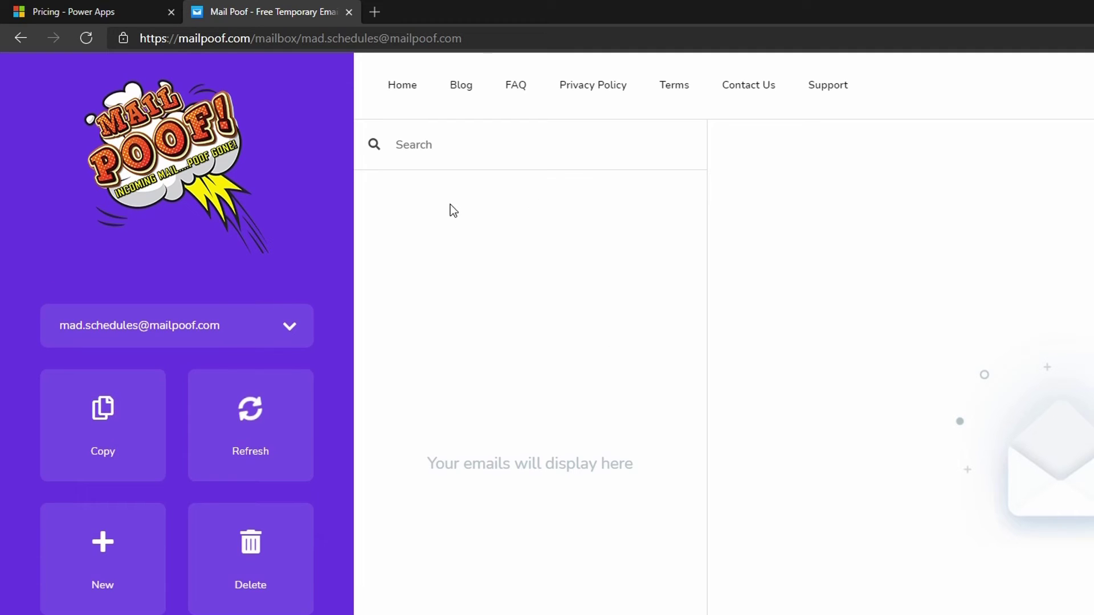
pyautogui.moveTo(506, 522)
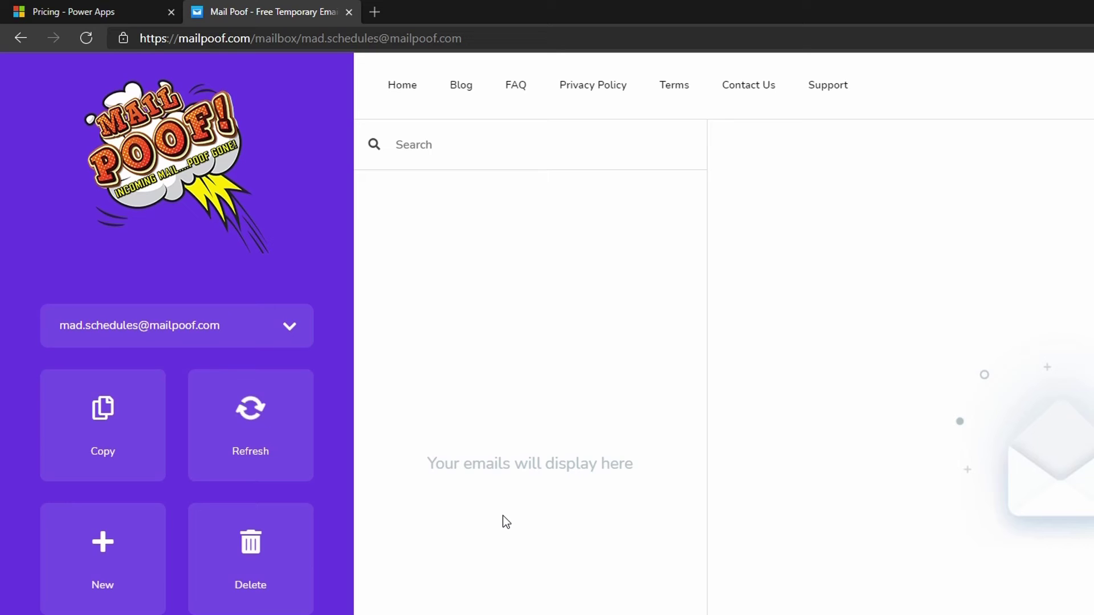
pyautogui.moveTo(639, 338)
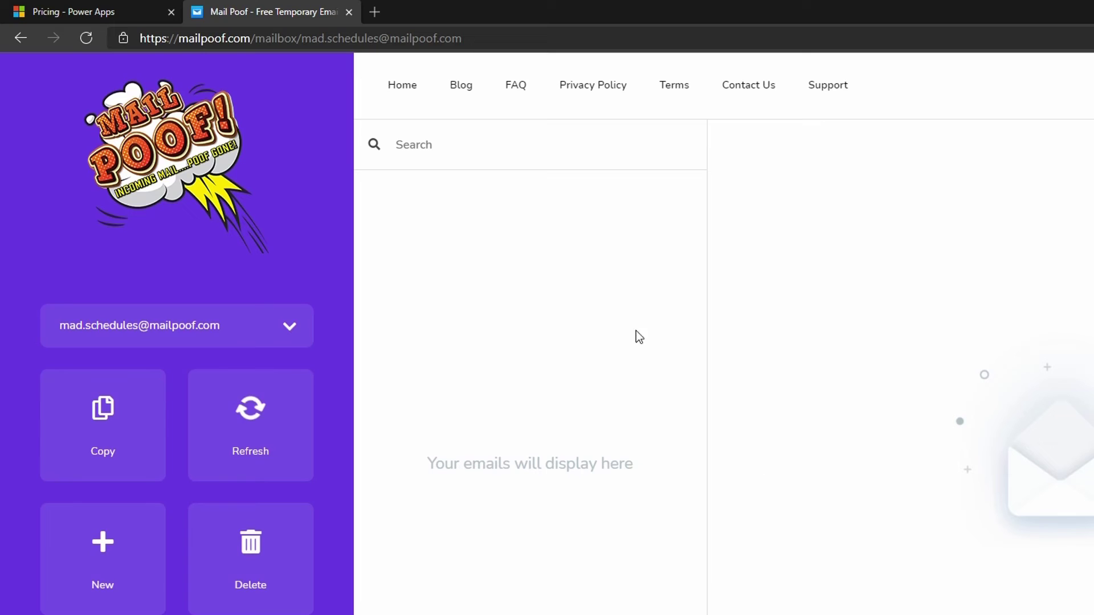
pyautogui.moveTo(476, 285)
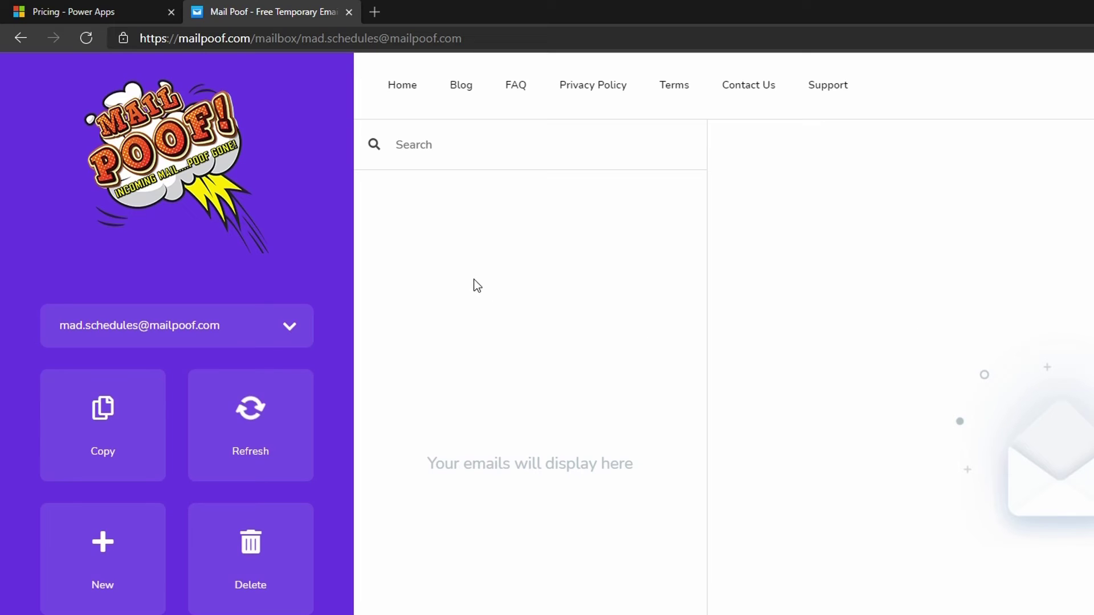
pyautogui.moveTo(434, 256)
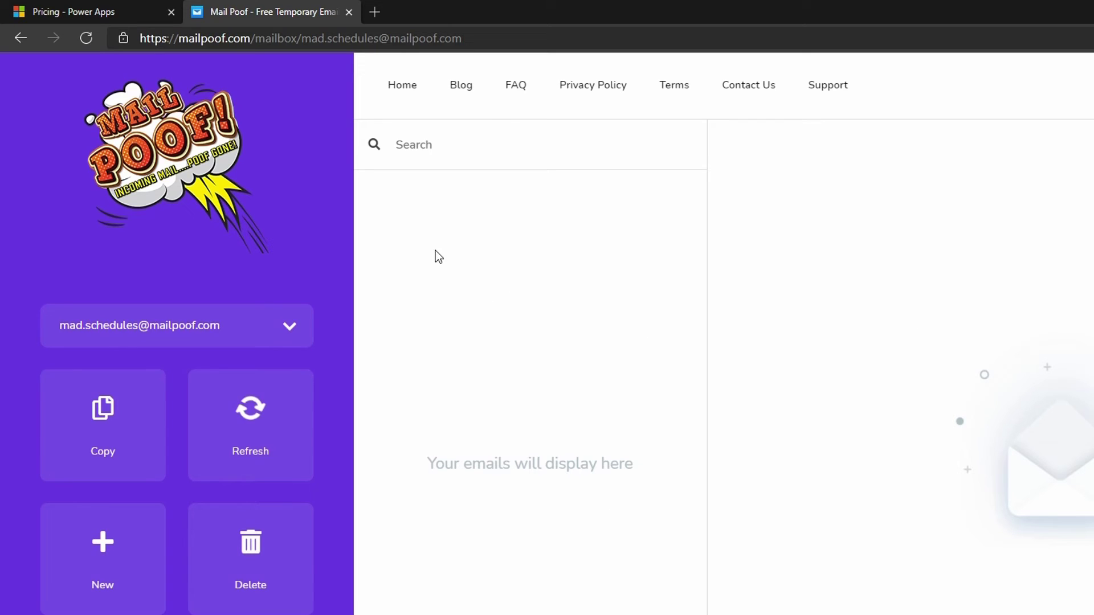
pyautogui.click(288, 325)
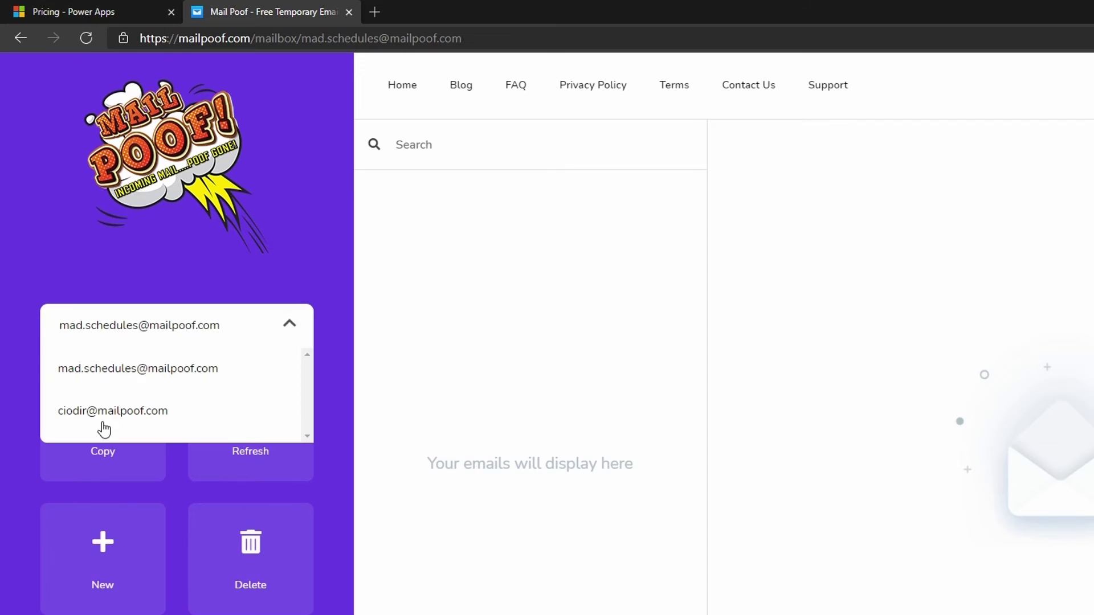
pyautogui.click(288, 325)
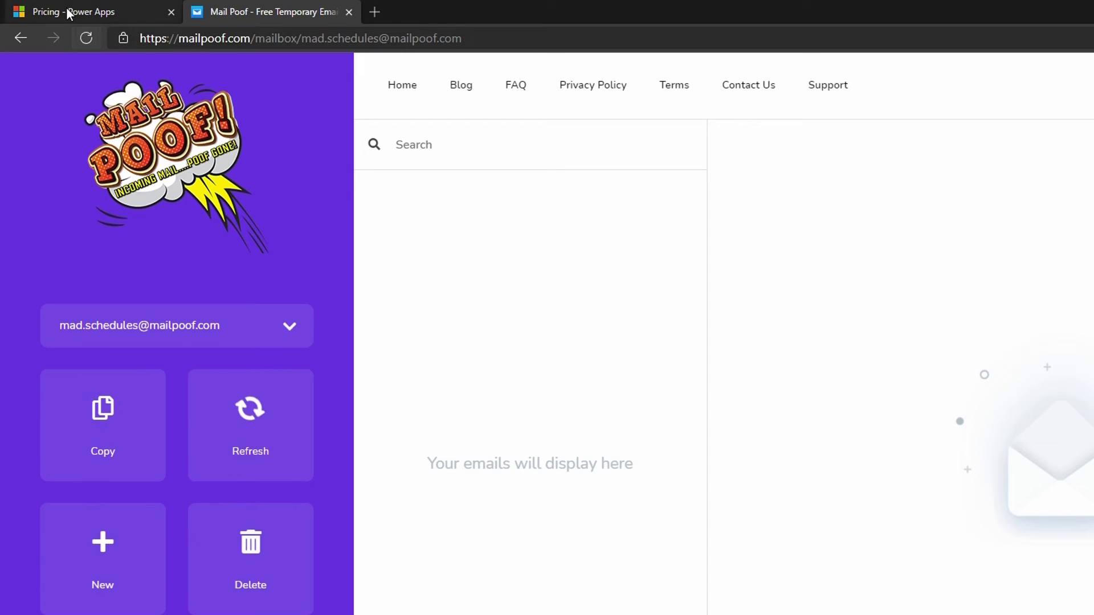
pyautogui.click(76, 11)
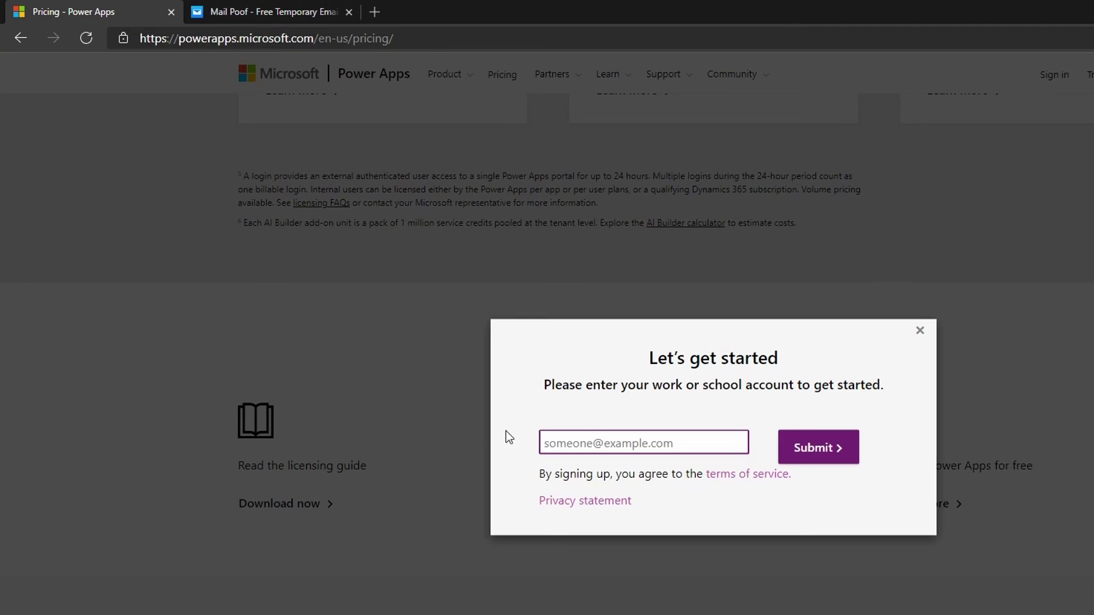
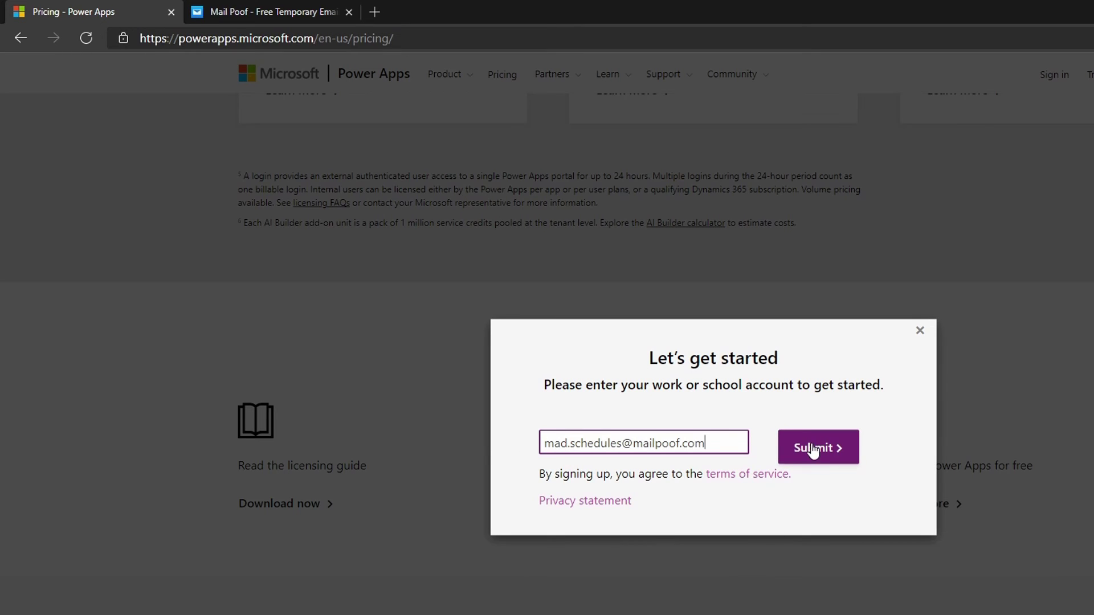
pyautogui.click(817, 447)
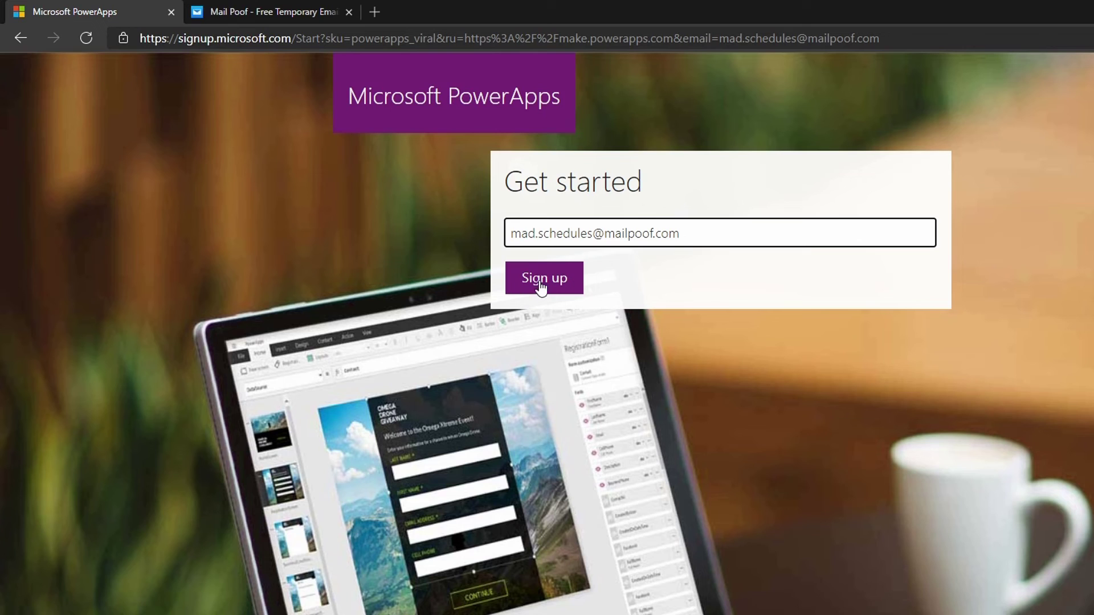
# Sign up with the prefilled Mail Poof address, reaching the company email question
pyautogui.click(544, 278)
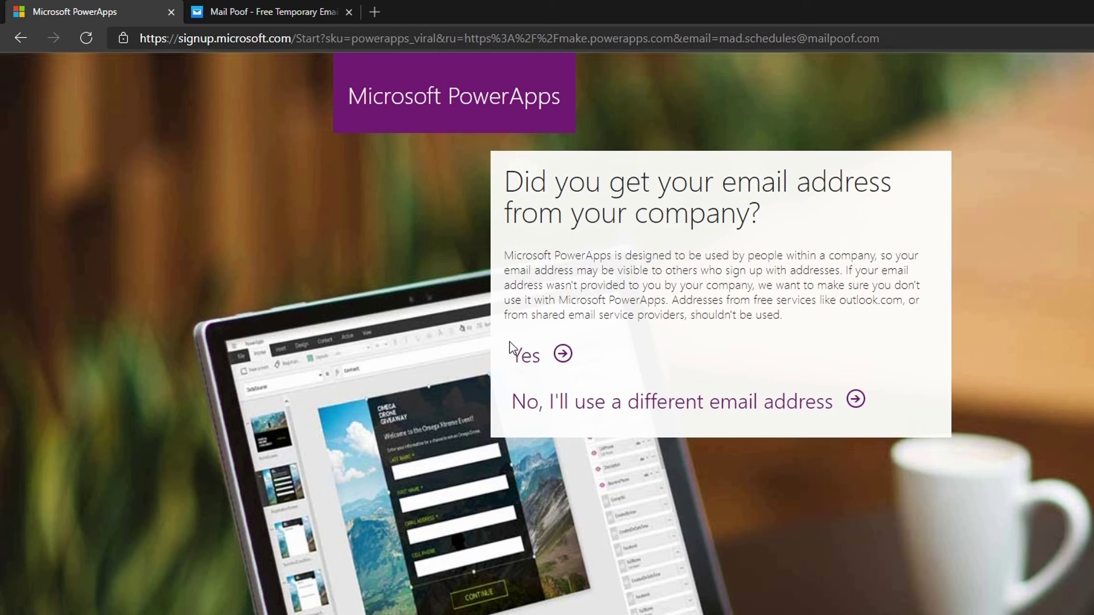
pyautogui.moveTo(633, 244)
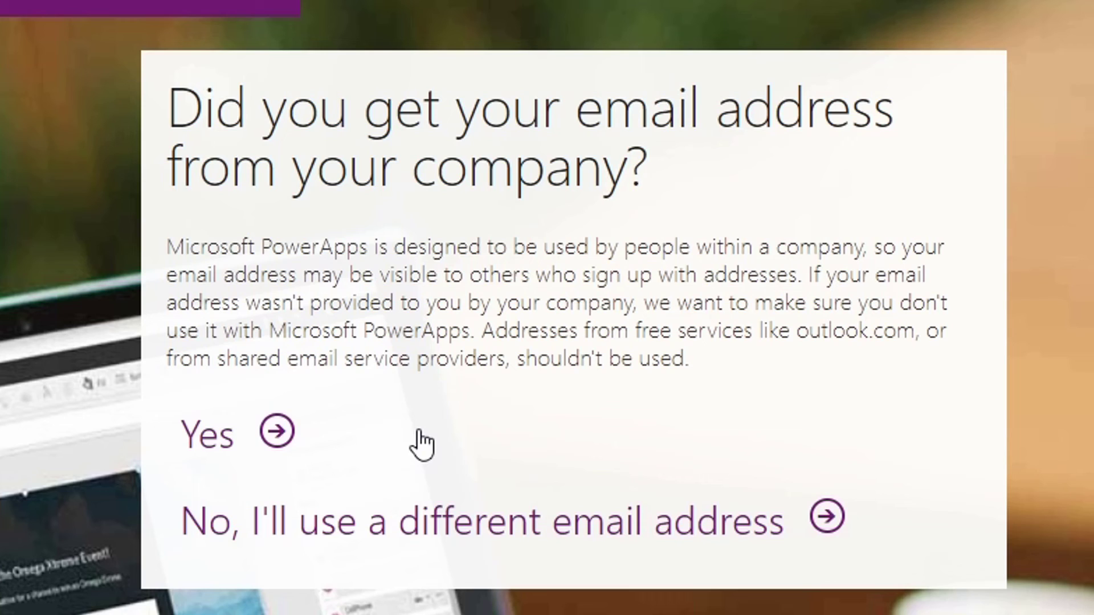
pyautogui.moveTo(400, 434)
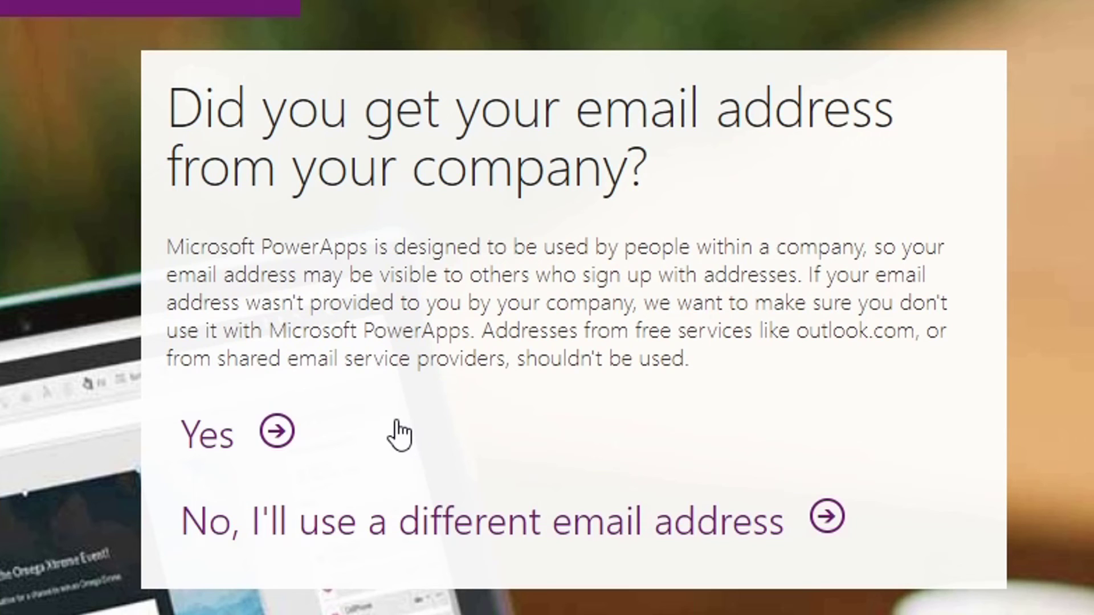
pyautogui.moveTo(710, 409)
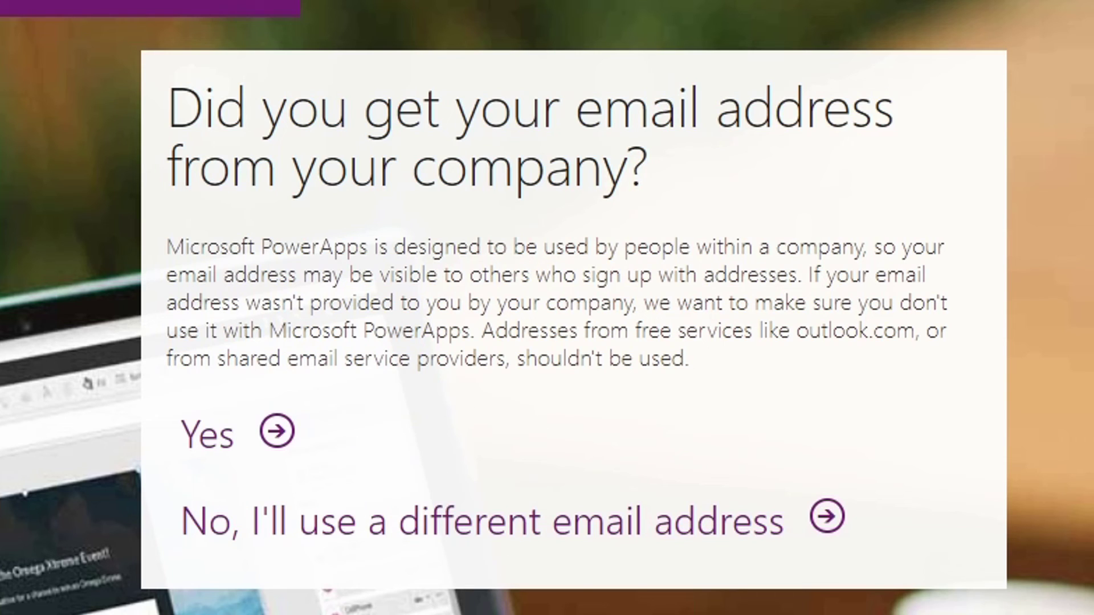
pyautogui.moveTo(361, 570)
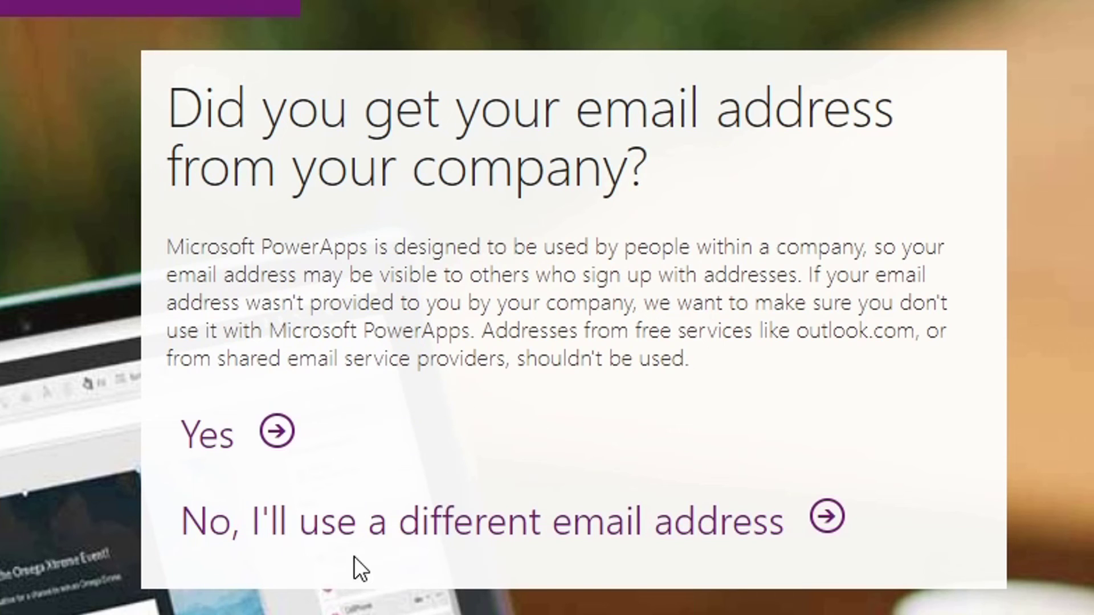
pyautogui.moveTo(237, 272)
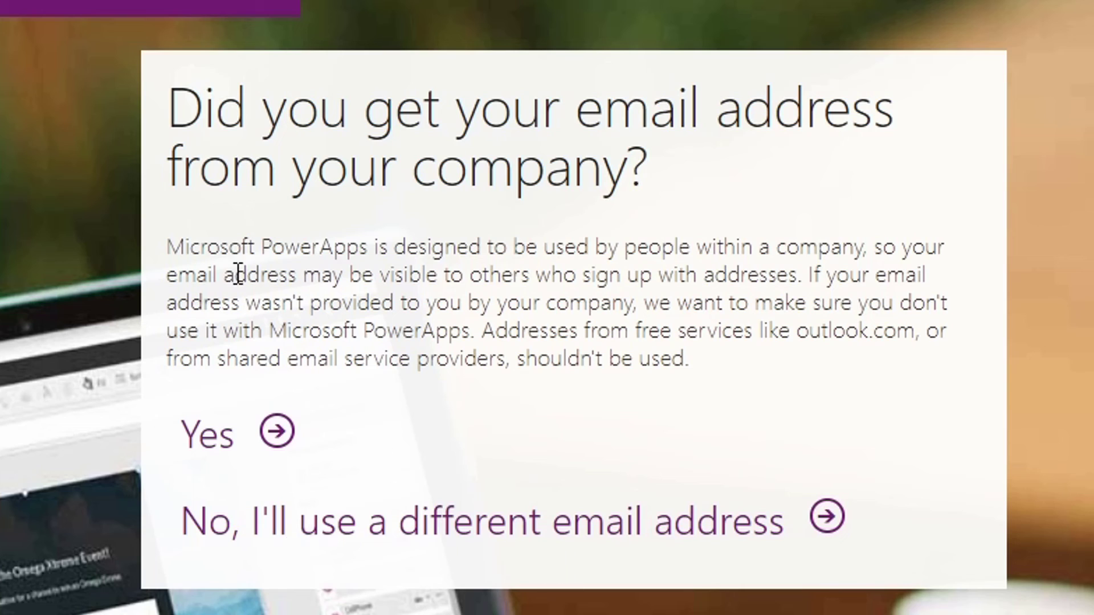
pyautogui.moveTo(202, 498)
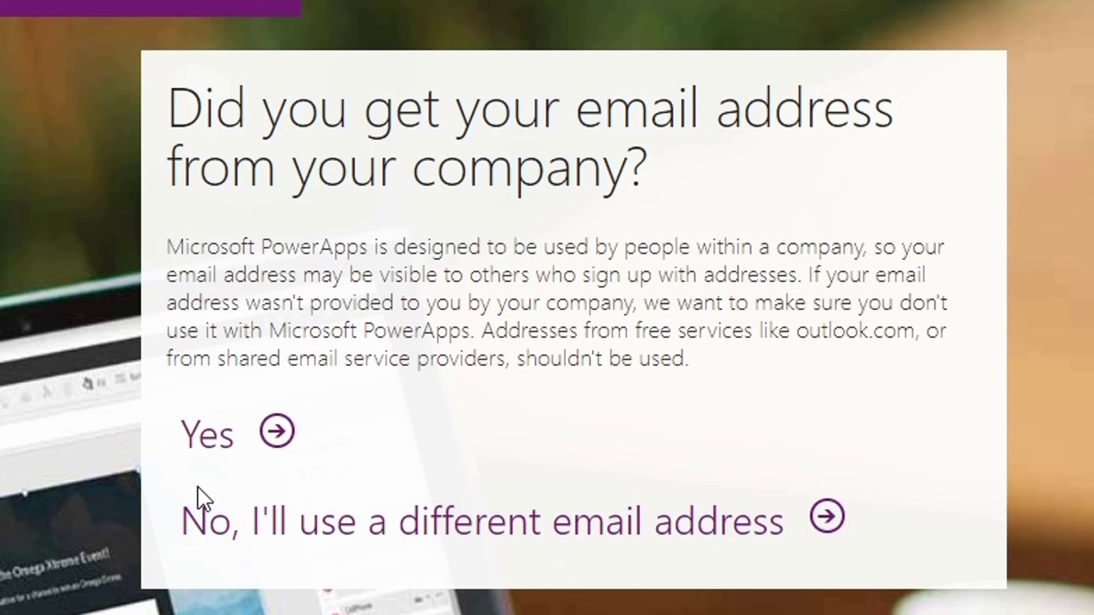
pyautogui.moveTo(378, 472)
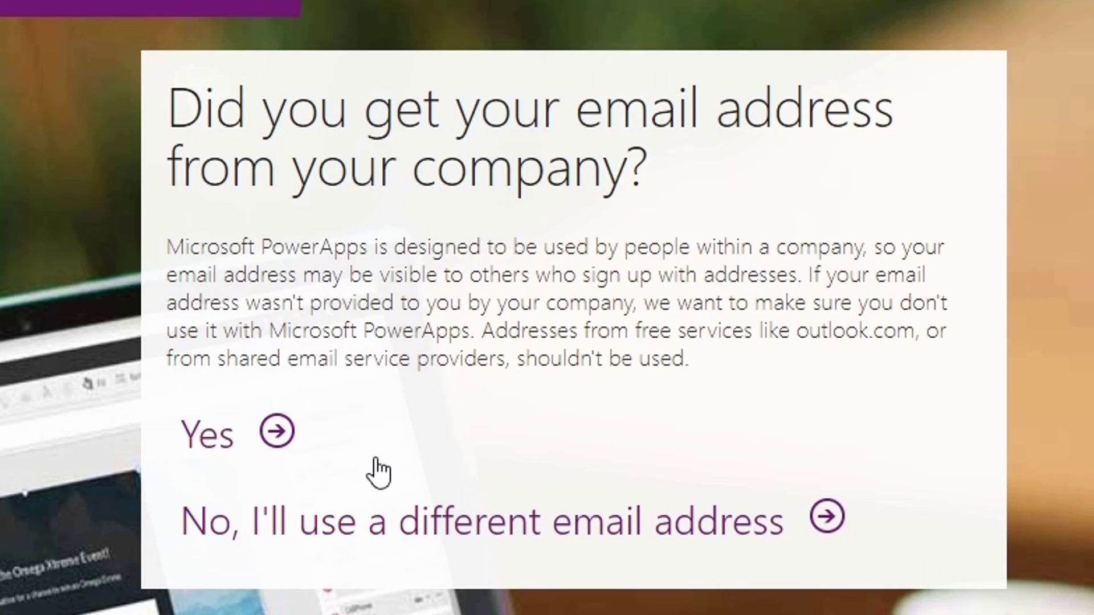
pyautogui.moveTo(300, 499)
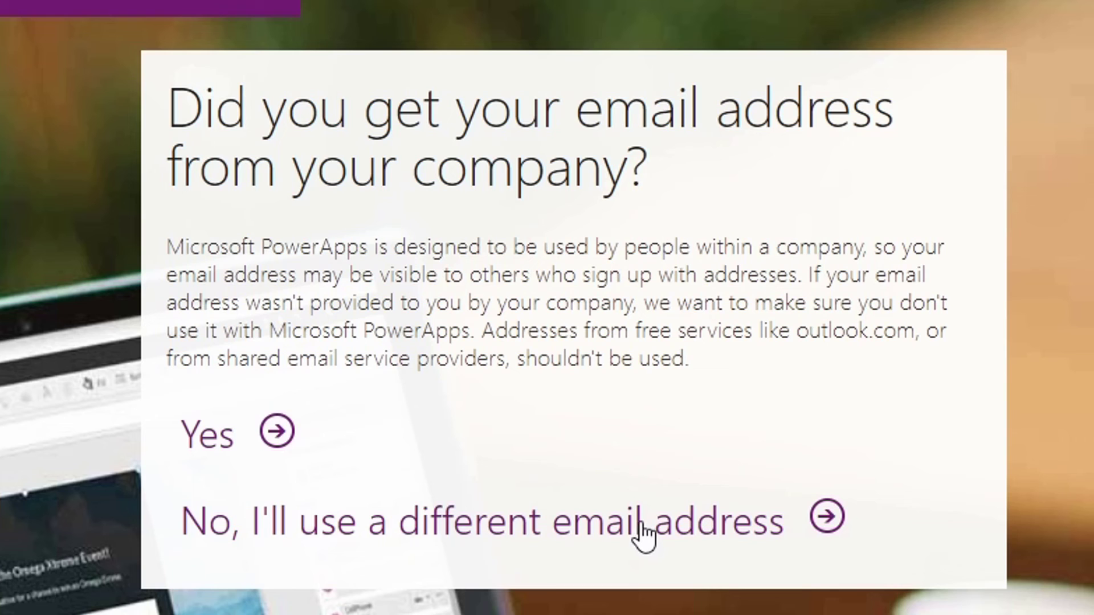
pyautogui.moveTo(183, 450)
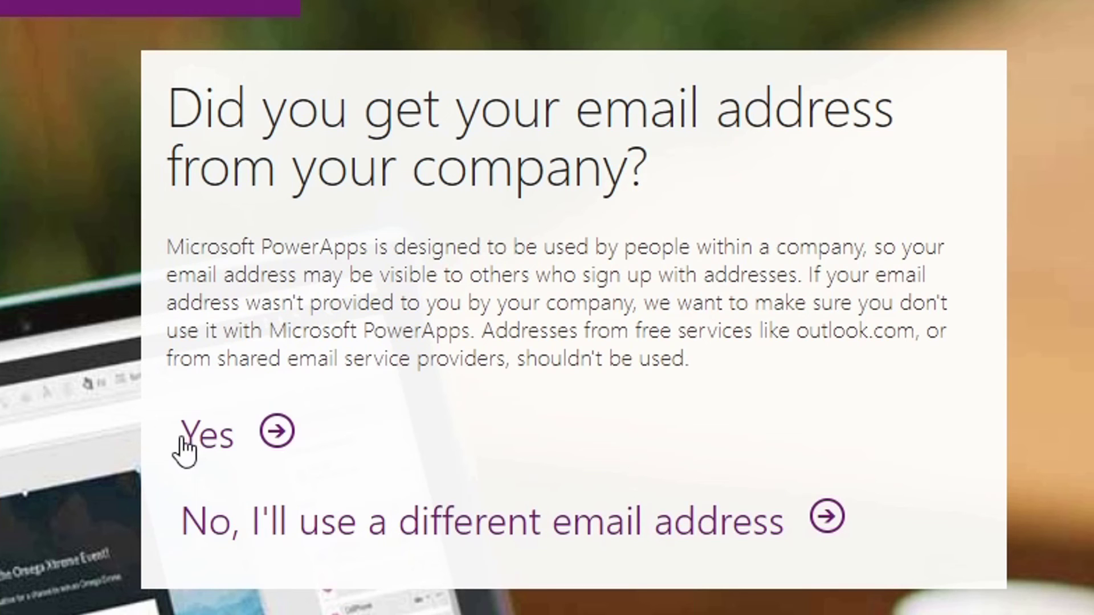
pyautogui.click(206, 434)
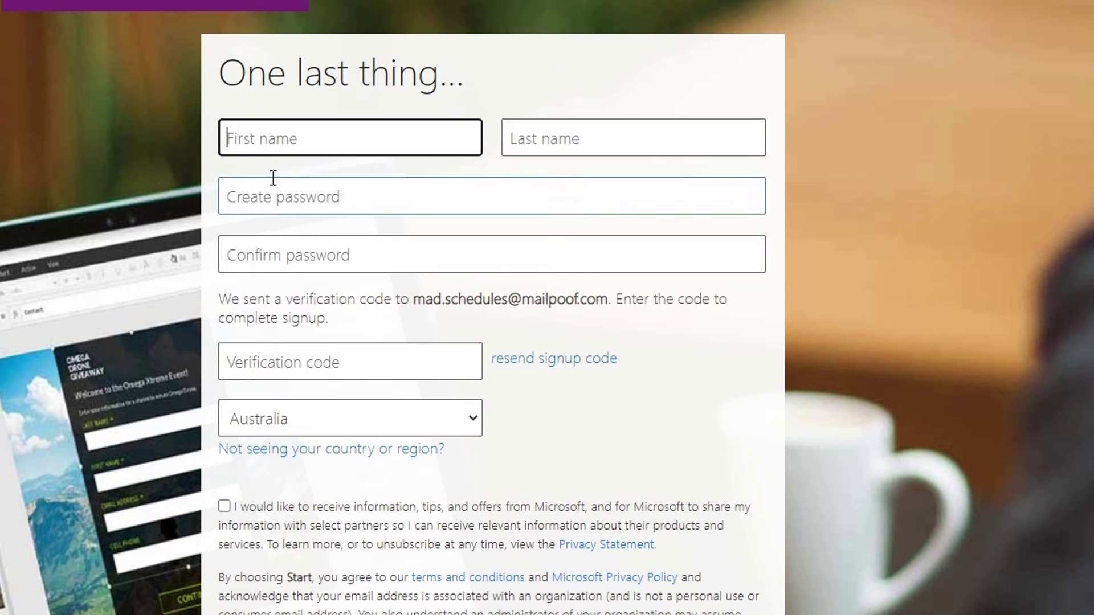
pyautogui.moveTo(356, 574)
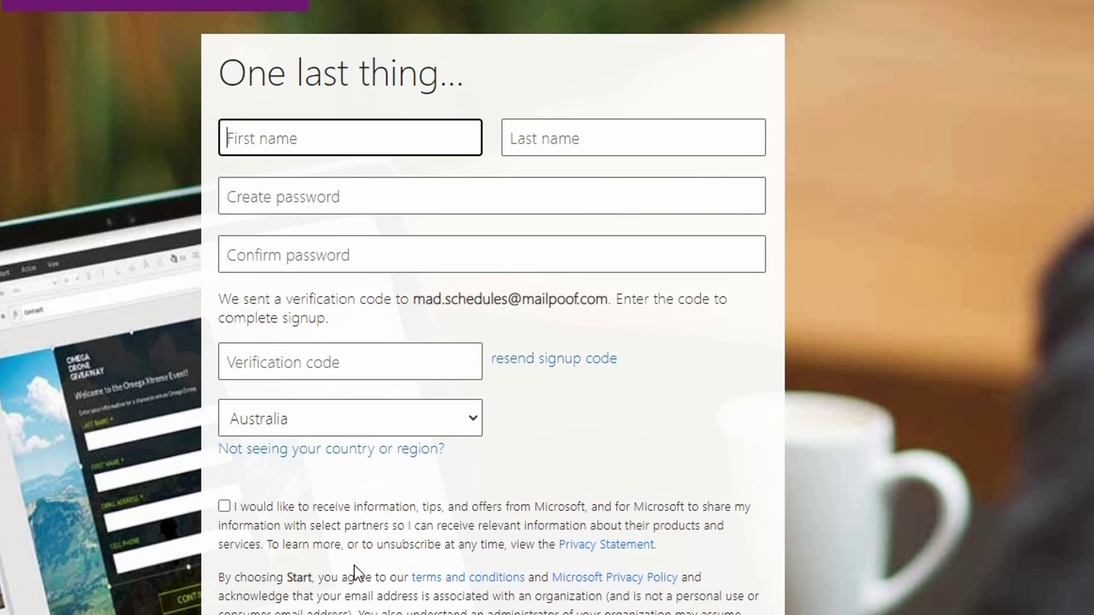
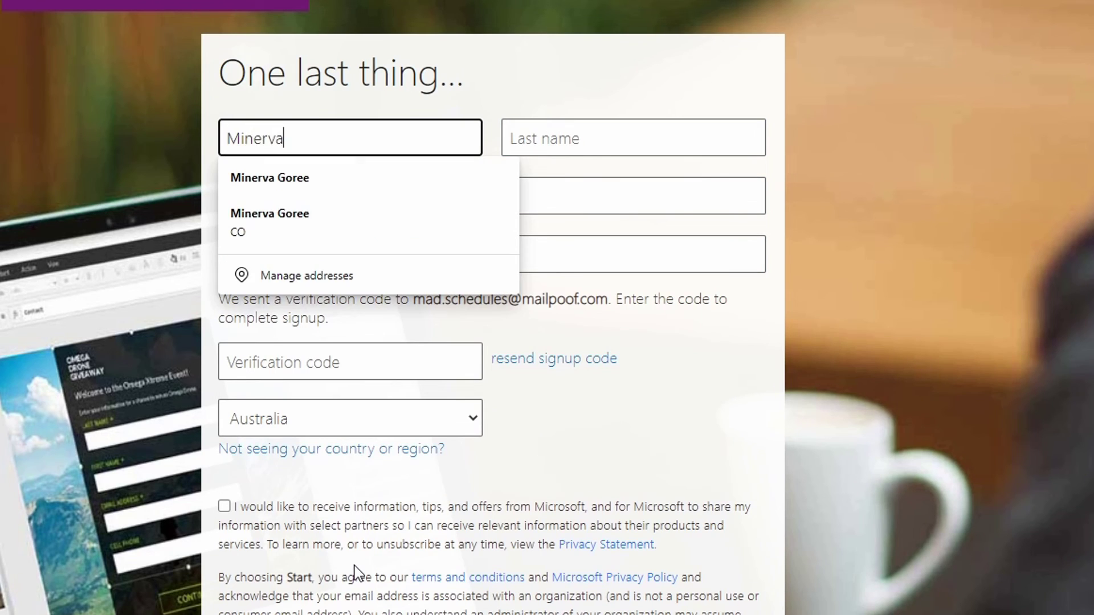
pyautogui.click(633, 138)
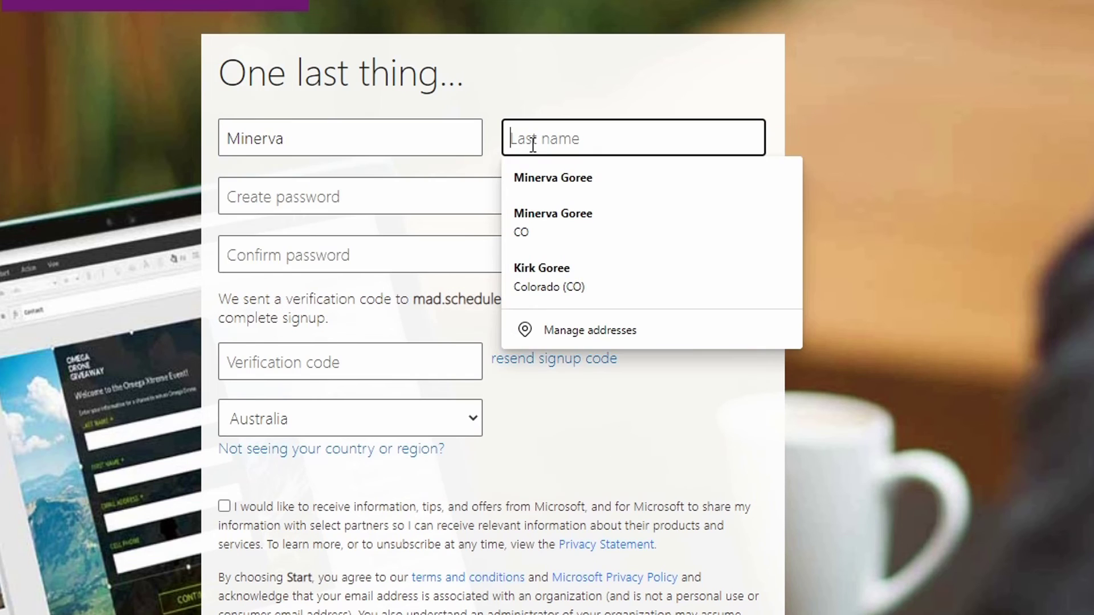
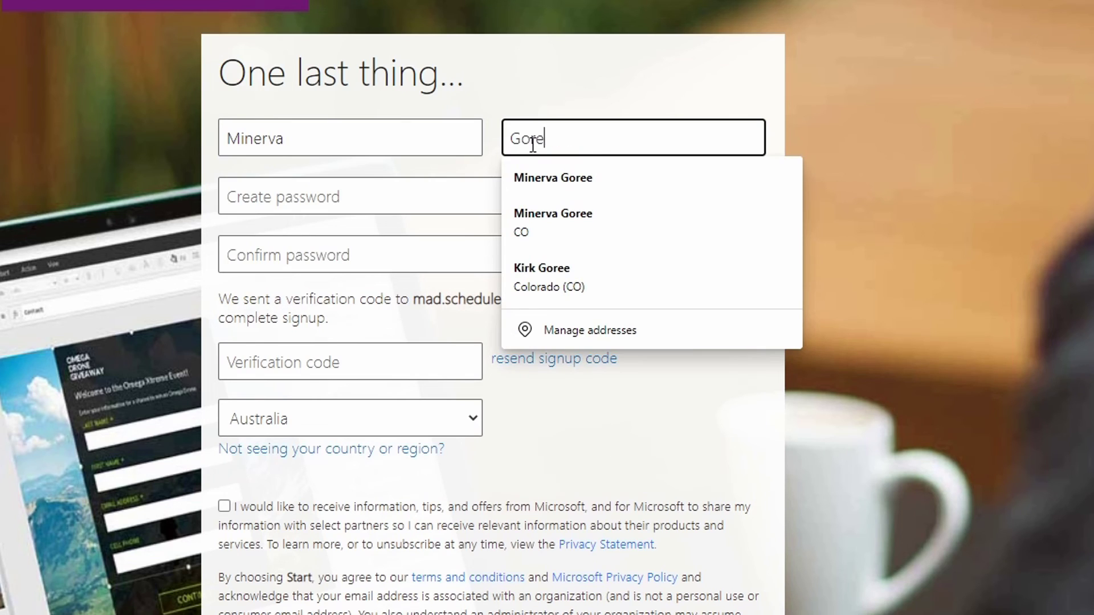
# Enter the password in both password boxes and focus the verification code field
pyautogui.click(489, 196)
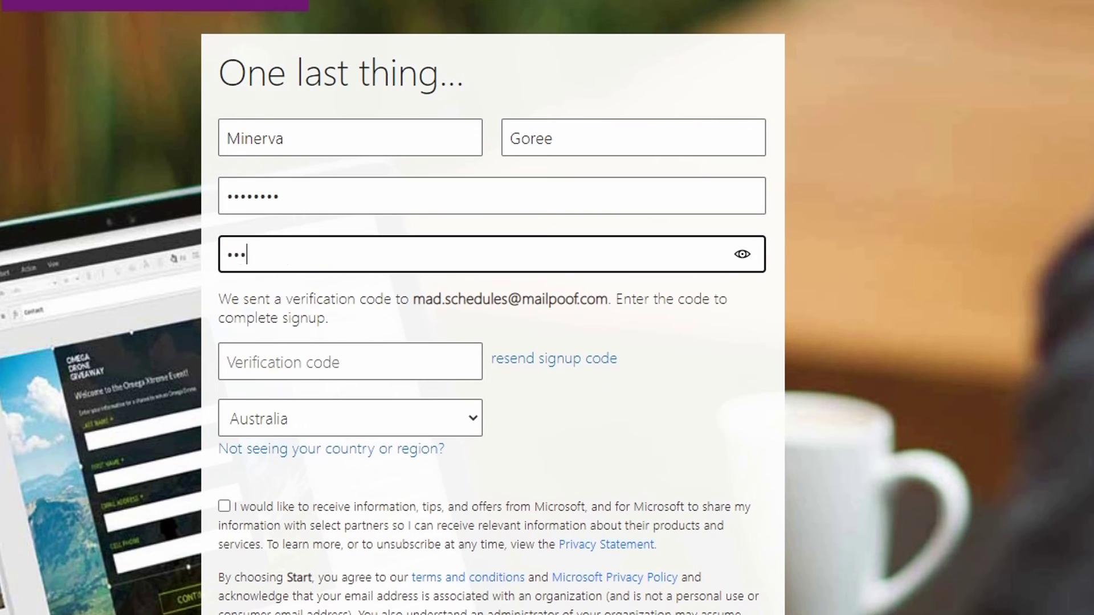
pyautogui.write('•••••')
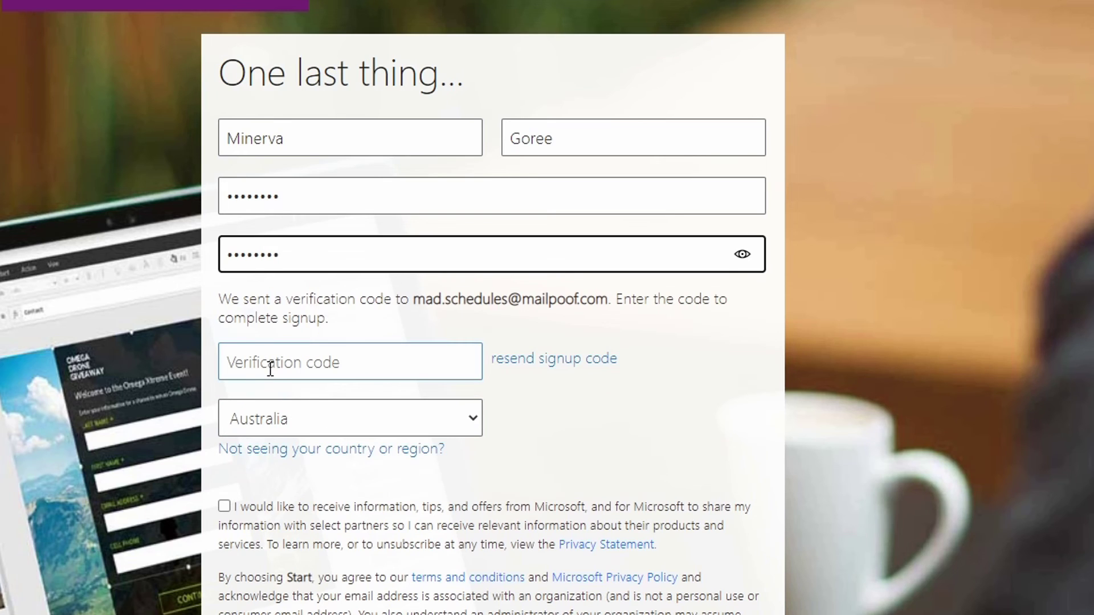
pyautogui.click(349, 361)
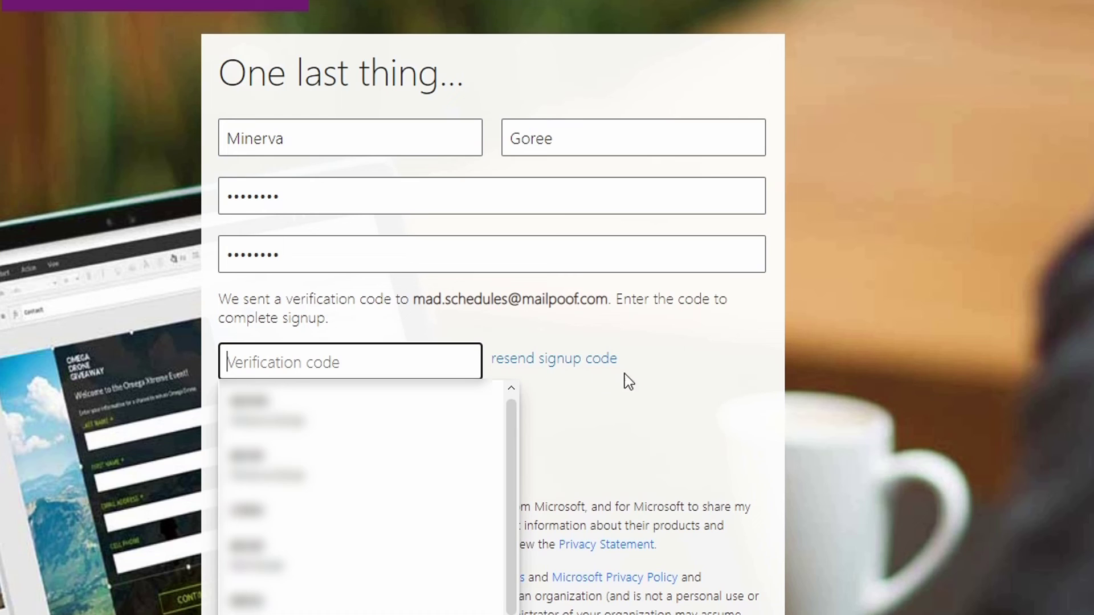
pyautogui.click(349, 361)
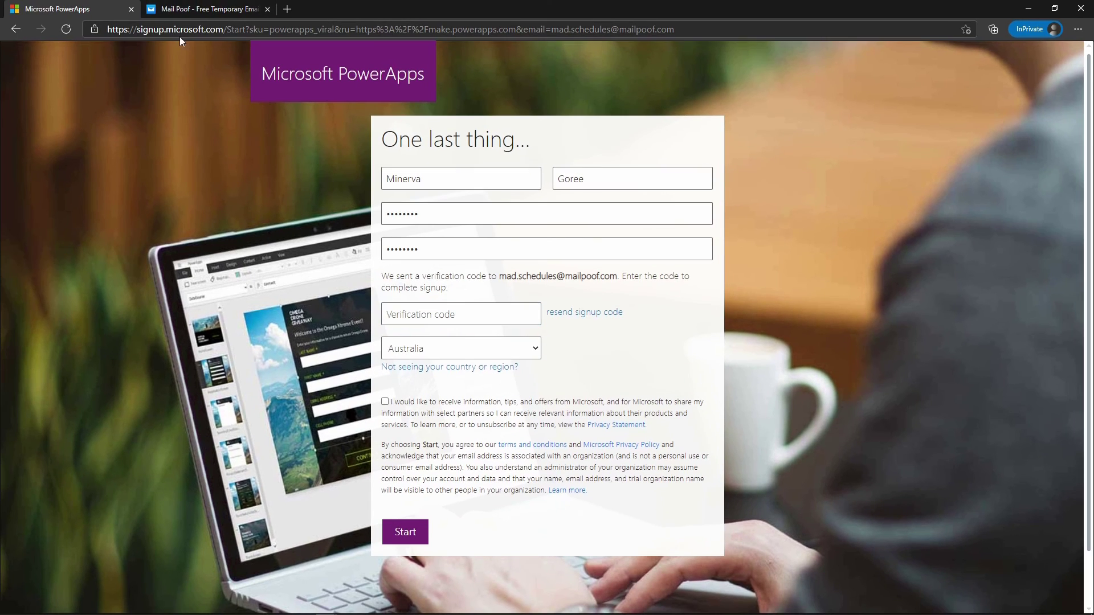
pyautogui.click(207, 8)
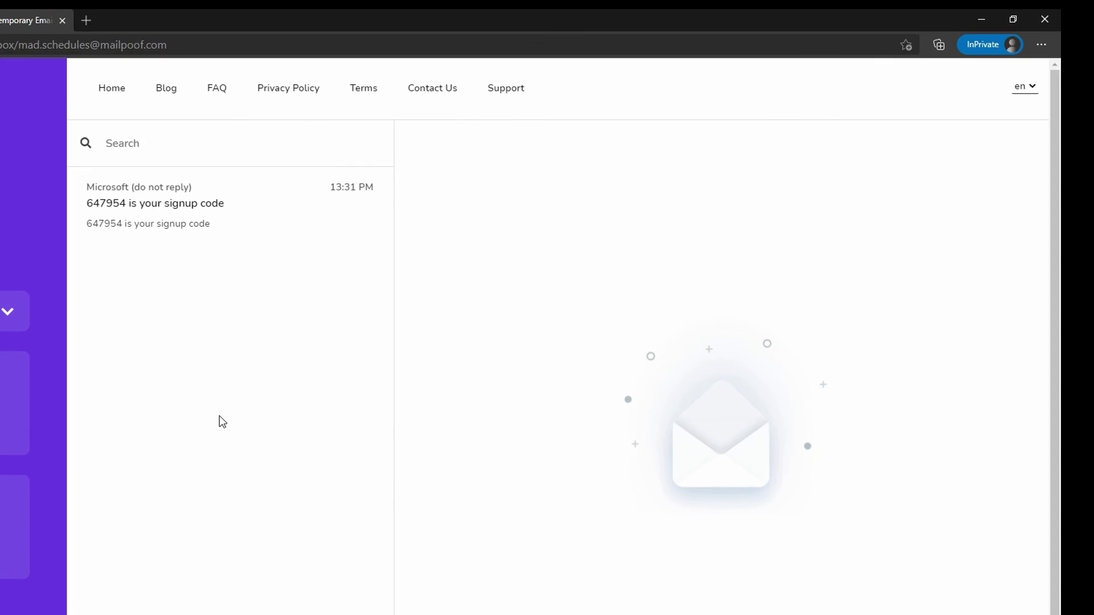
pyautogui.moveTo(155, 203)
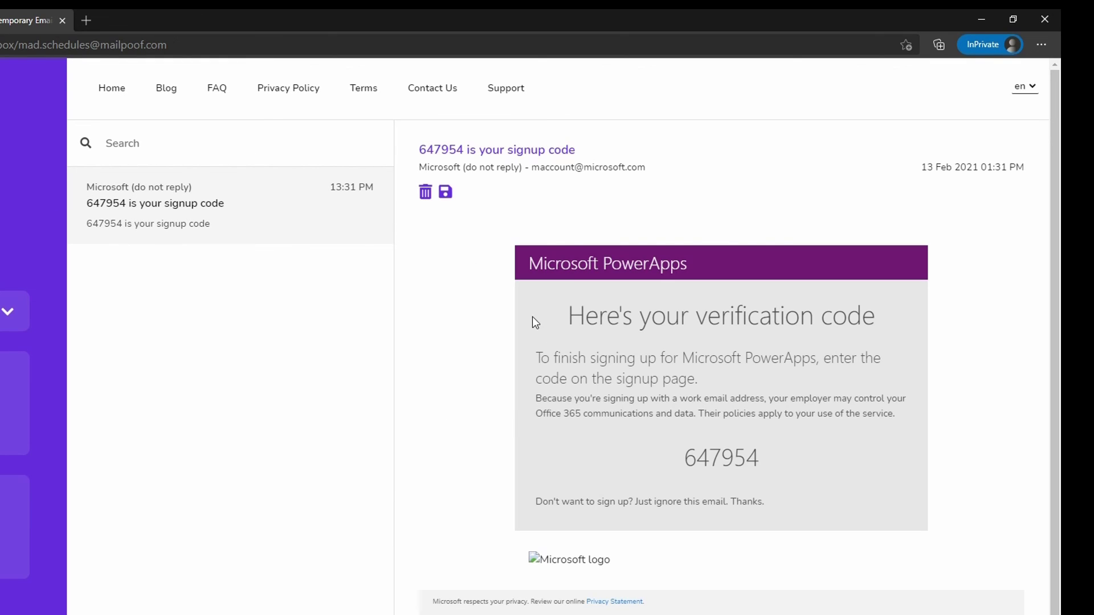
pyautogui.moveTo(759, 458)
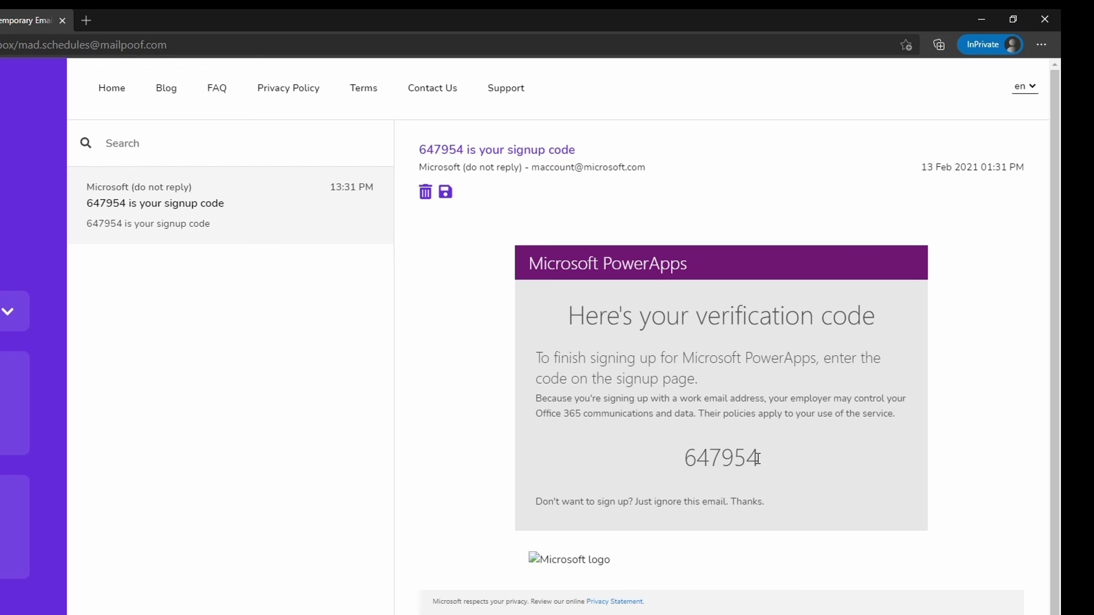
pyautogui.doubleClick(720, 458)
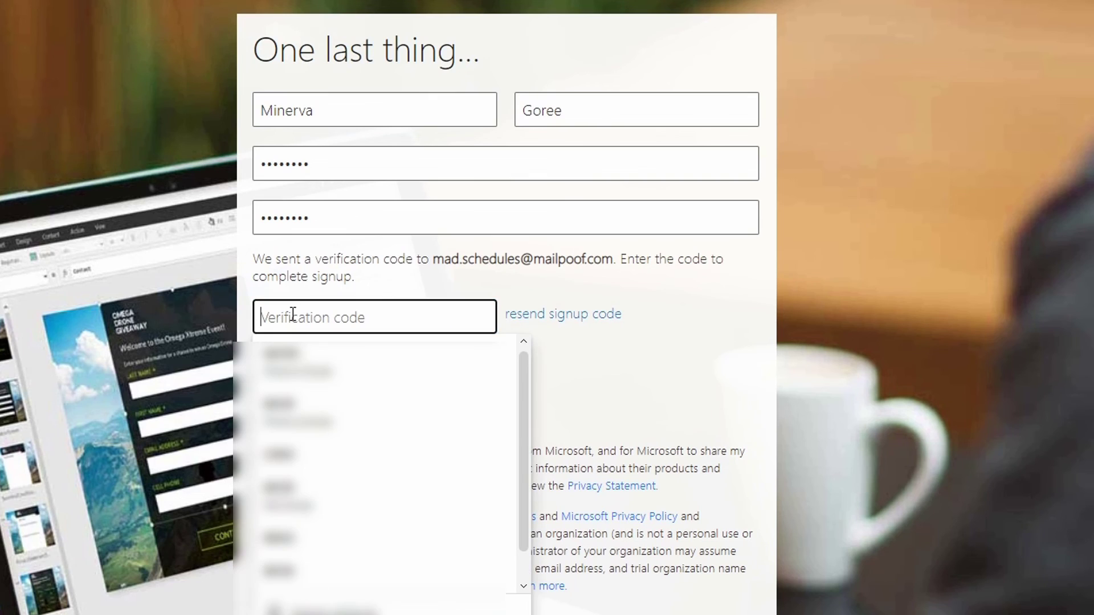
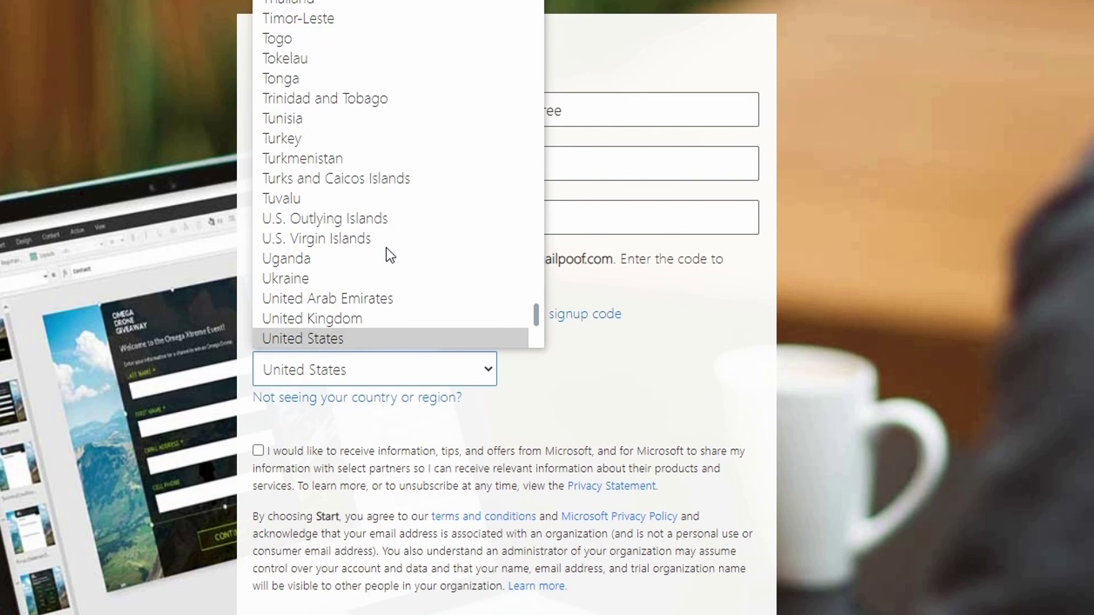
pyautogui.click(302, 339)
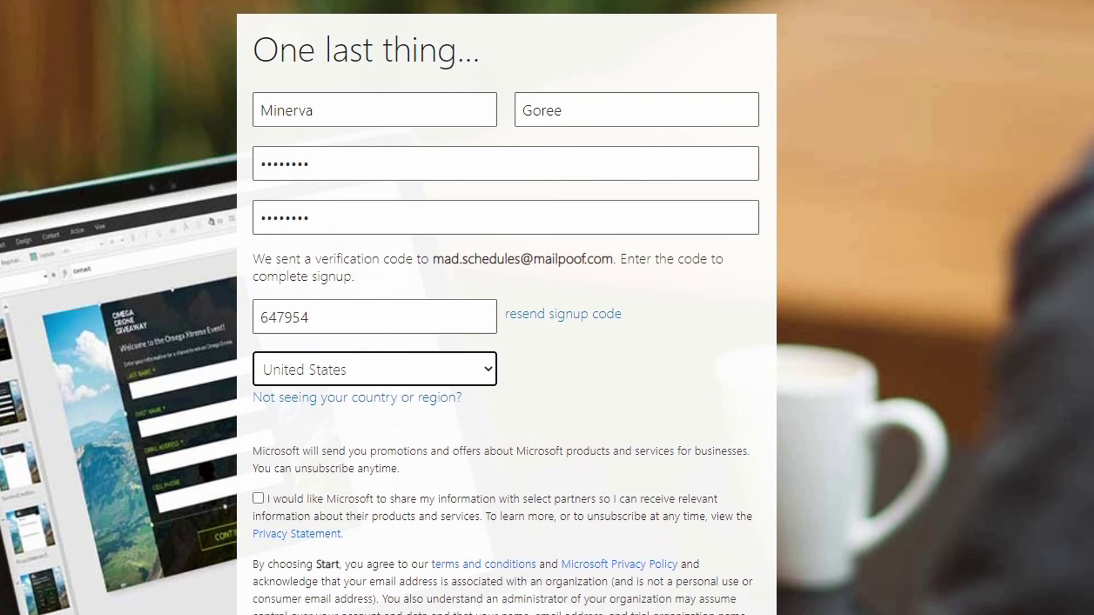
pyautogui.scroll(-3)
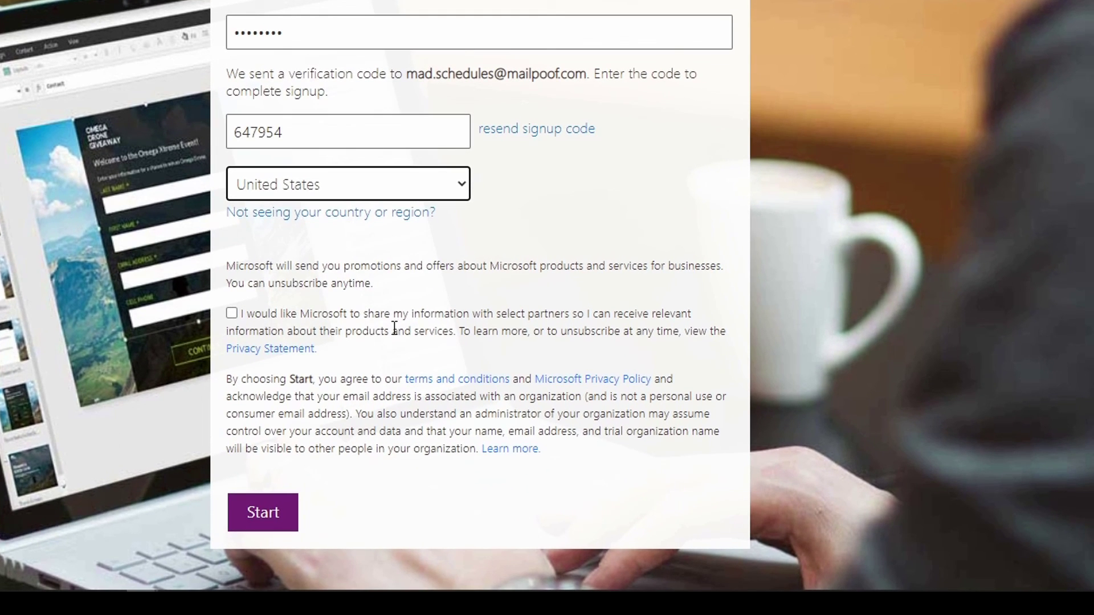
pyautogui.moveTo(421, 444)
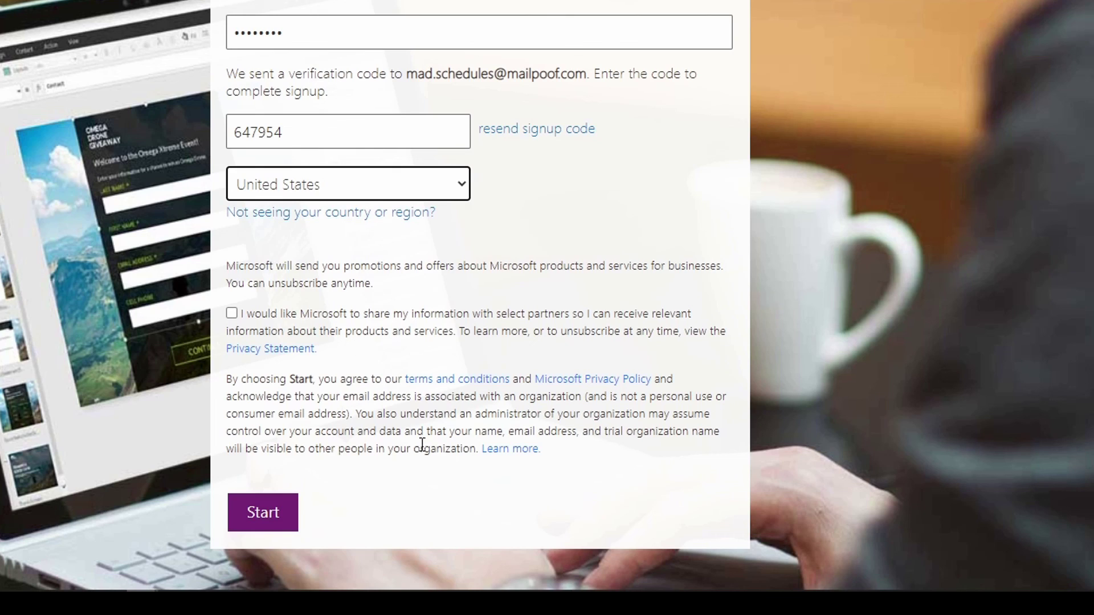
pyautogui.moveTo(386, 391)
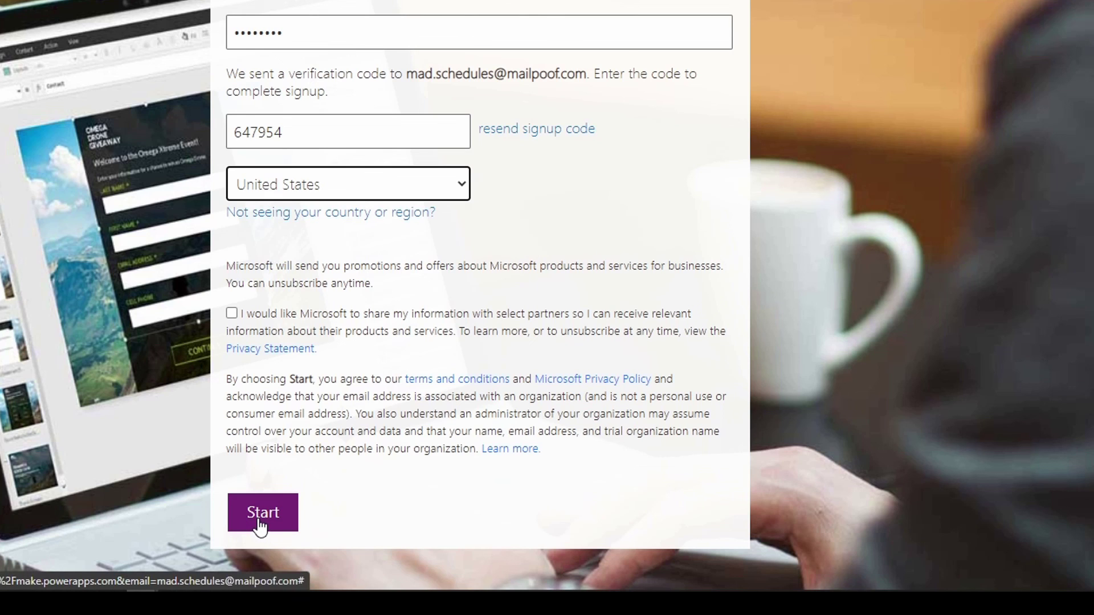
pyautogui.scroll(3)
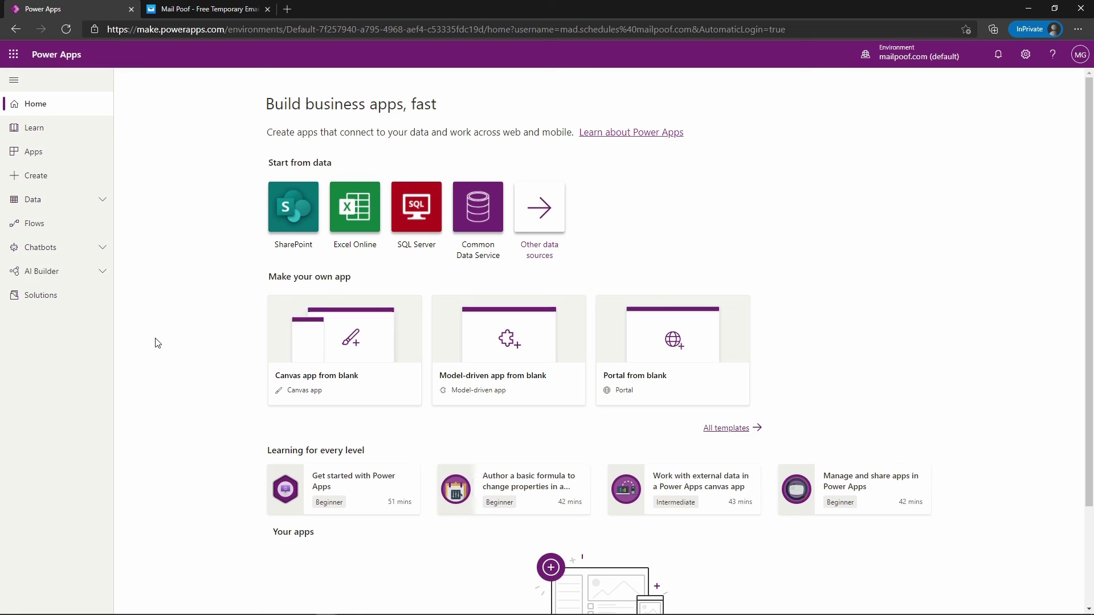
pyautogui.moveTo(168, 305)
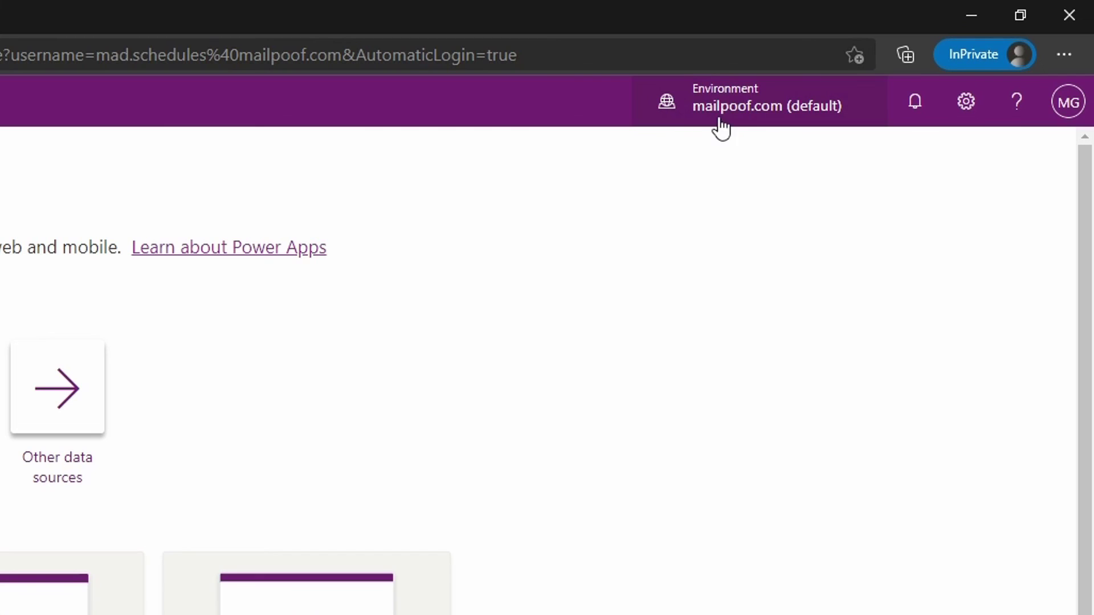
pyautogui.moveTo(800, 132)
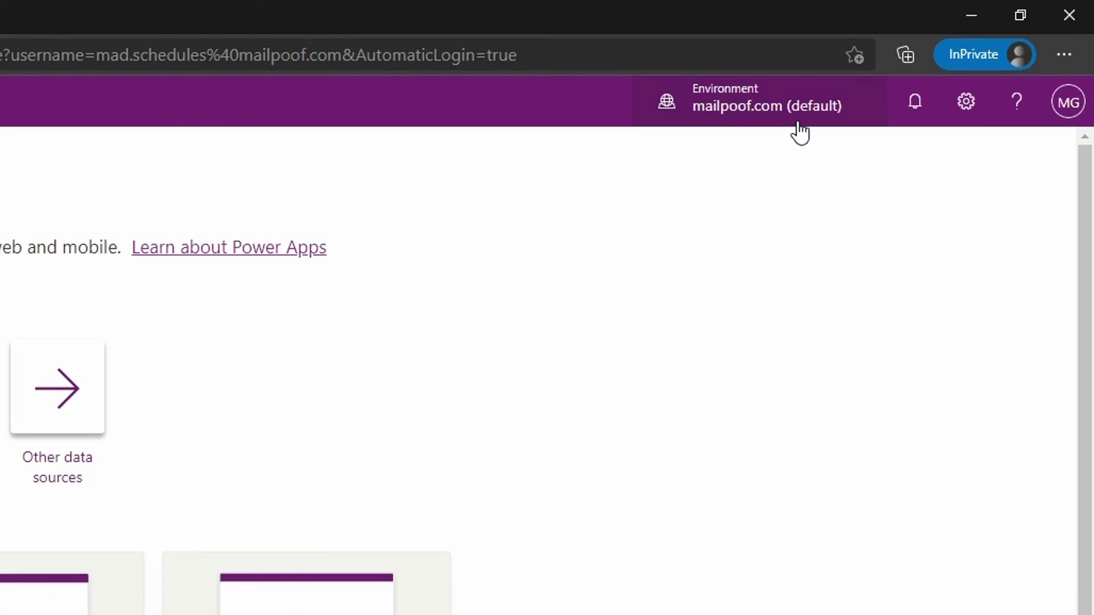
pyautogui.moveTo(1066, 119)
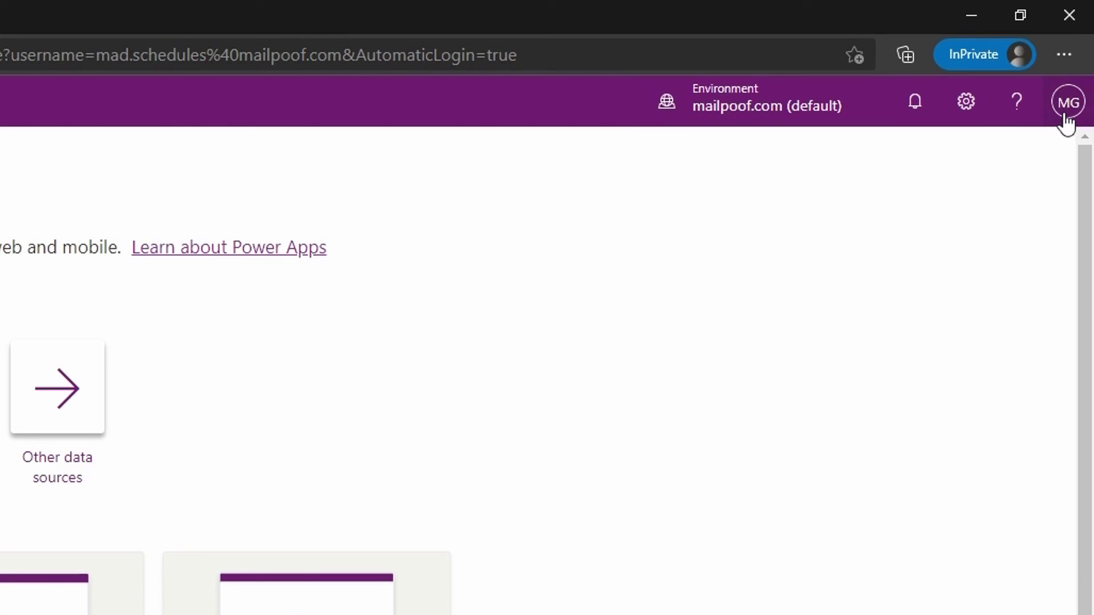
pyautogui.moveTo(1066, 101)
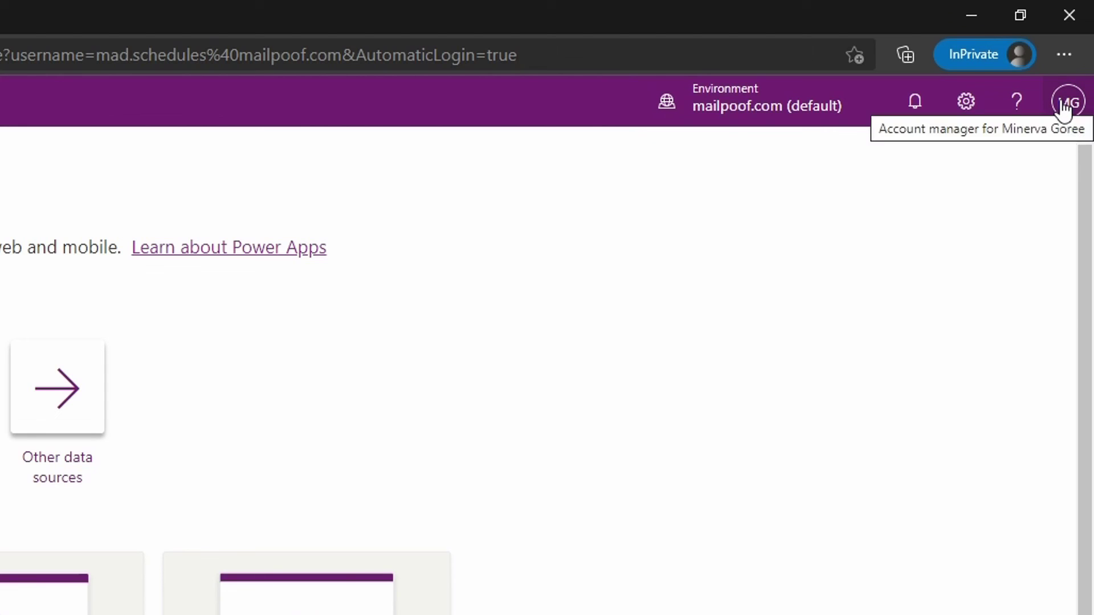
# Show the signed-in MG account details on the Power Apps home page
pyautogui.click(1067, 102)
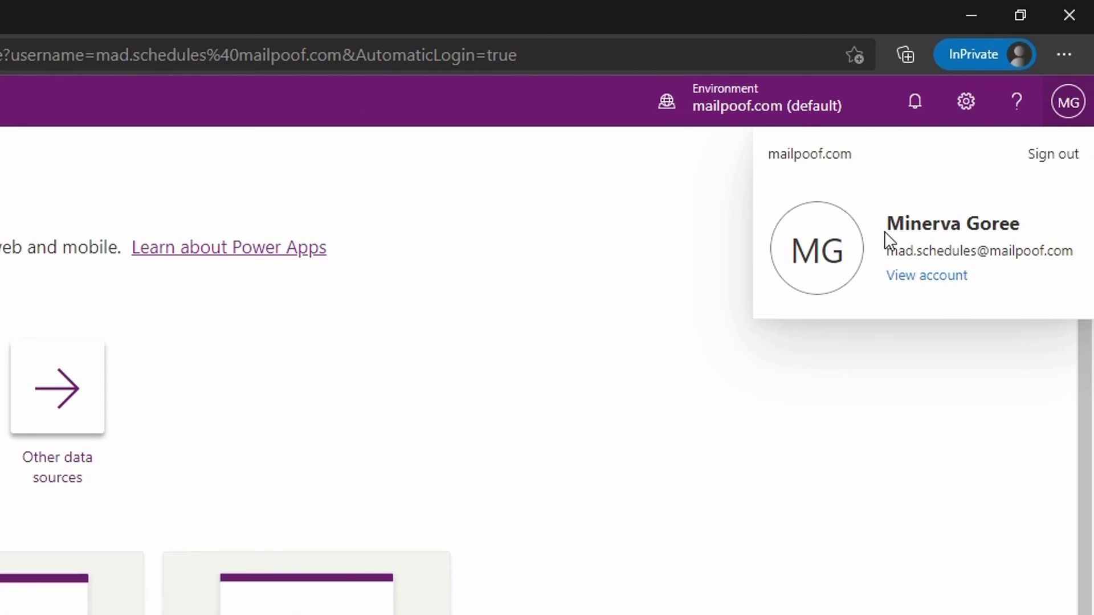
pyautogui.moveTo(921, 272)
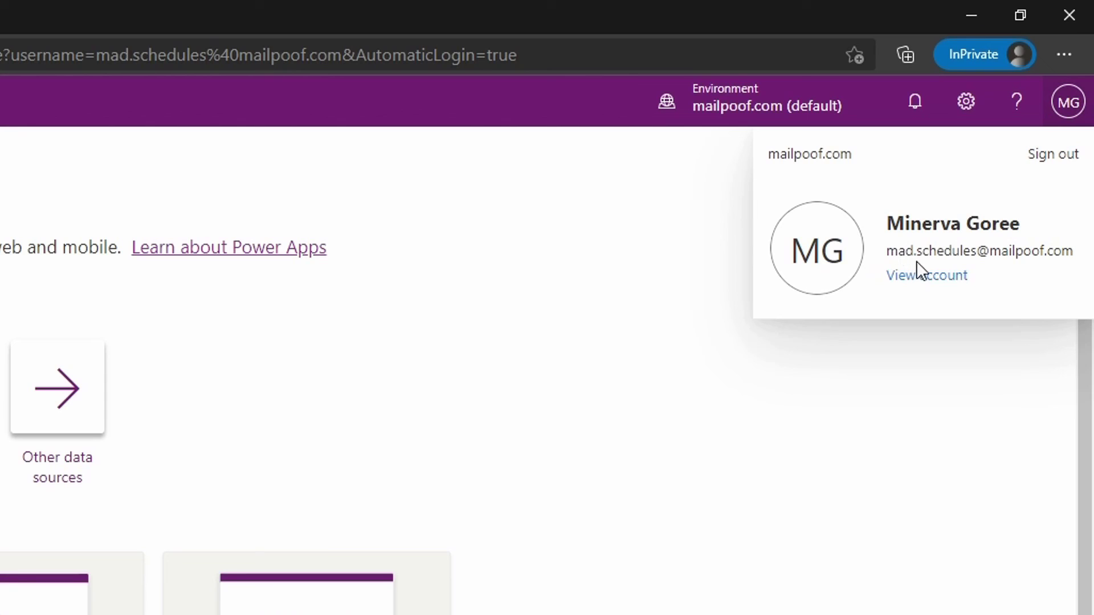
pyautogui.moveTo(981, 328)
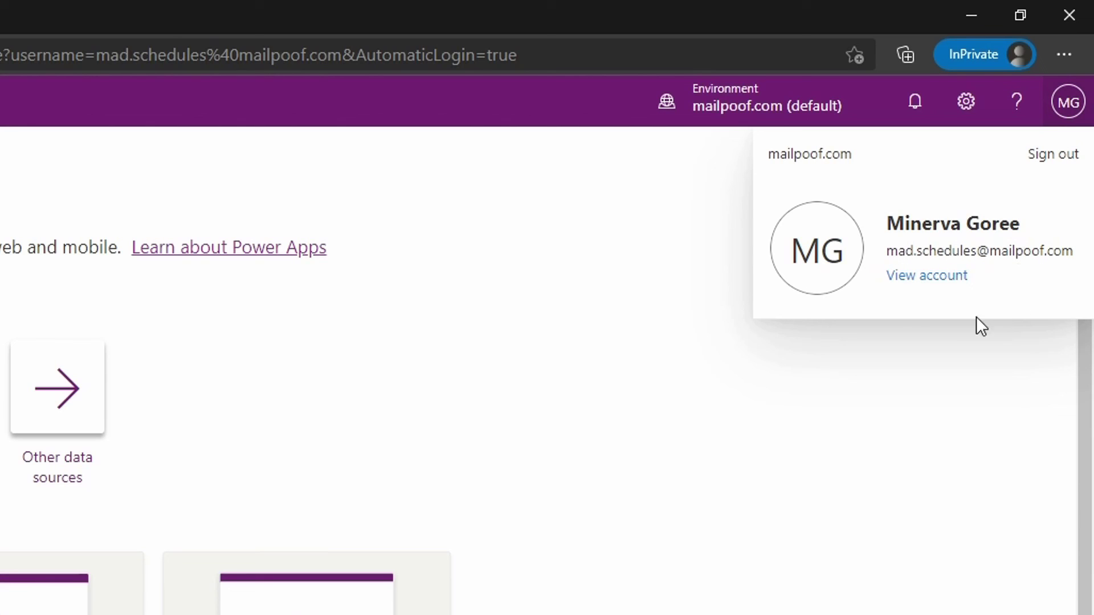